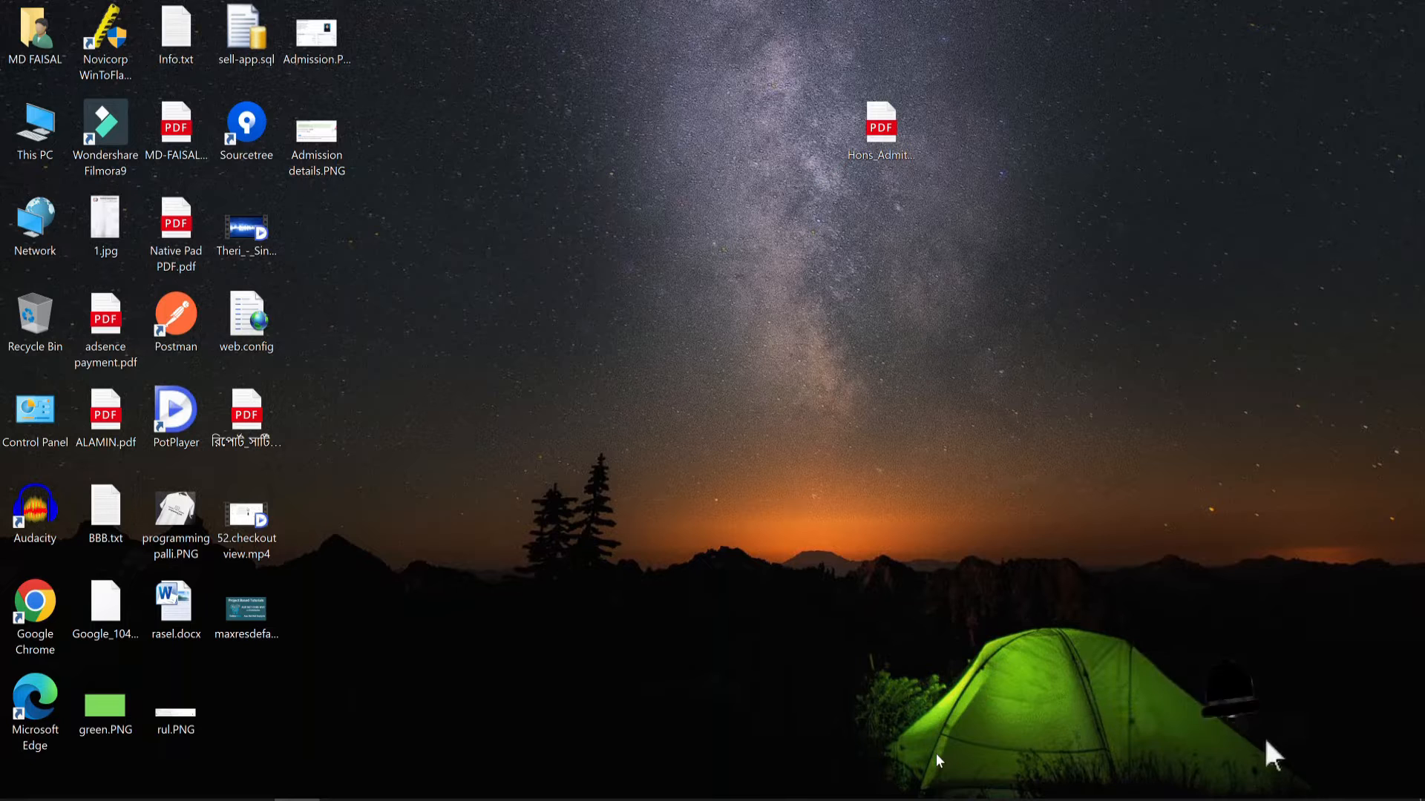
mouse_move(939, 761)
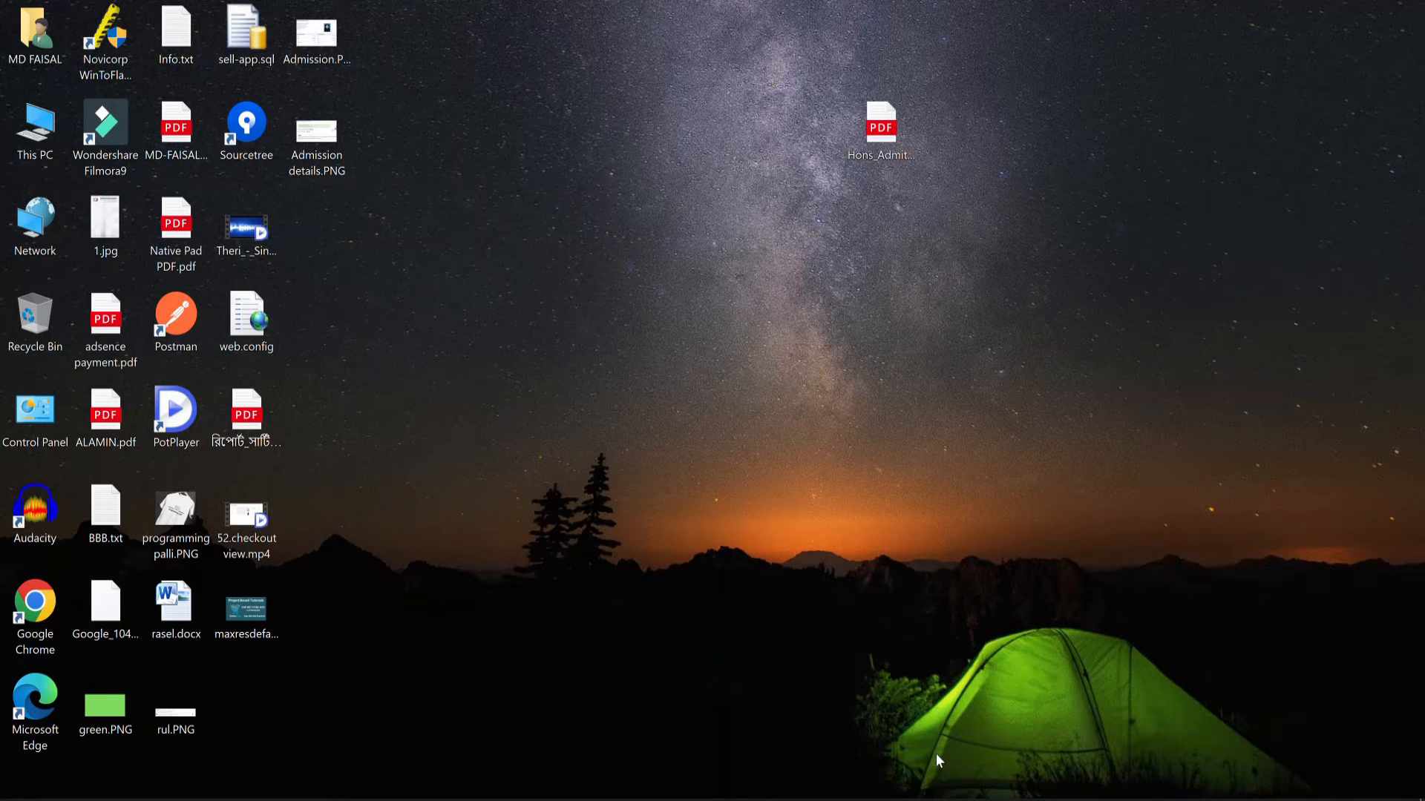
mouse_move(1161, 627)
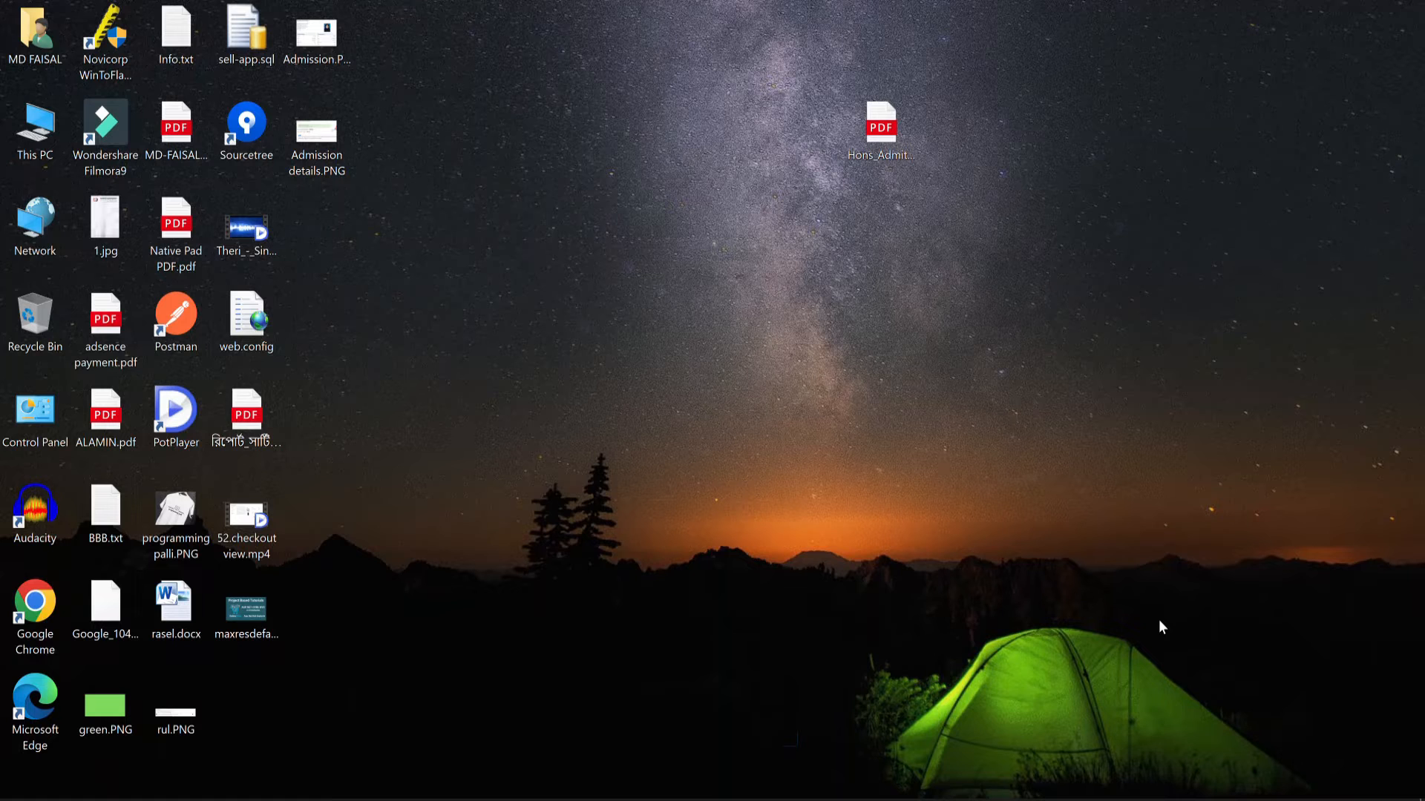
mouse_move(339, 709)
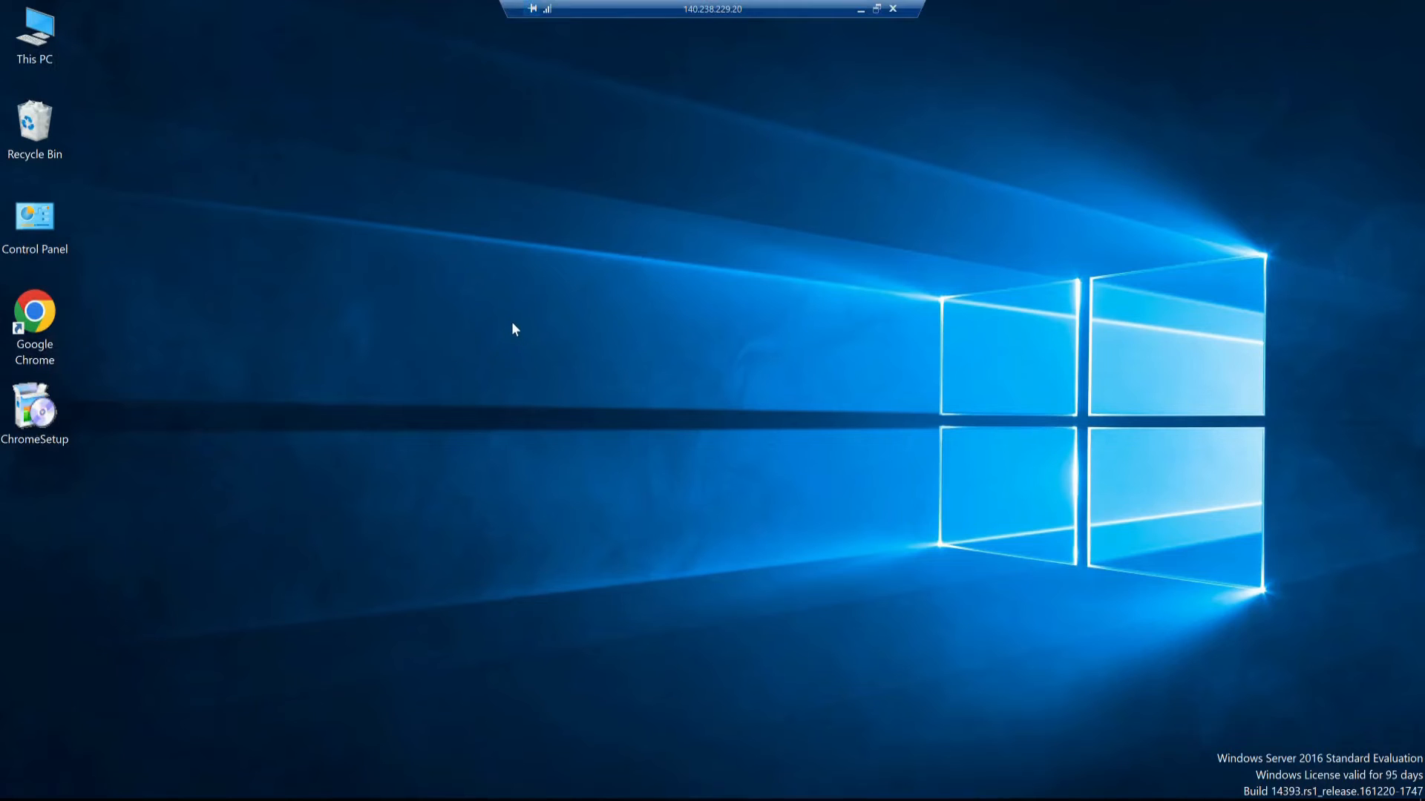
mouse_move(1035, 704)
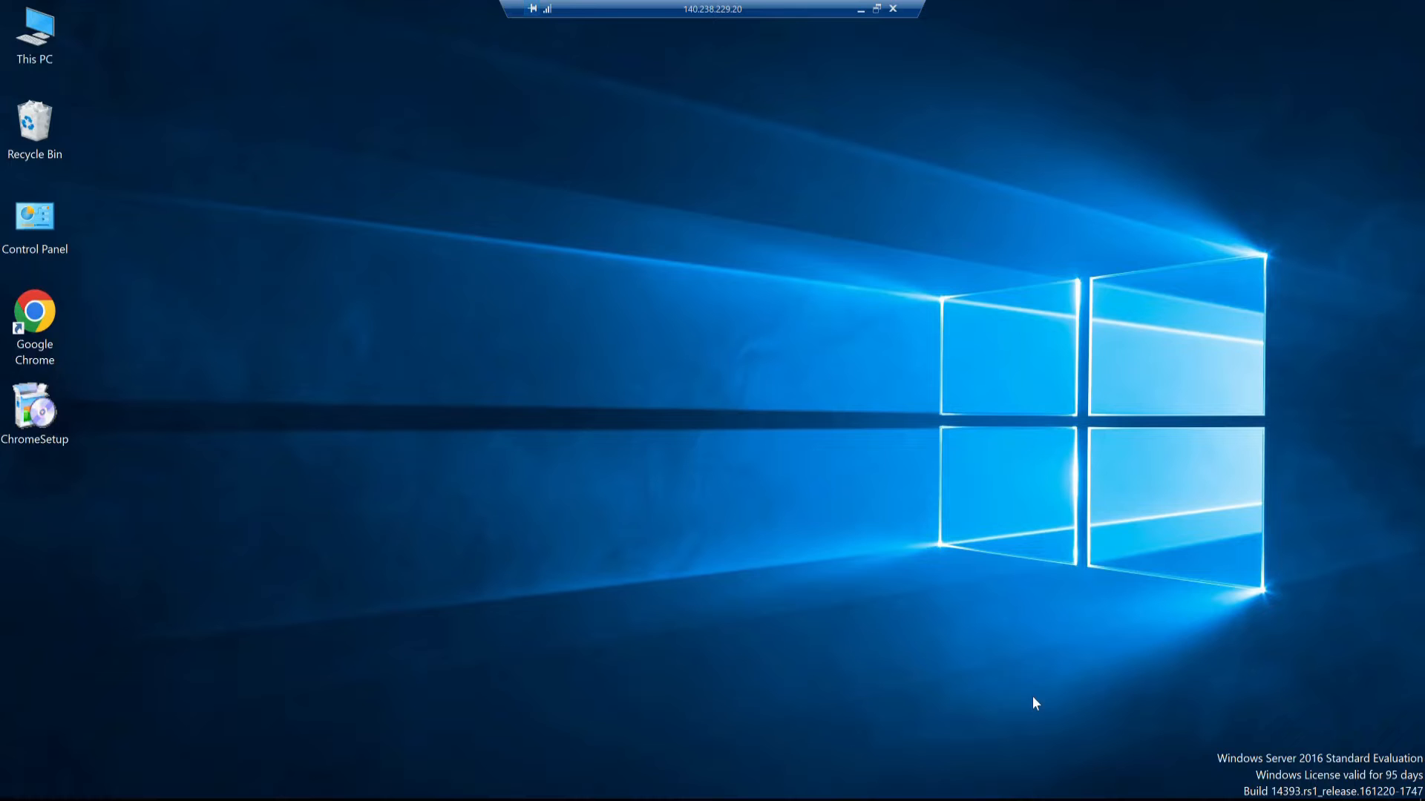
mouse_move(1311, 768)
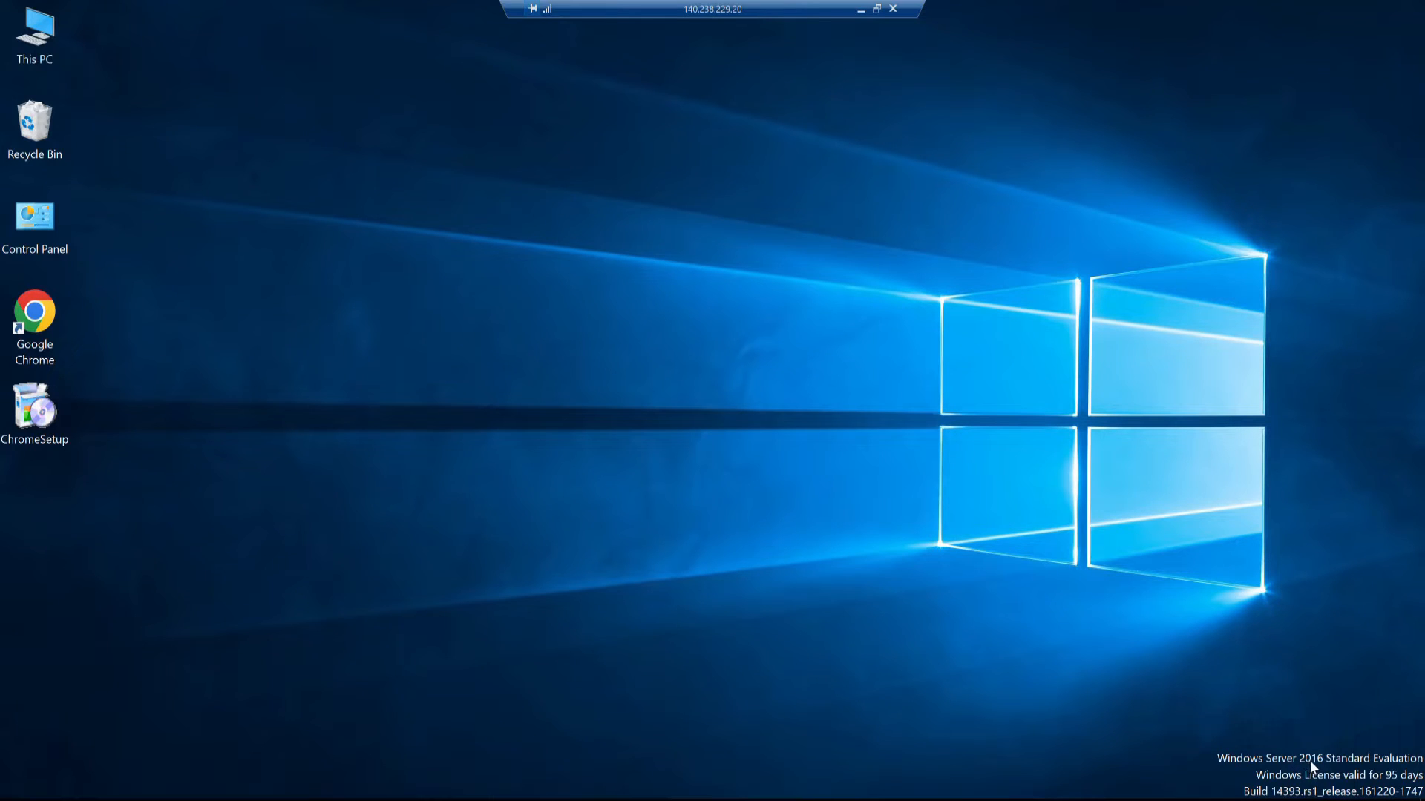
mouse_move(1041, 546)
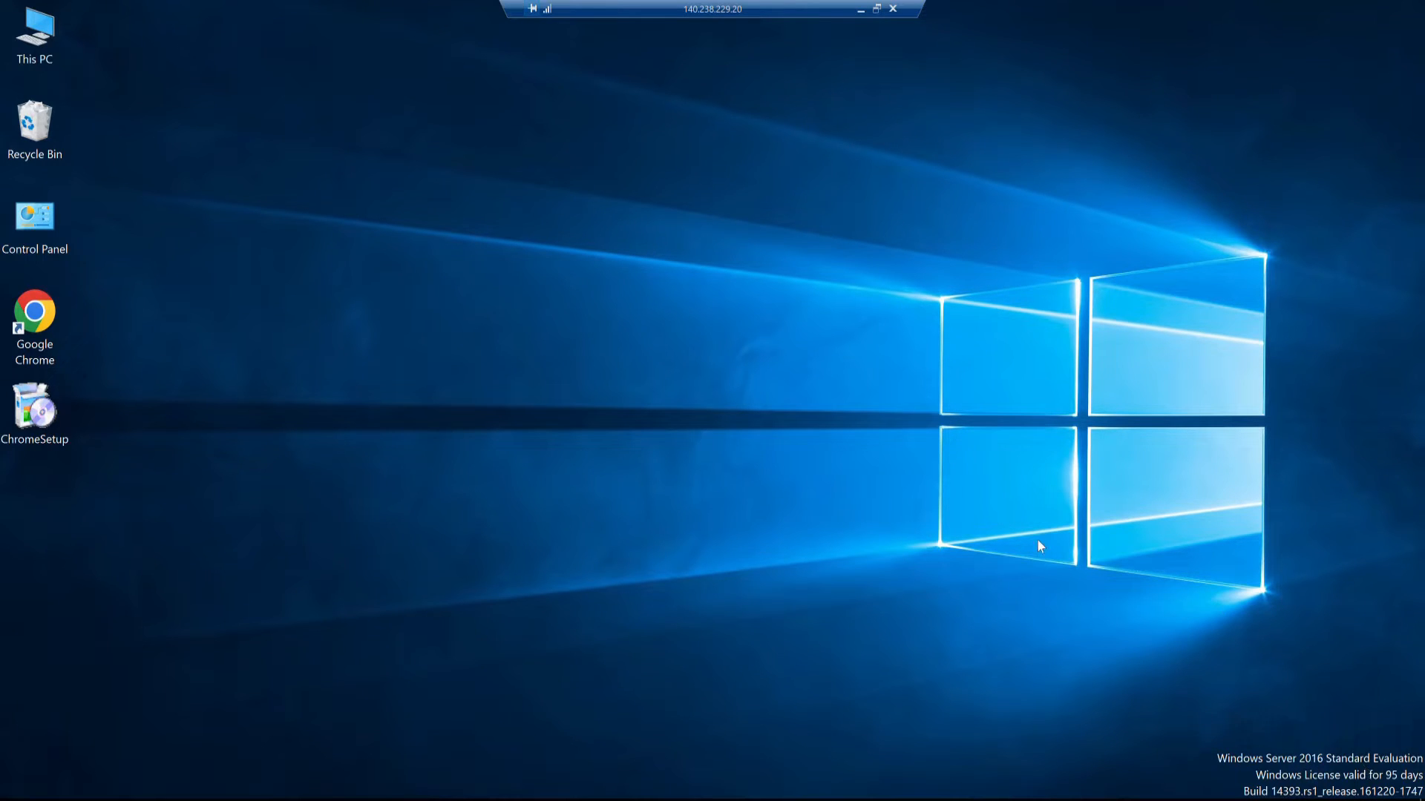
mouse_move(371, 277)
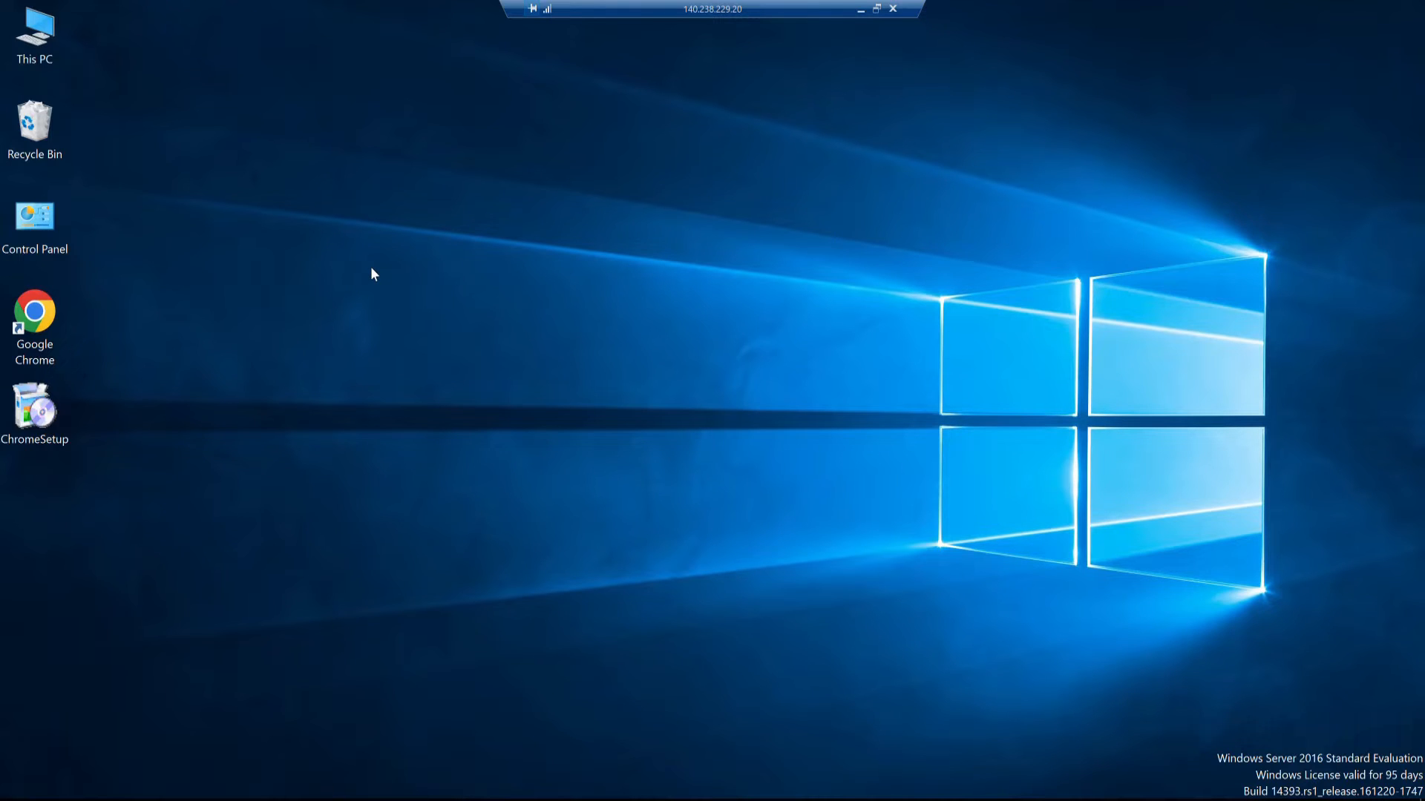
mouse_move(536, 318)
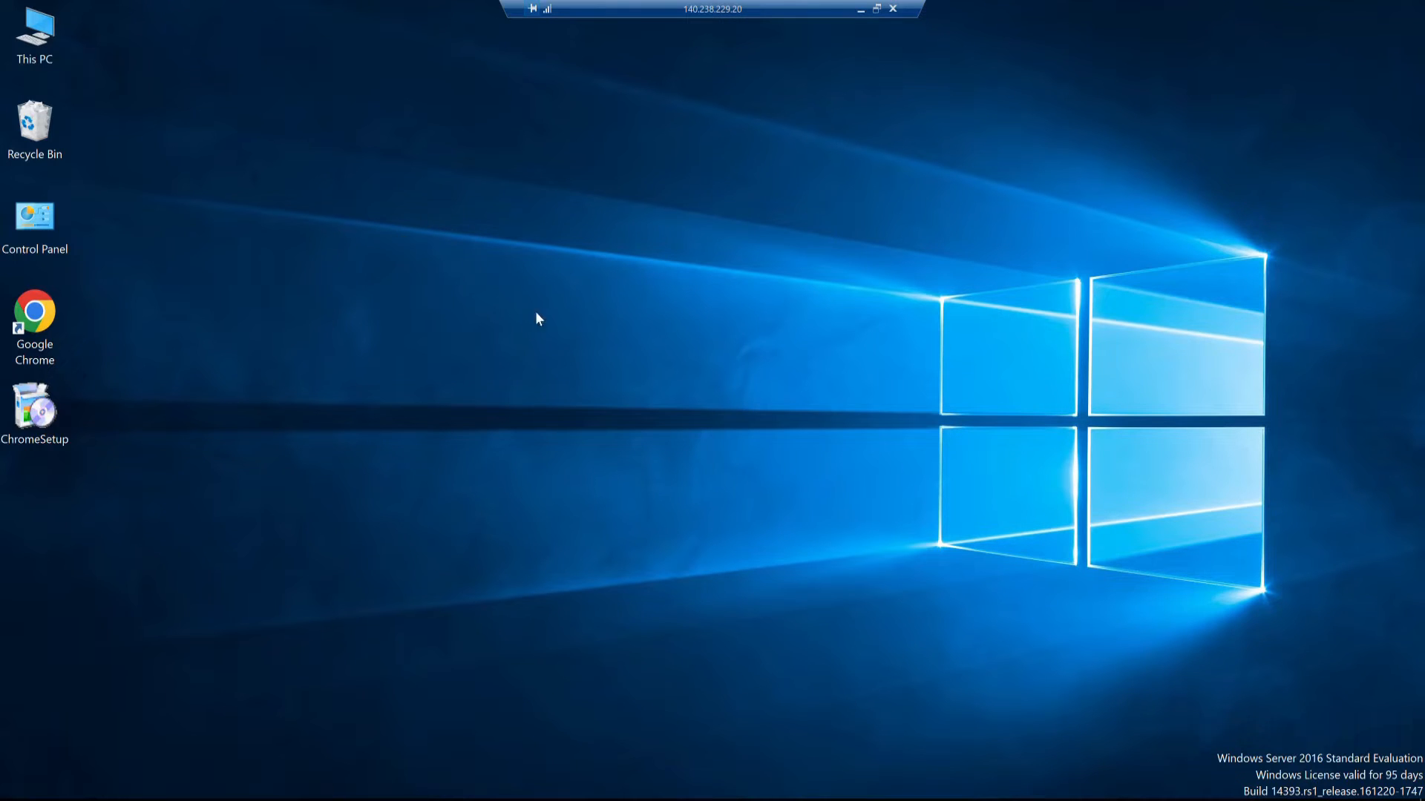
mouse_move(279, 251)
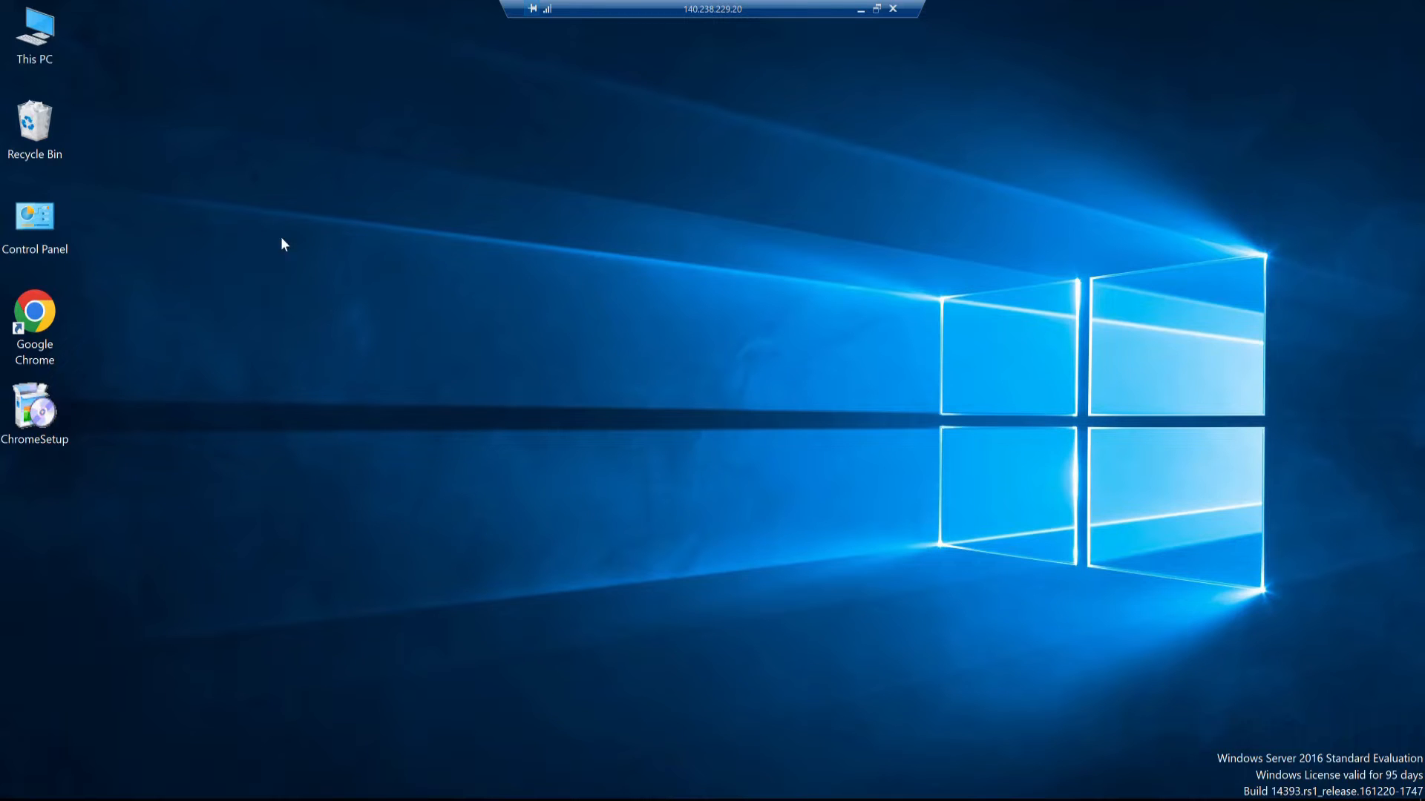
mouse_move(498, 170)
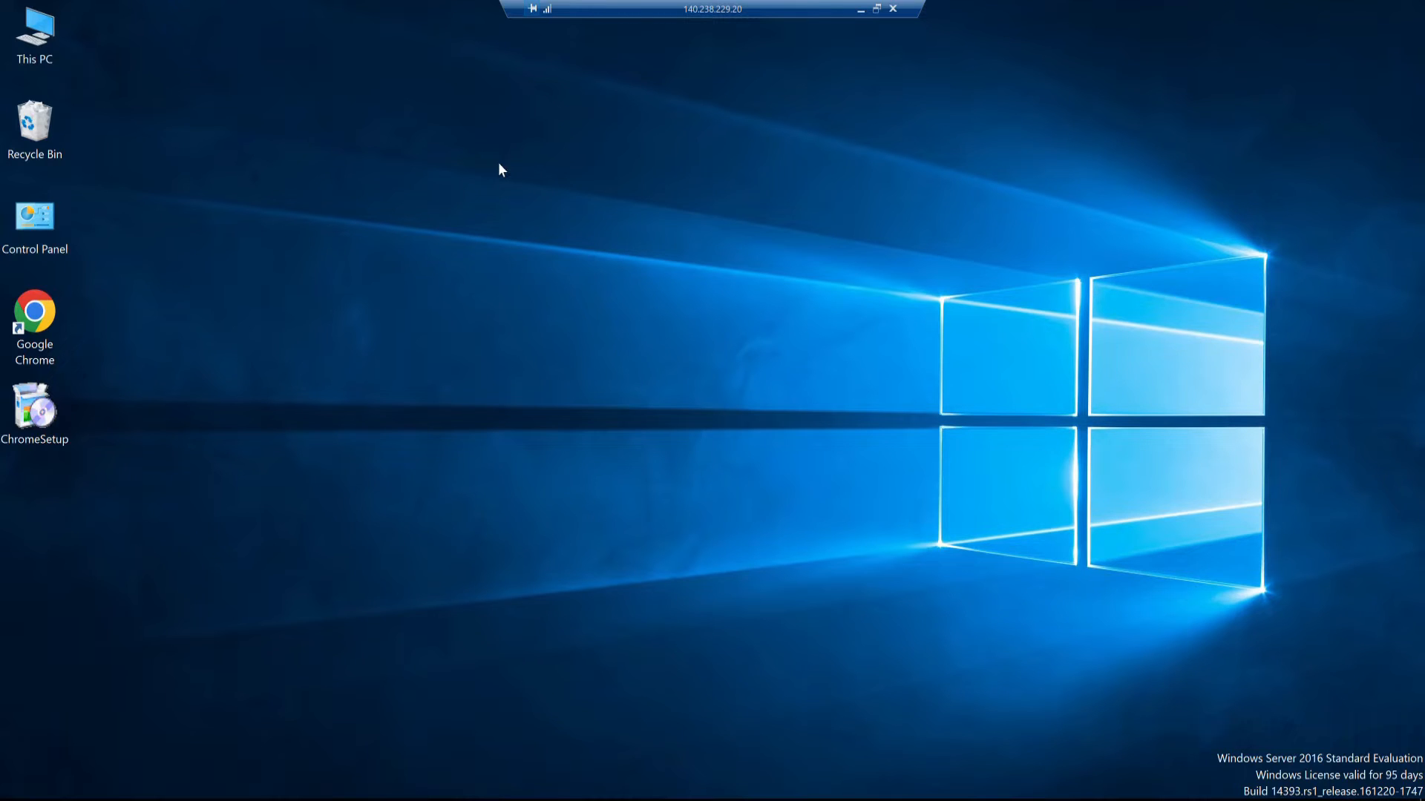
mouse_move(466, 327)
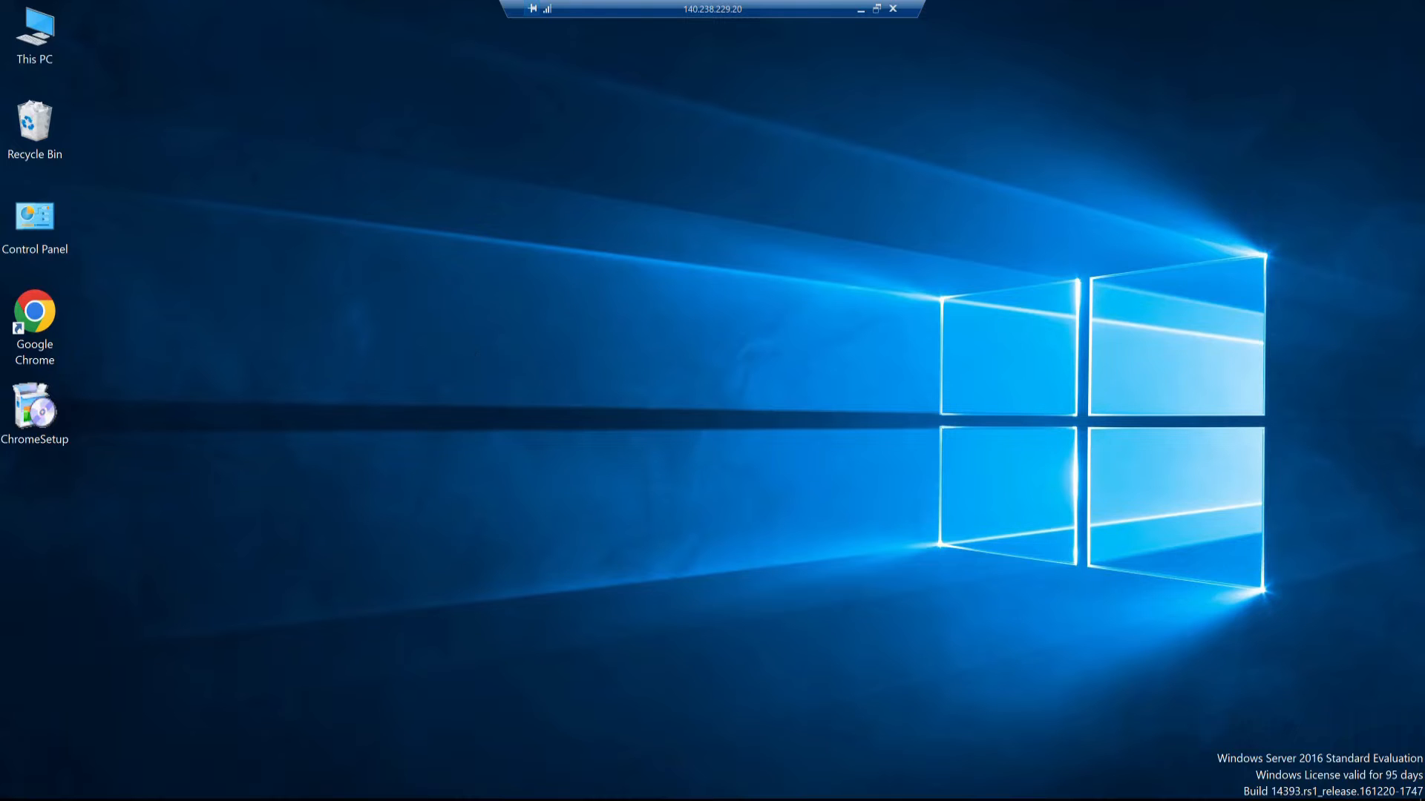
Step: Launch Server Manager from the Windows Start menu's app tiles
left_click(18, 795)
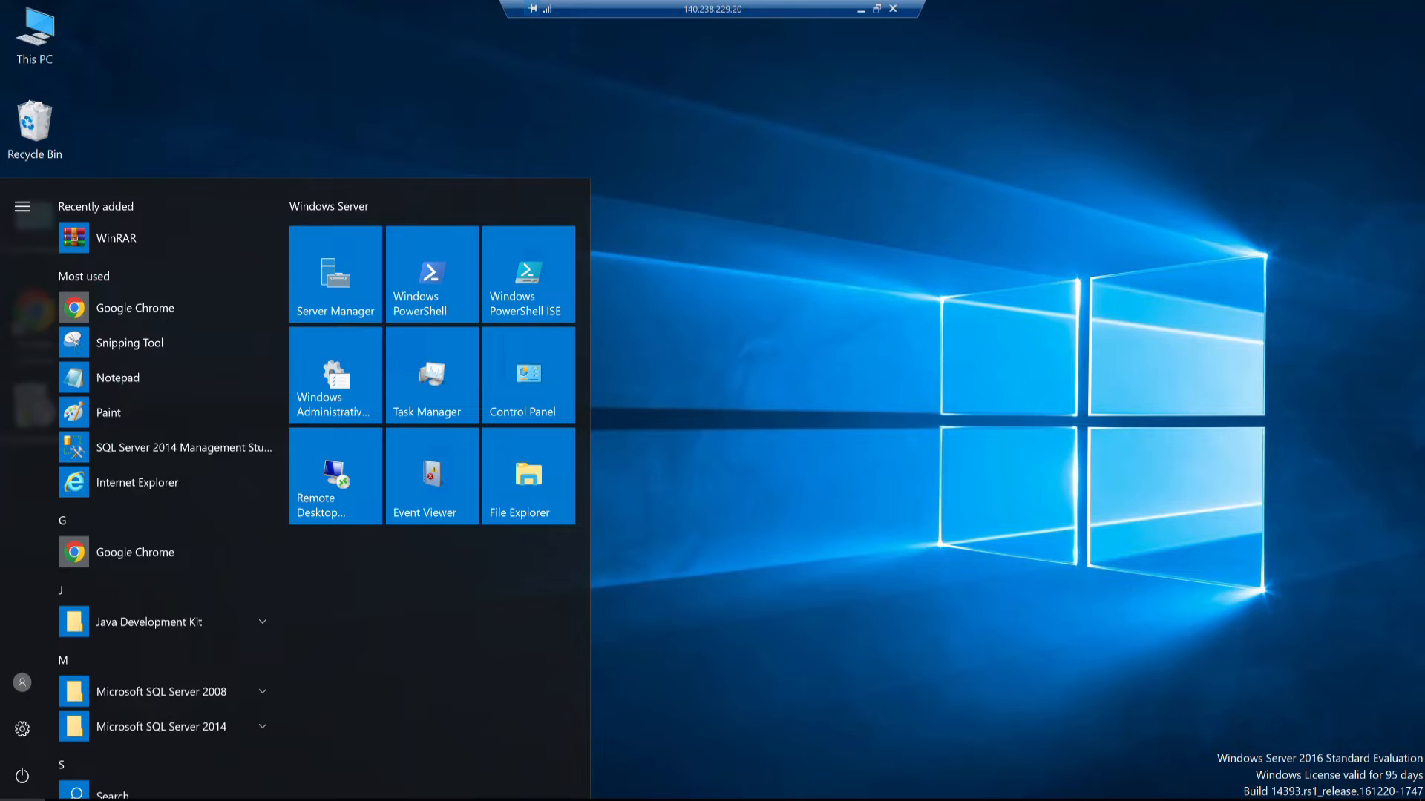
mouse_move(203, 363)
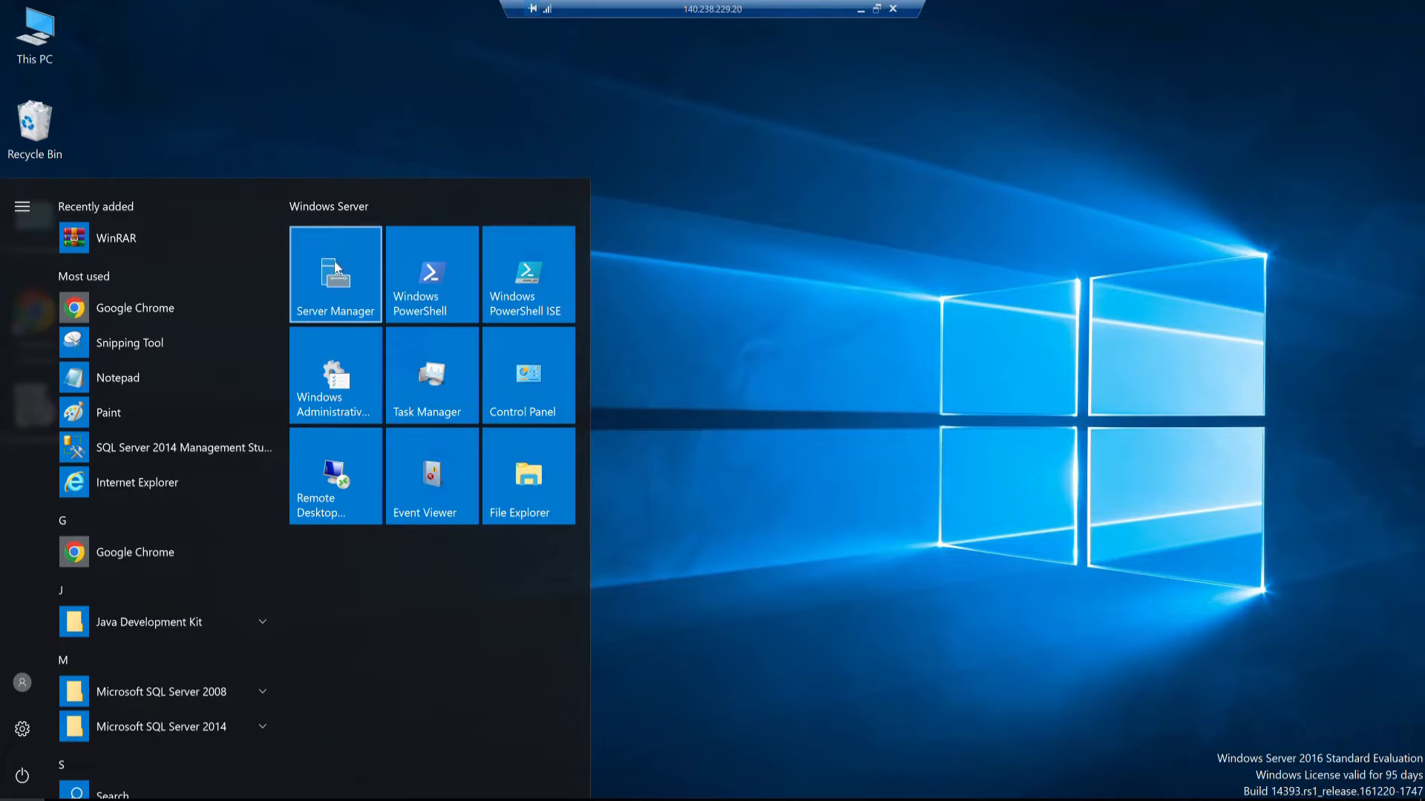
mouse_move(332, 274)
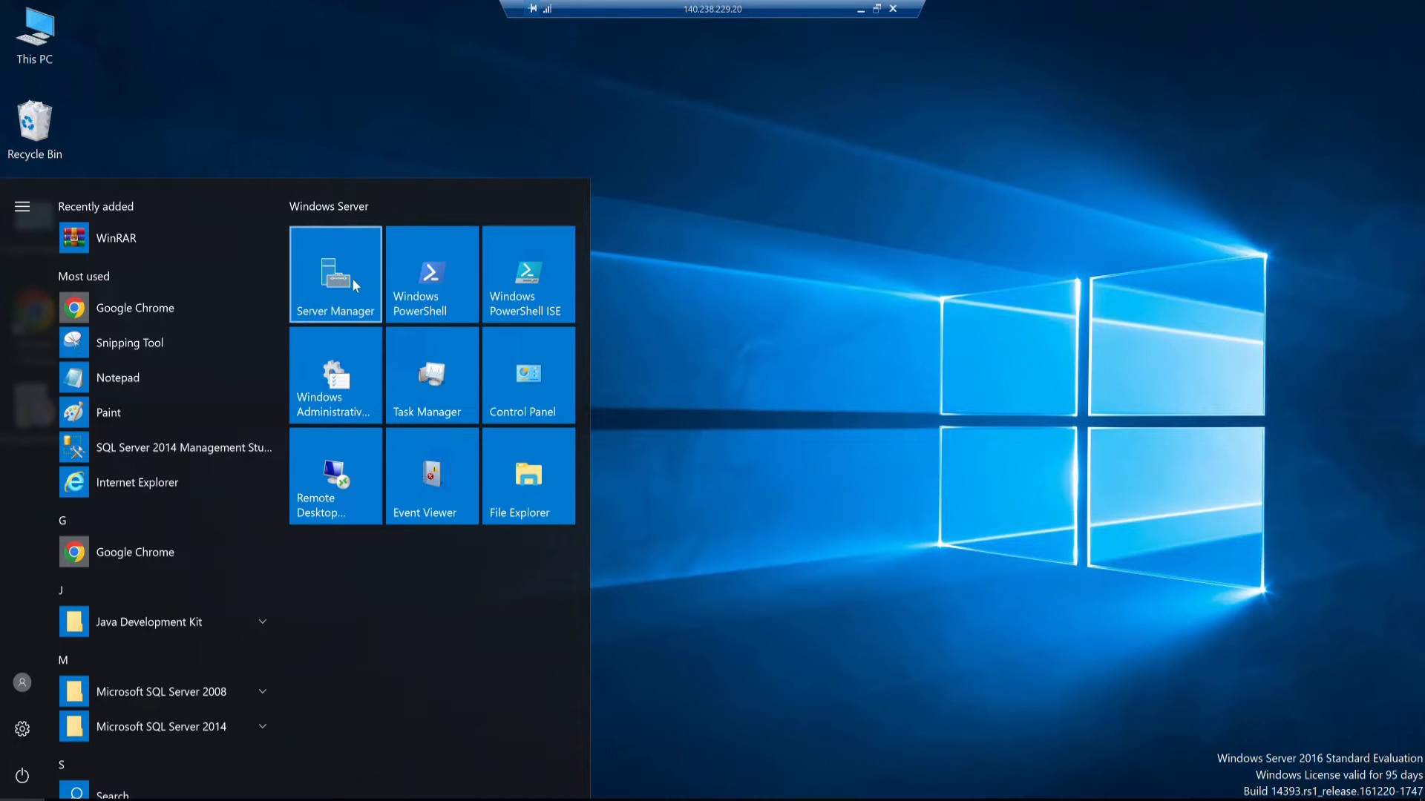
left_click(334, 274)
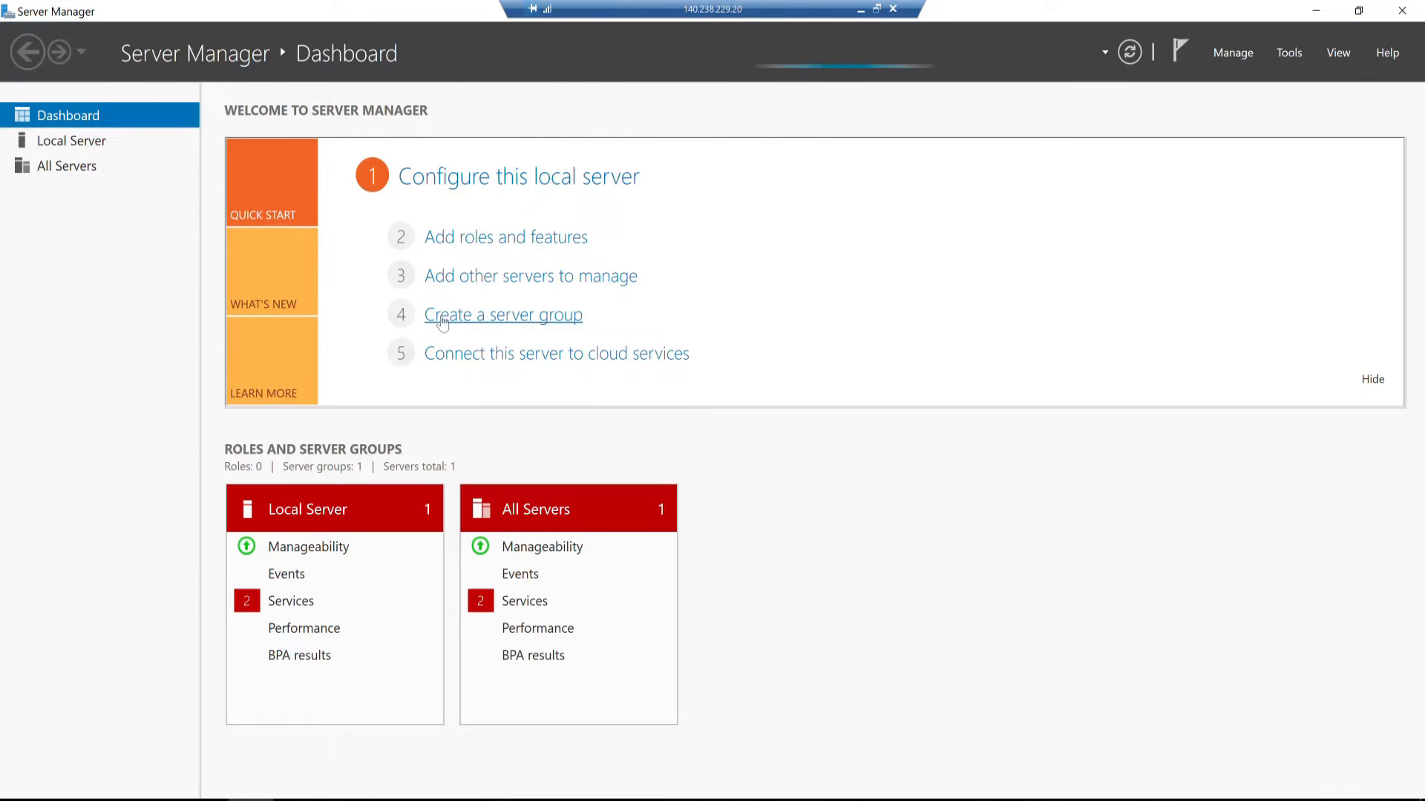
mouse_move(394, 305)
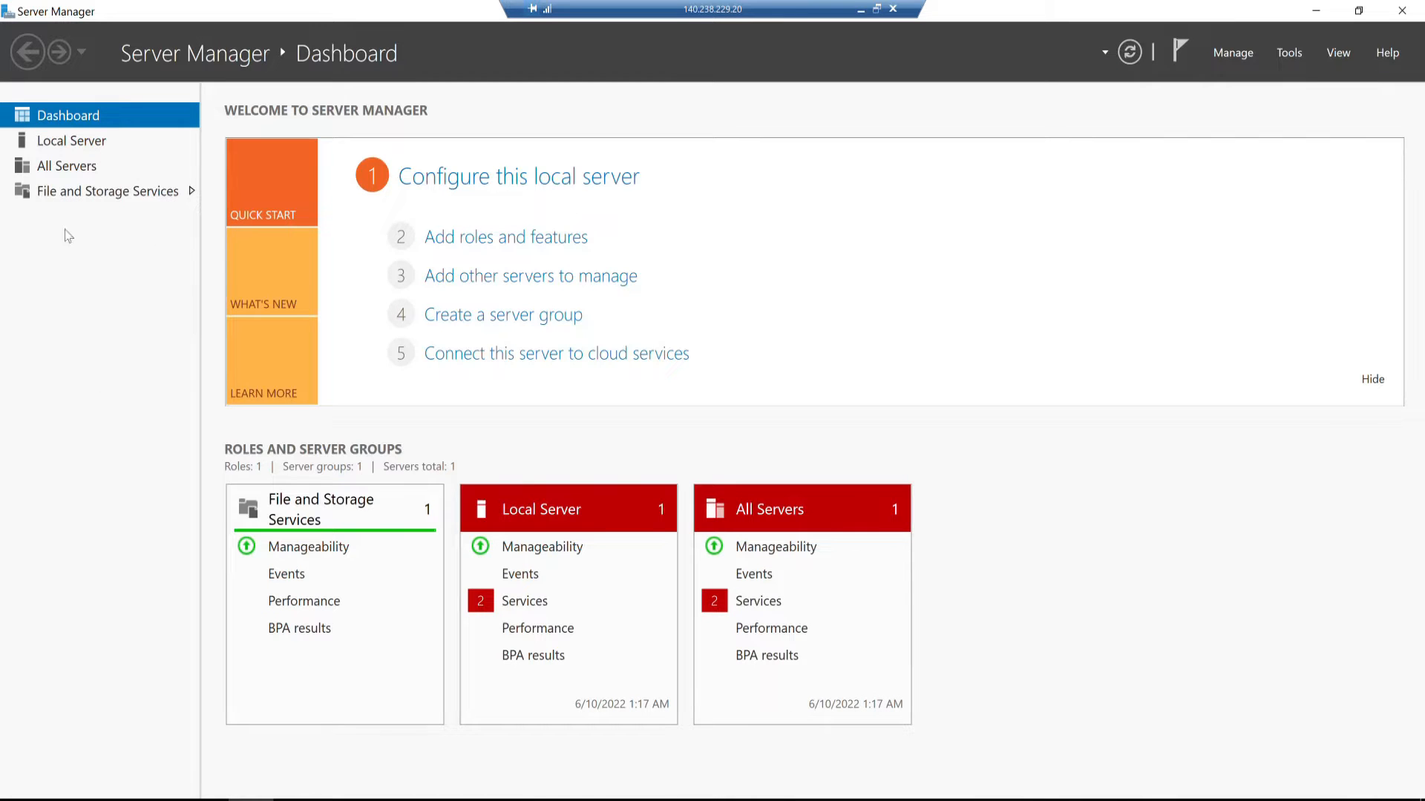
mouse_move(108, 302)
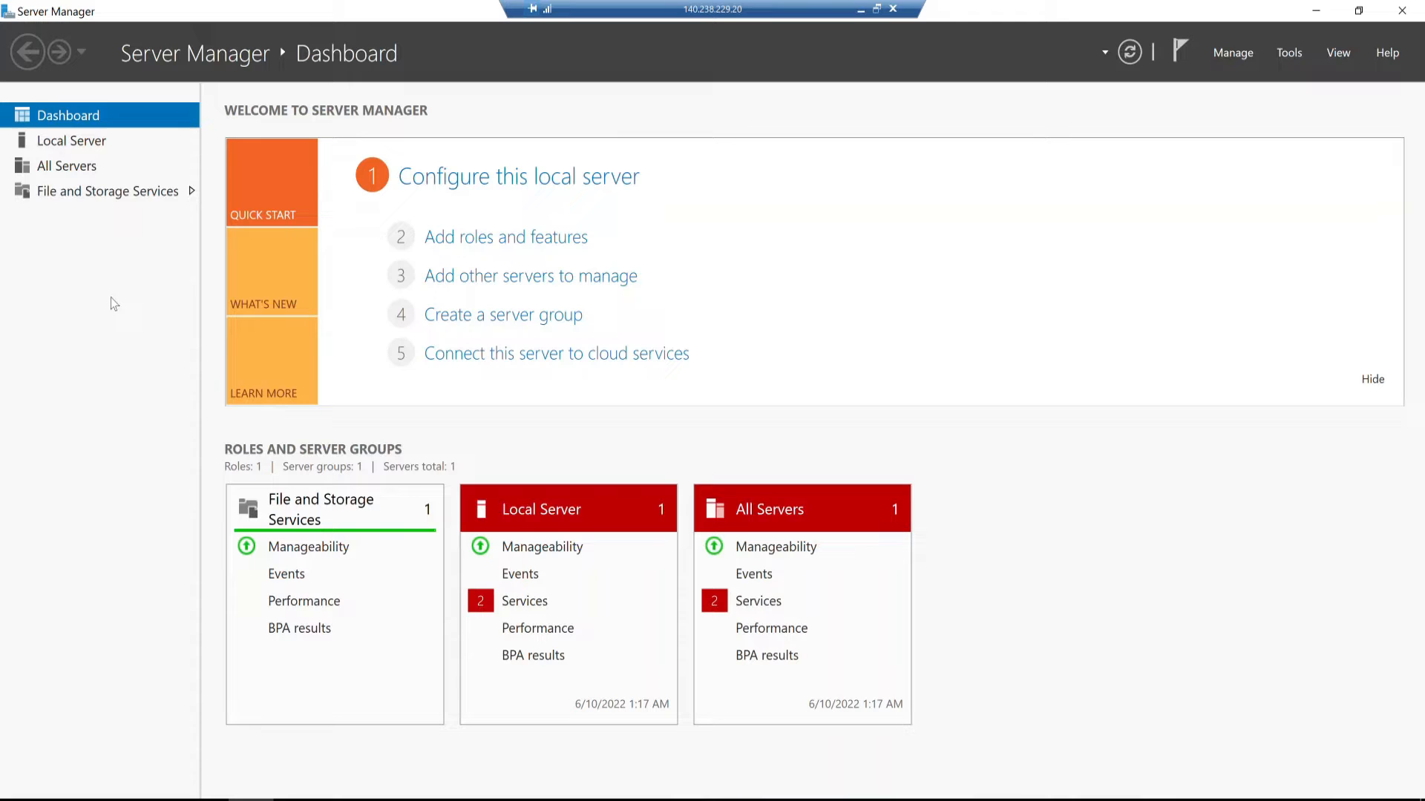
mouse_move(270, 271)
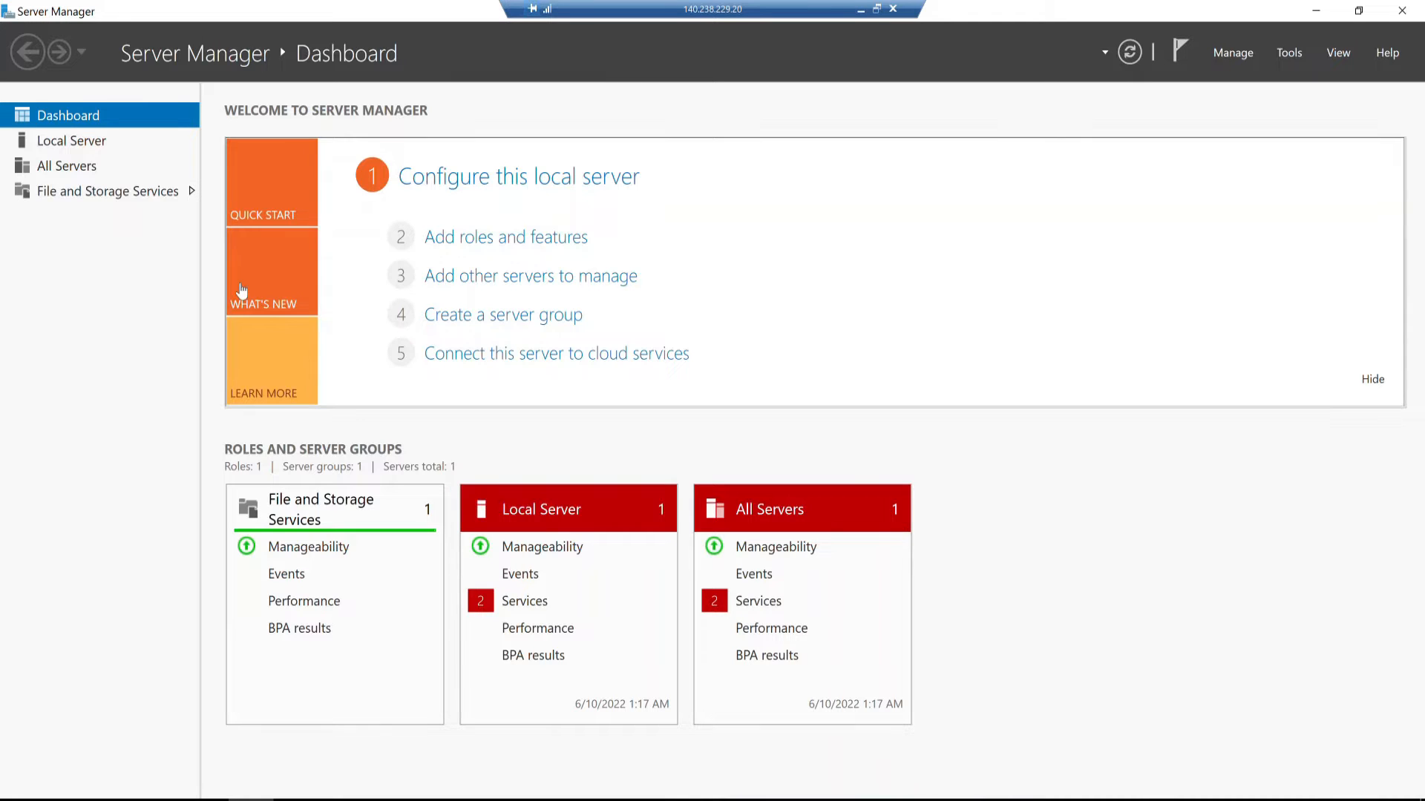
mouse_move(396, 266)
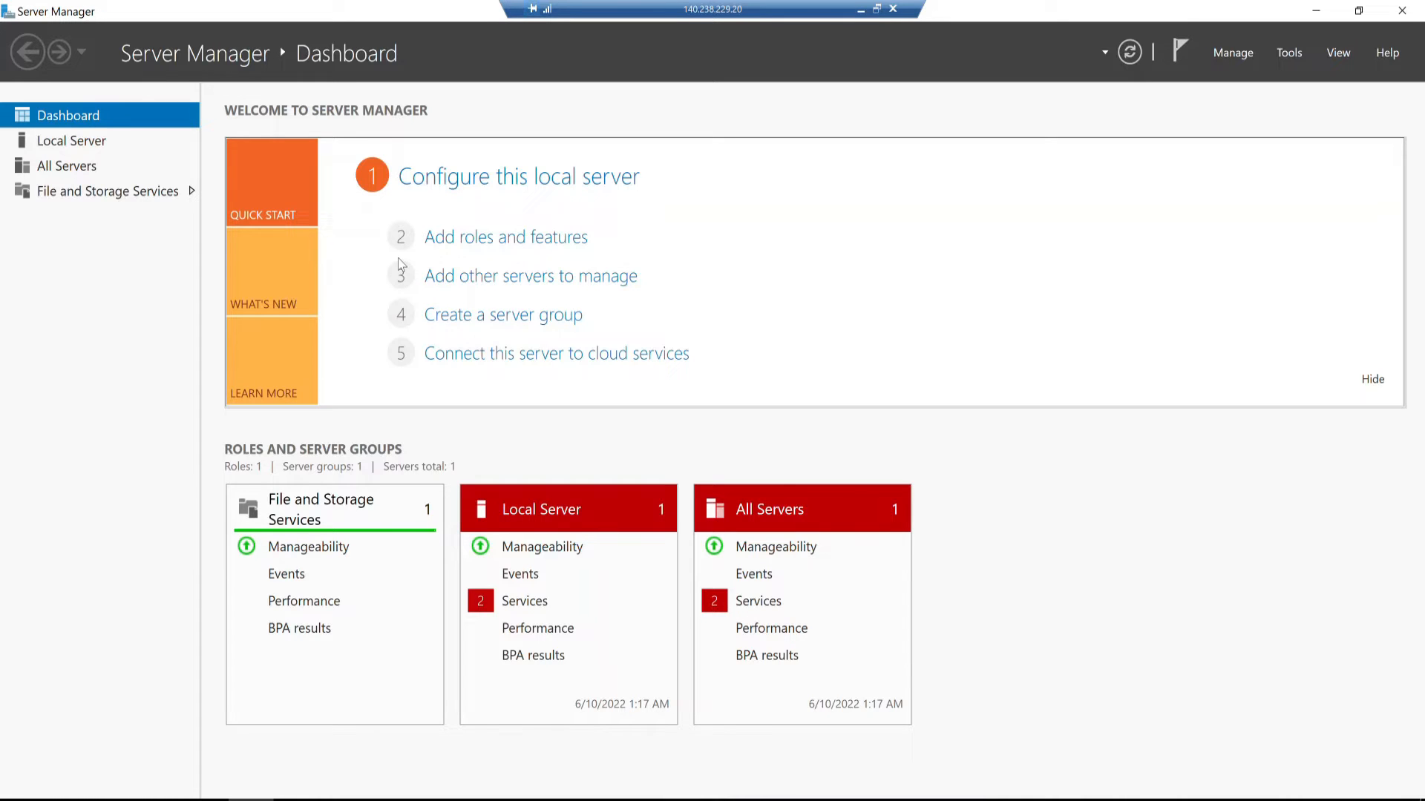
mouse_move(418, 262)
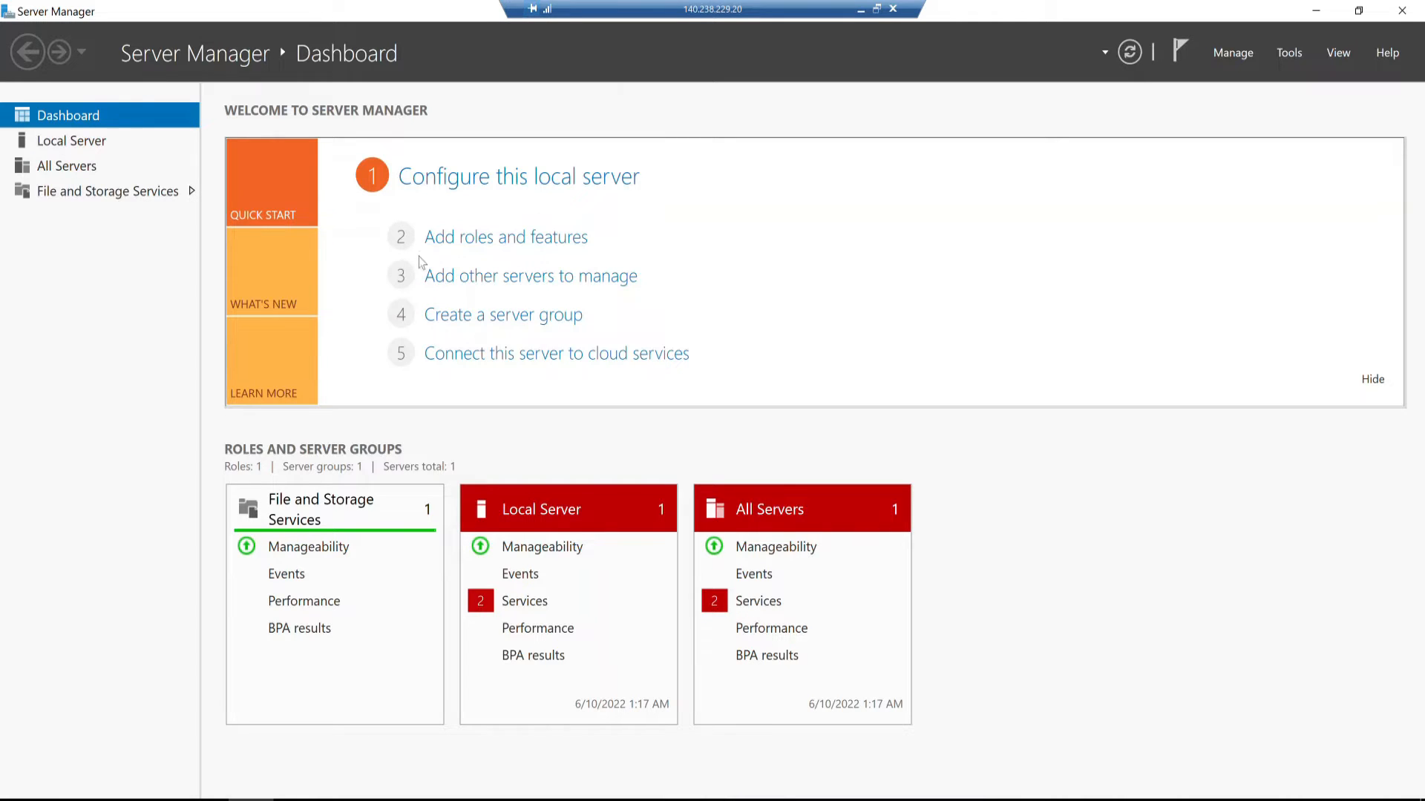
mouse_move(343, 132)
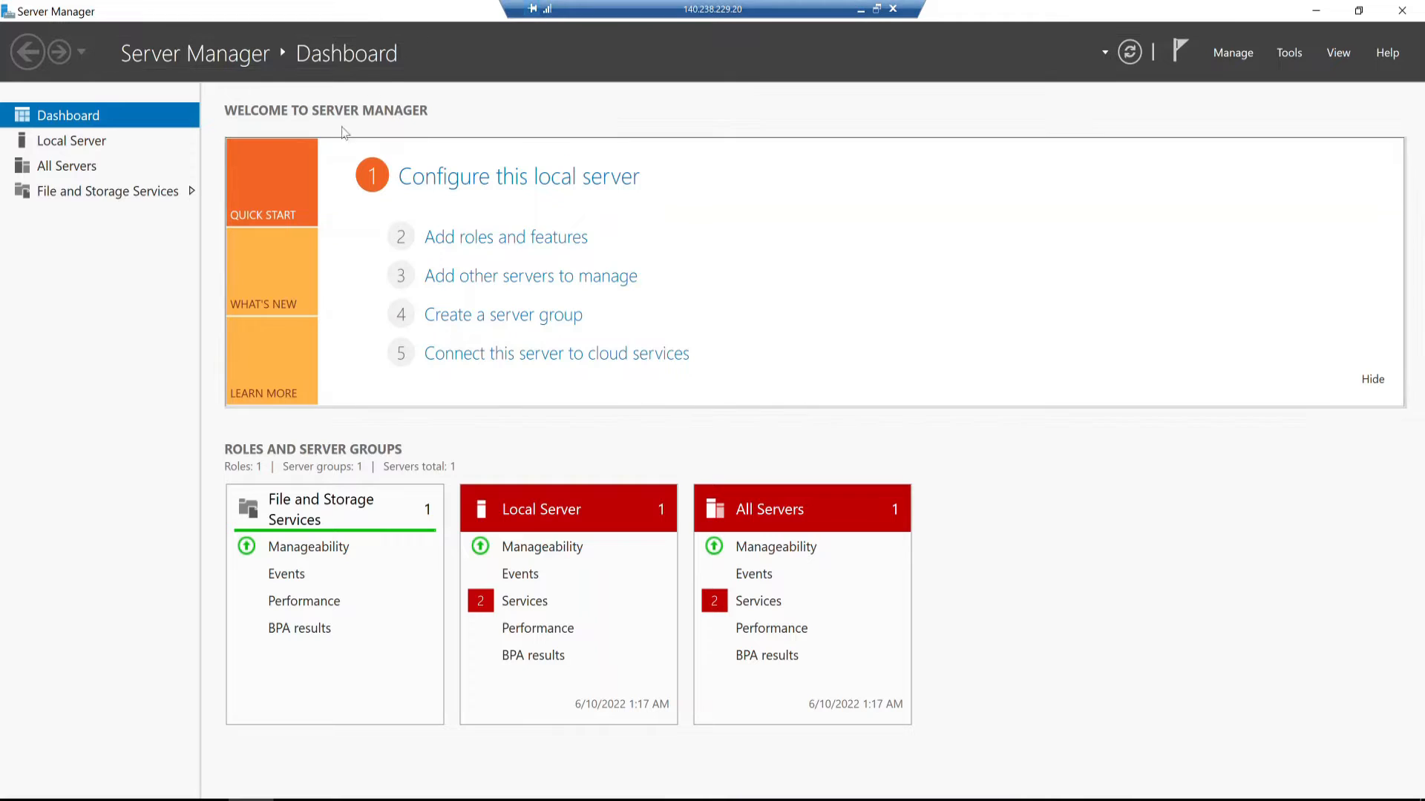
mouse_move(380, 274)
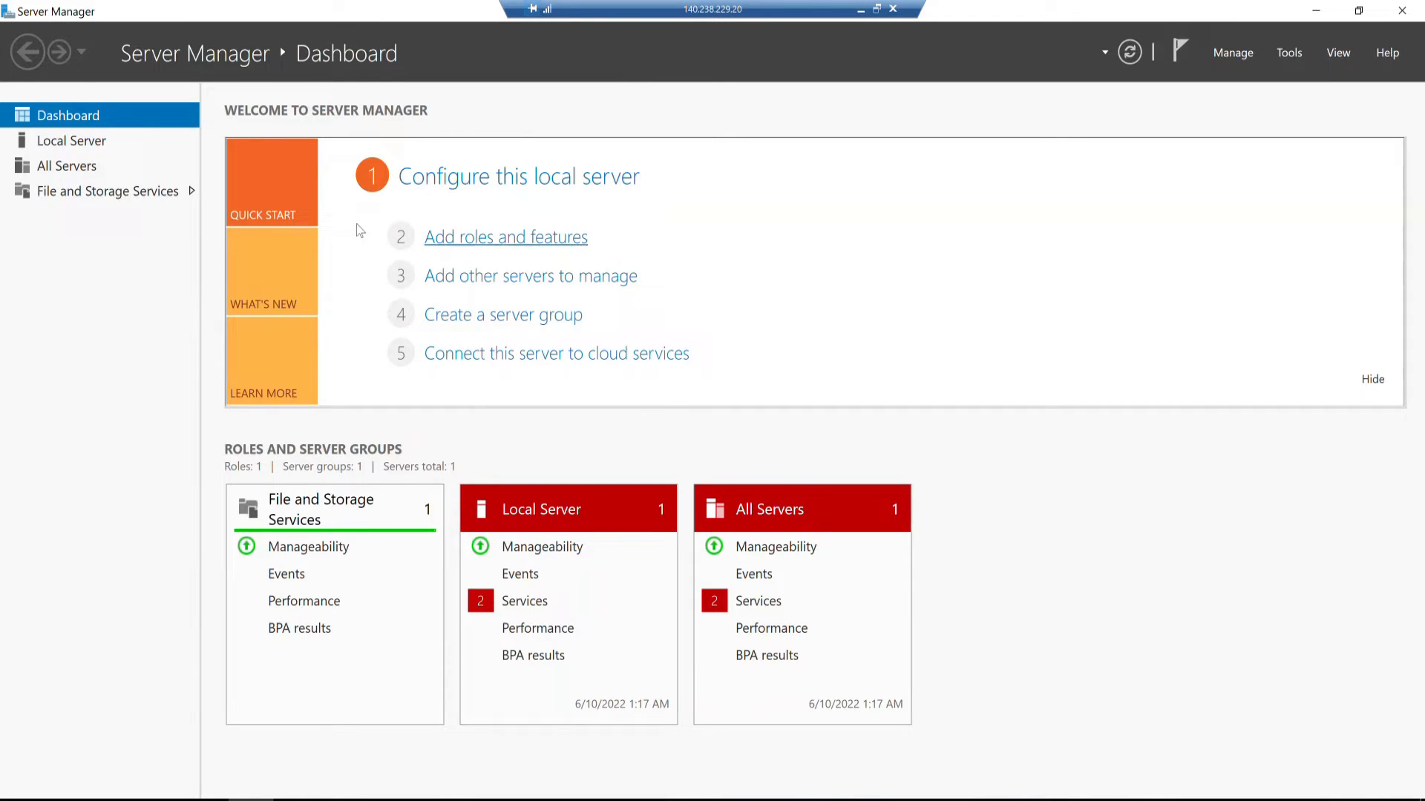
mouse_move(469, 245)
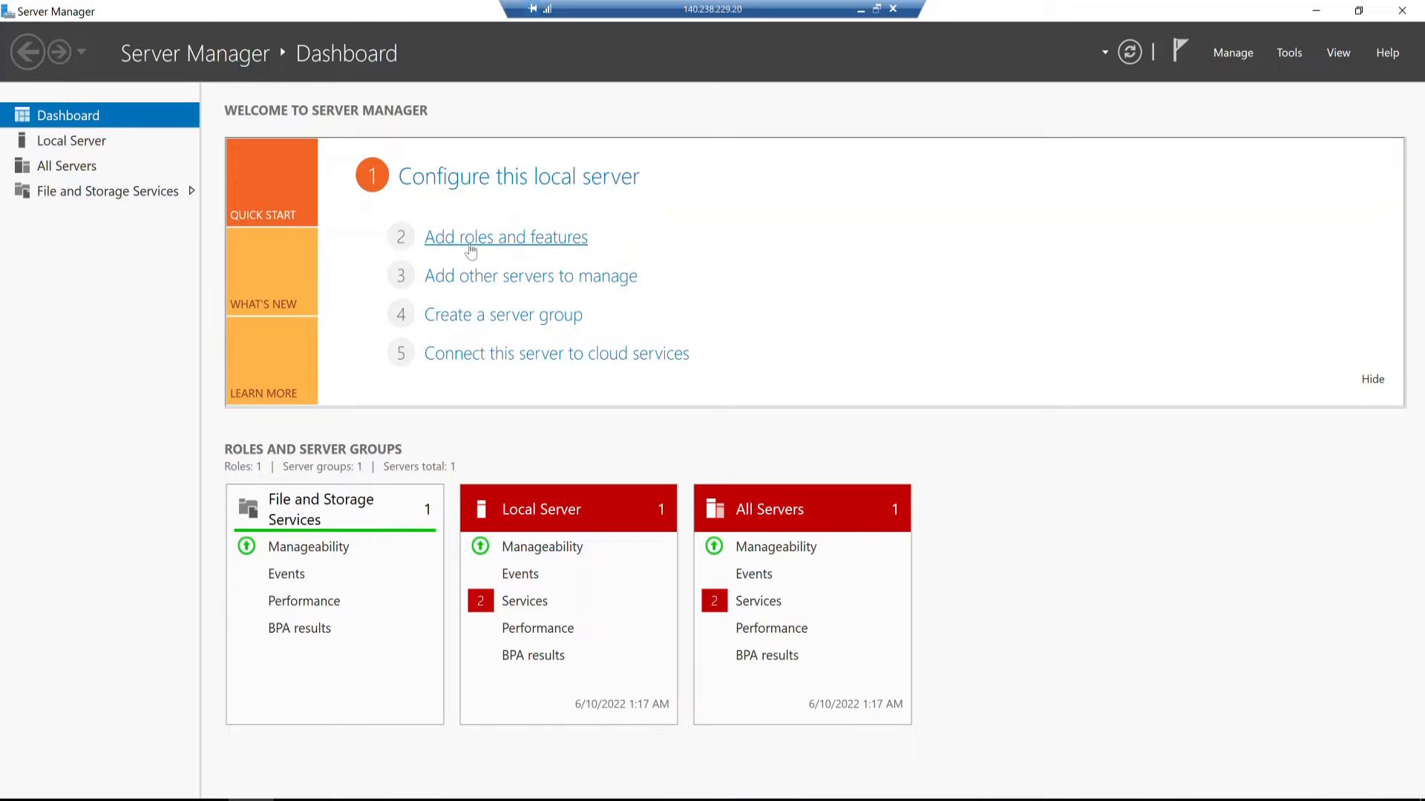
mouse_move(557, 247)
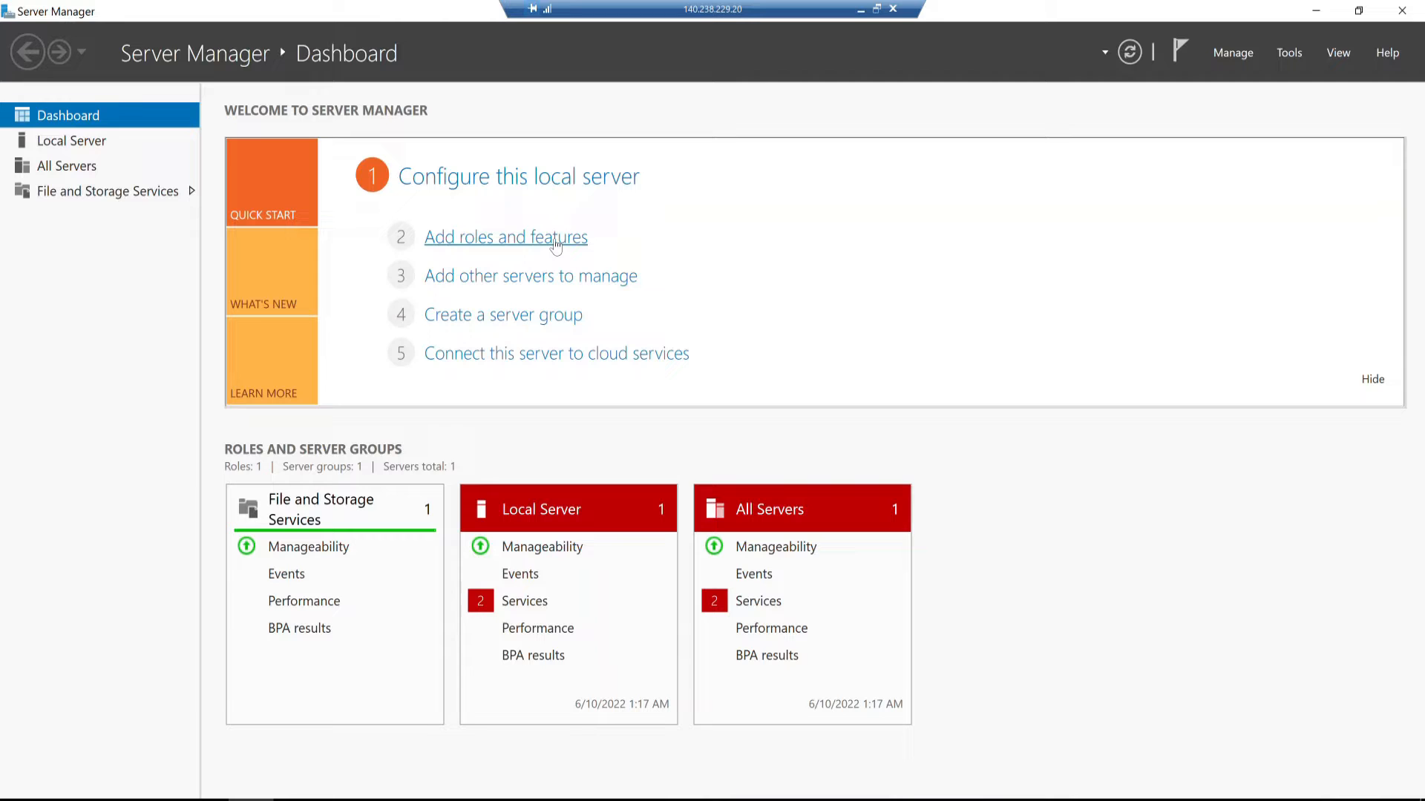
Step: Start Add Roles and Features, keep role-based installation, and reach APP-DB server selection
left_click(506, 237)
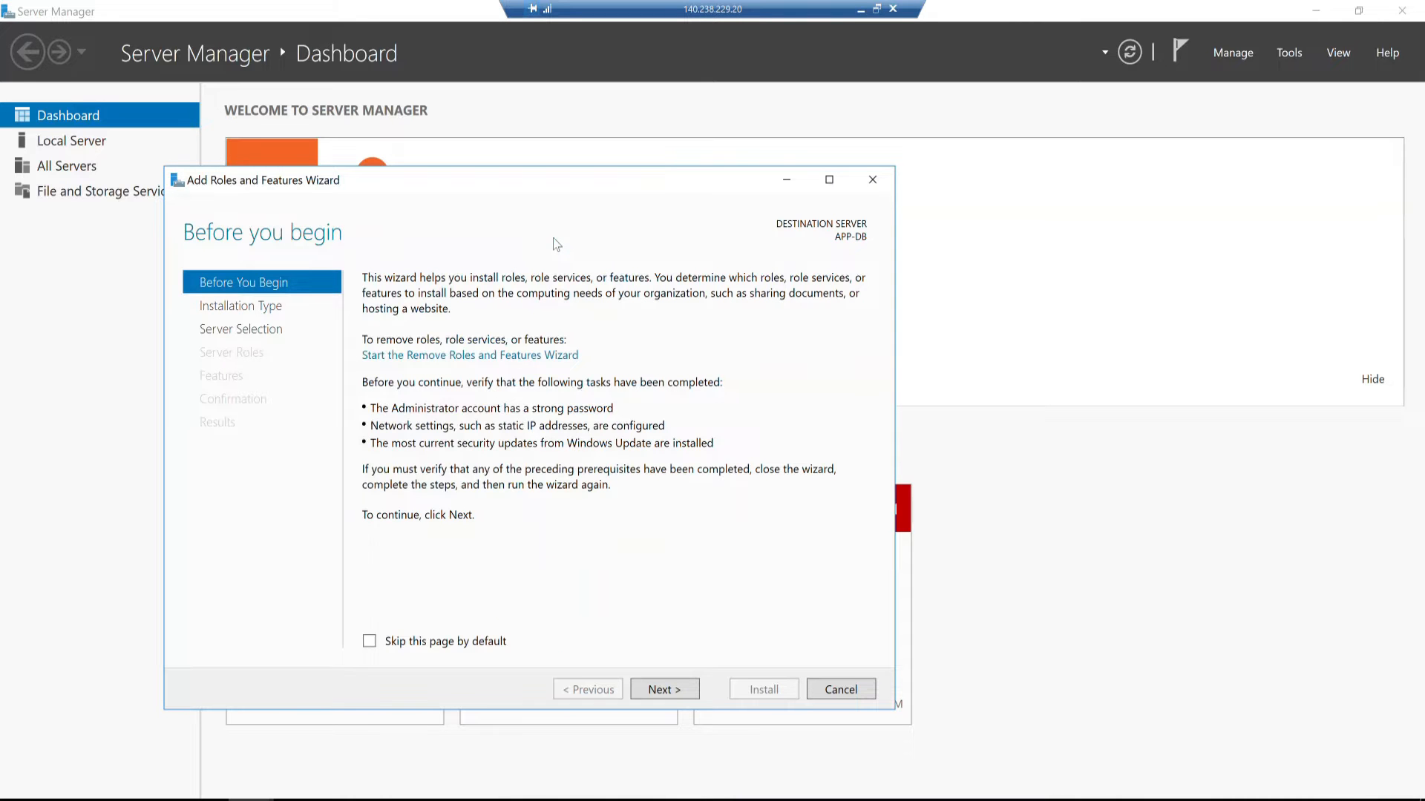
mouse_move(592, 199)
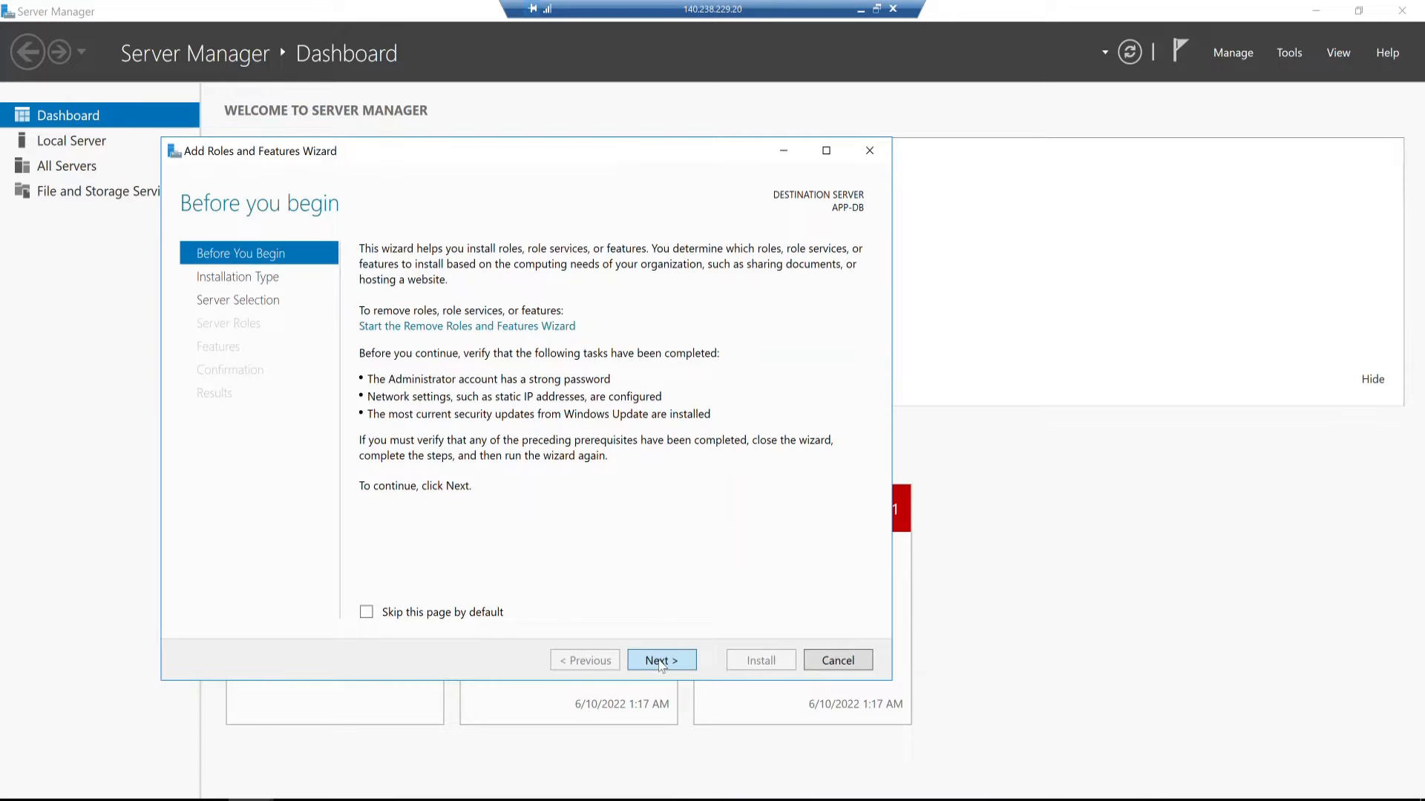
left_click(662, 660)
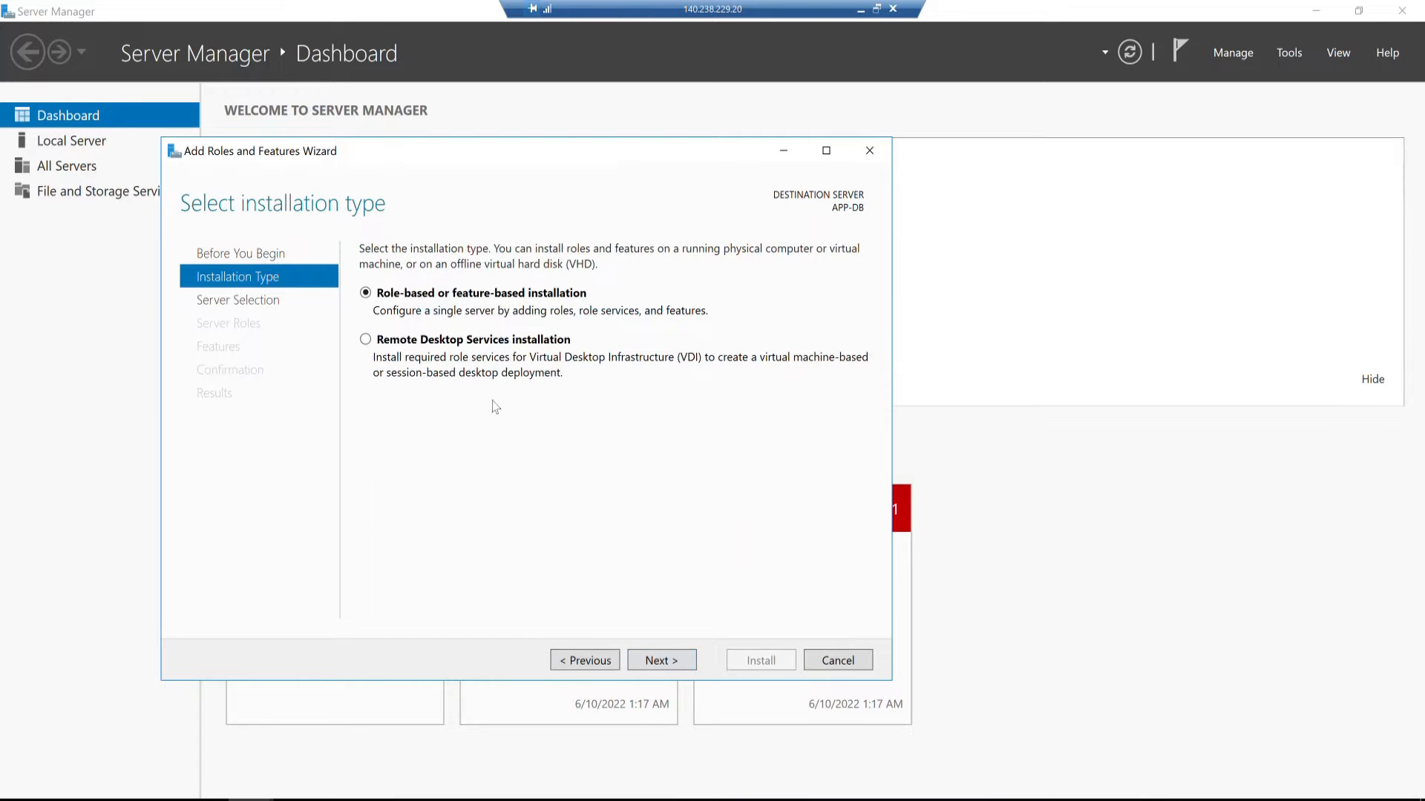
mouse_move(520, 473)
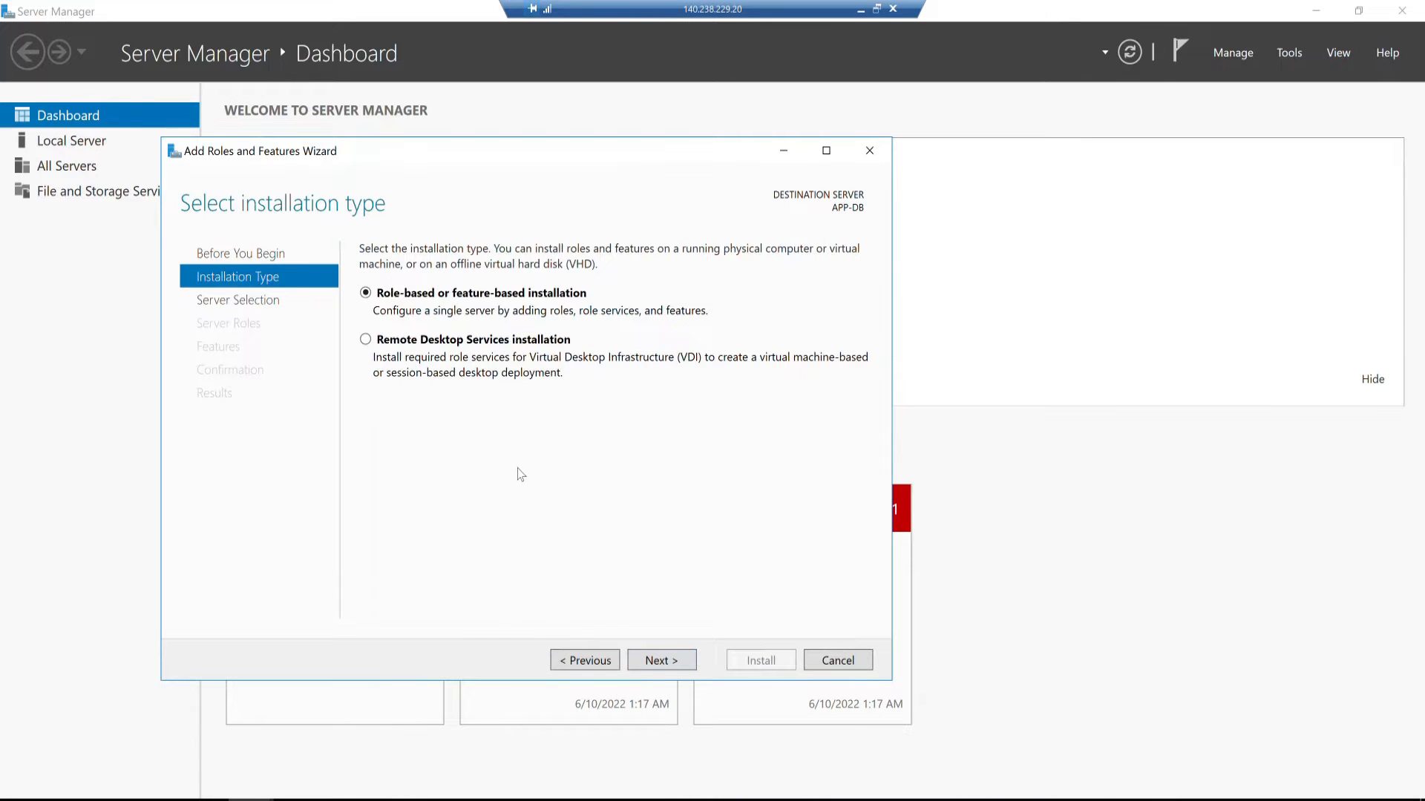
mouse_move(517, 466)
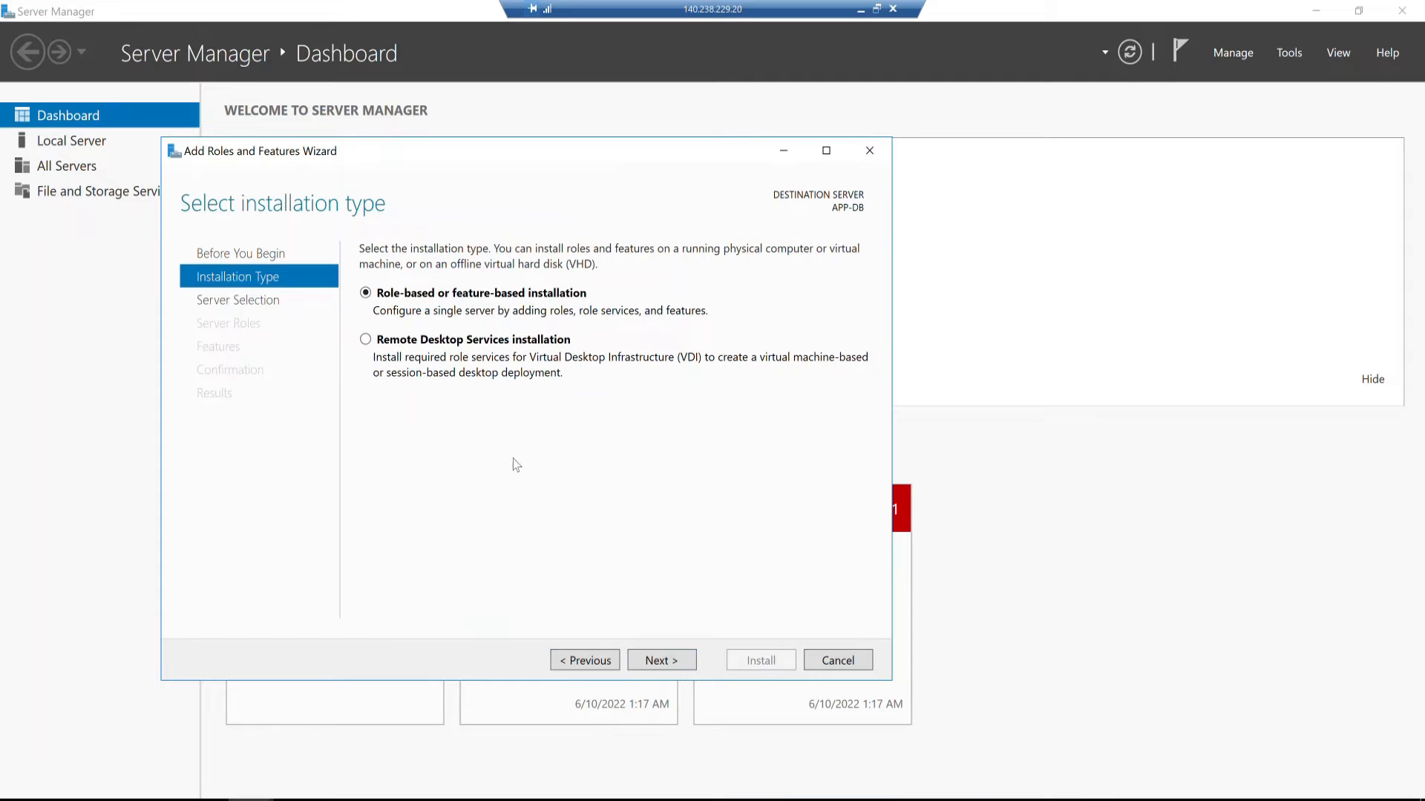
mouse_move(625, 639)
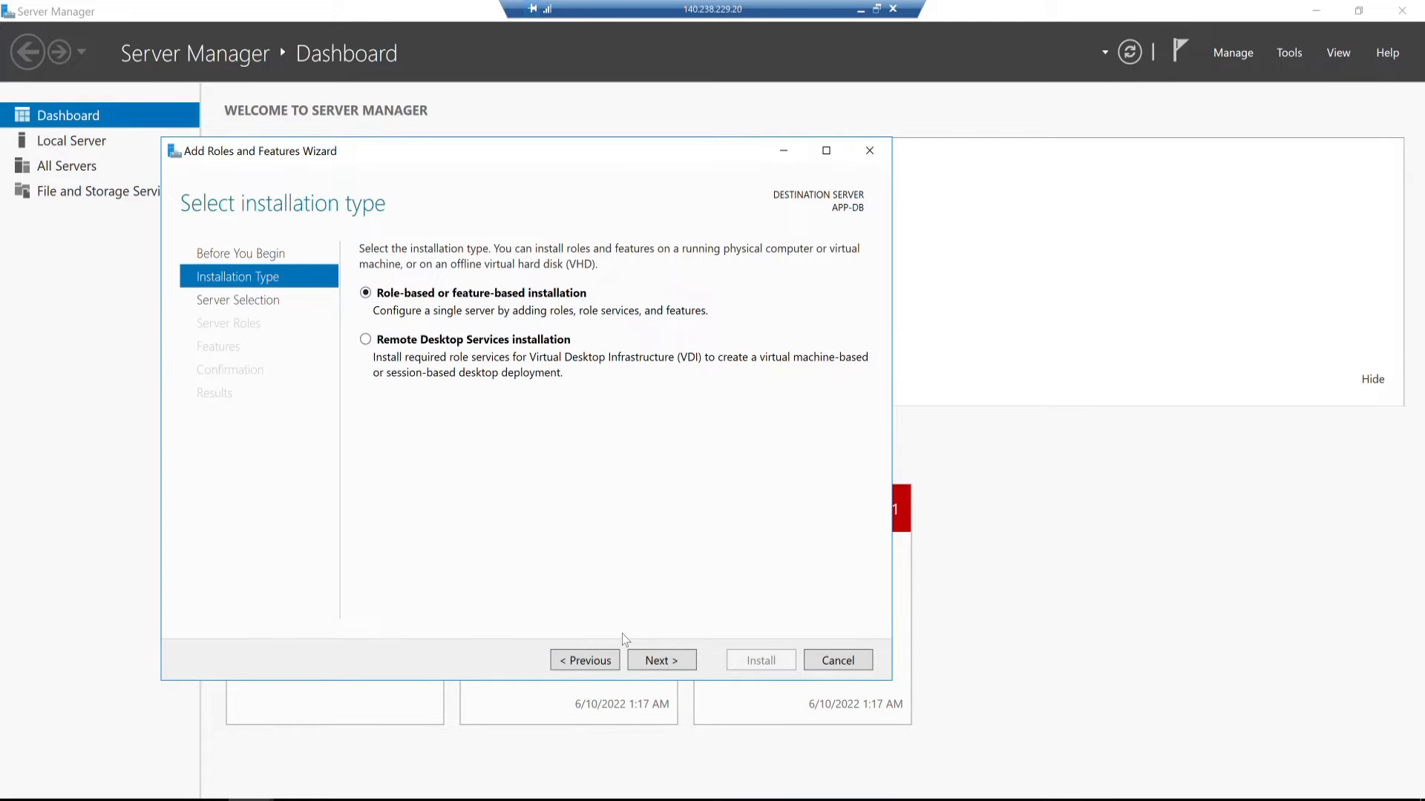
left_click(661, 660)
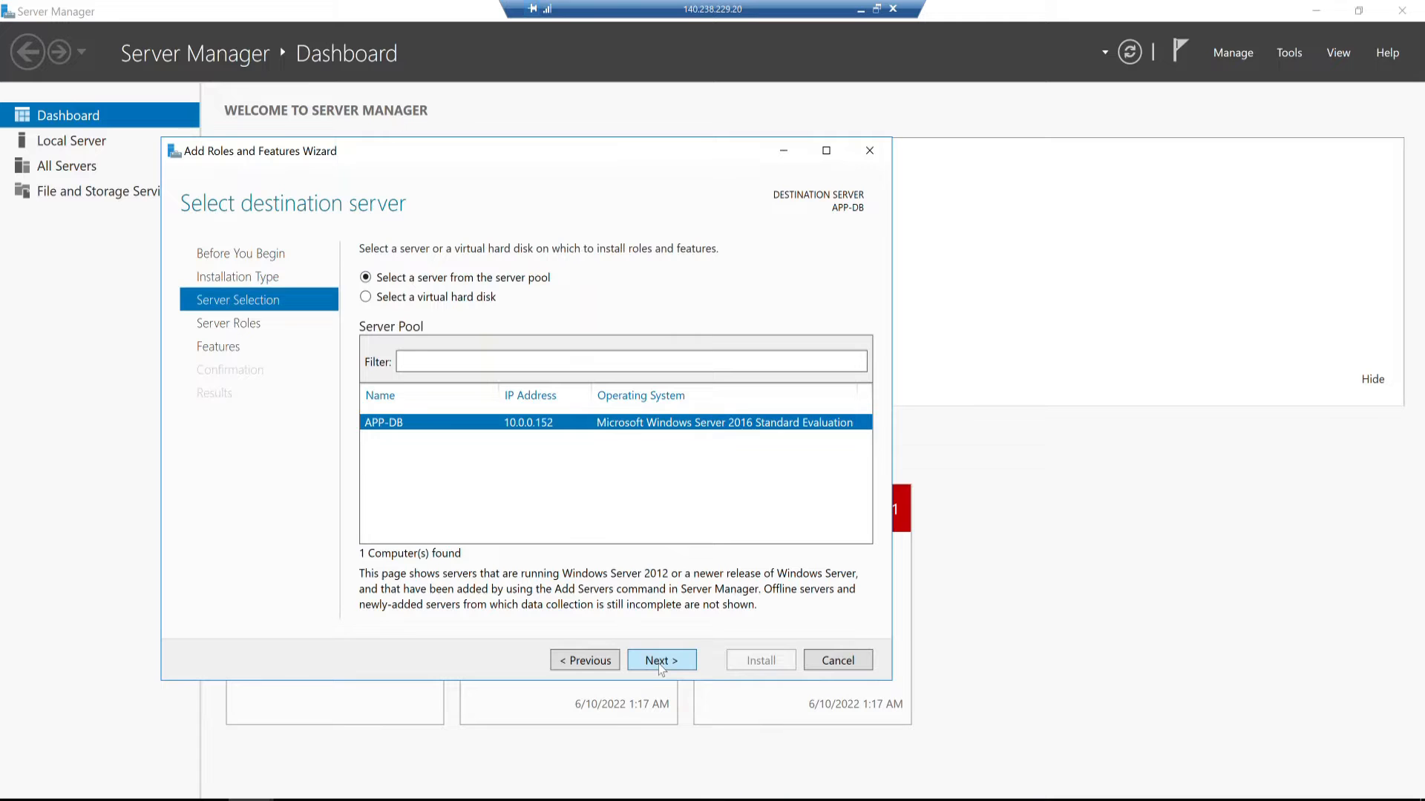
Step: Check the Web Server (IIS) role and accept its required IIS management tools
left_click(661, 659)
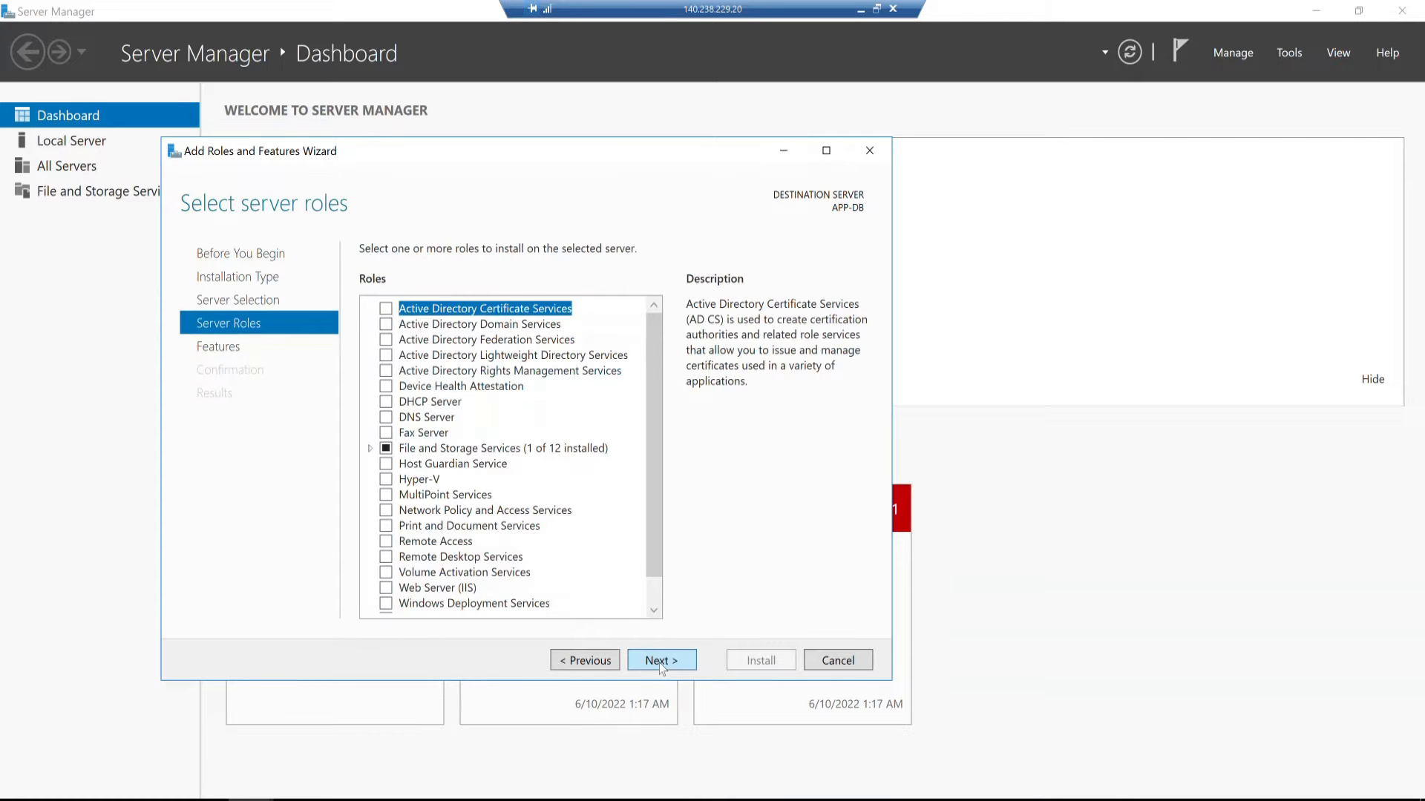
mouse_move(584, 504)
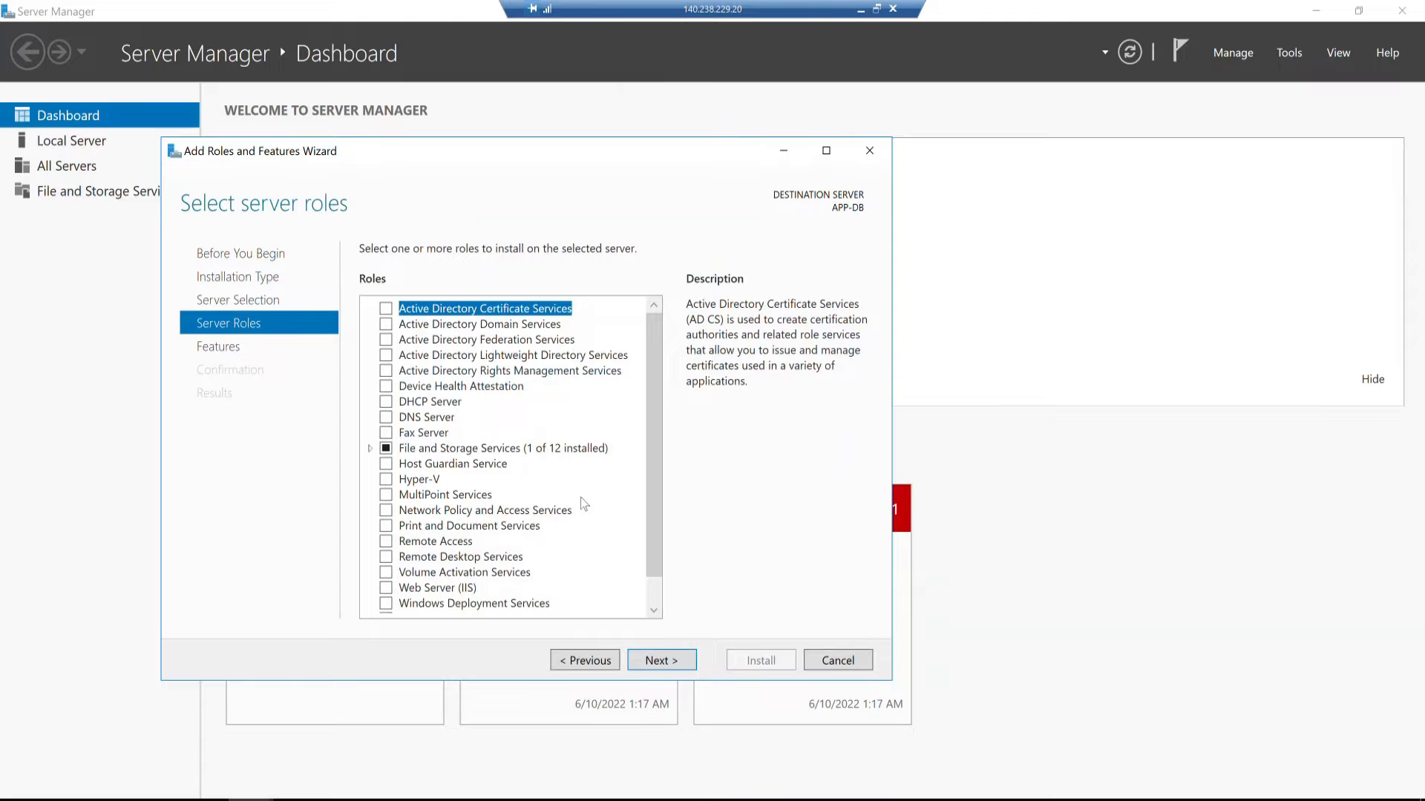
mouse_move(579, 531)
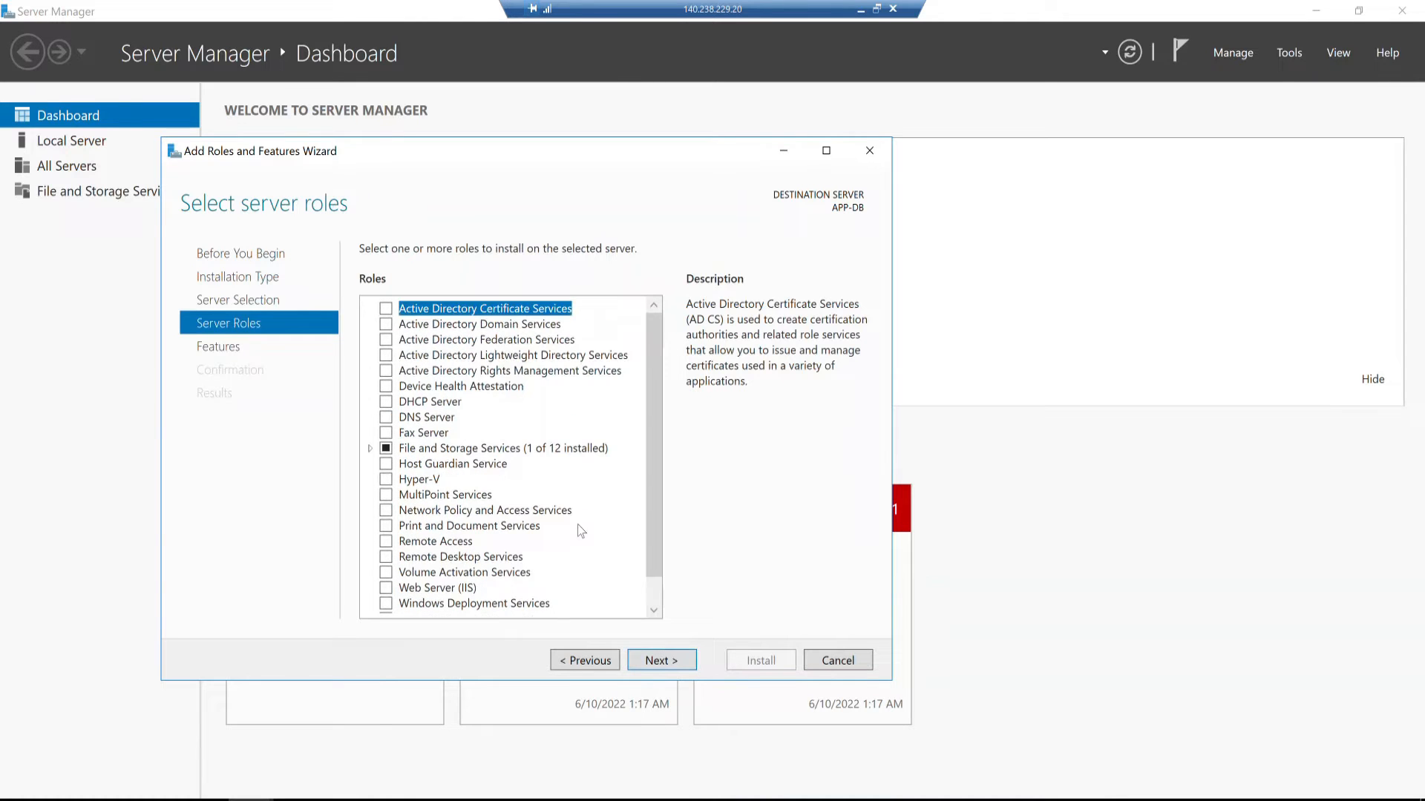
scroll("down", 3)
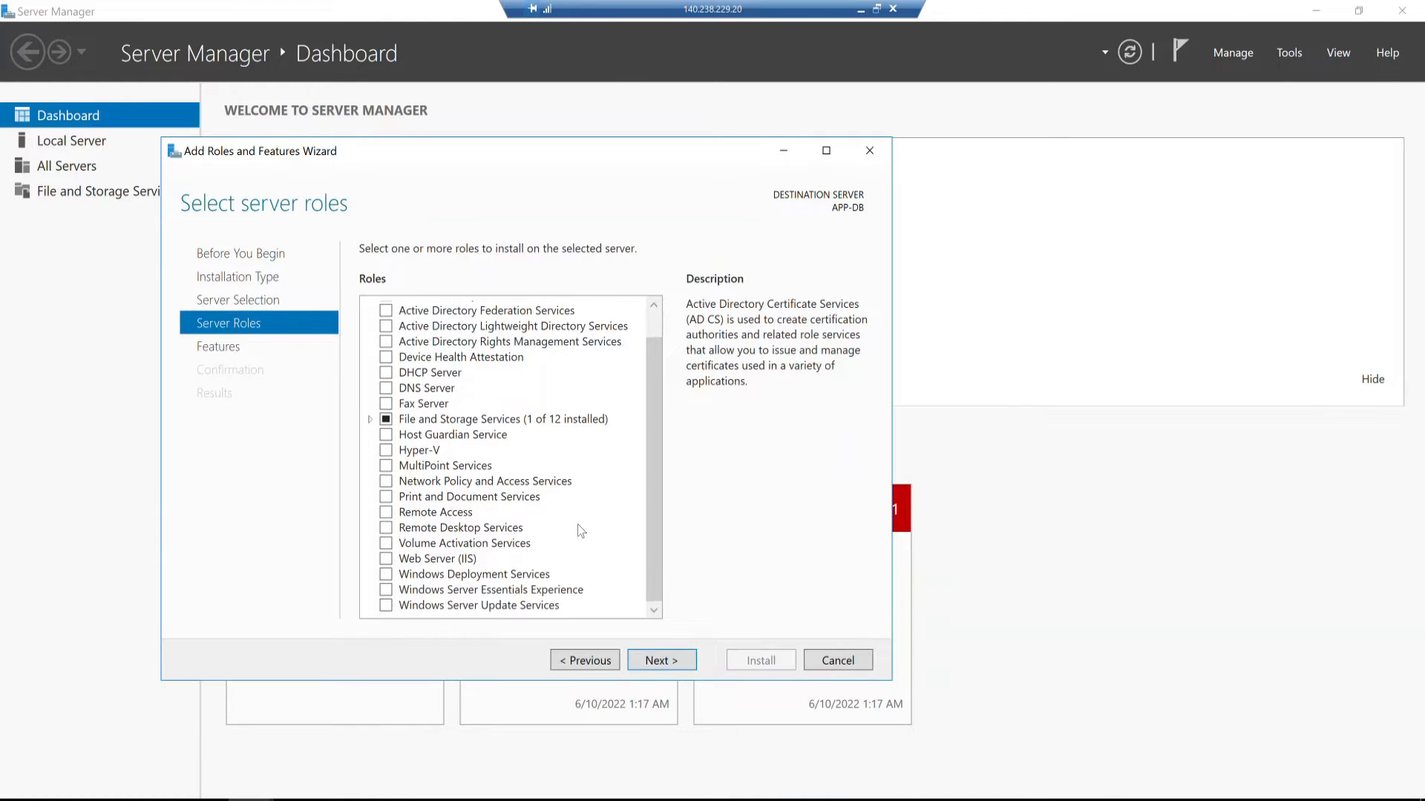
mouse_move(497, 382)
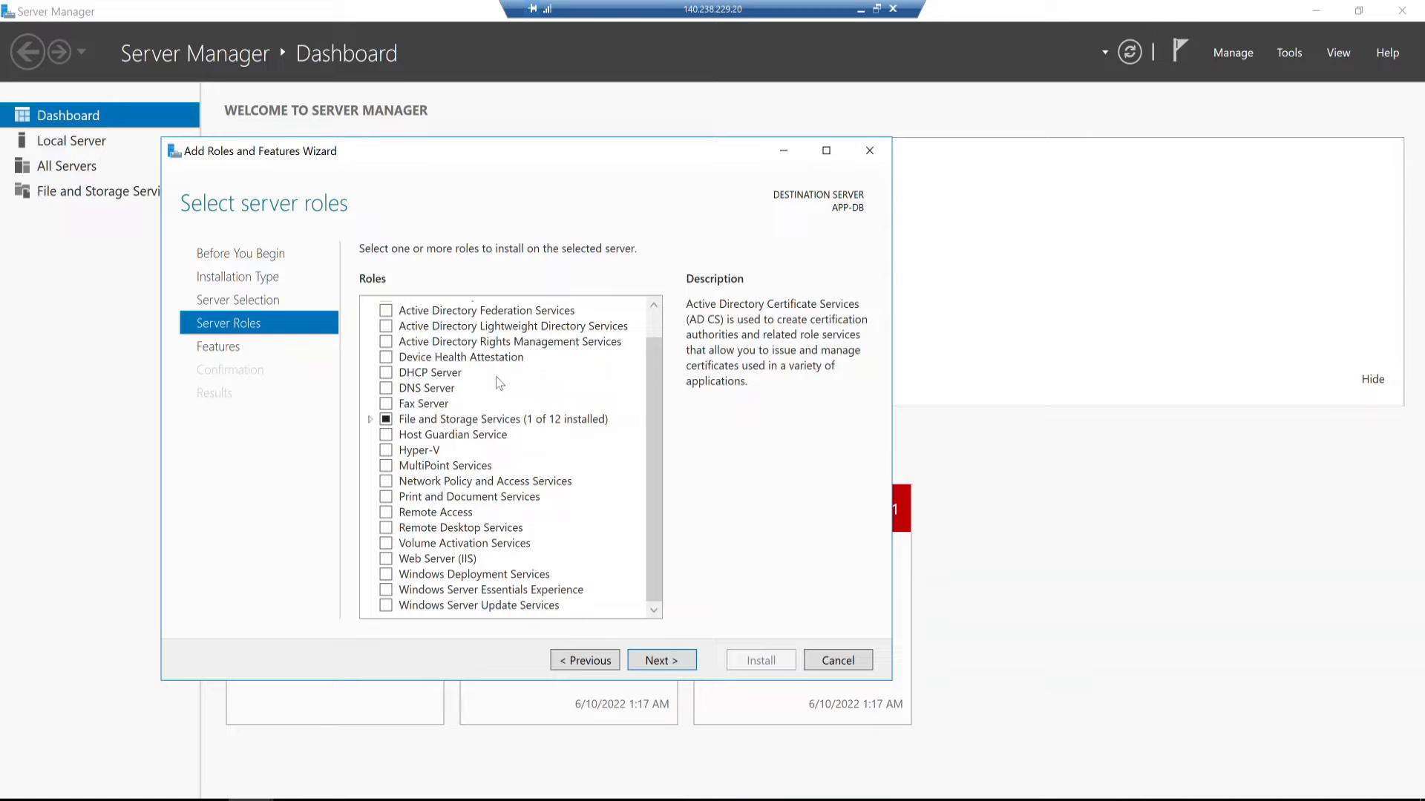
mouse_move(500, 587)
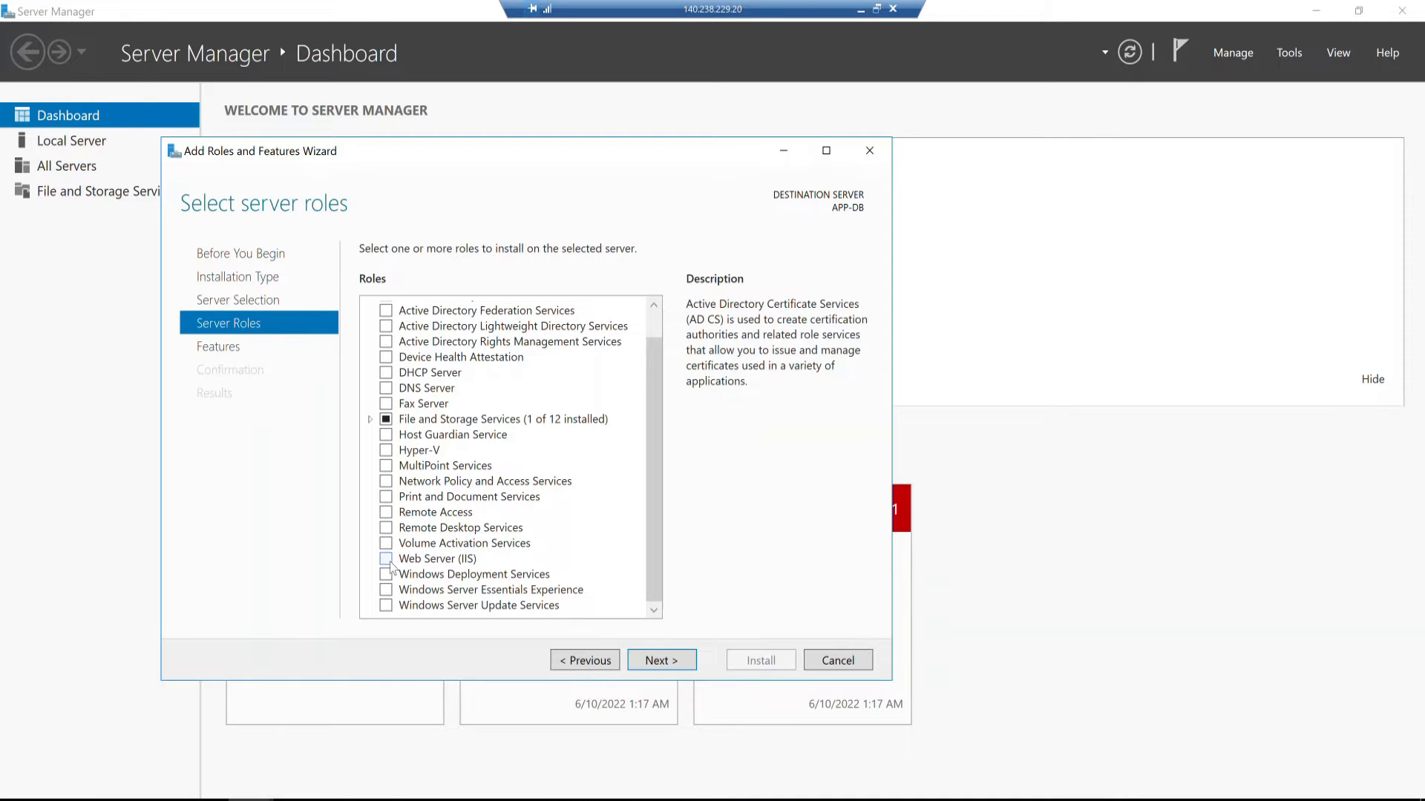
left_click(386, 559)
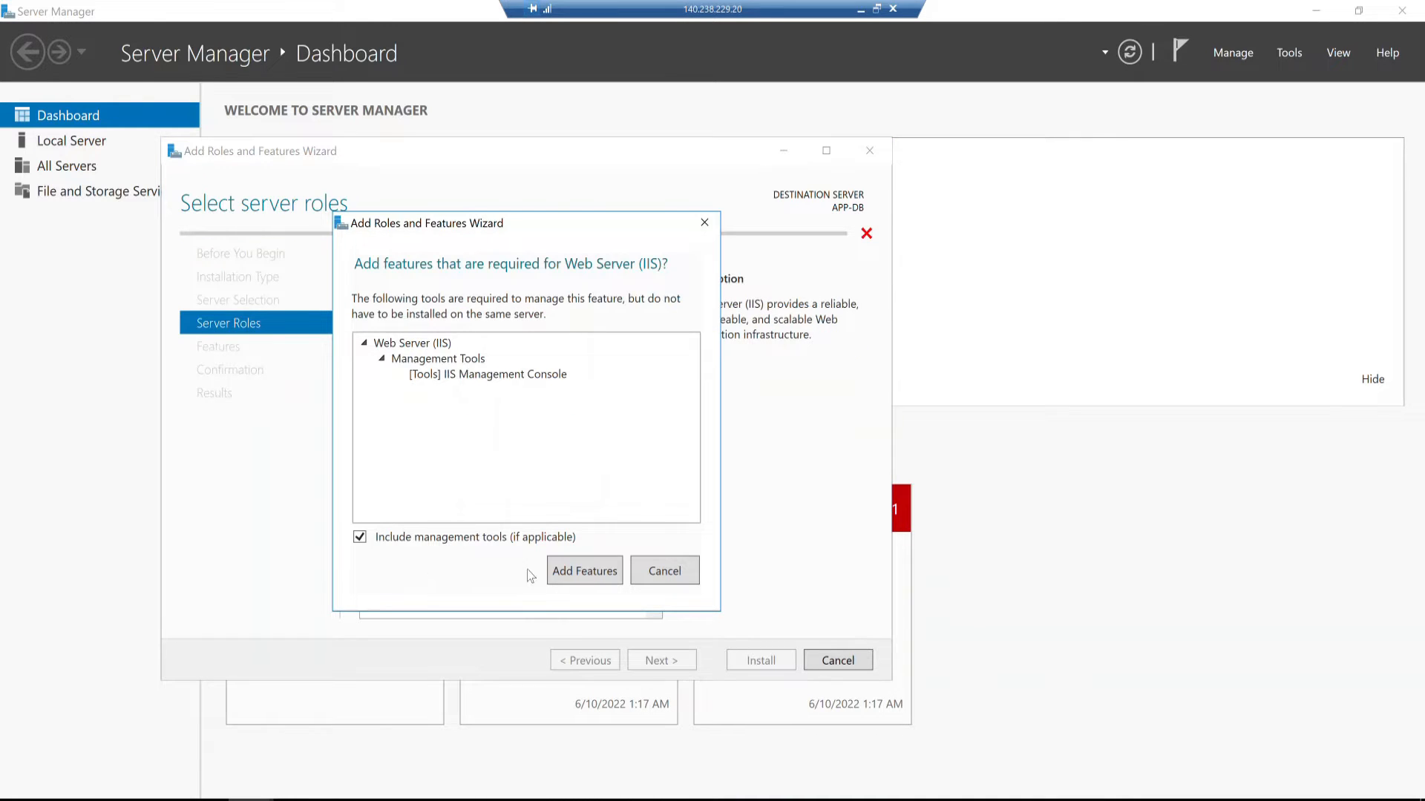
left_click(583, 571)
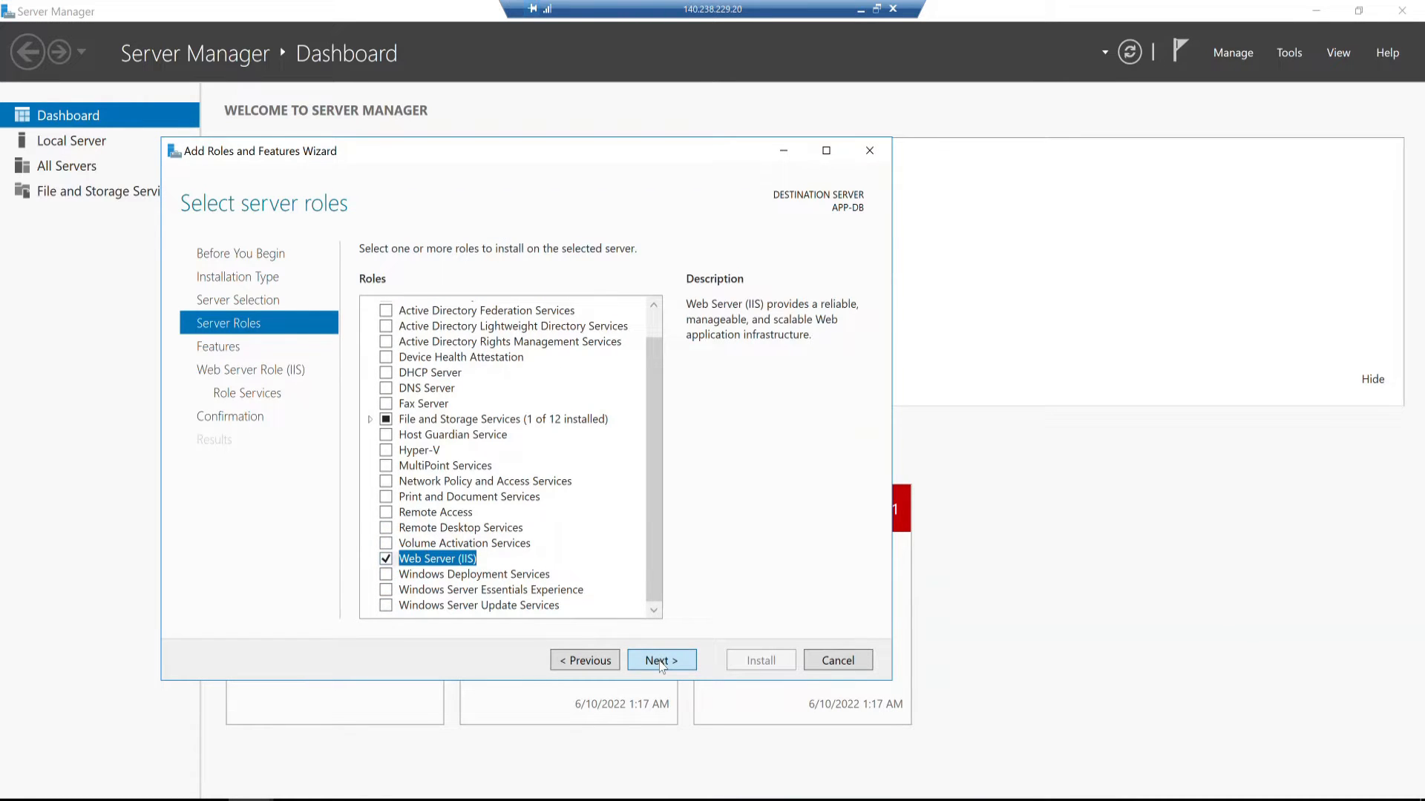
Step: Review the .NET Framework 3.5 and 4.6 feature groups, leaving defaults unchanged
left_click(661, 661)
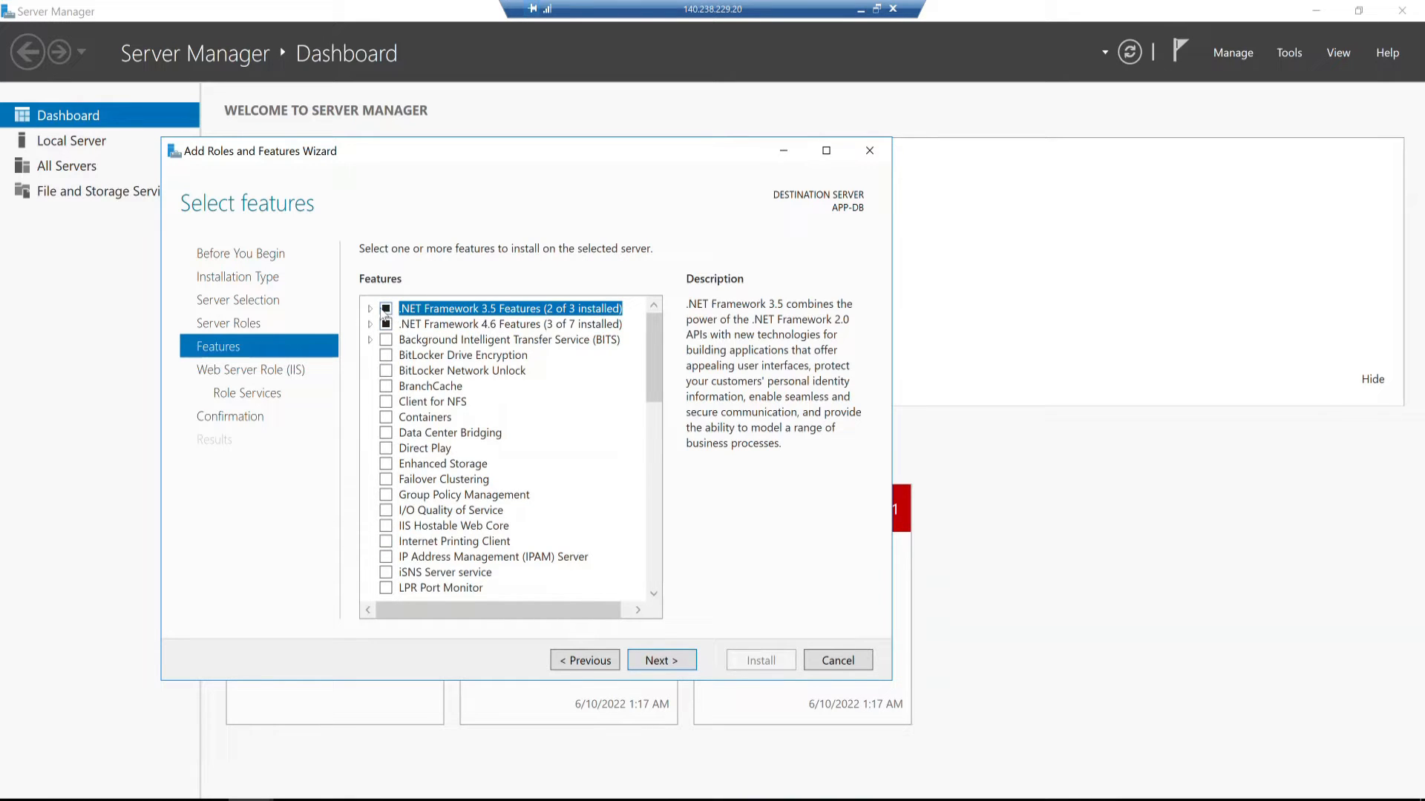
left_click(370, 307)
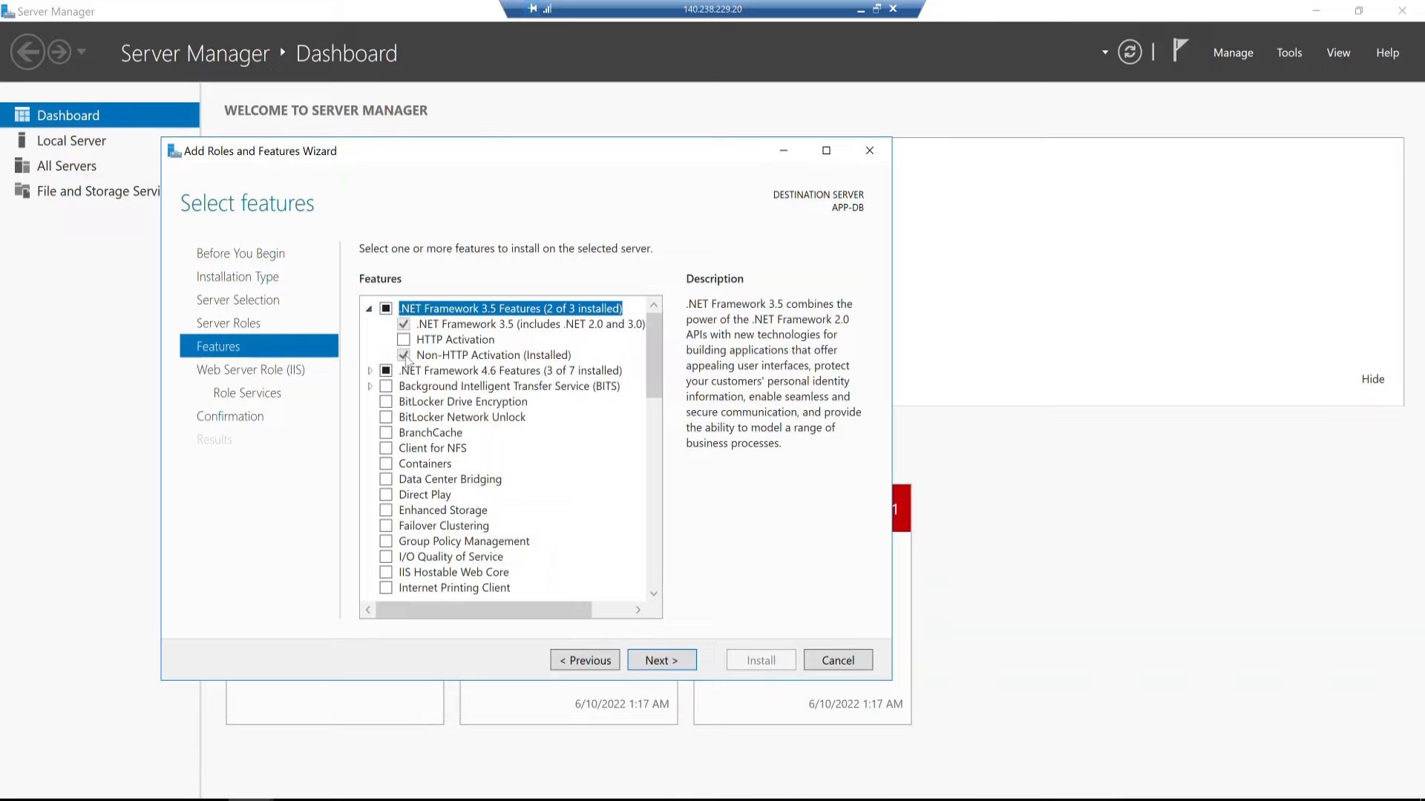
left_click(371, 370)
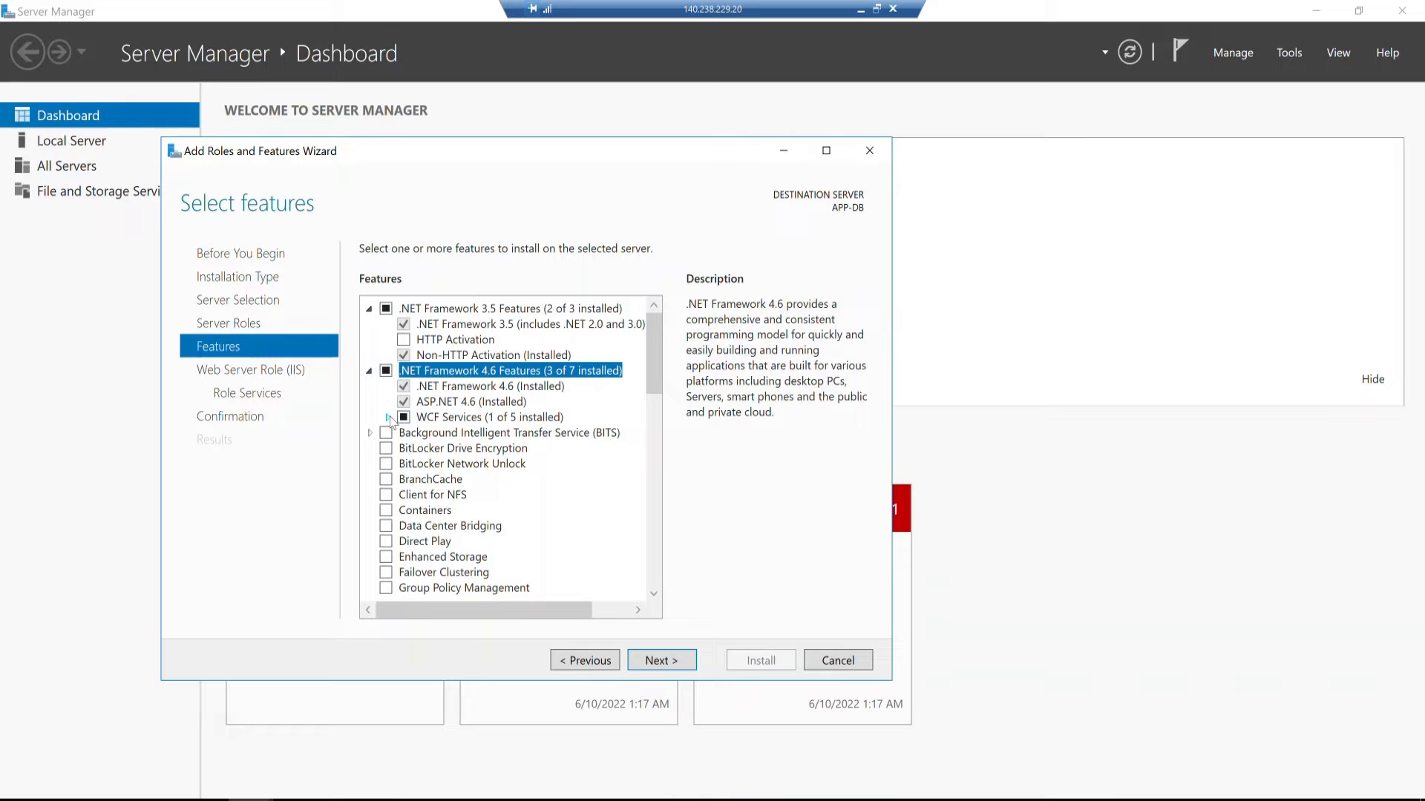
left_click(373, 417)
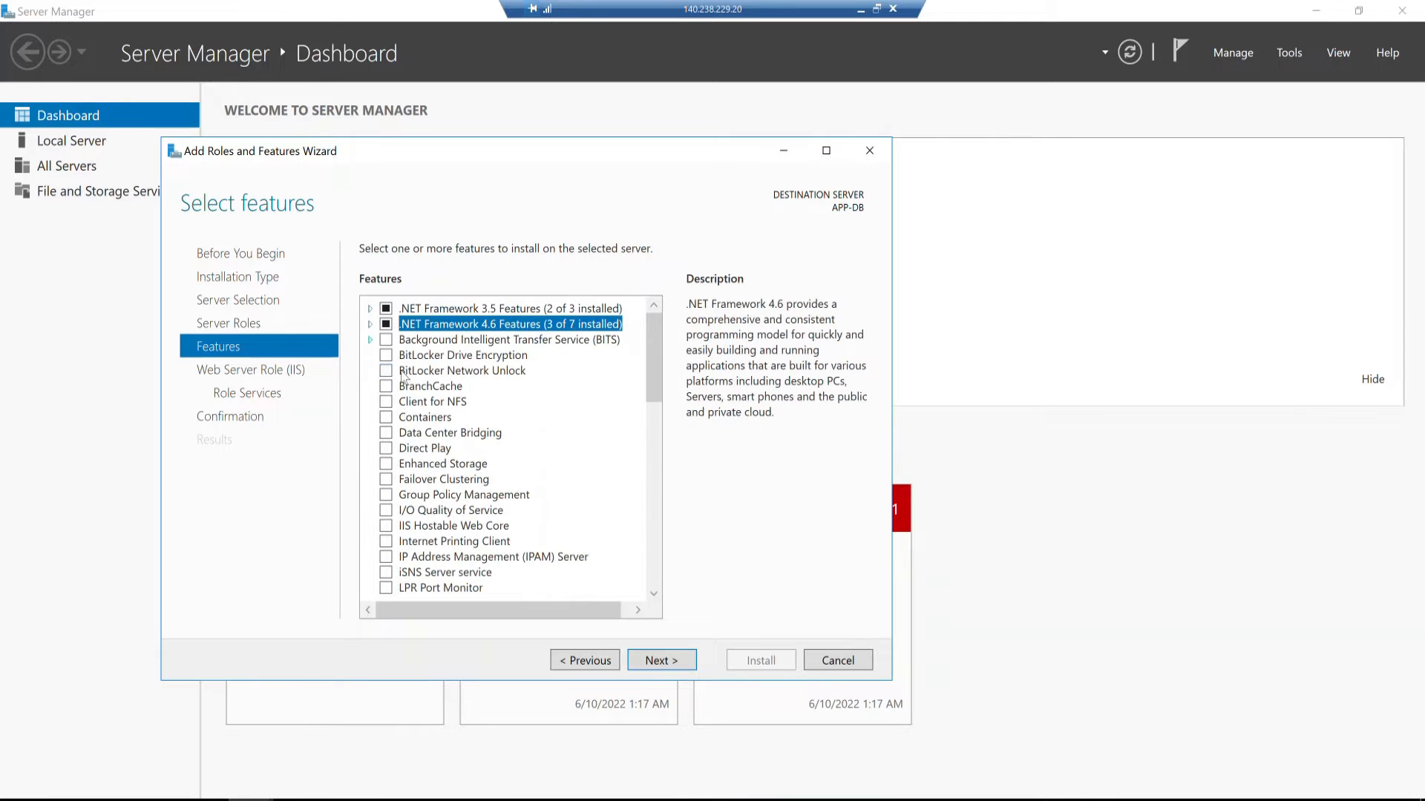
scroll("down", 3)
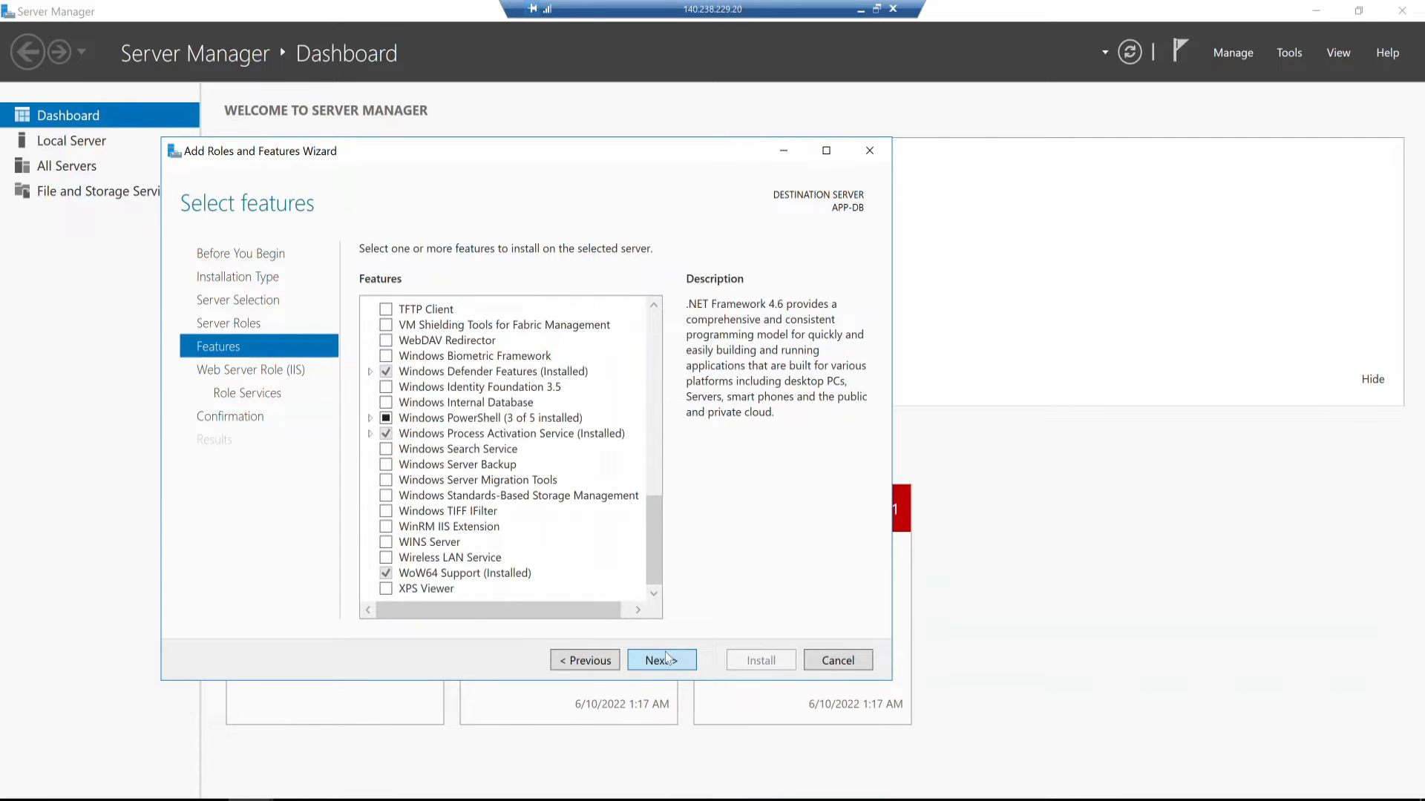
left_click(660, 660)
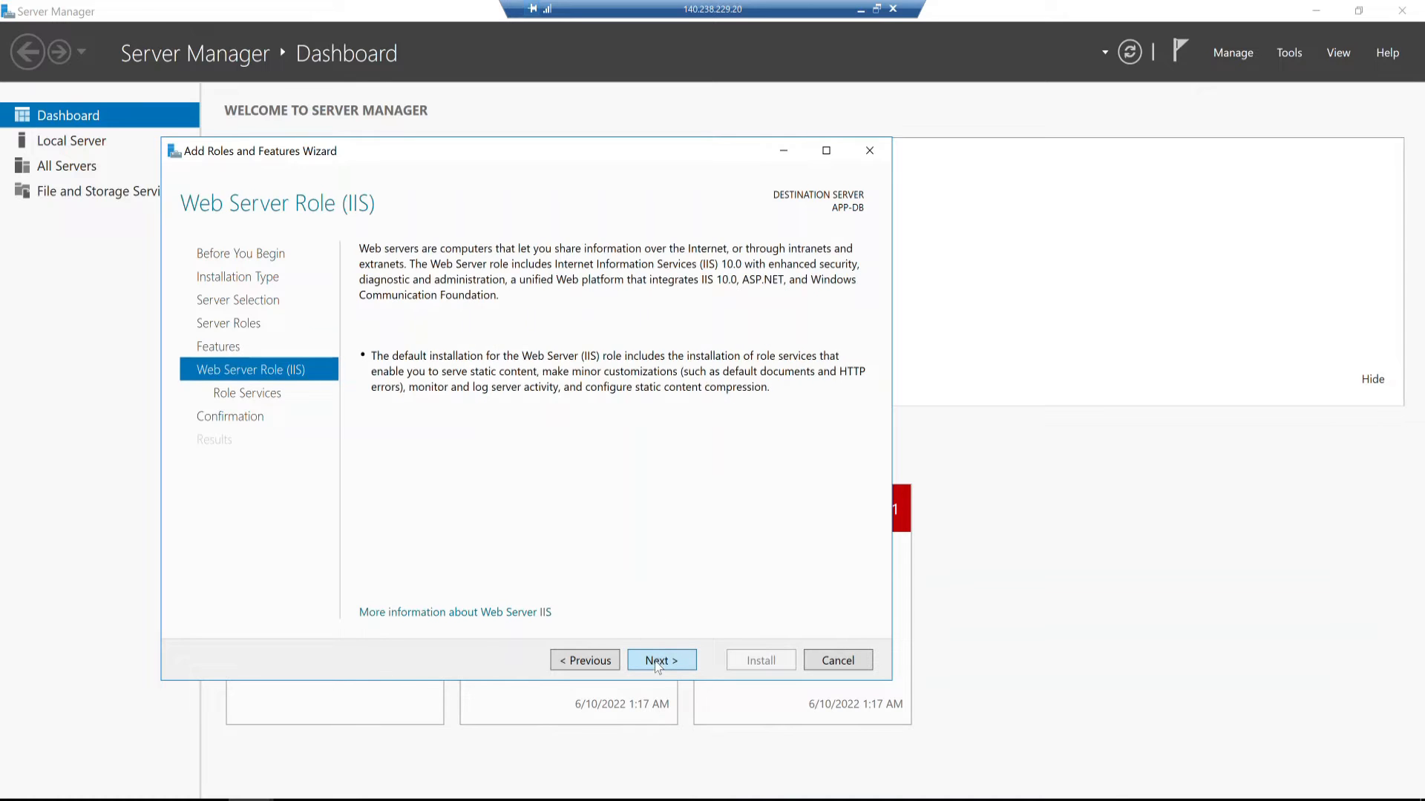
Step: Check Logging Tools, Request Monitor, Tracing and all Security authentication role services
left_click(661, 660)
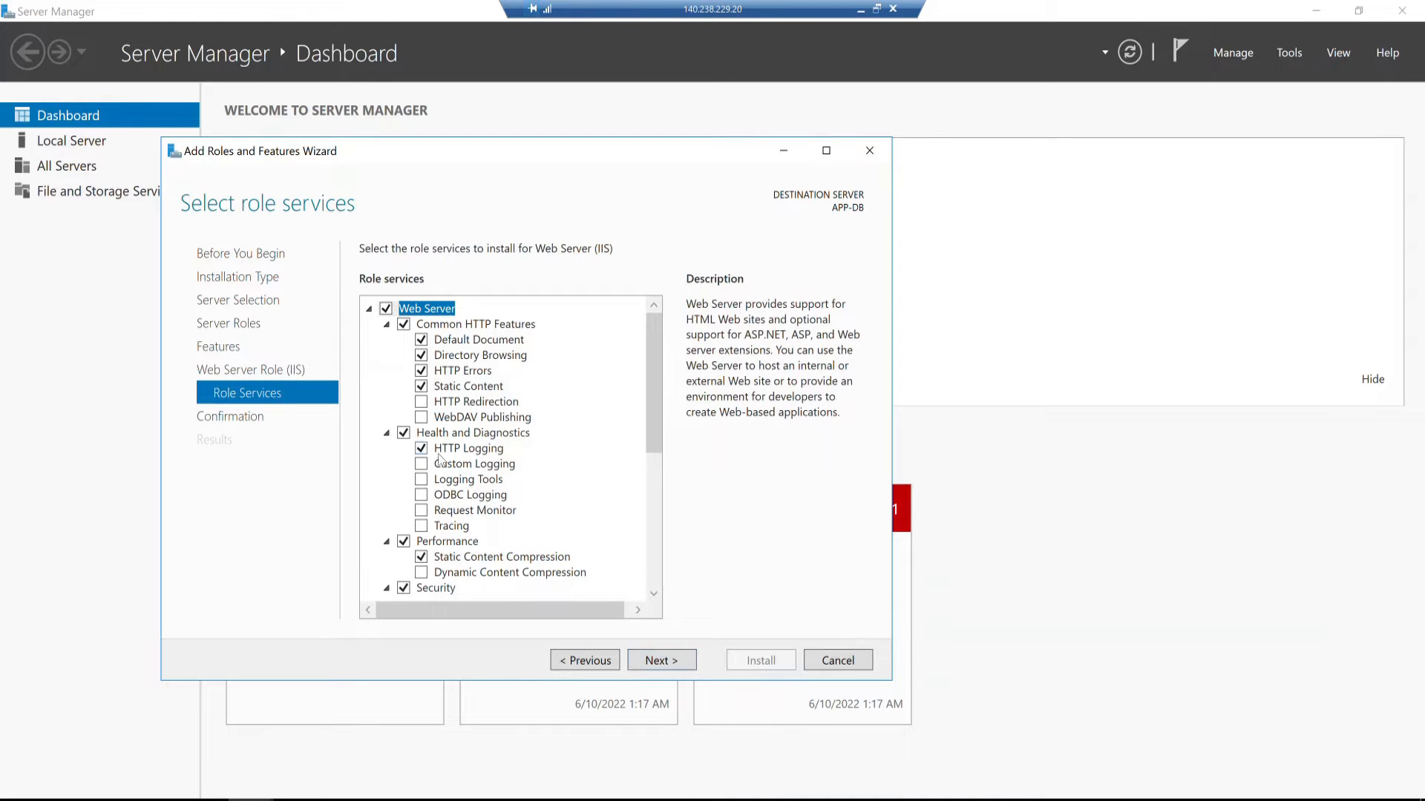
scroll("down", 3)
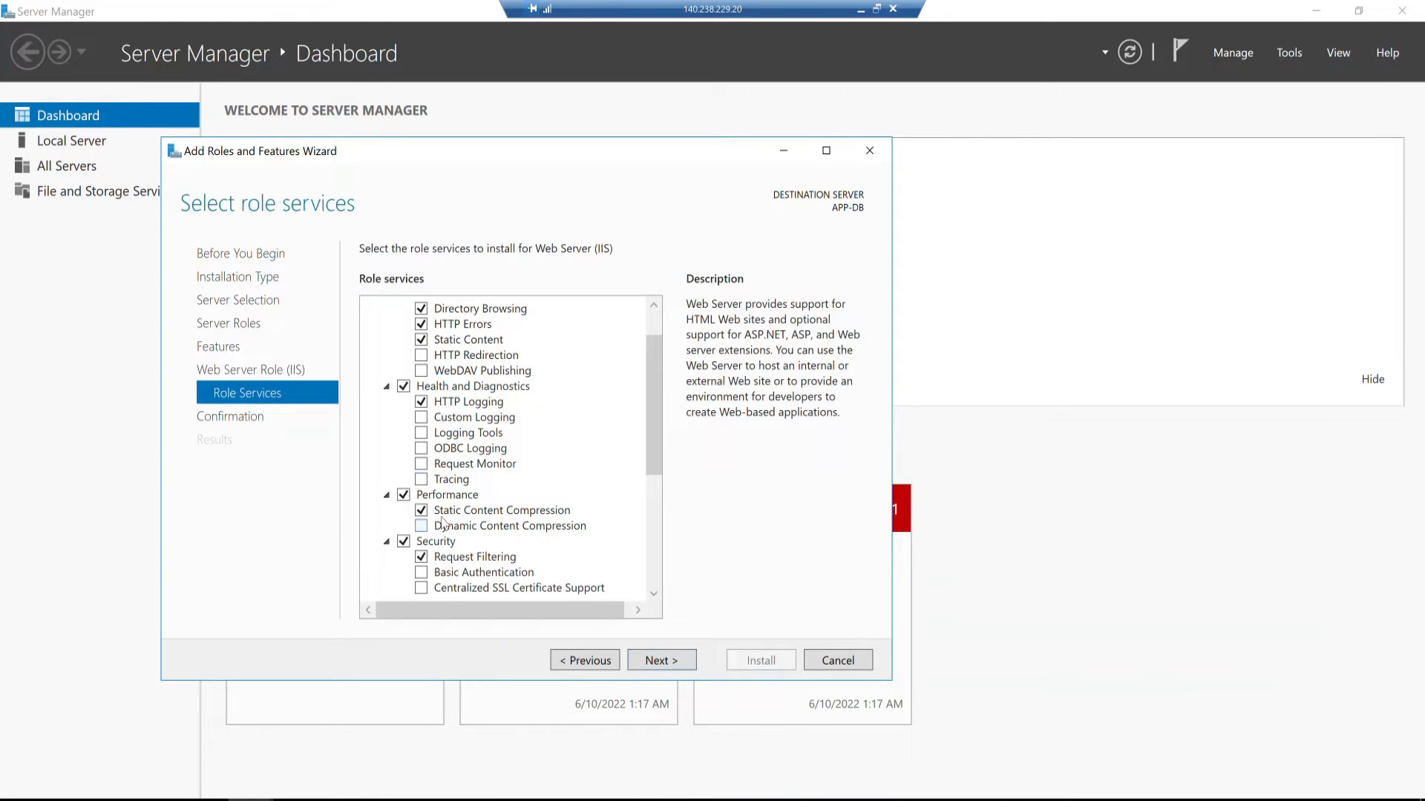
scroll("up", 3)
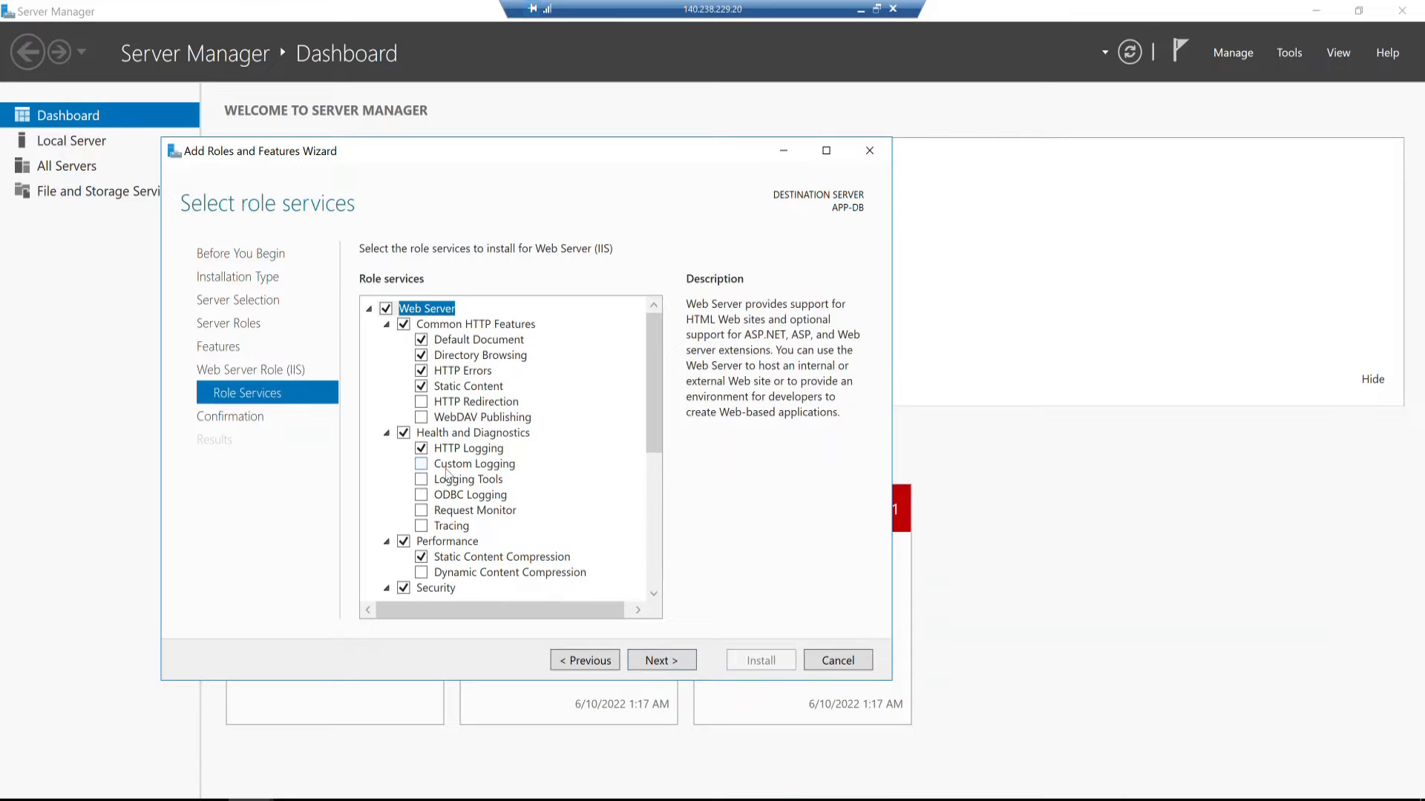
scroll("down", 3)
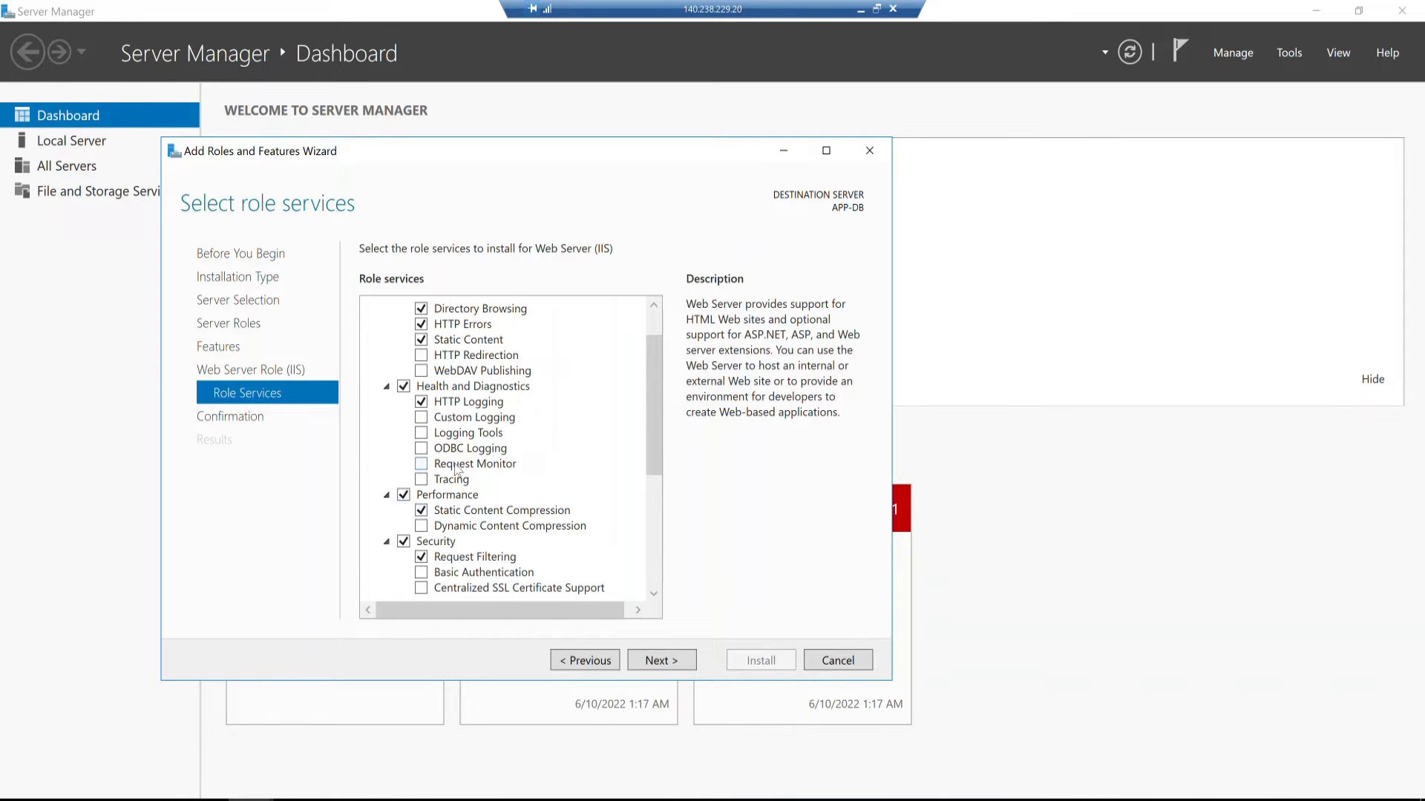
left_click(421, 433)
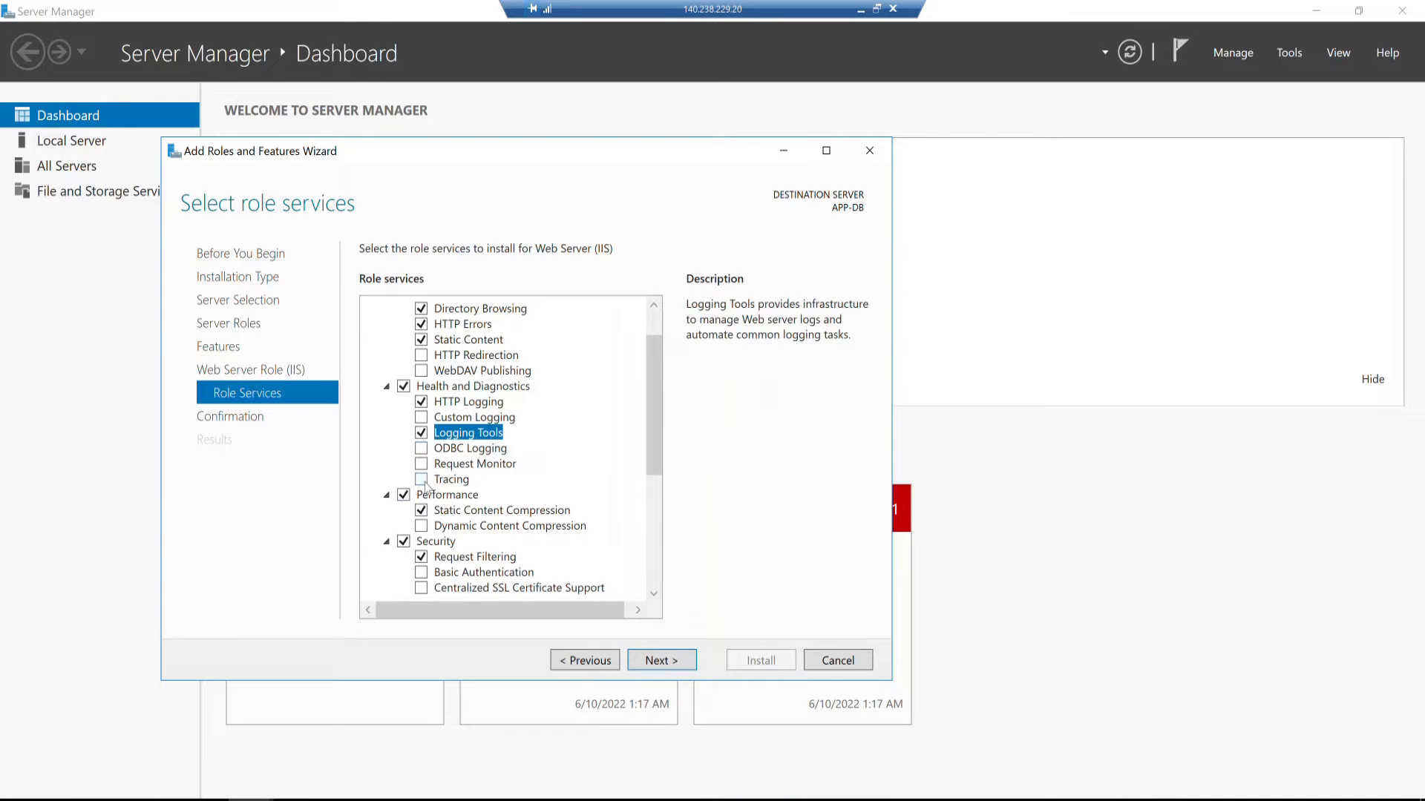
left_click(421, 479)
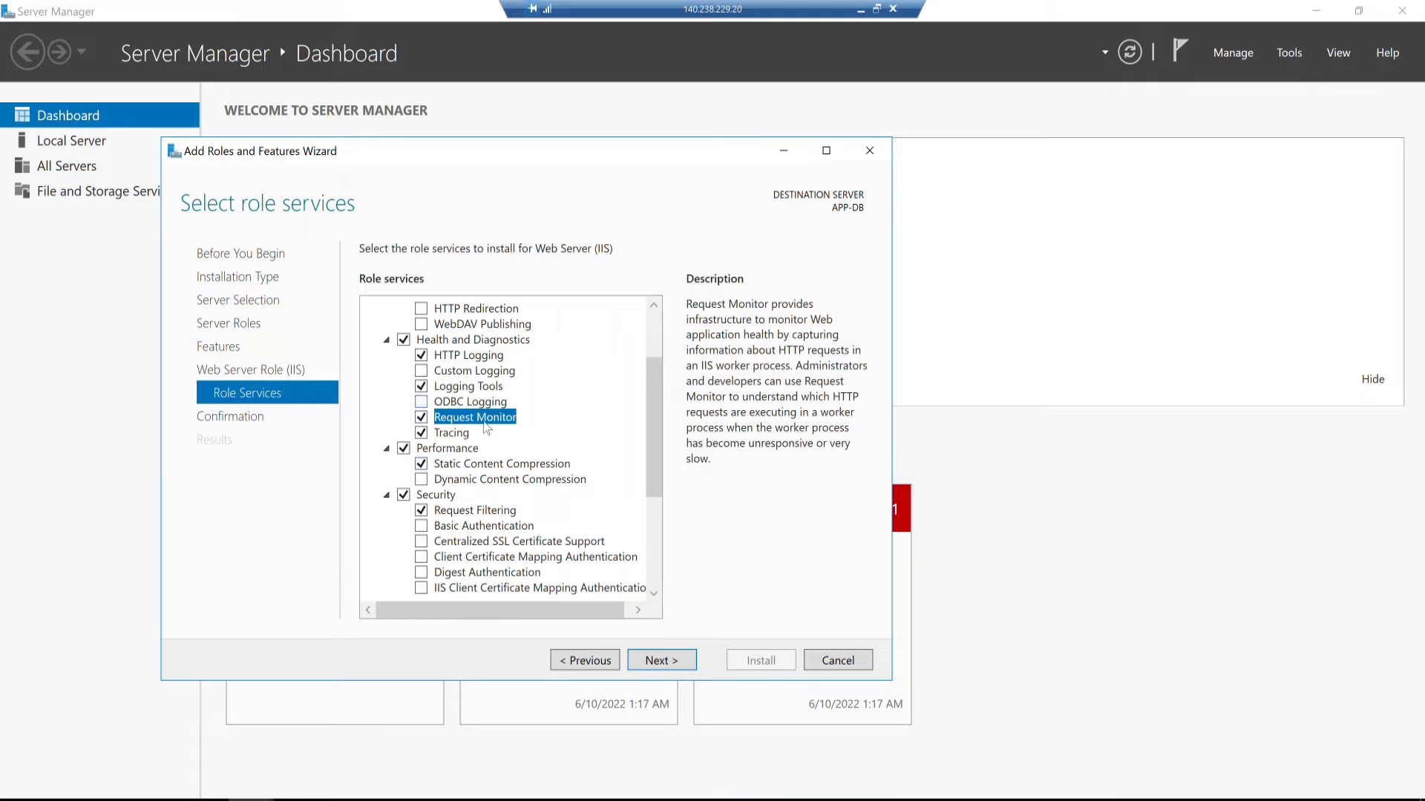
scroll("down", 3)
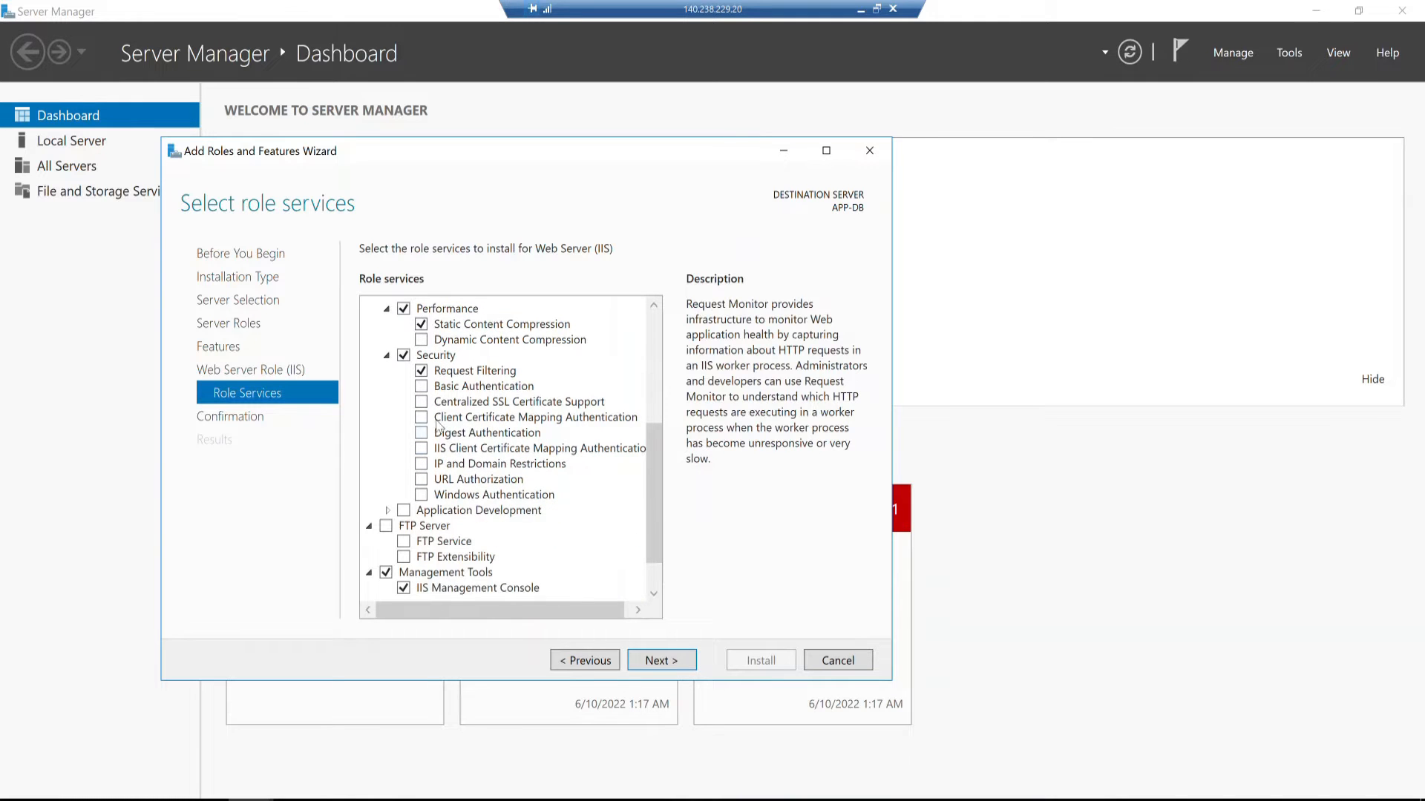
left_click(518, 401)
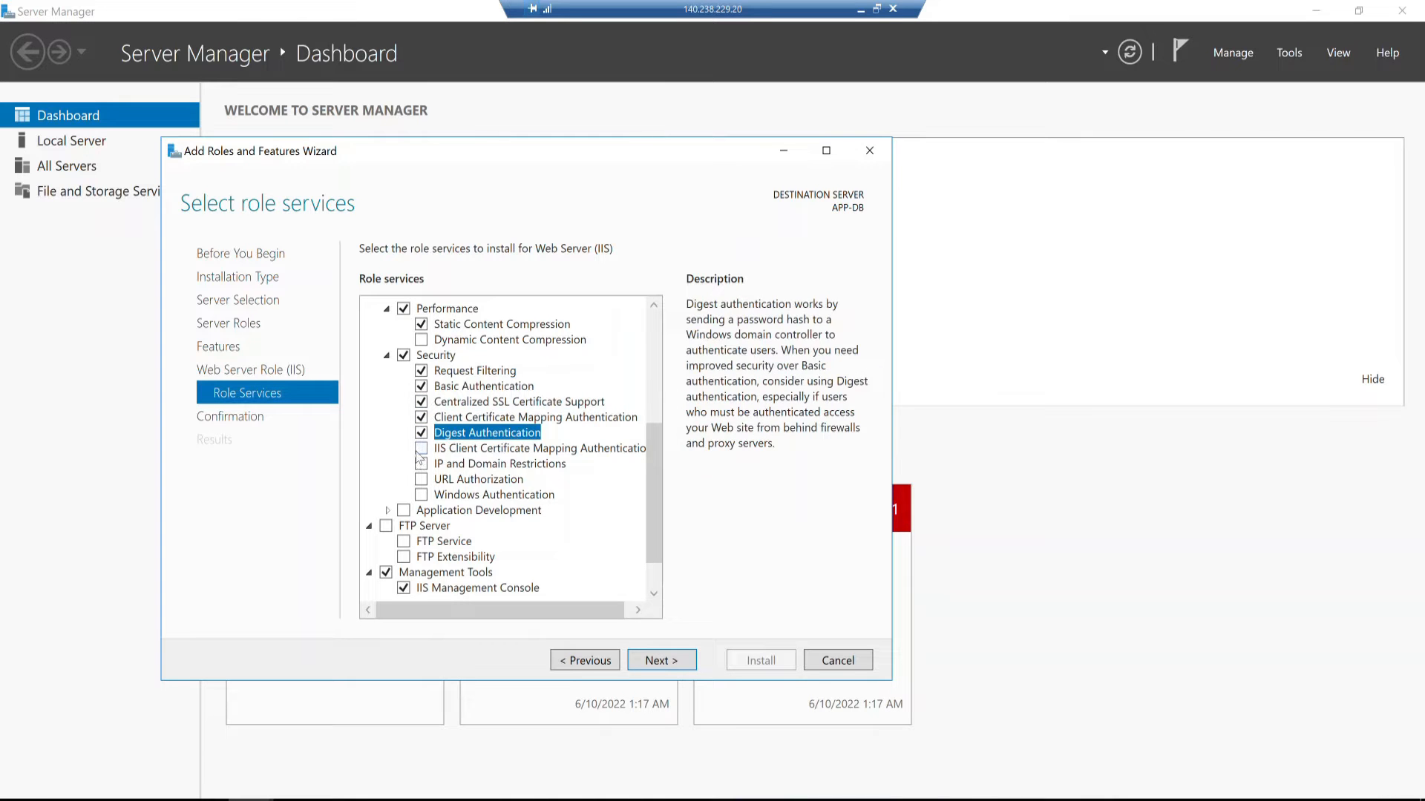
left_click(420, 463)
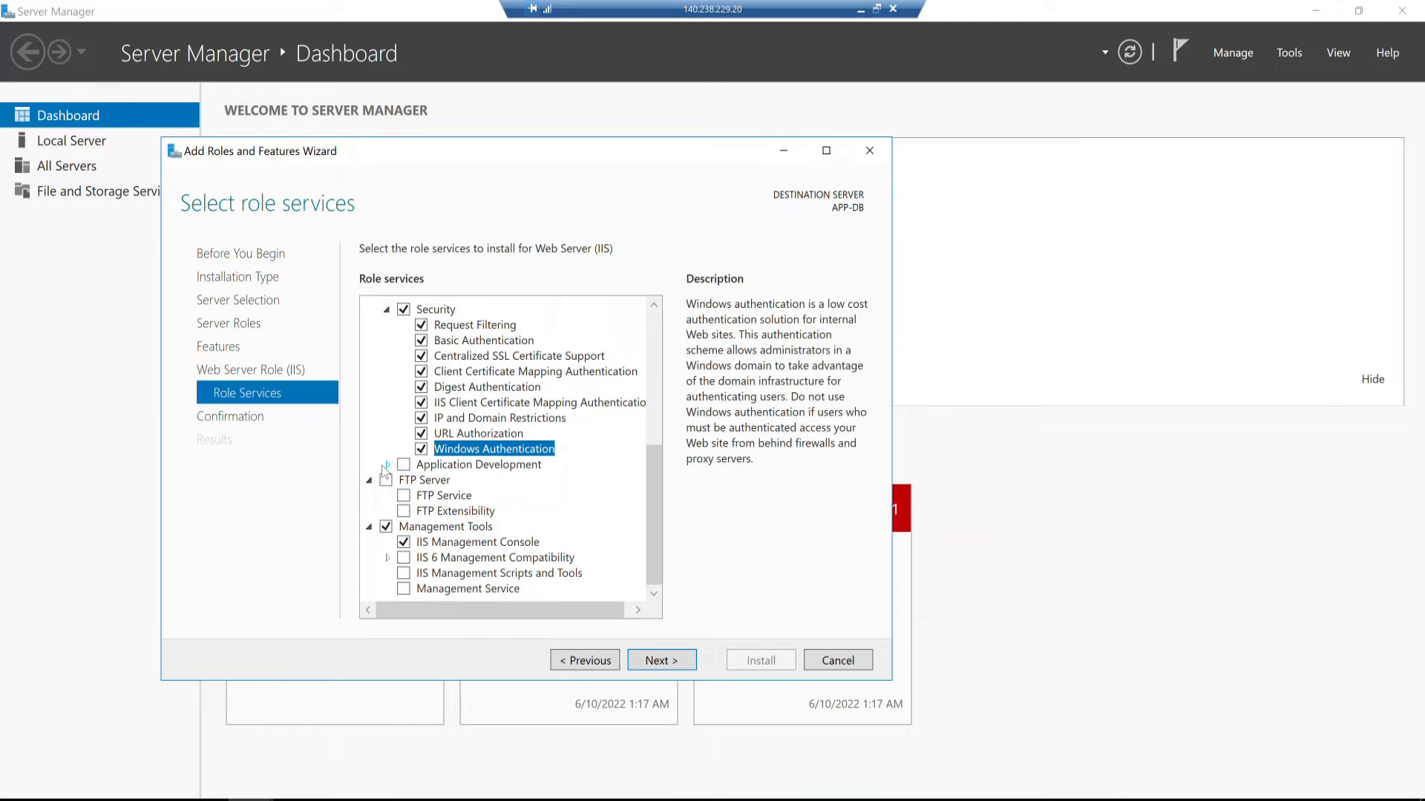
Step: Check ASP.NET 3.5/4.6, CGI and WebSocket Protocol under Application Development, accepting required features
left_click(385, 464)
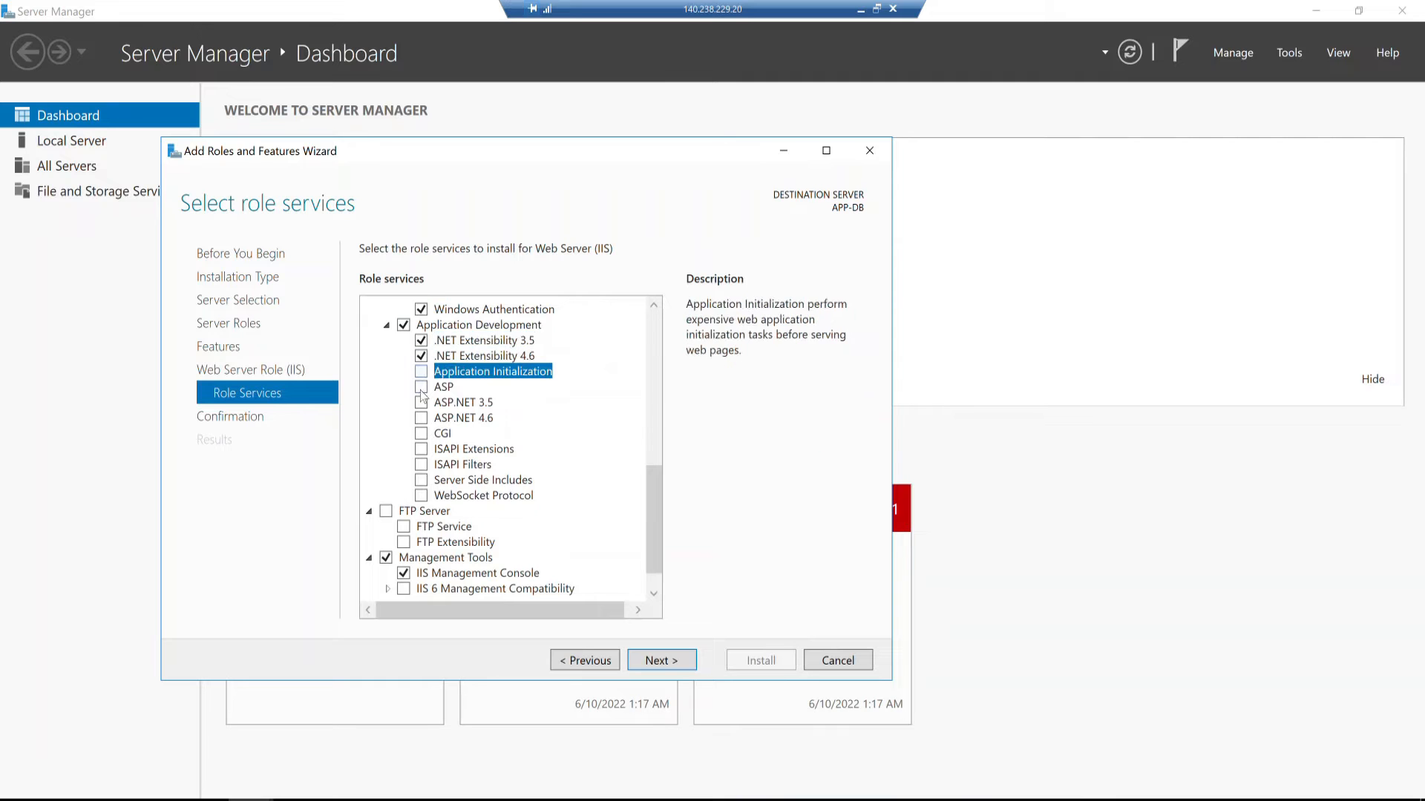
left_click(421, 388)
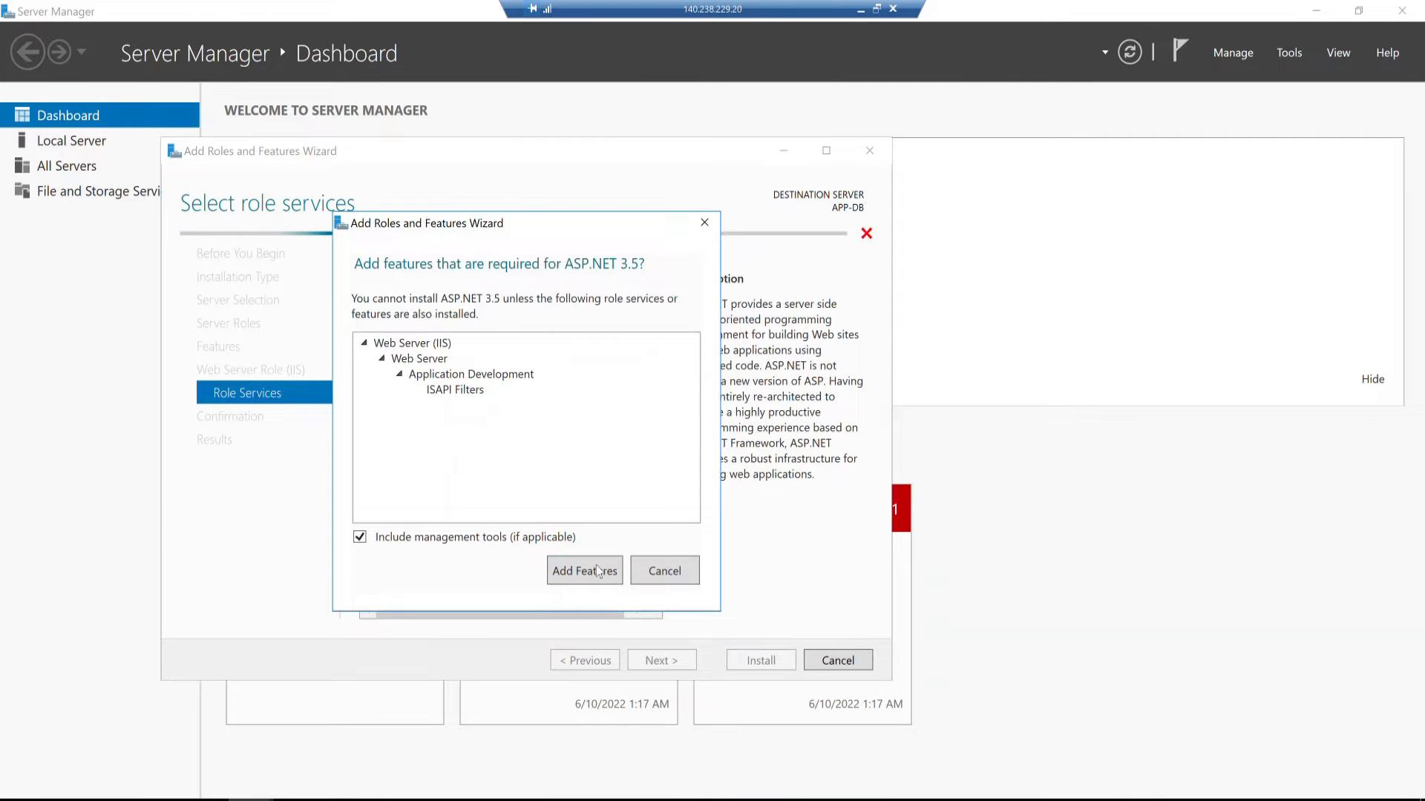
left_click(583, 571)
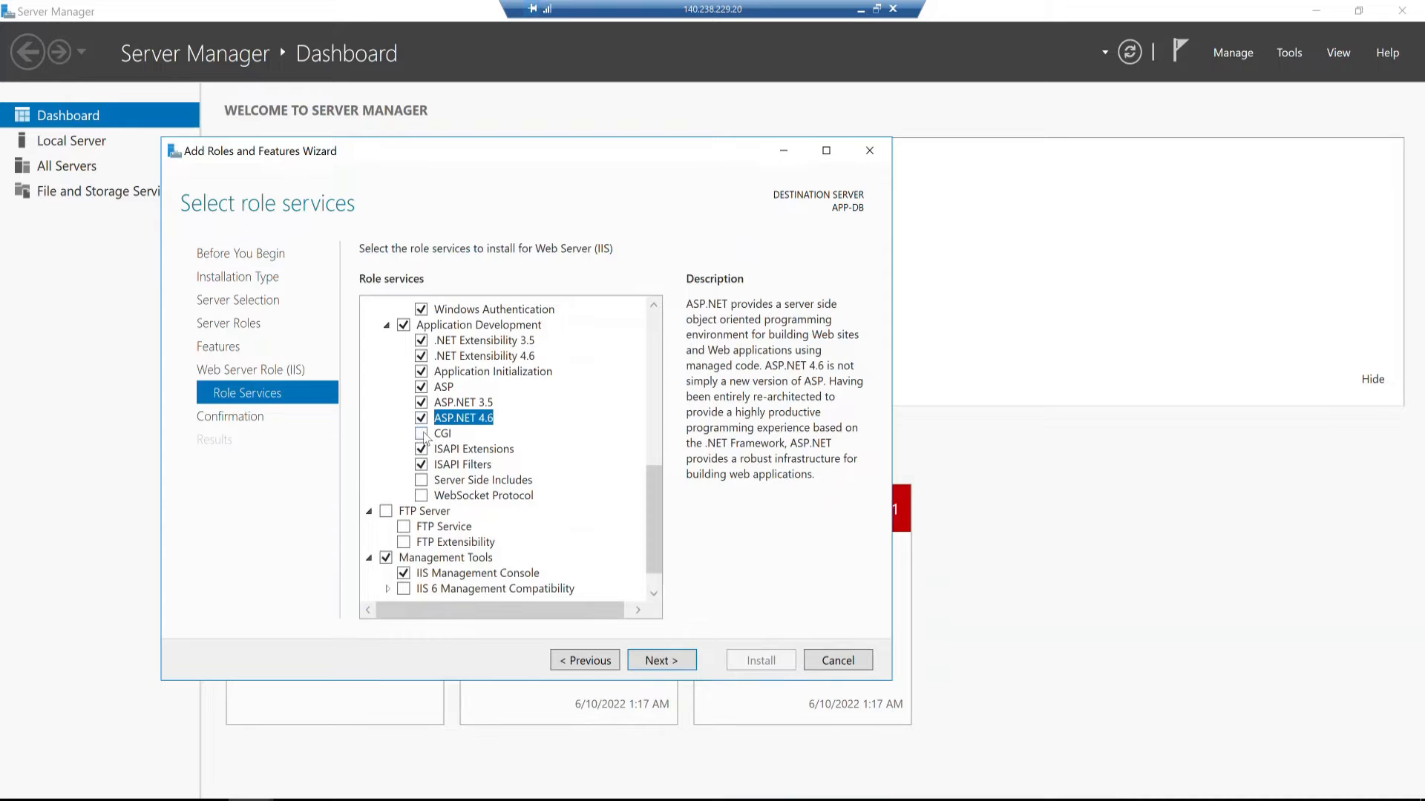
left_click(421, 480)
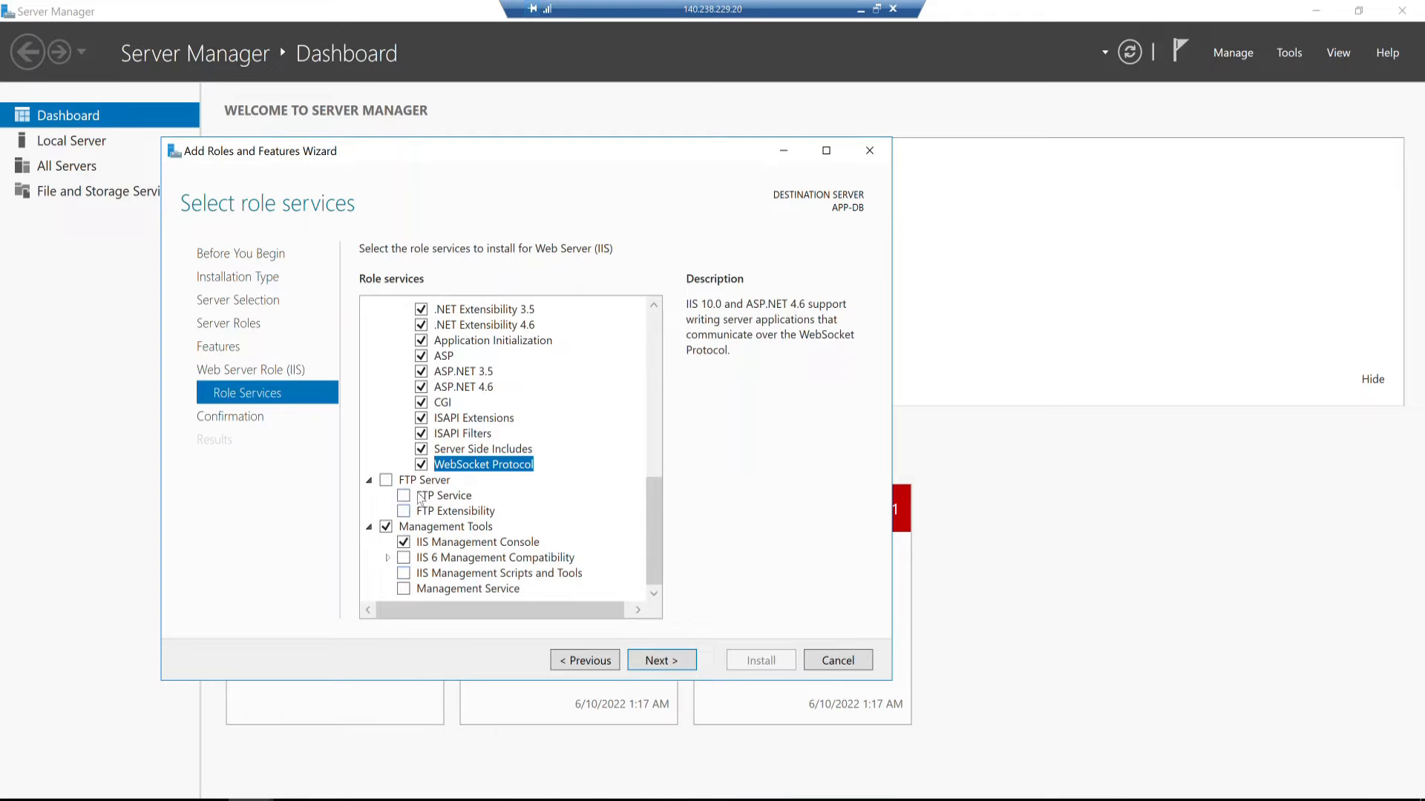
mouse_move(445, 551)
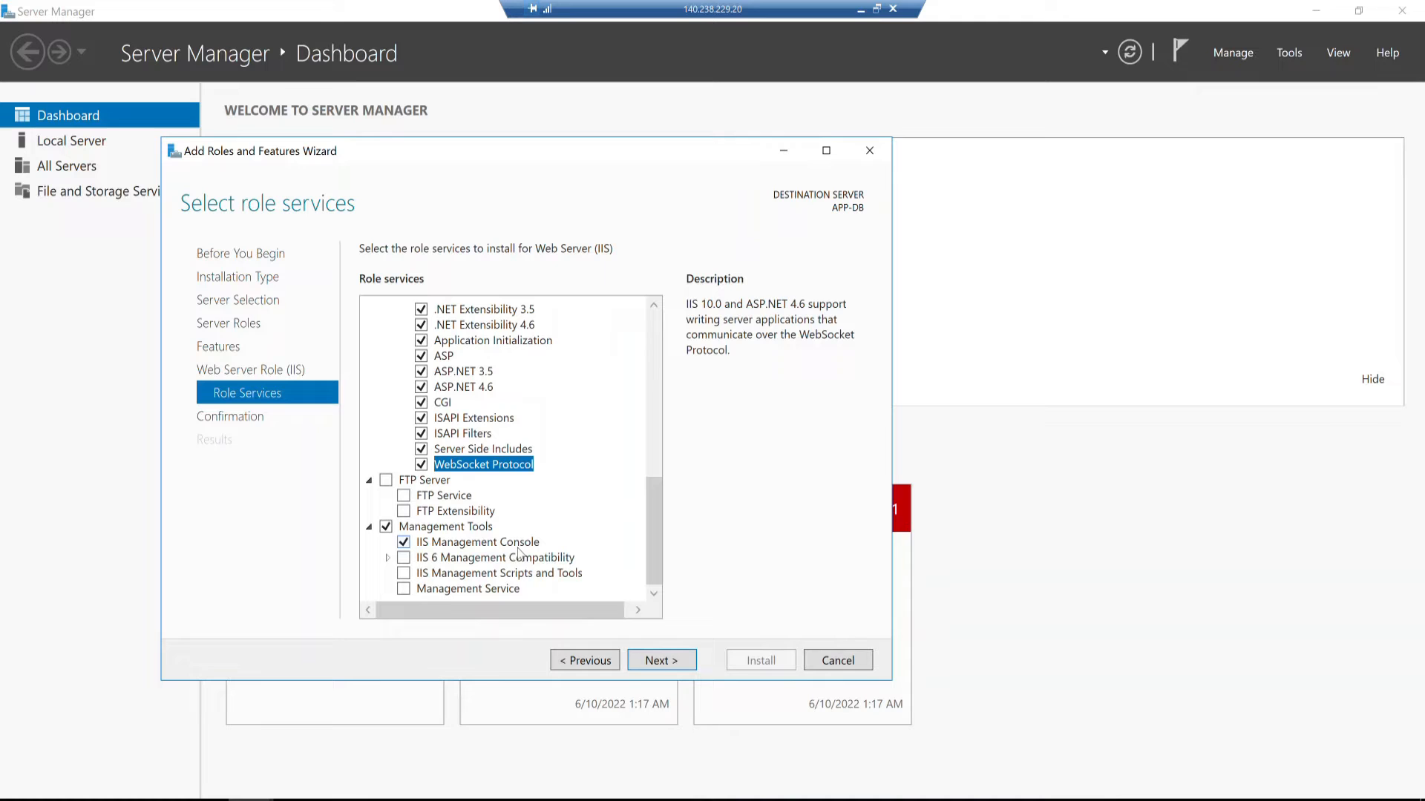
mouse_move(519, 555)
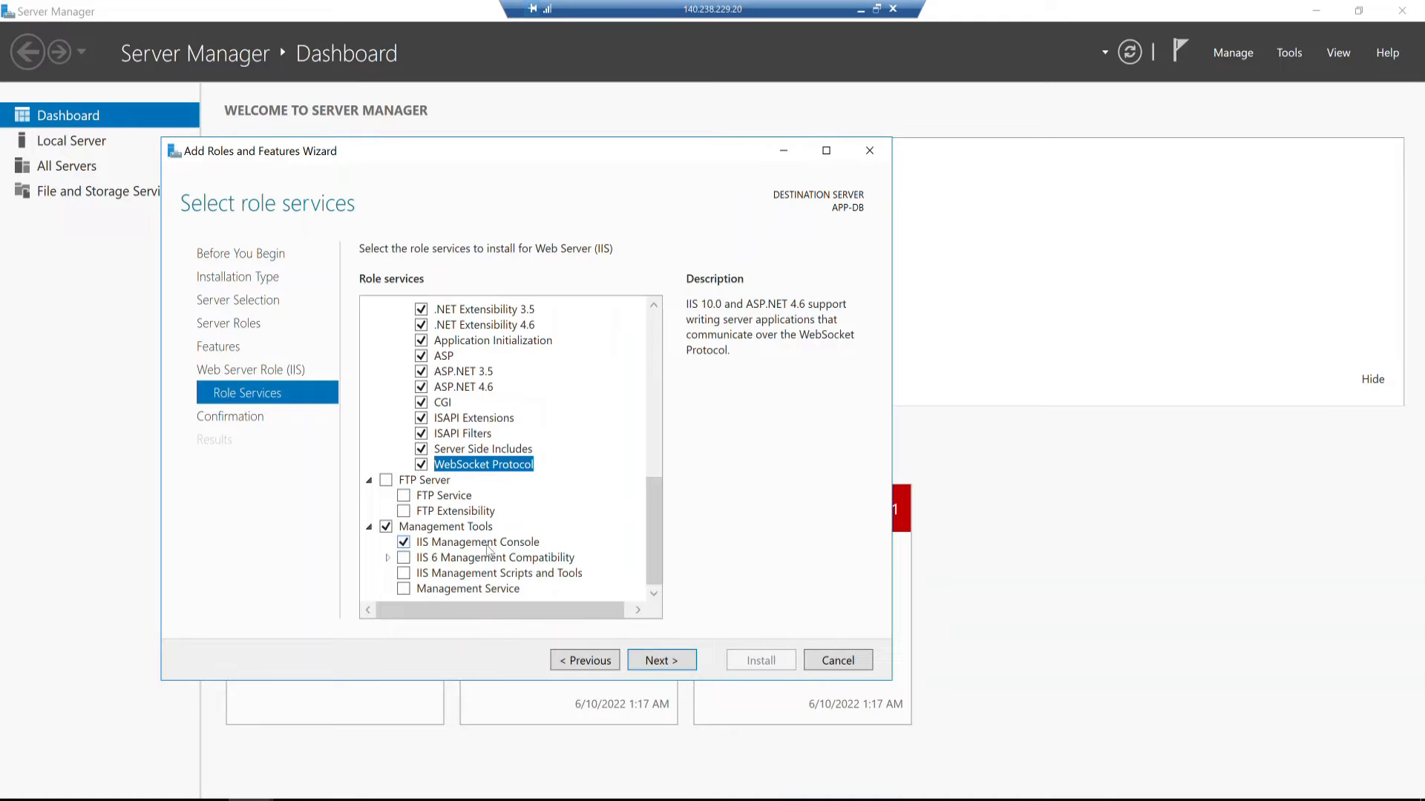
mouse_move(662, 661)
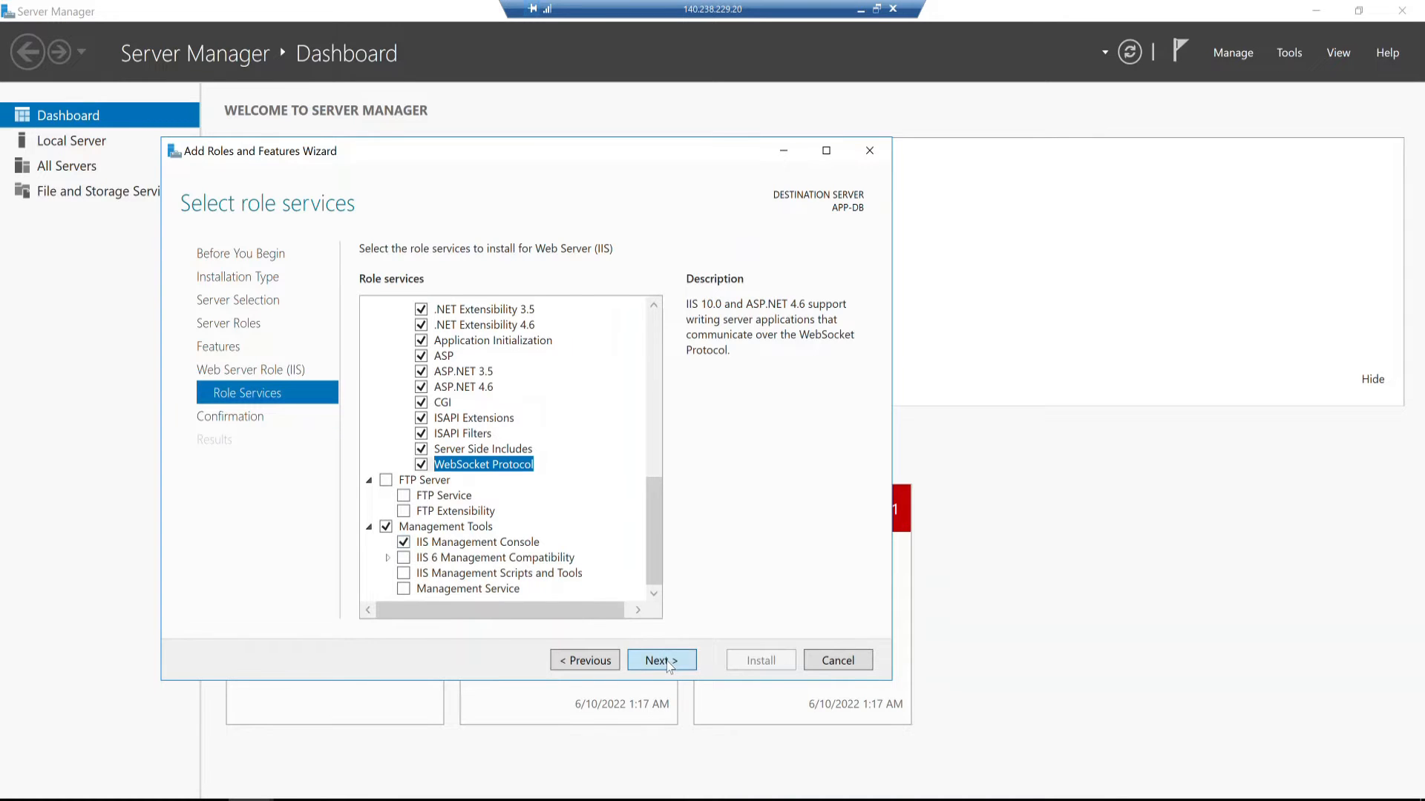
Step: Confirm the selections and begin installing Web Server (IIS) on APP-DB
left_click(660, 659)
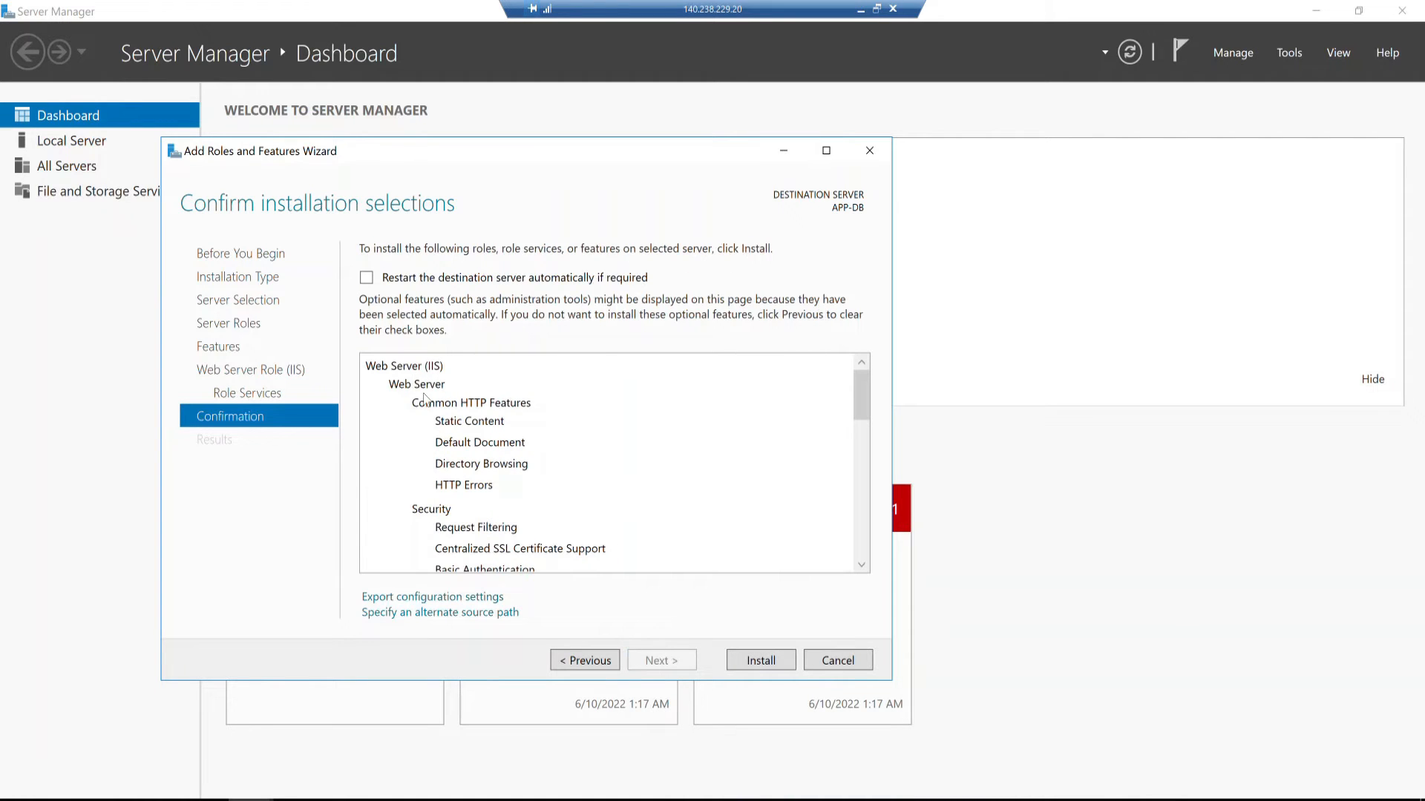
mouse_move(439, 329)
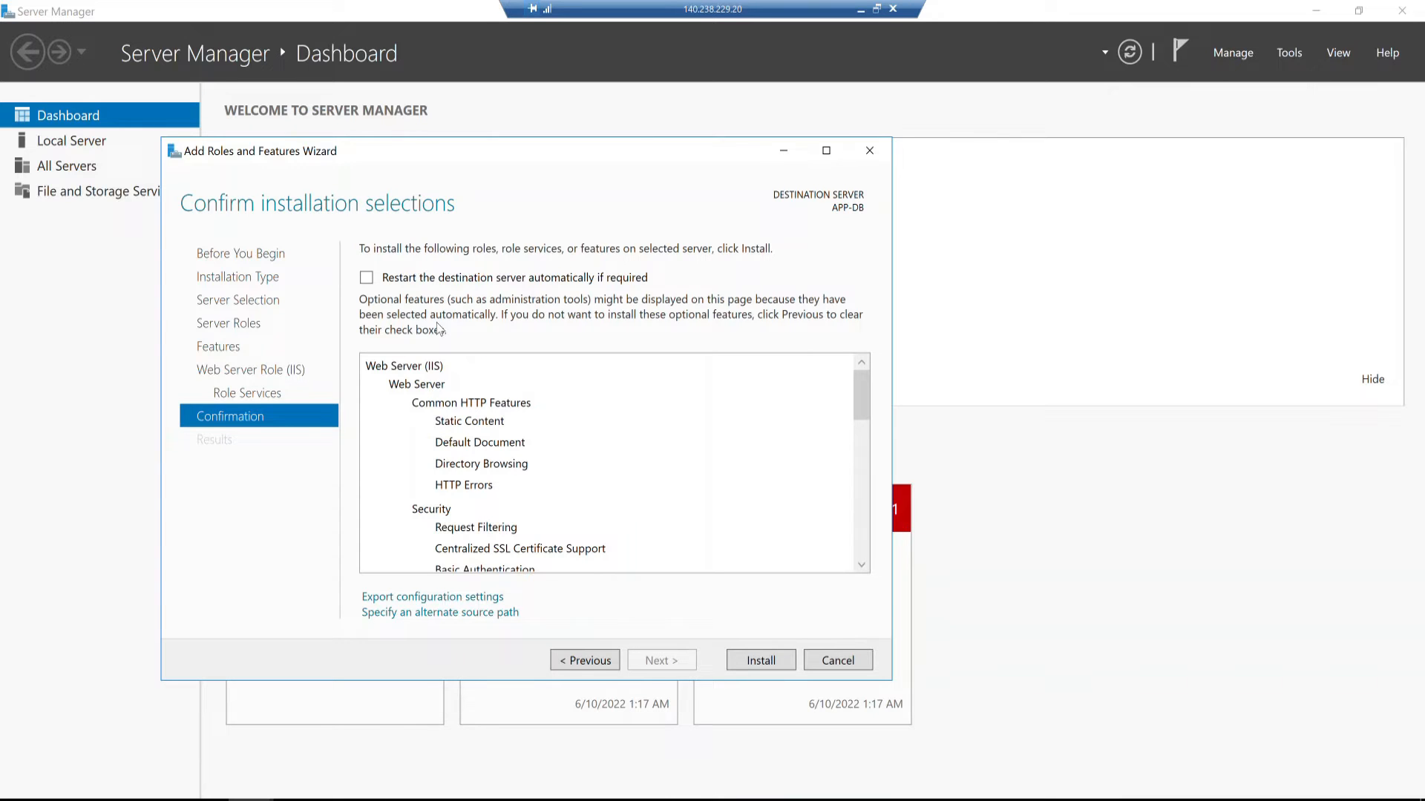
mouse_move(344, 270)
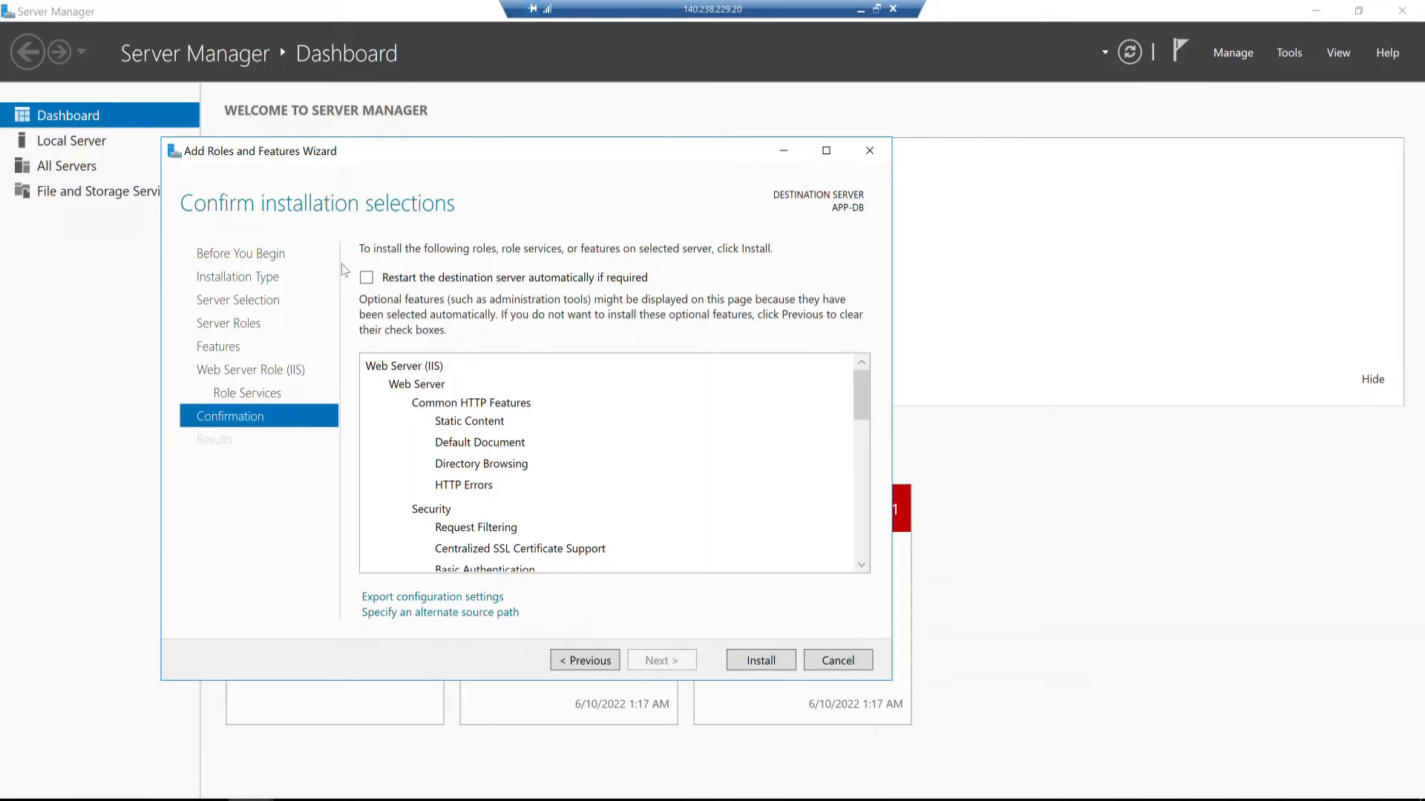
mouse_move(696, 658)
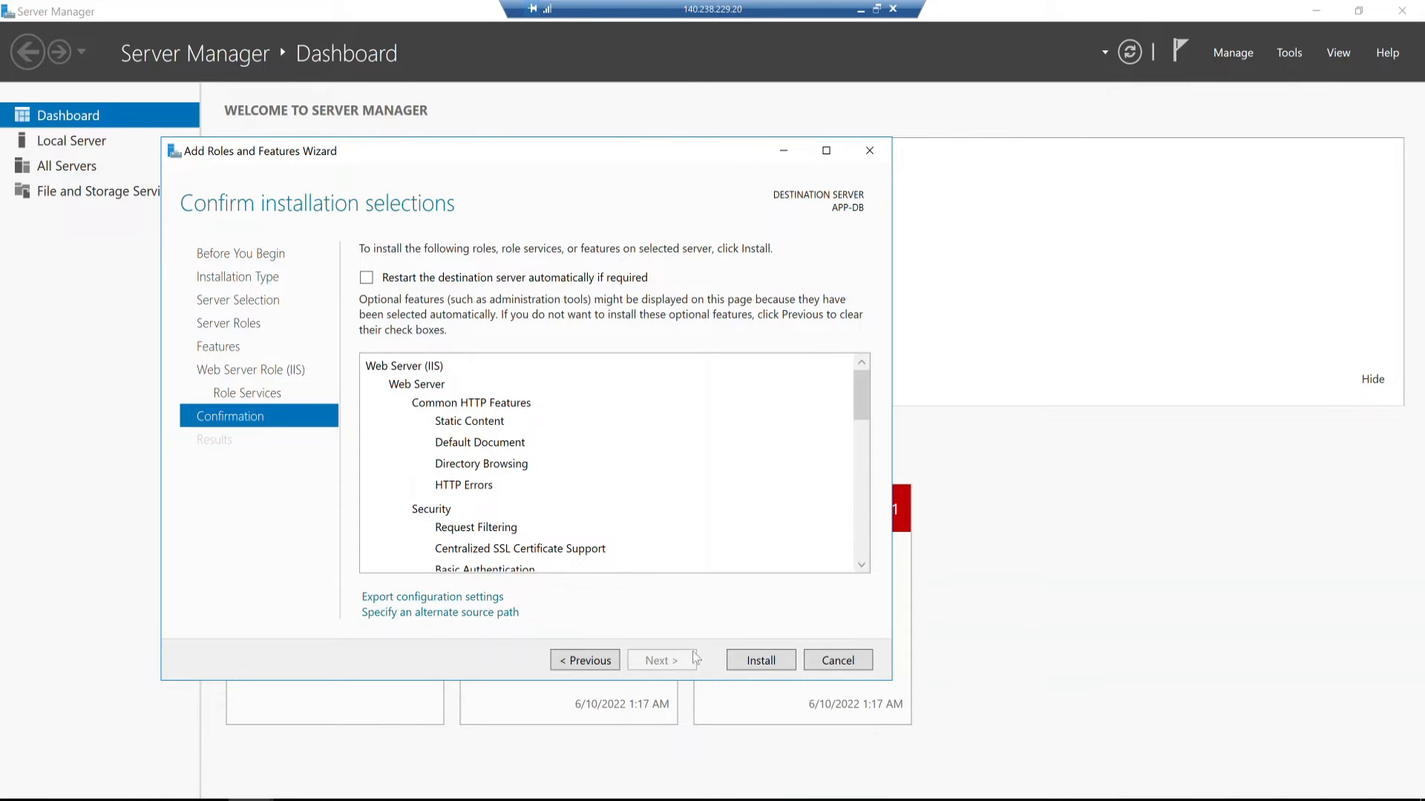
left_click(760, 659)
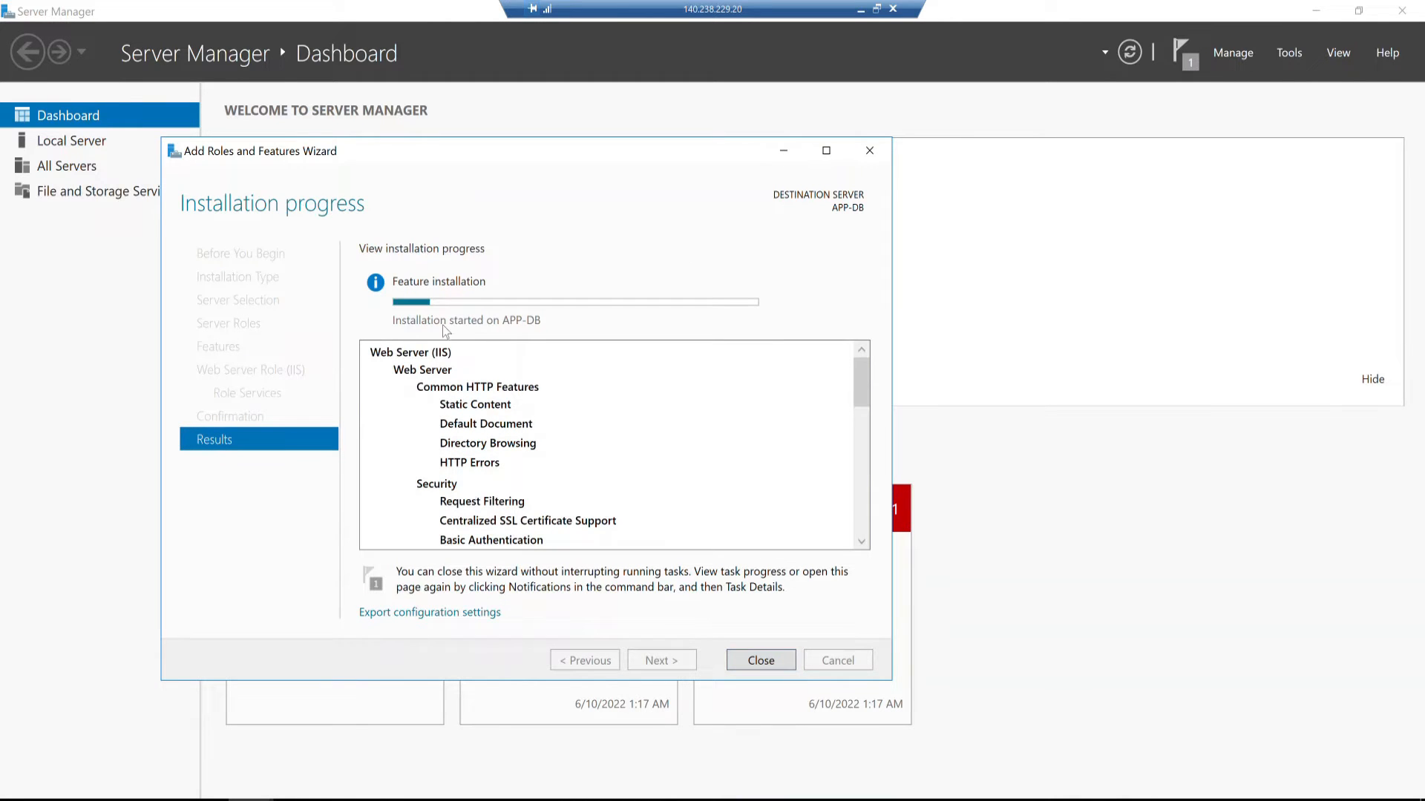
mouse_move(683, 674)
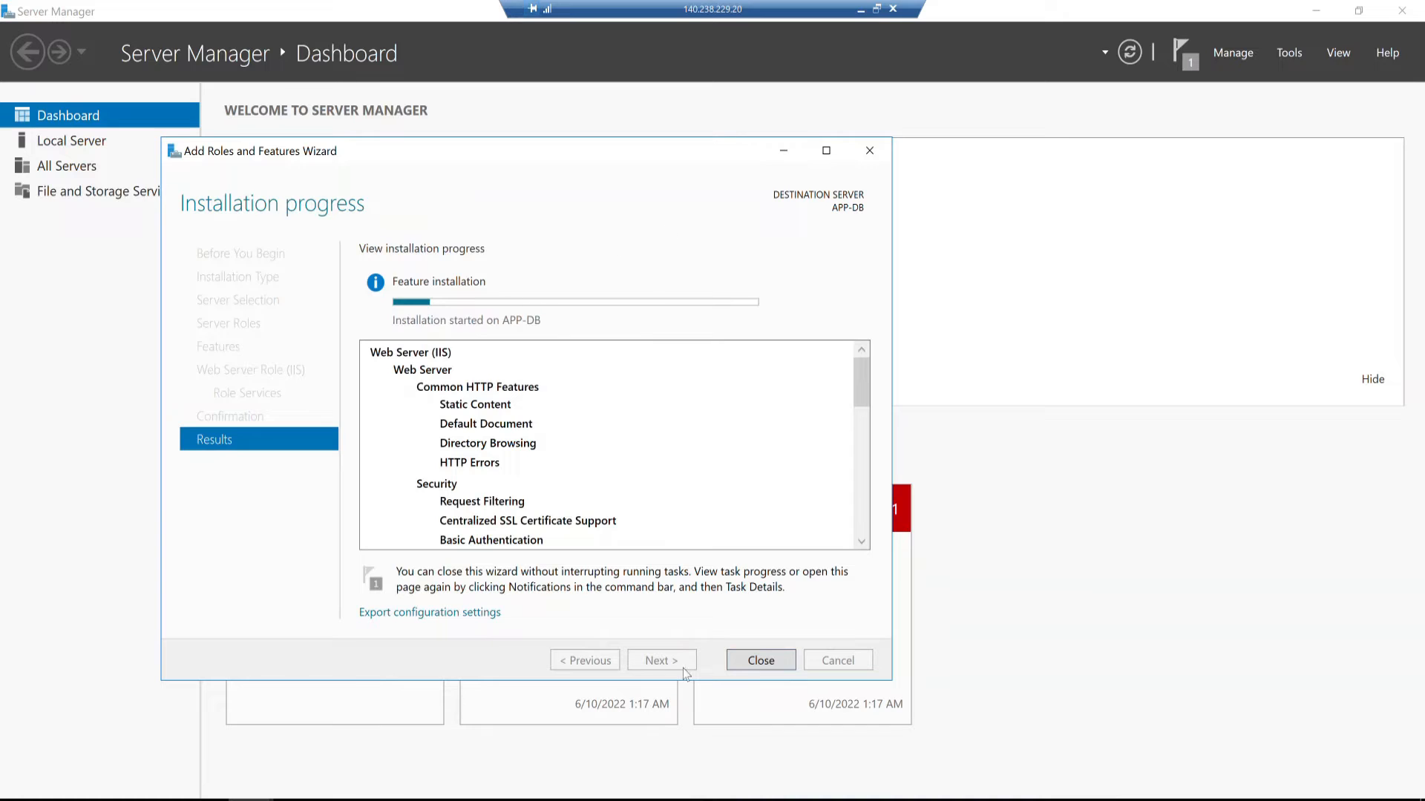
mouse_move(702, 465)
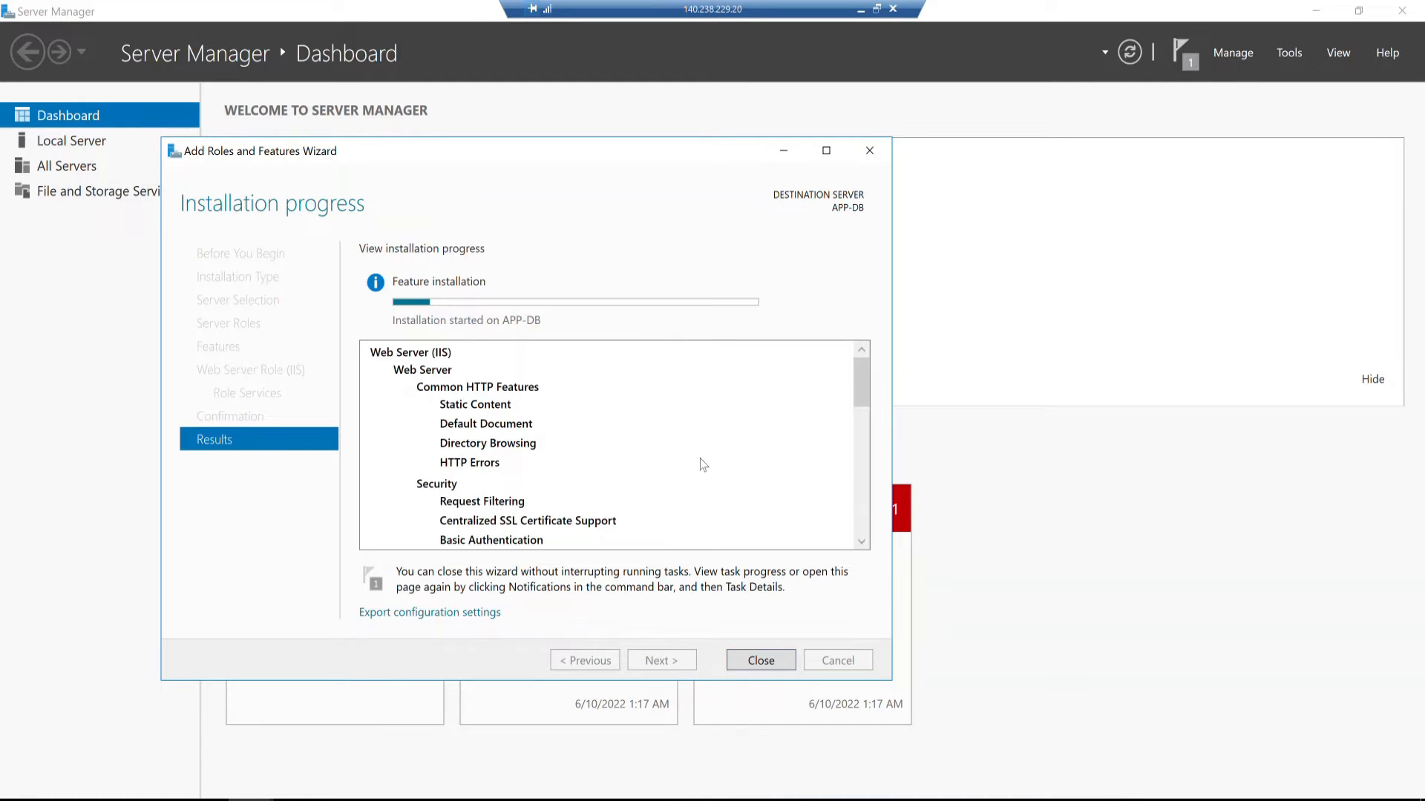
mouse_move(747, 227)
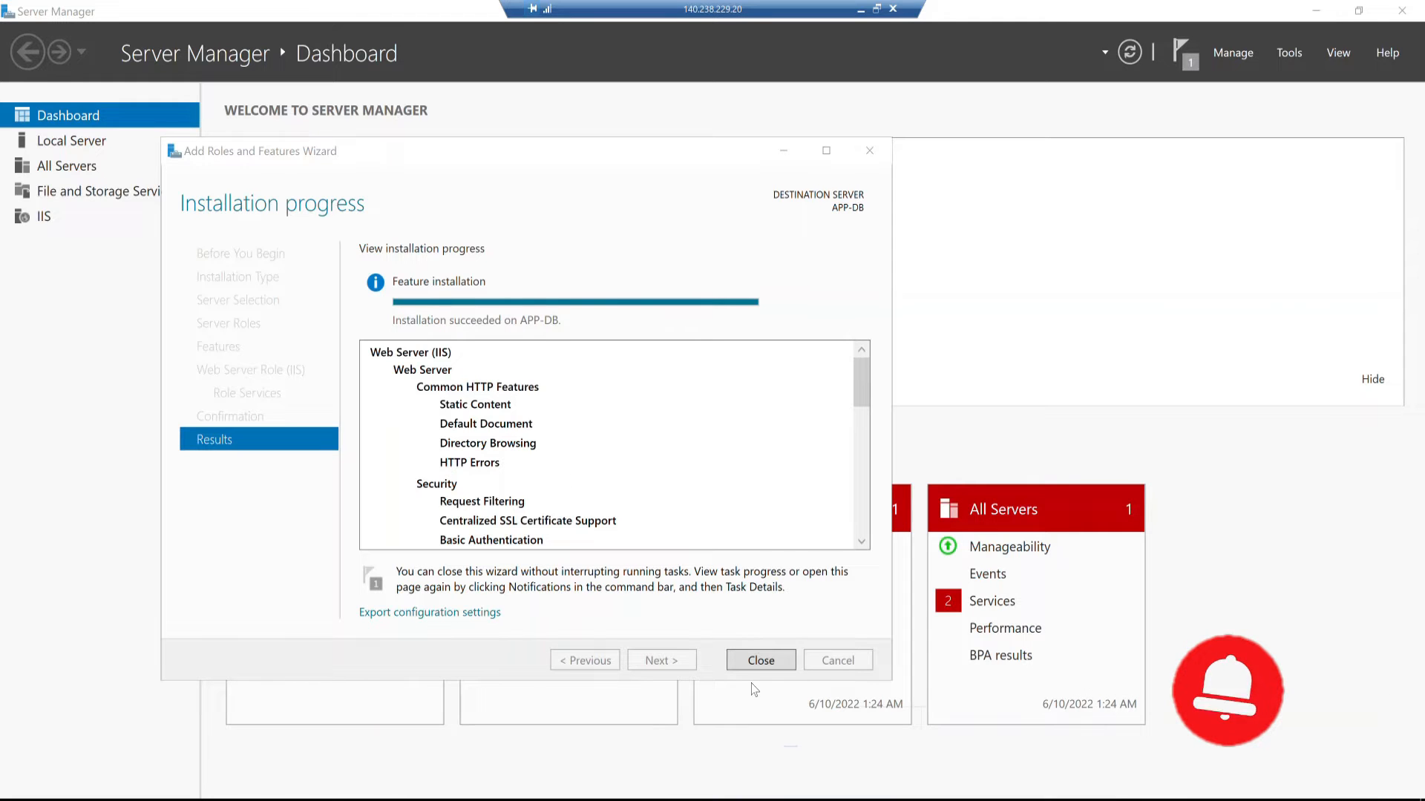
Step: Close the completed wizard and launch IIS Manager from the Tools menu
left_click(760, 660)
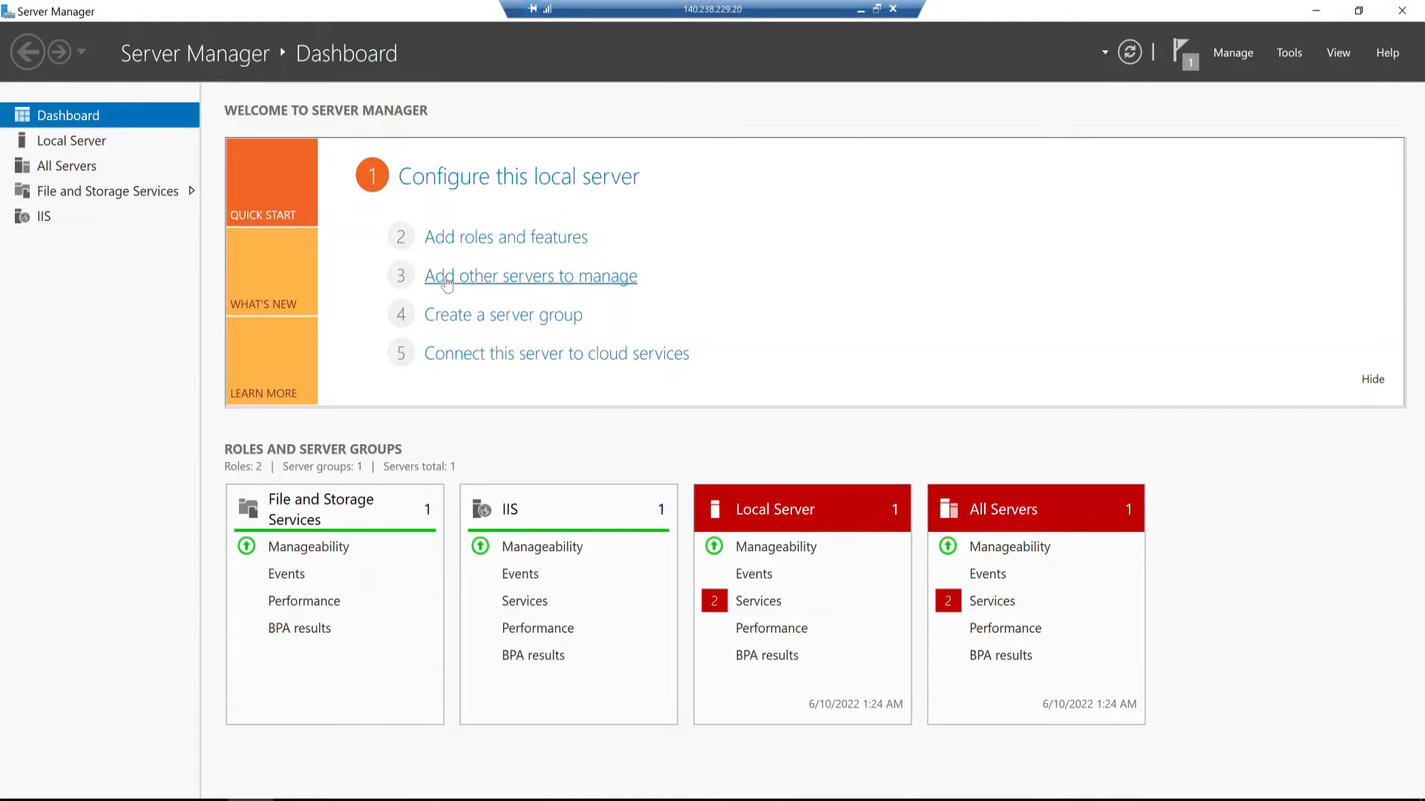
mouse_move(1202, 75)
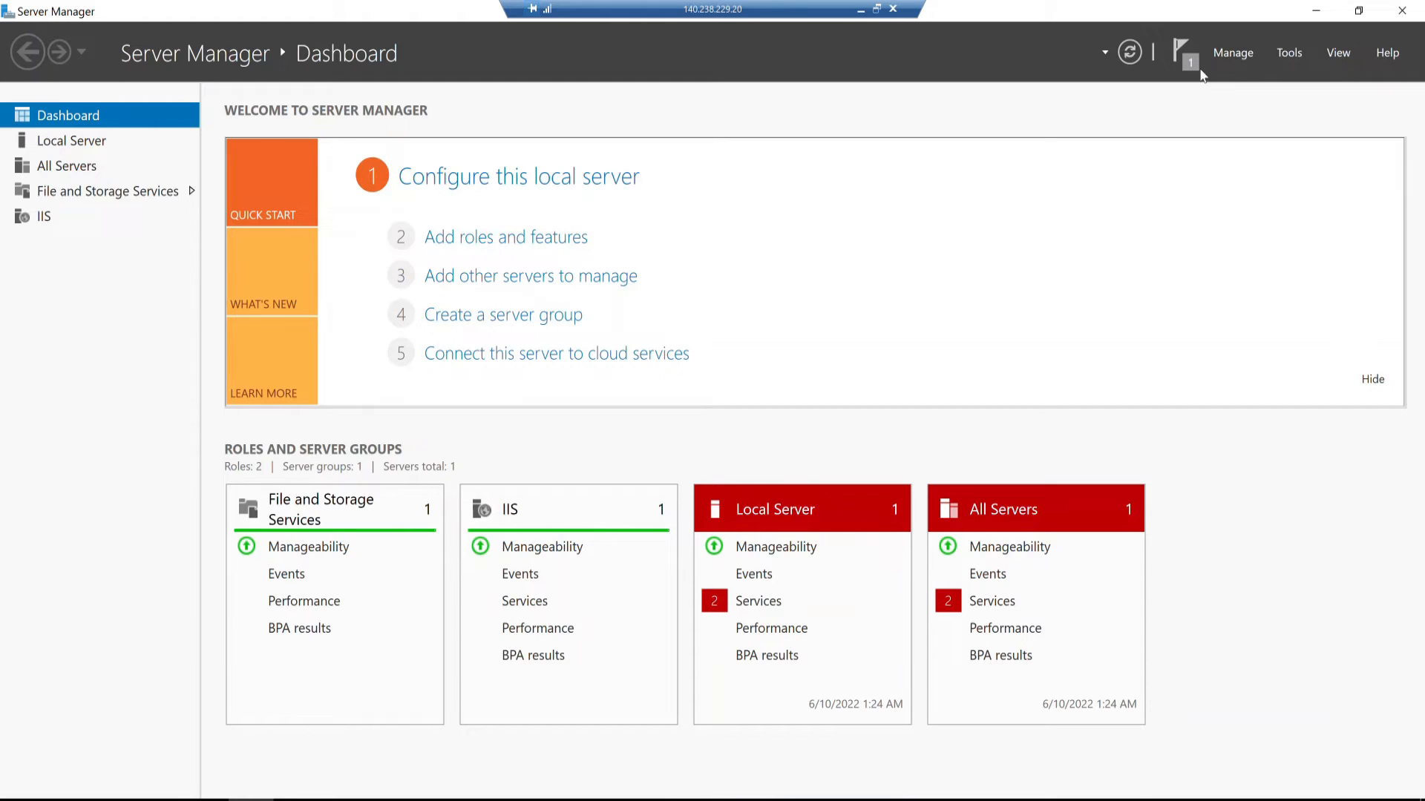
mouse_move(1147, 150)
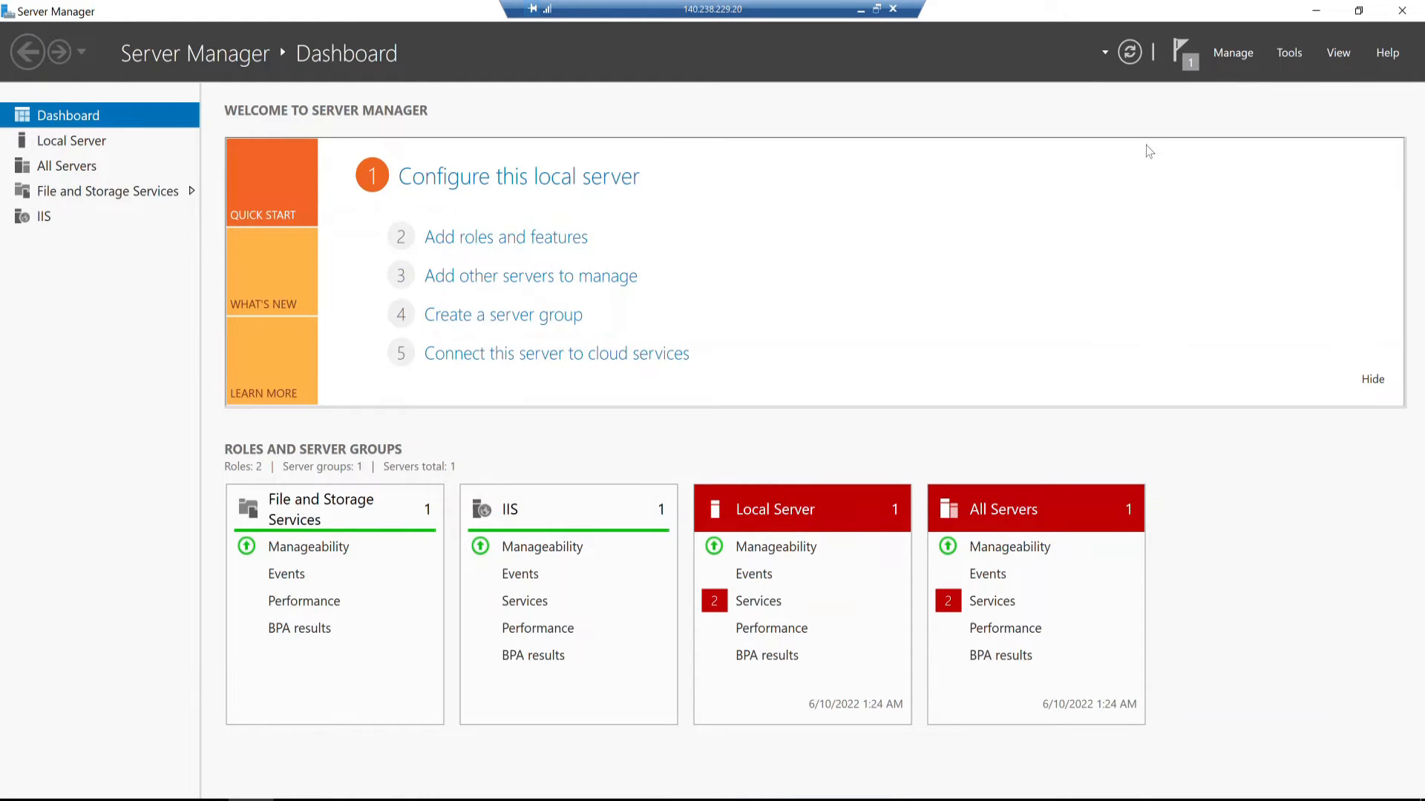
mouse_move(1233, 52)
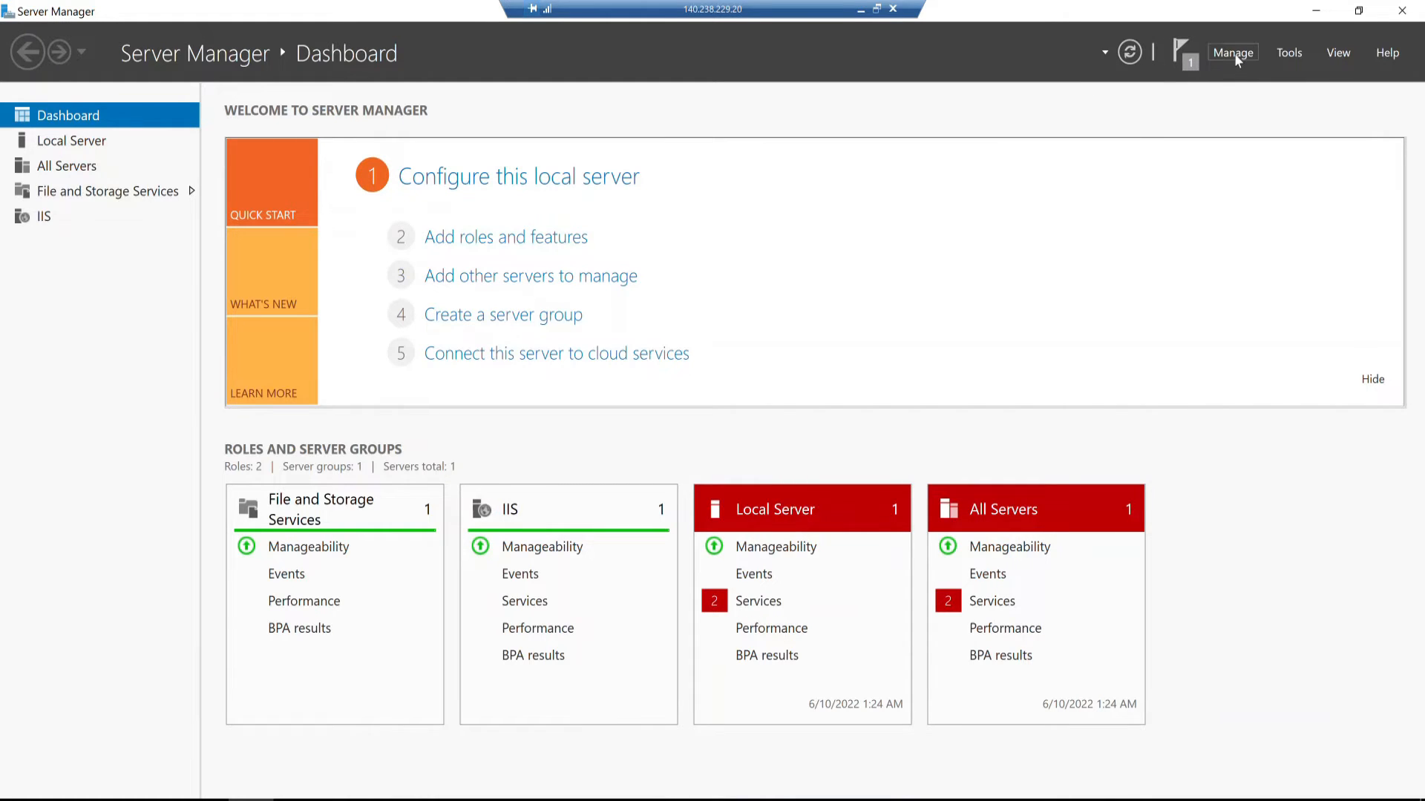
left_click(1288, 52)
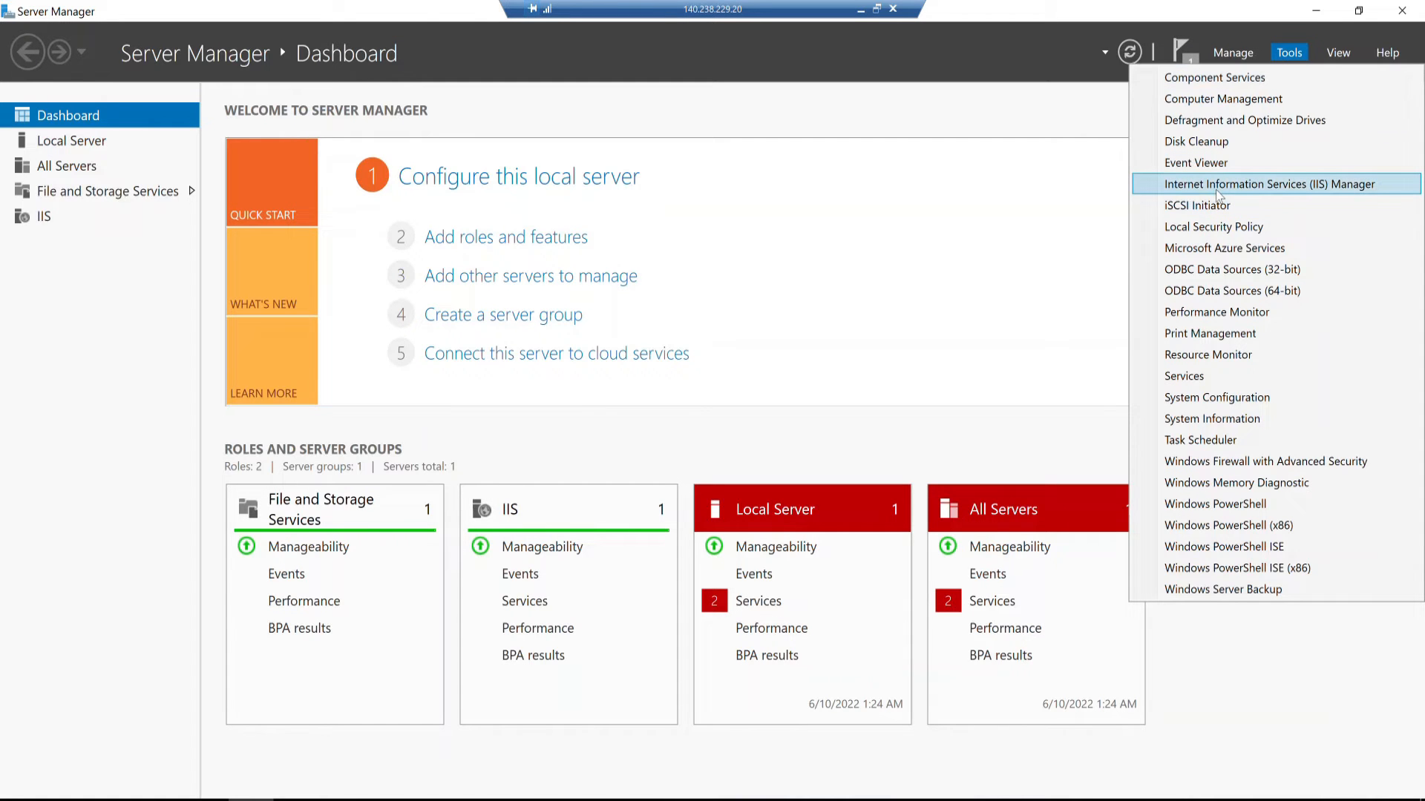
mouse_move(1251, 193)
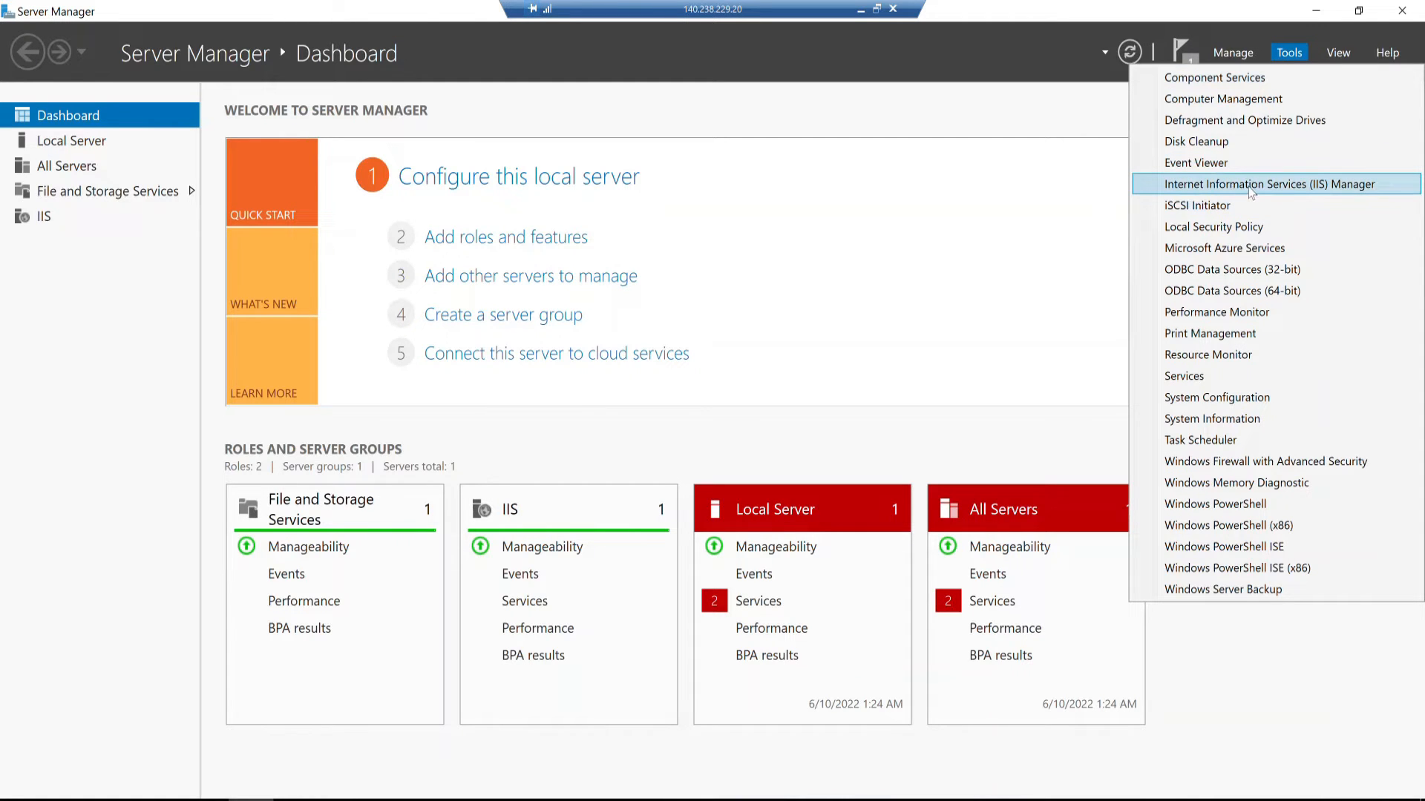
left_click(1269, 184)
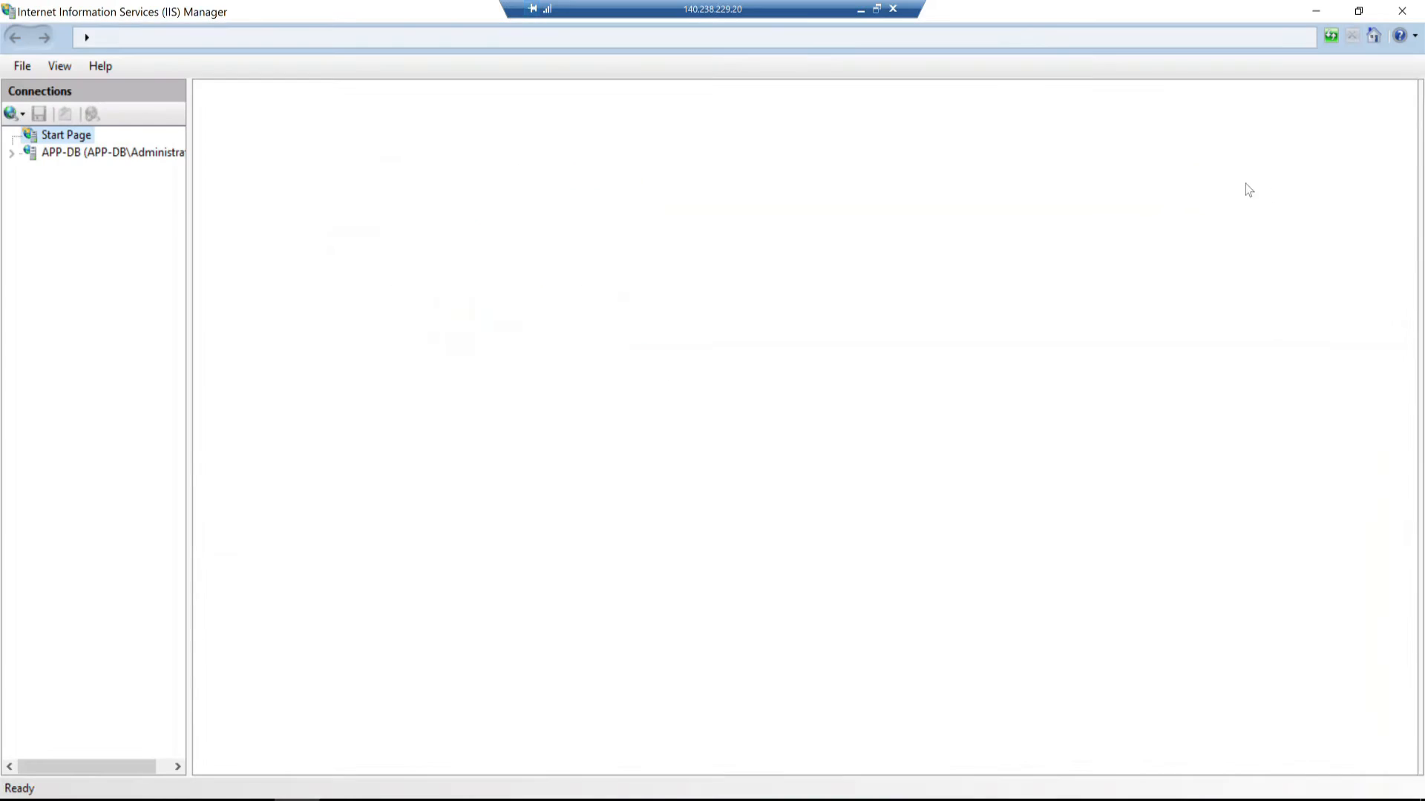
Step: Expand APP-DB and its Sites node, then minimise the remote desktop session
left_click(64, 134)
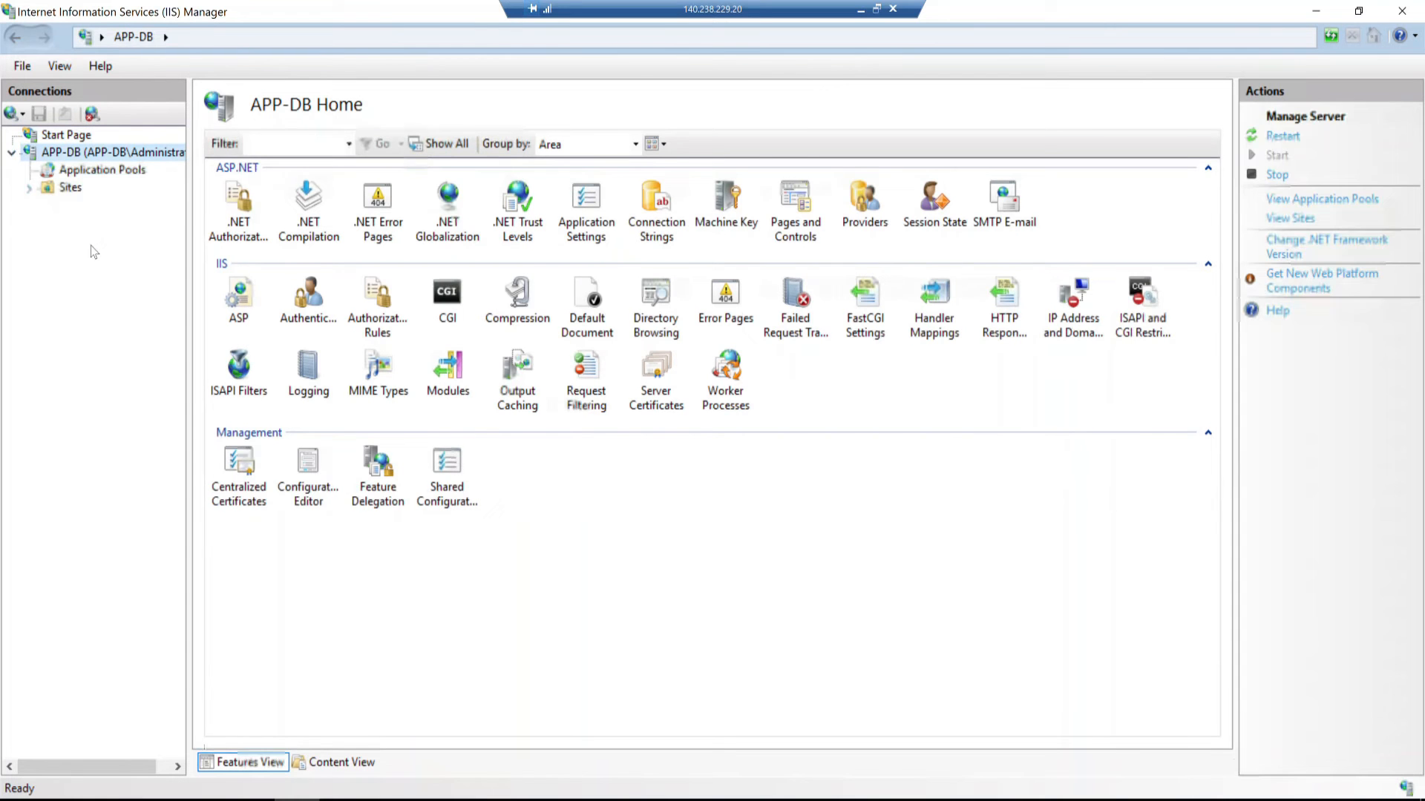
left_click(29, 187)
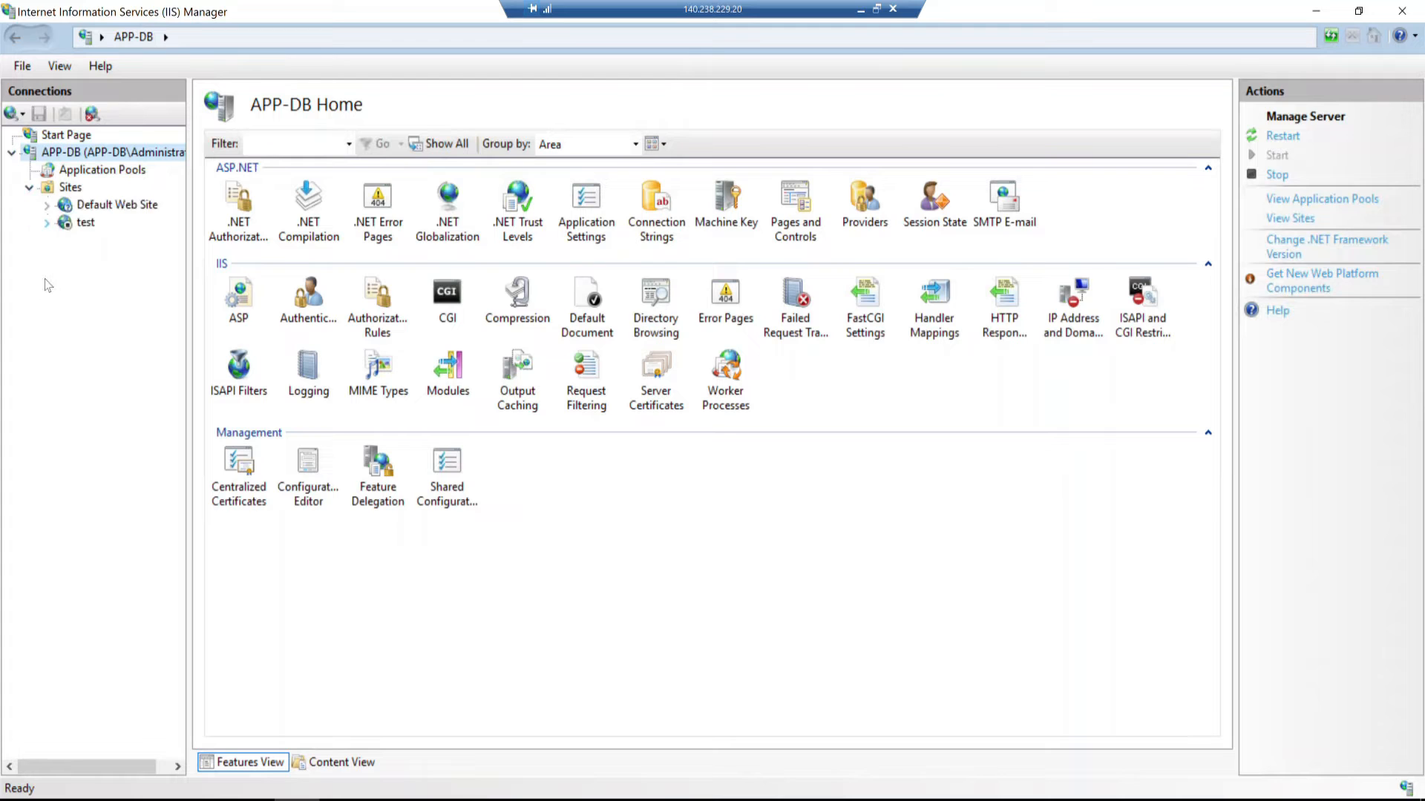
mouse_move(75, 288)
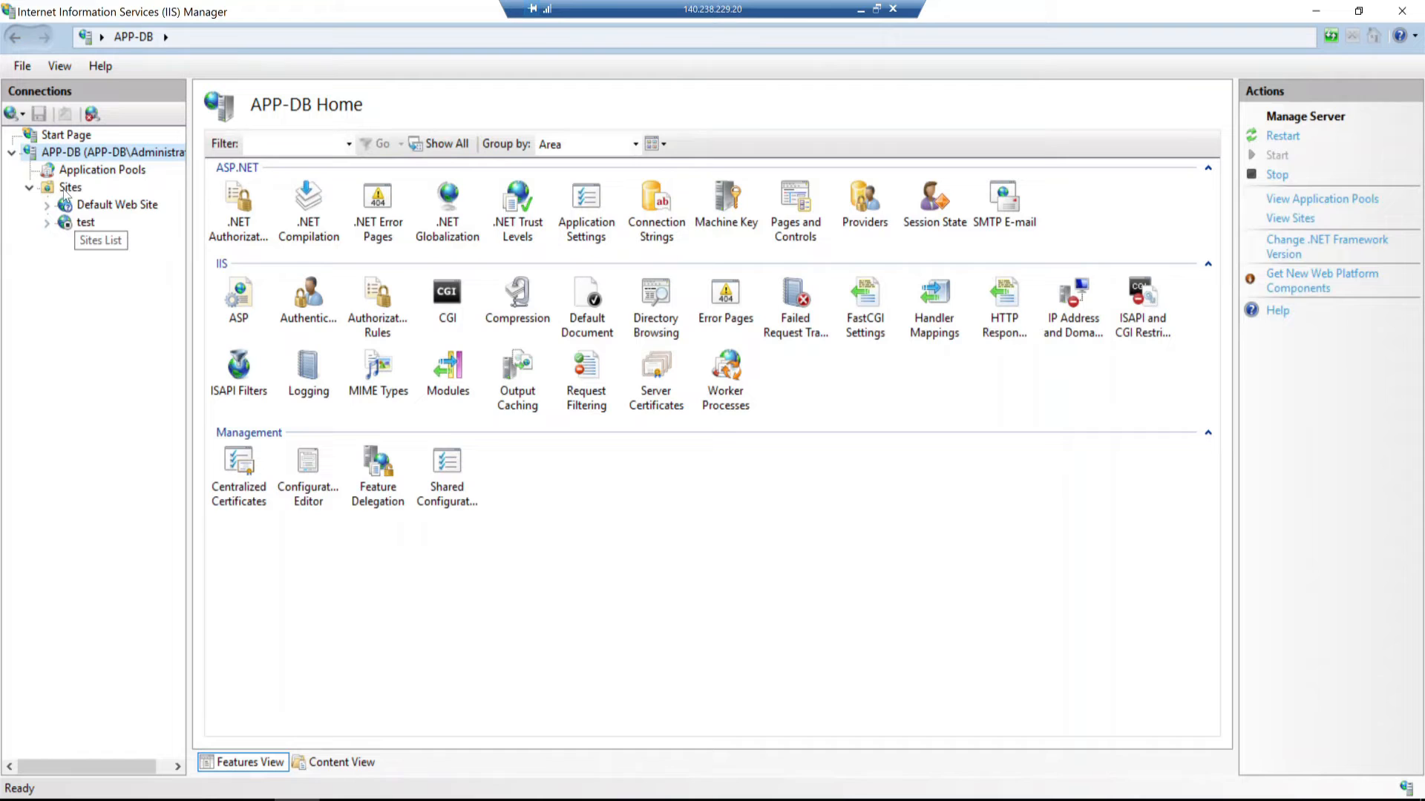
mouse_move(154, 312)
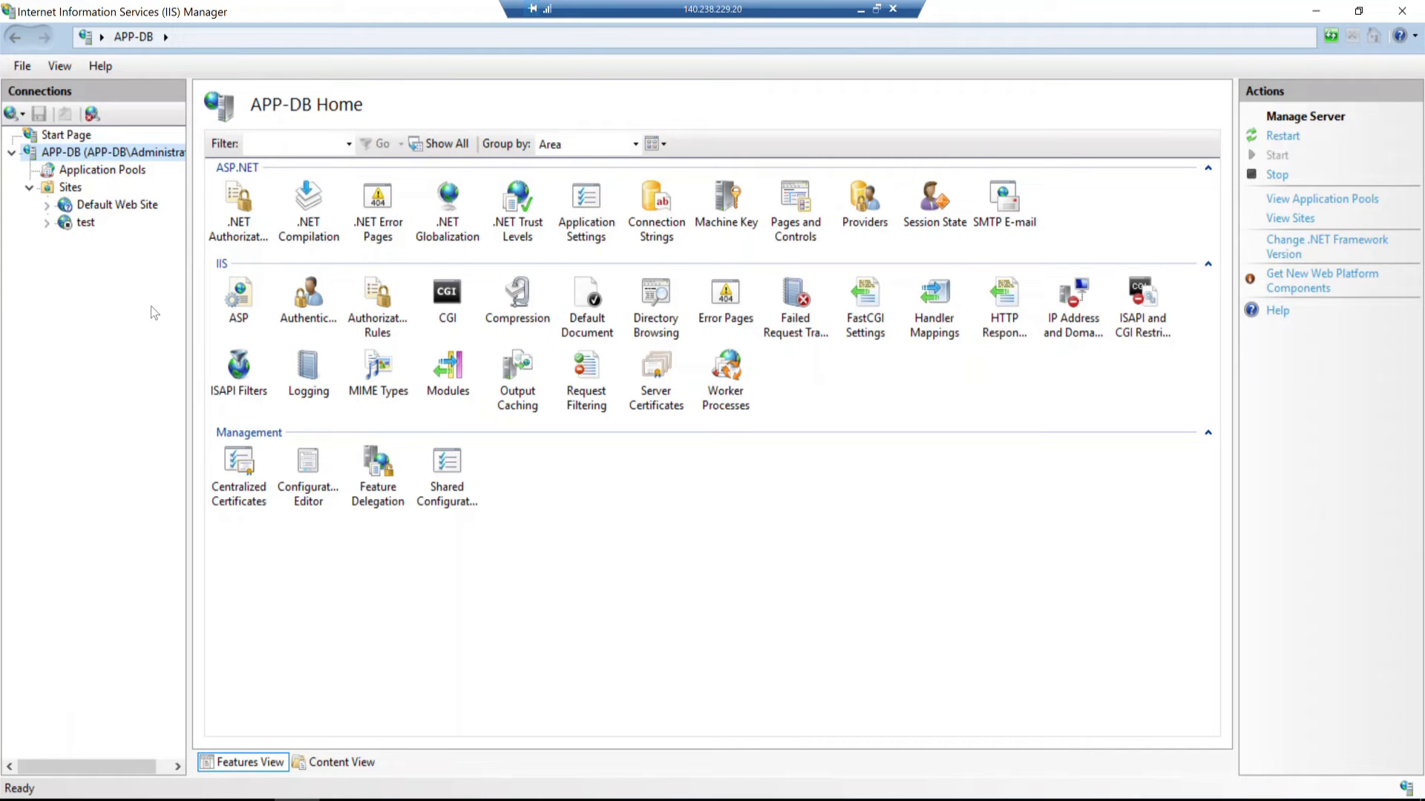
mouse_move(196, 309)
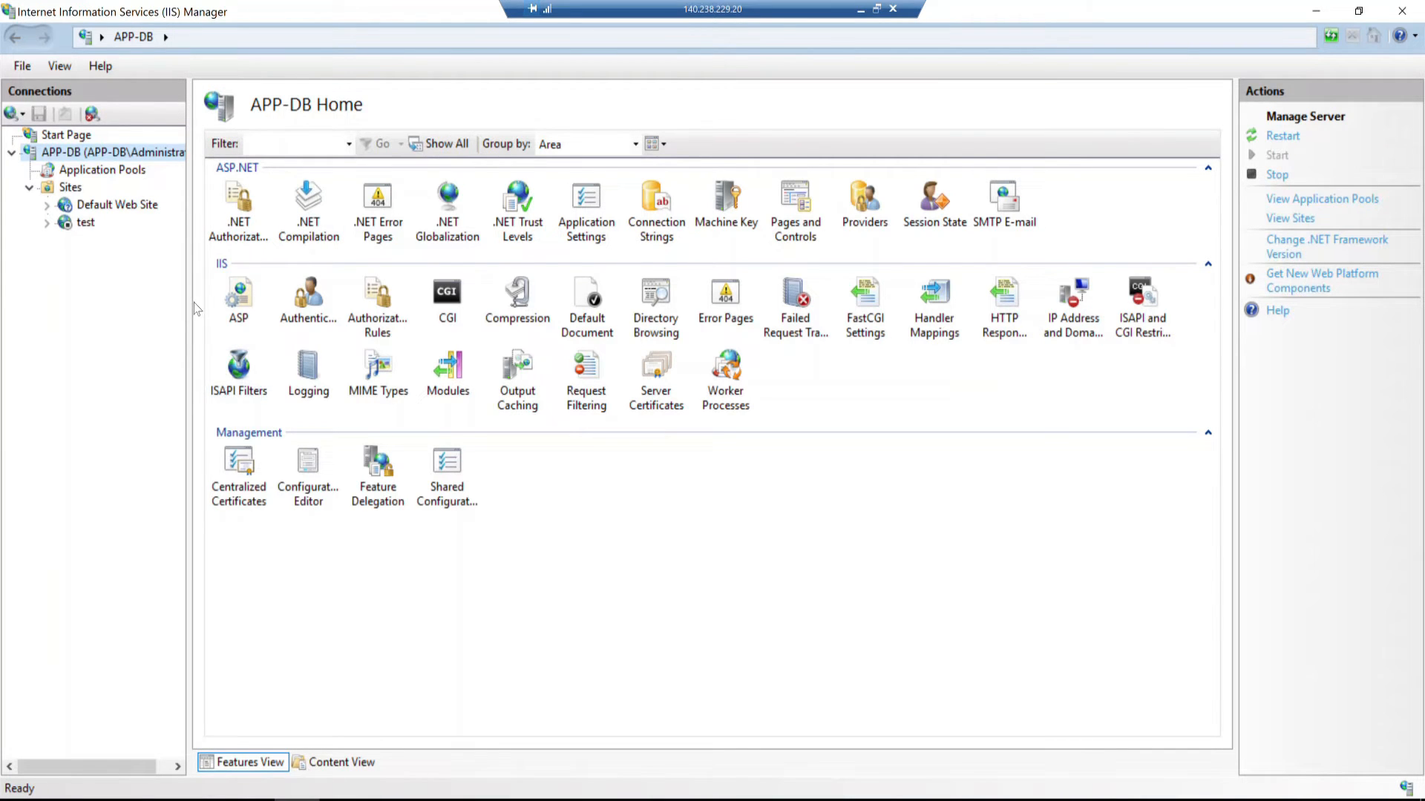
mouse_move(231, 194)
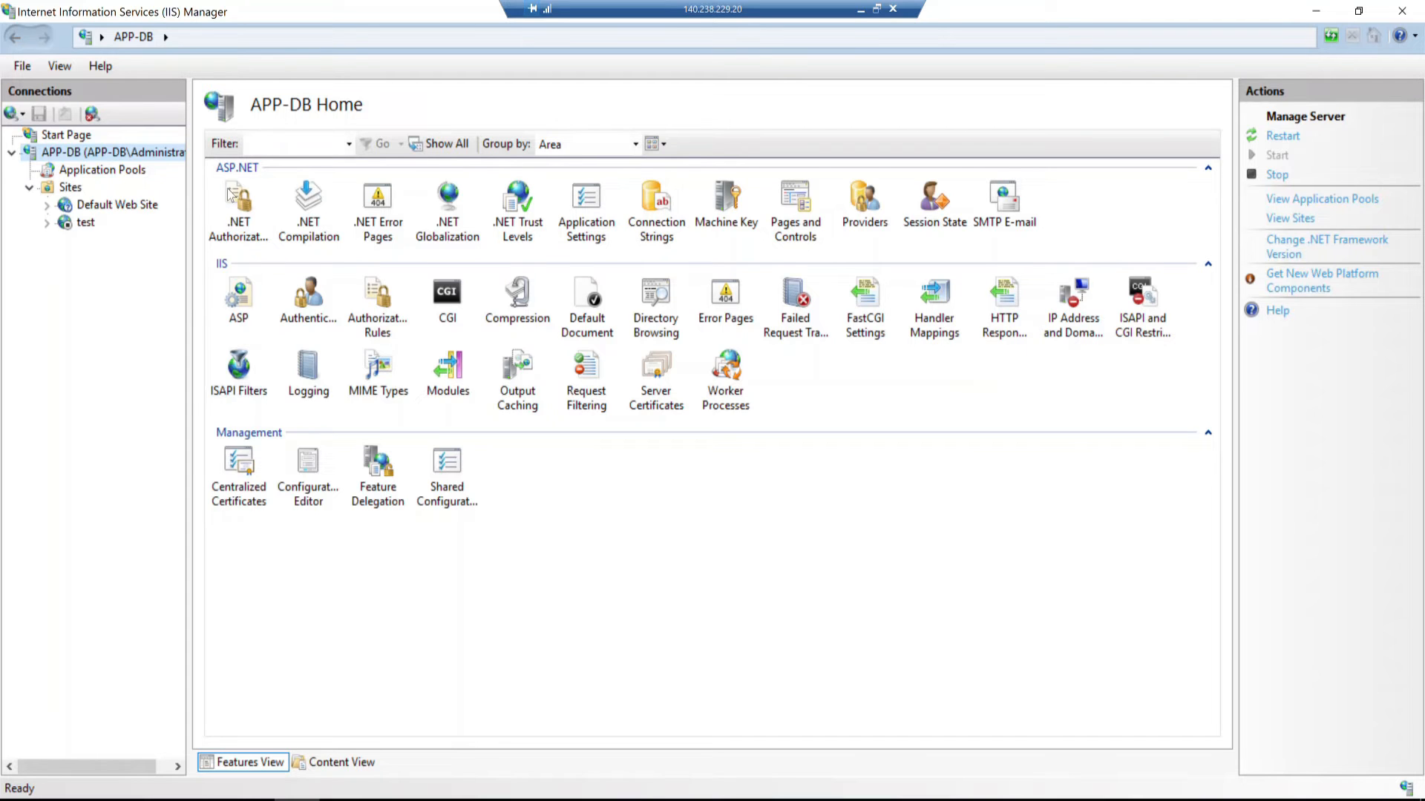
mouse_move(102, 226)
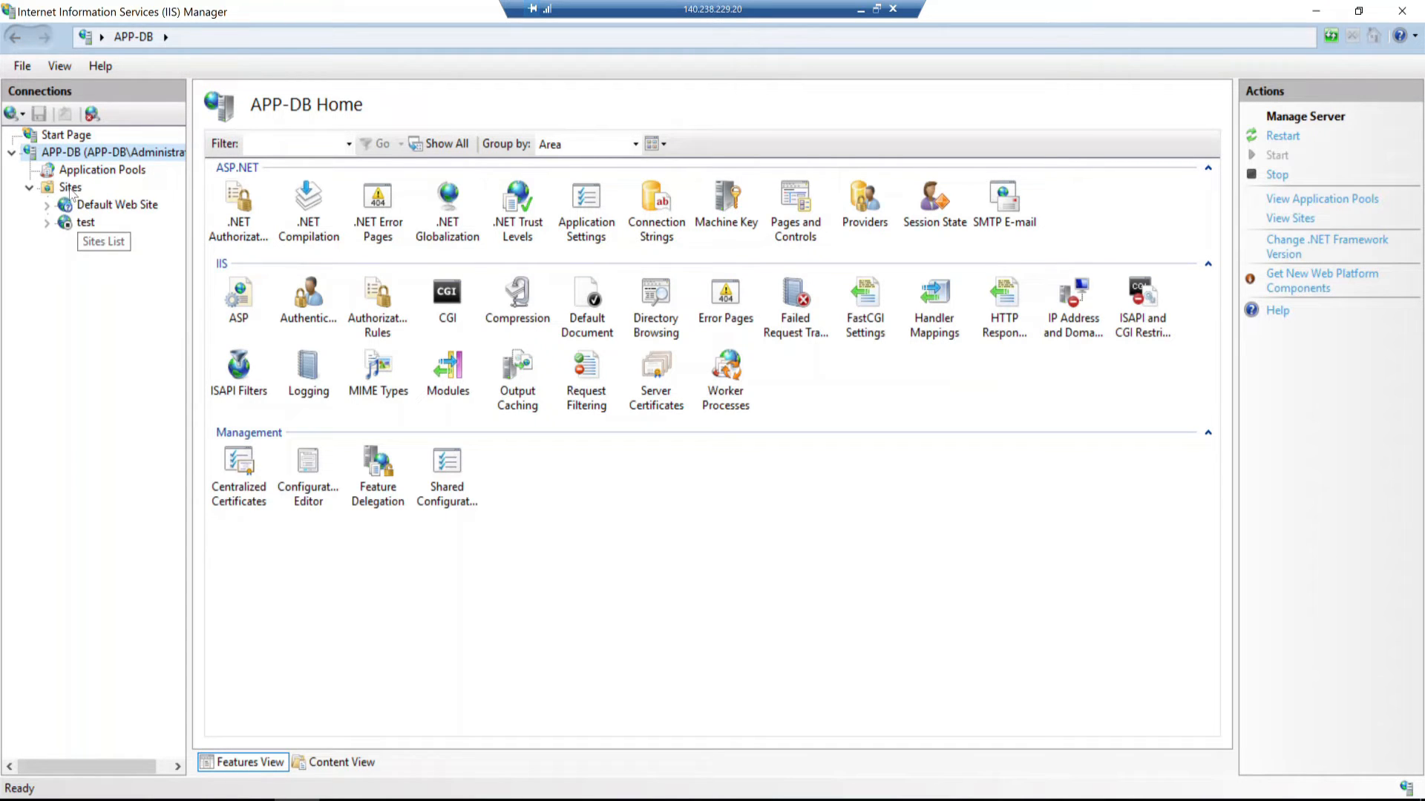
mouse_move(806, 8)
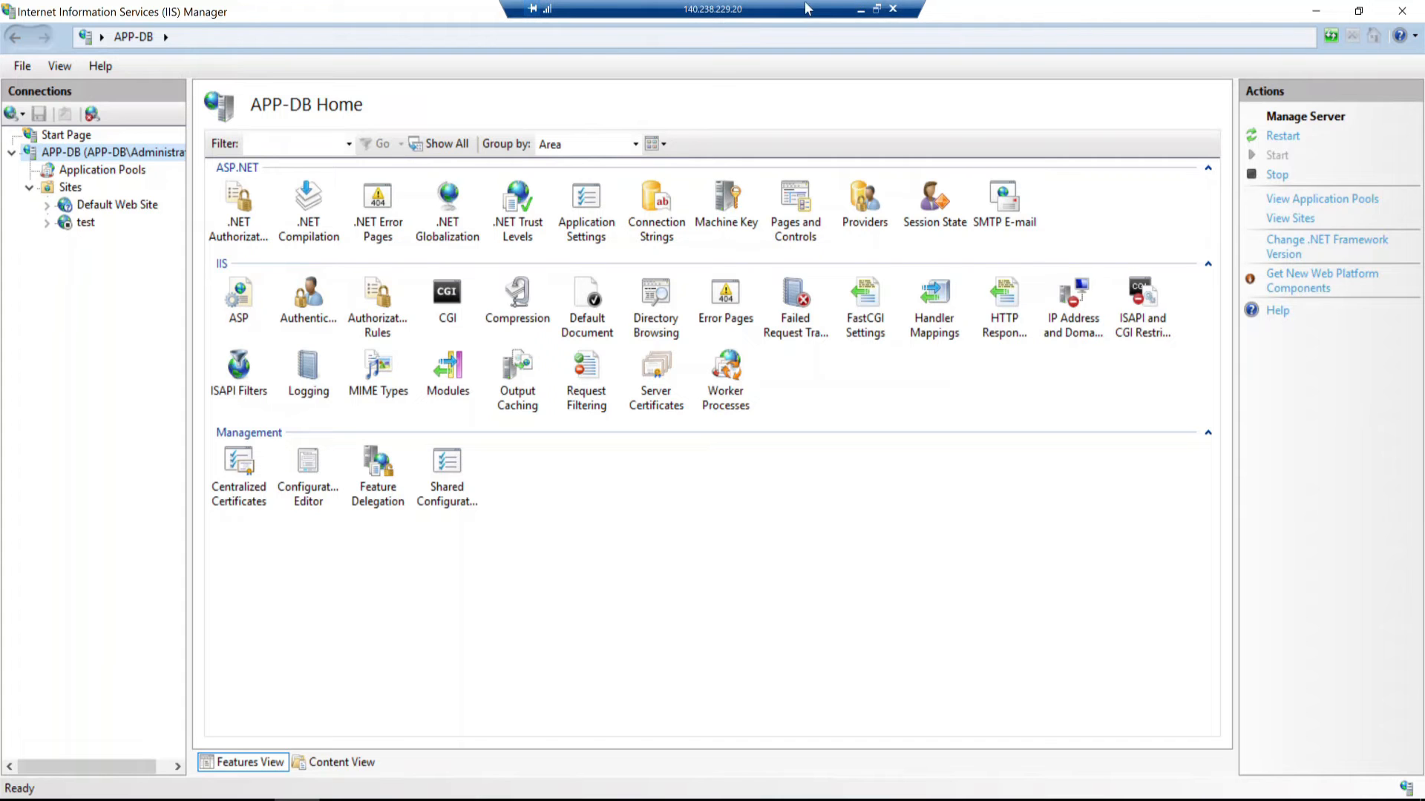
left_click(861, 9)
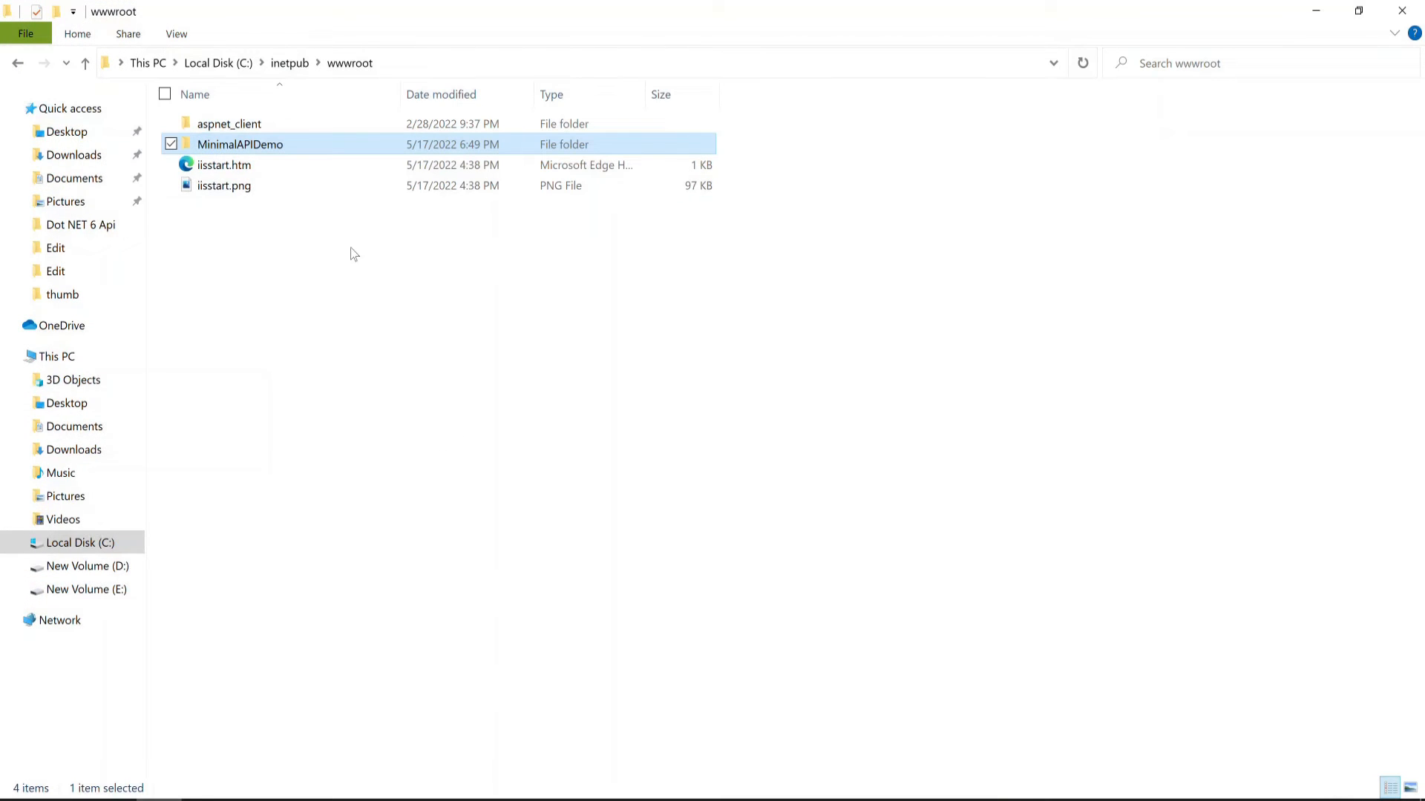
mouse_move(225, 165)
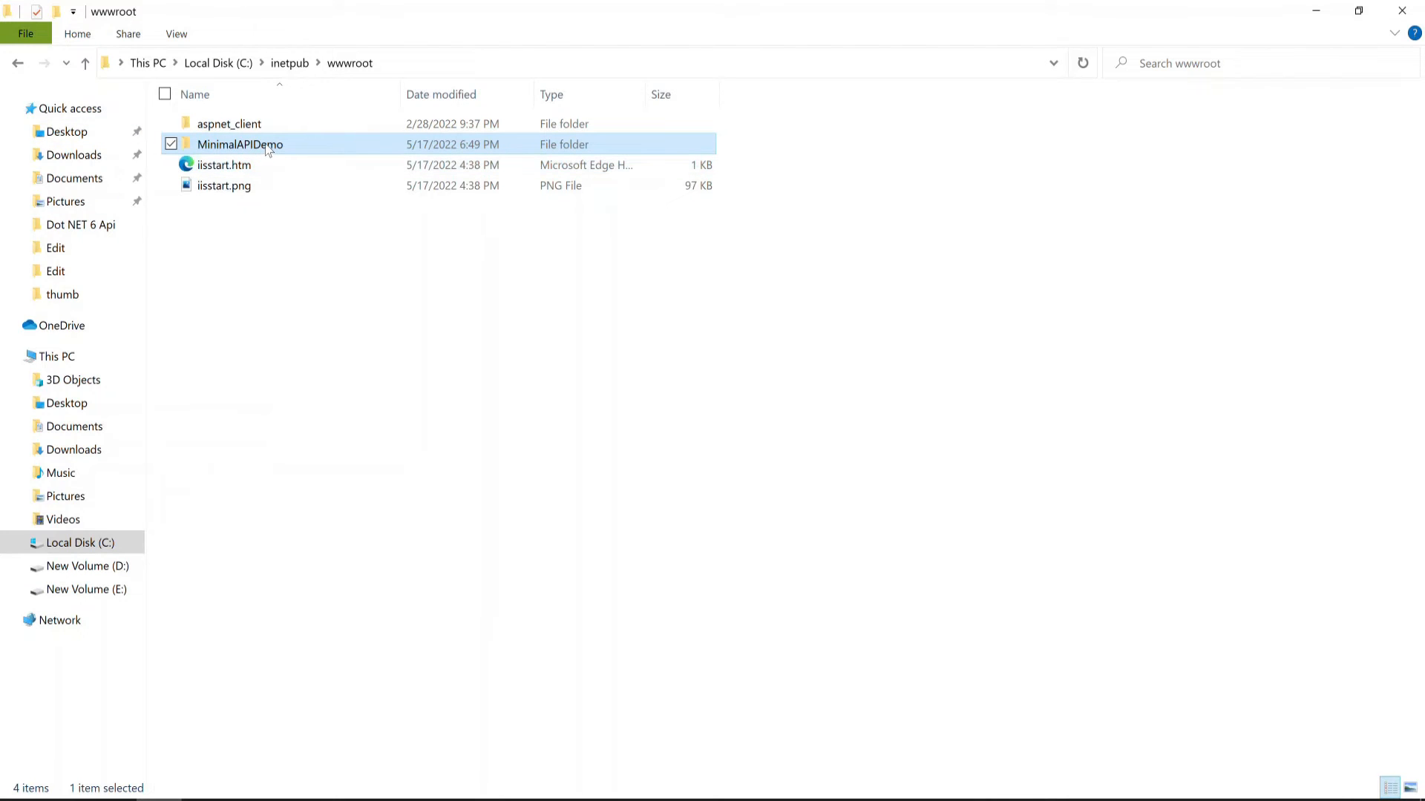
Step: Browse the published MinimalAPIDemo files in C:\inetpub\wwwroot
double_click(240, 143)
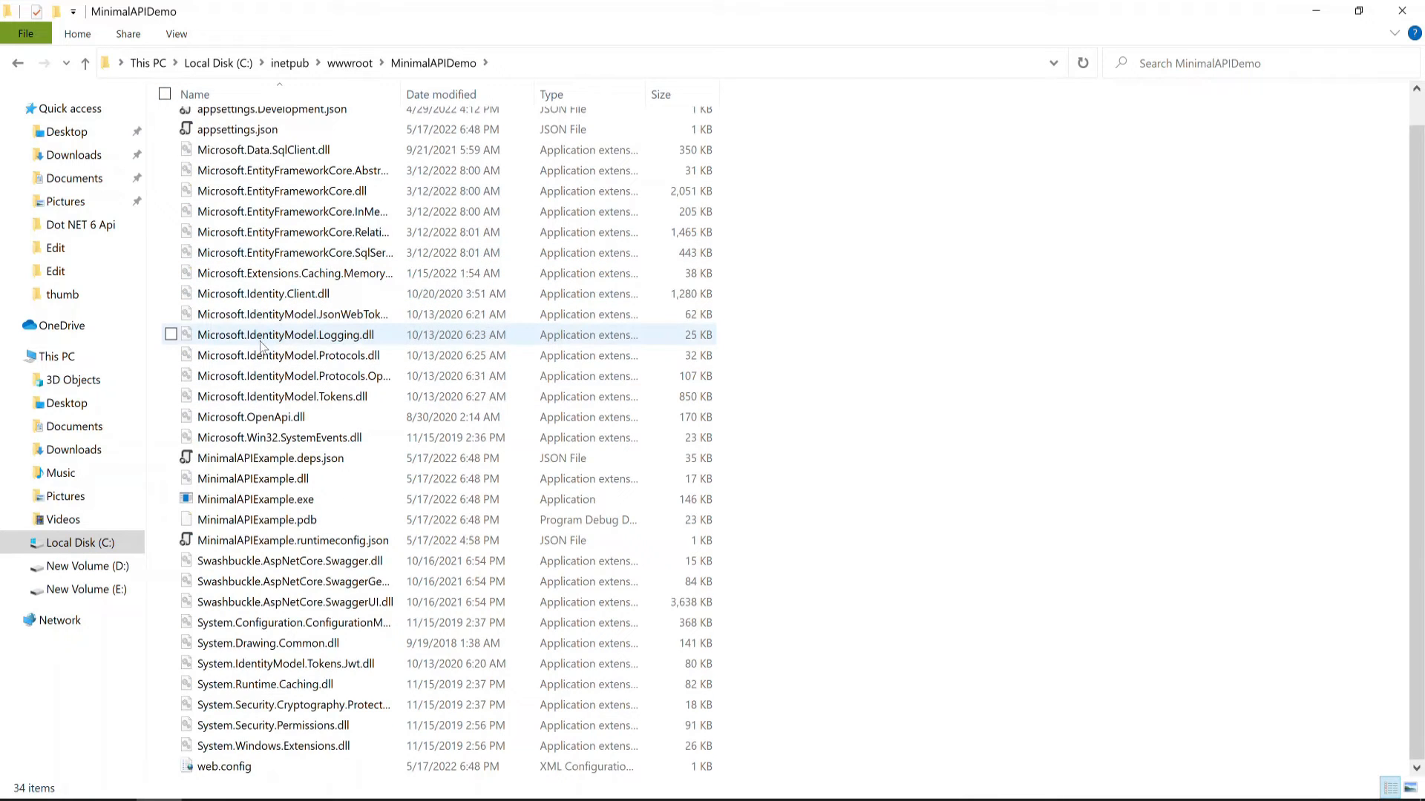
scroll("up", 3)
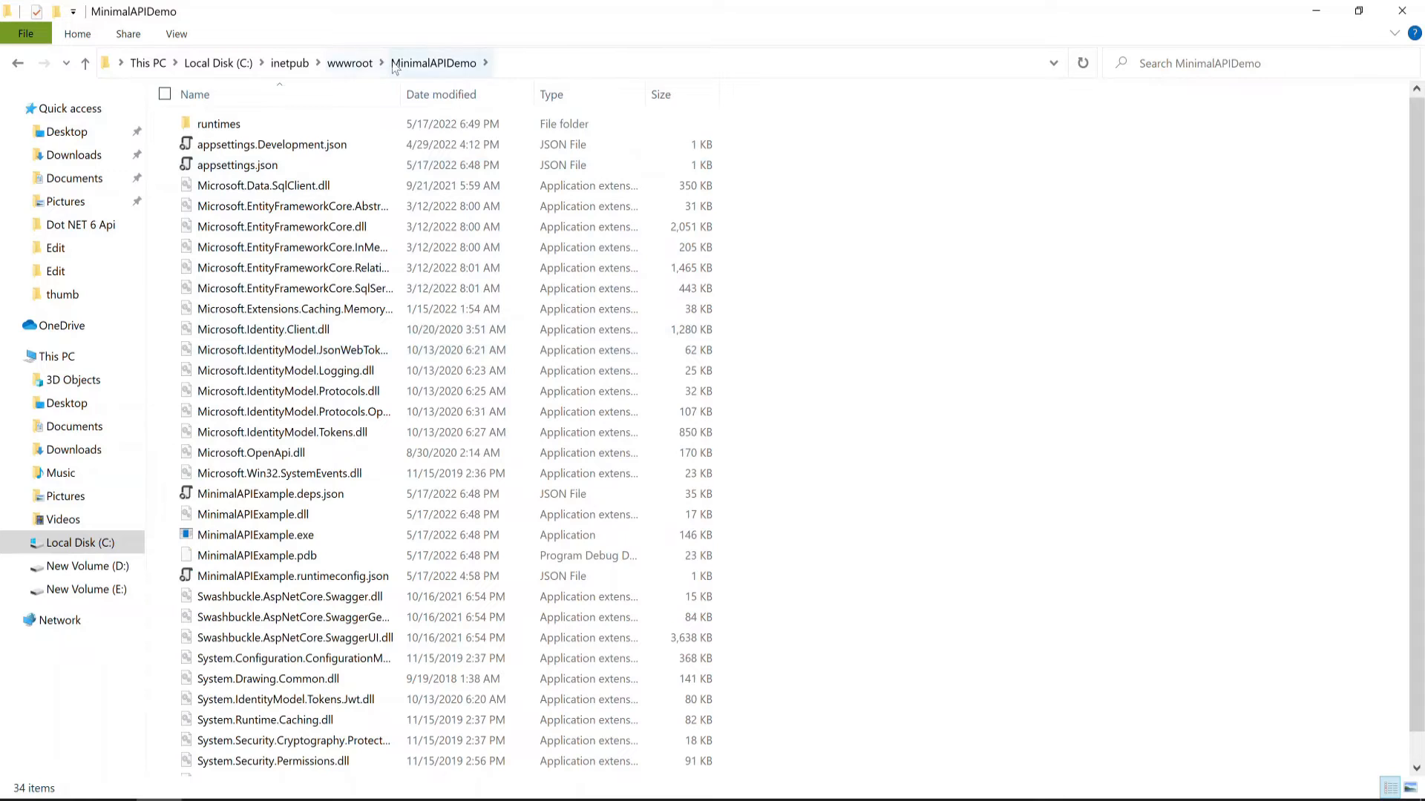
right_click(227, 145)
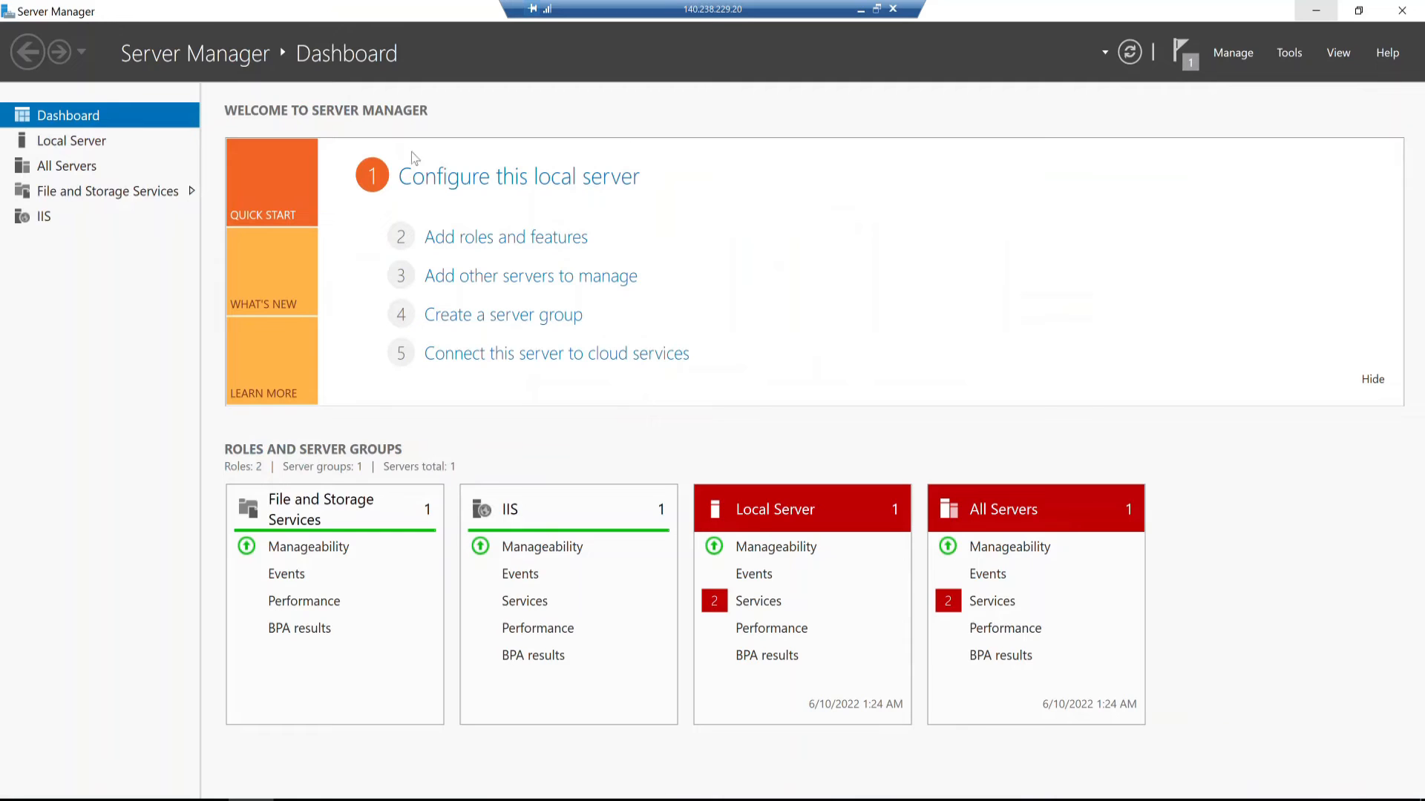
mouse_move(388, 288)
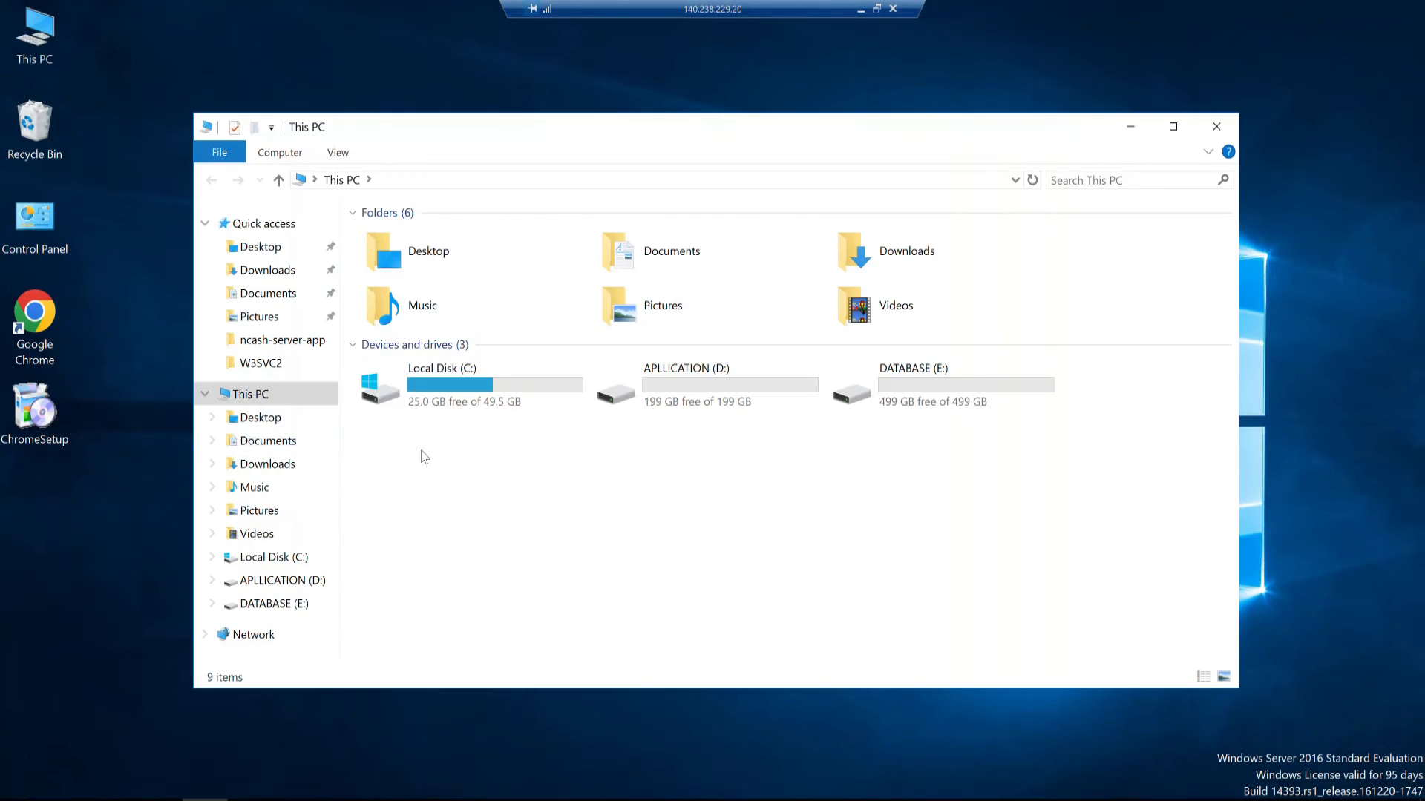
Step: Browse File Explorer to C:\inetpub\wwwroot and refresh the folder view
double_click(432, 384)
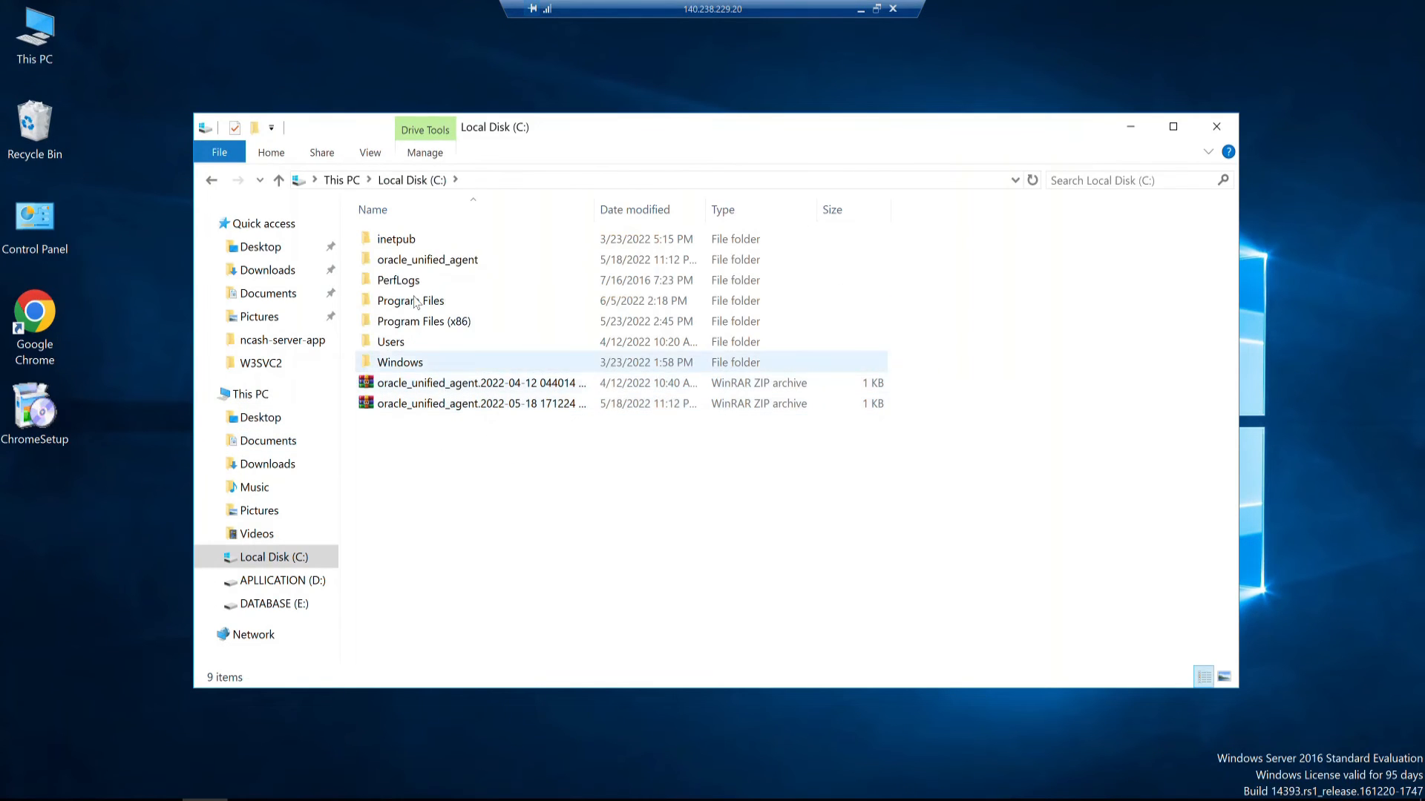
double_click(395, 239)
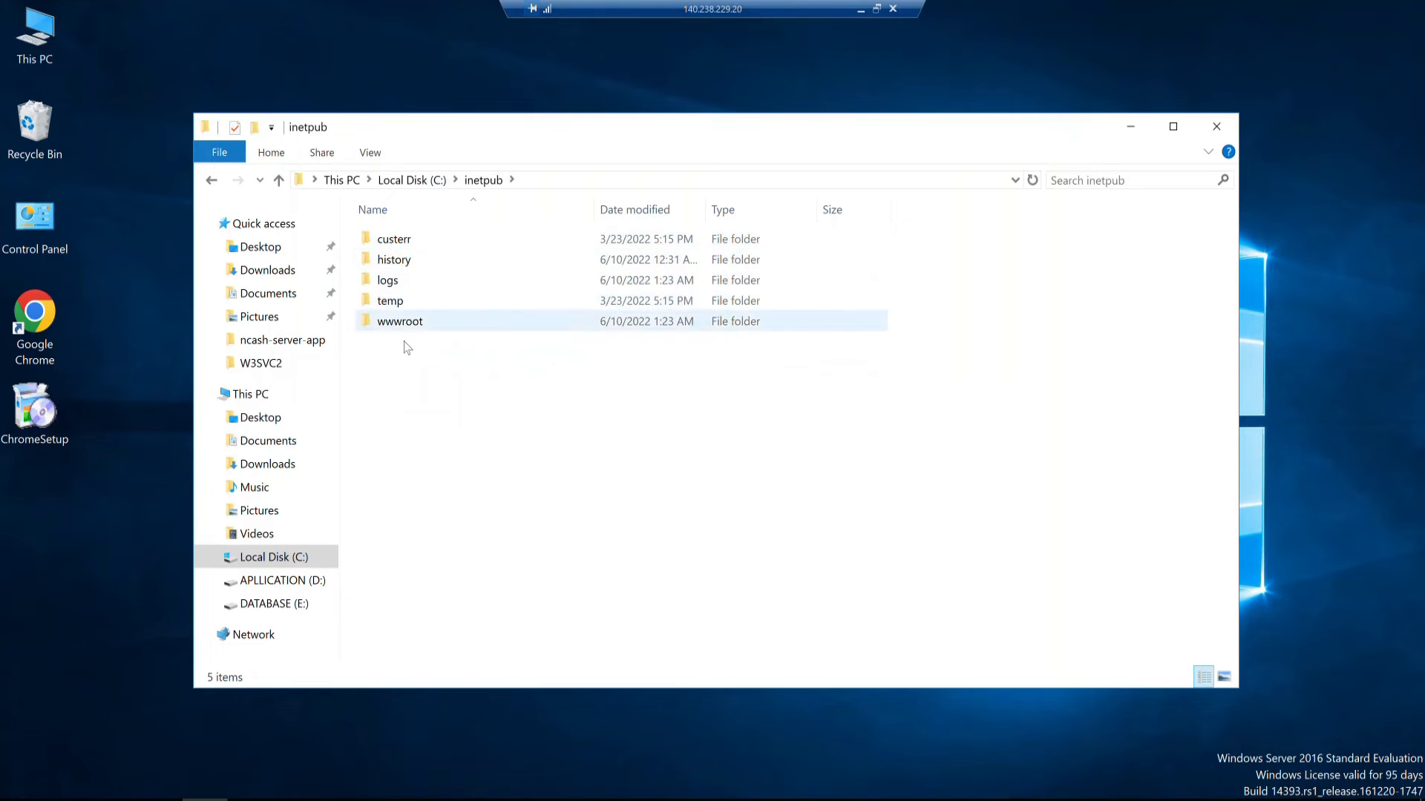
left_click(399, 321)
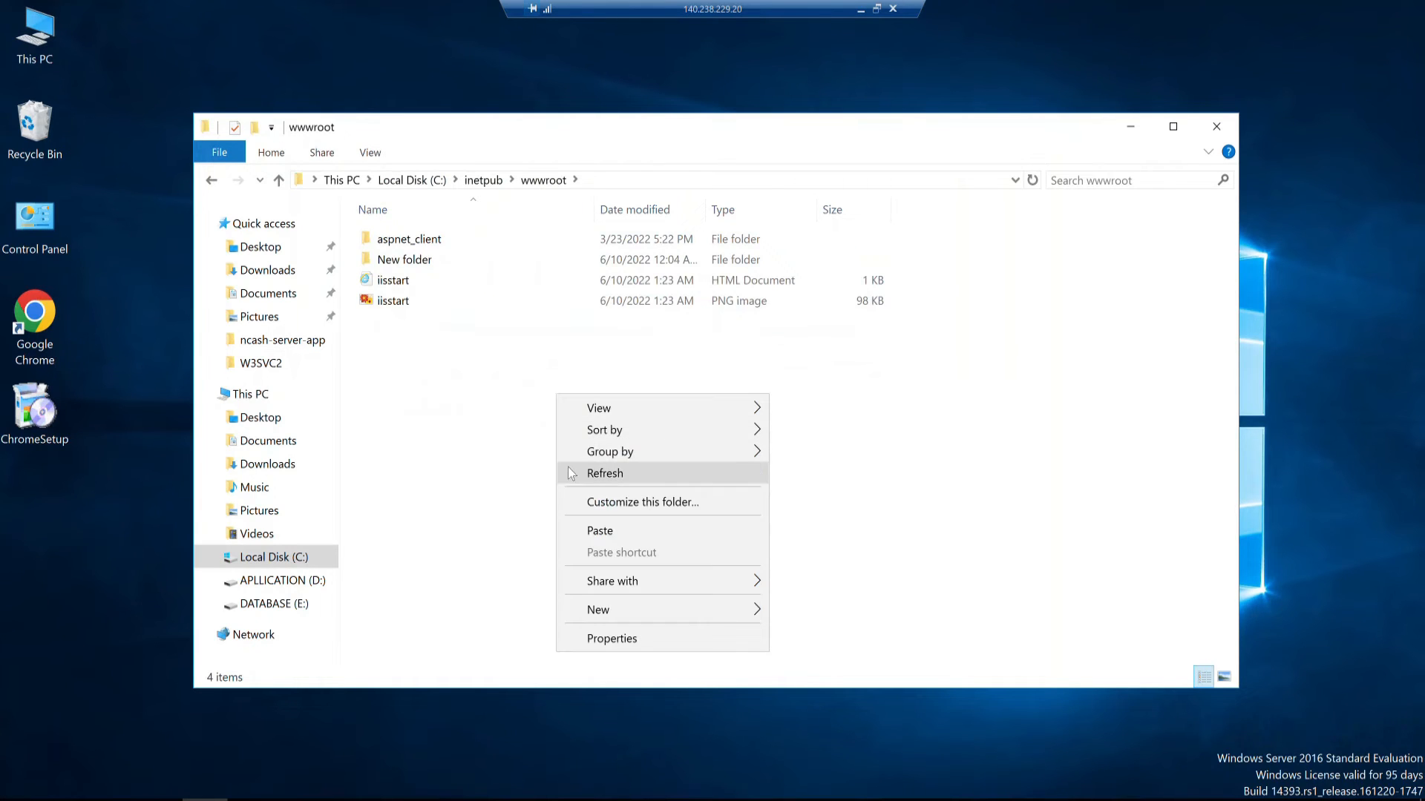
left_click(604, 473)
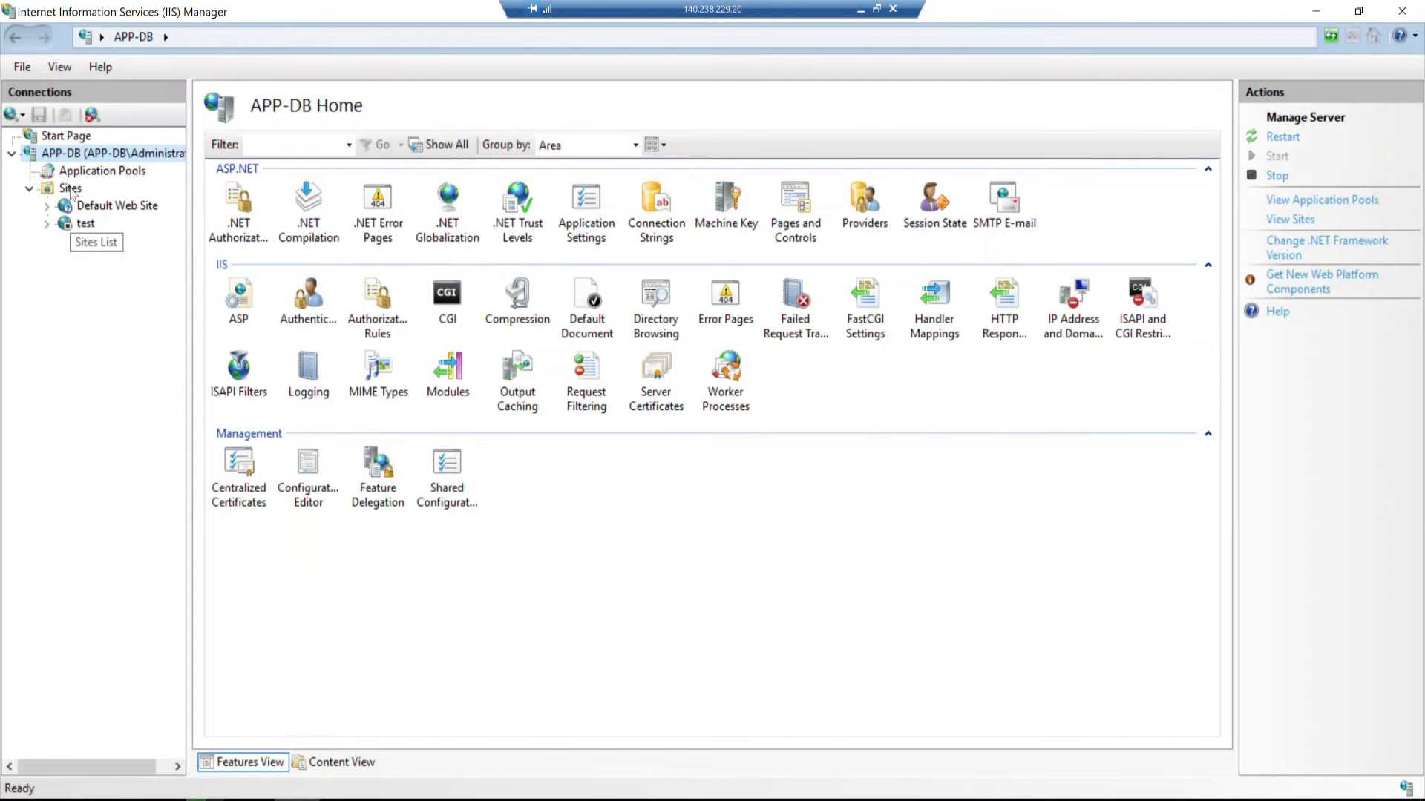
Step: Open Add Website from the Sites node and enter MimimalAPIDemo as the site name
right_click(69, 187)
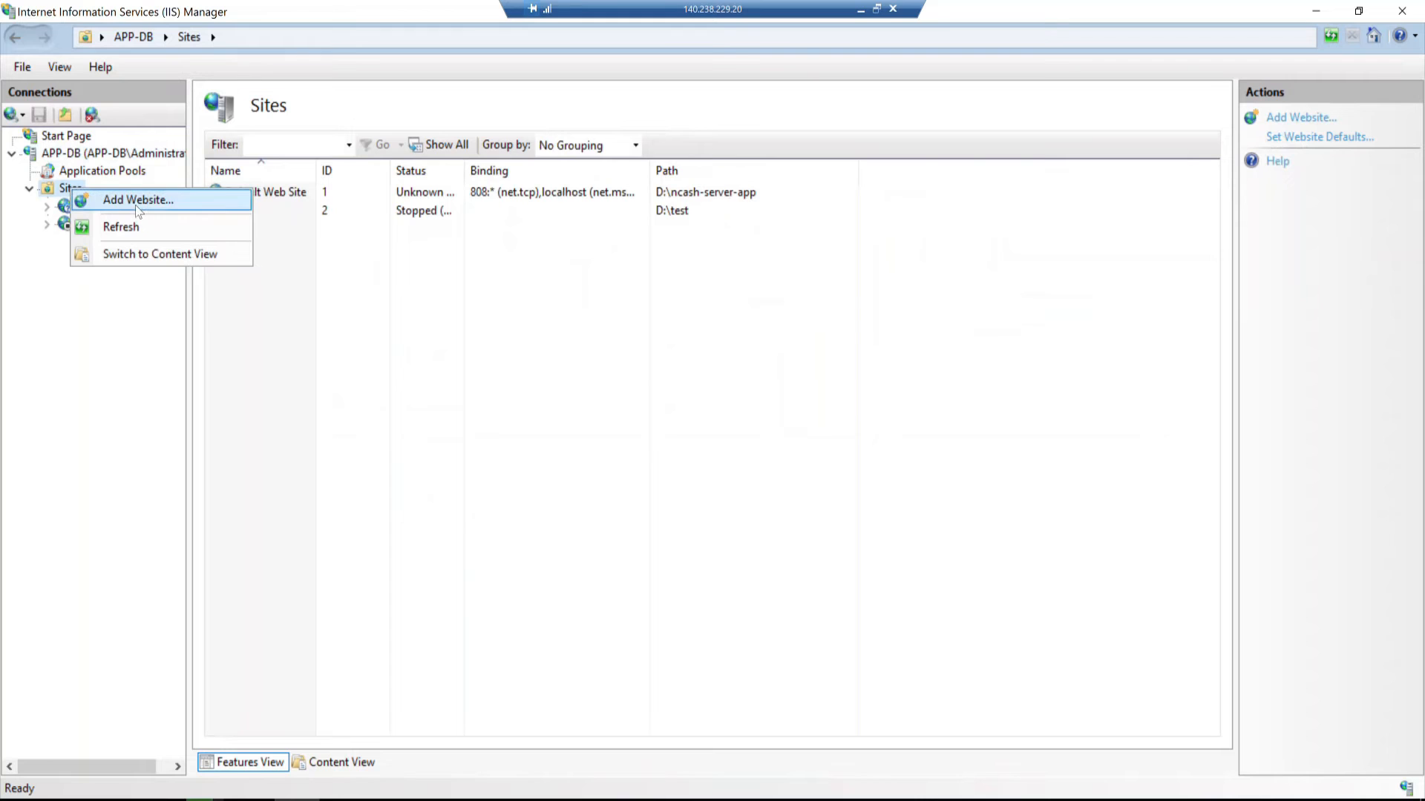
left_click(137, 199)
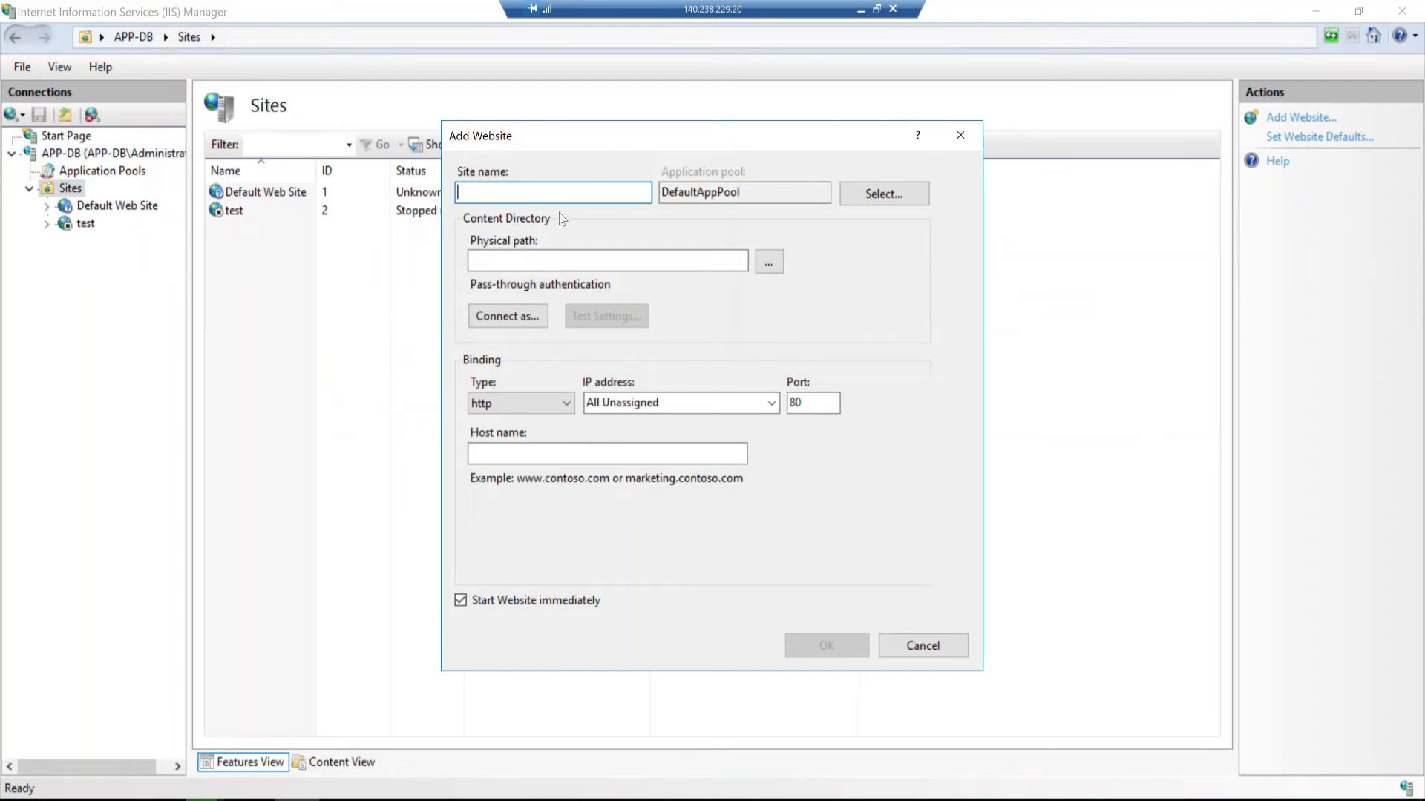
type("Mn")
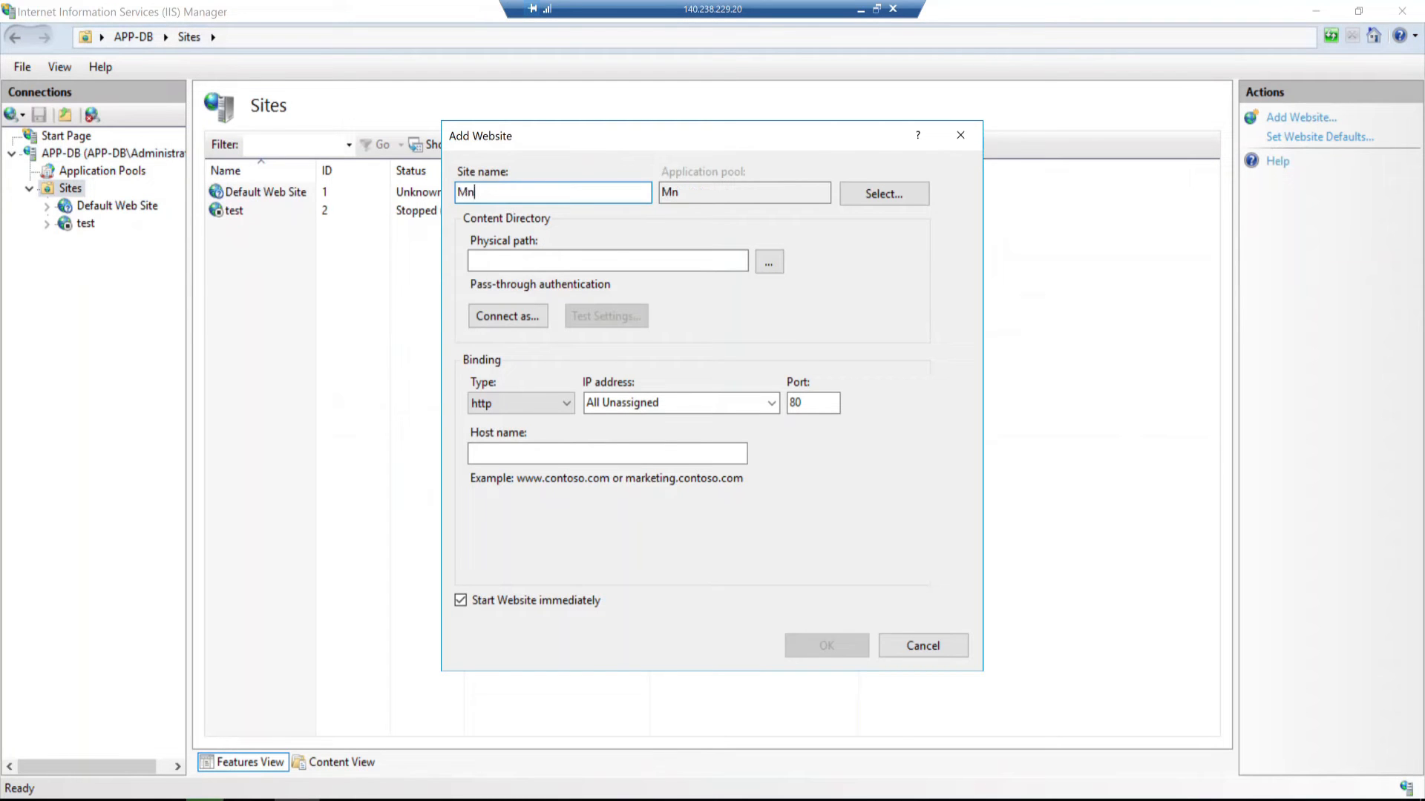
type("imi")
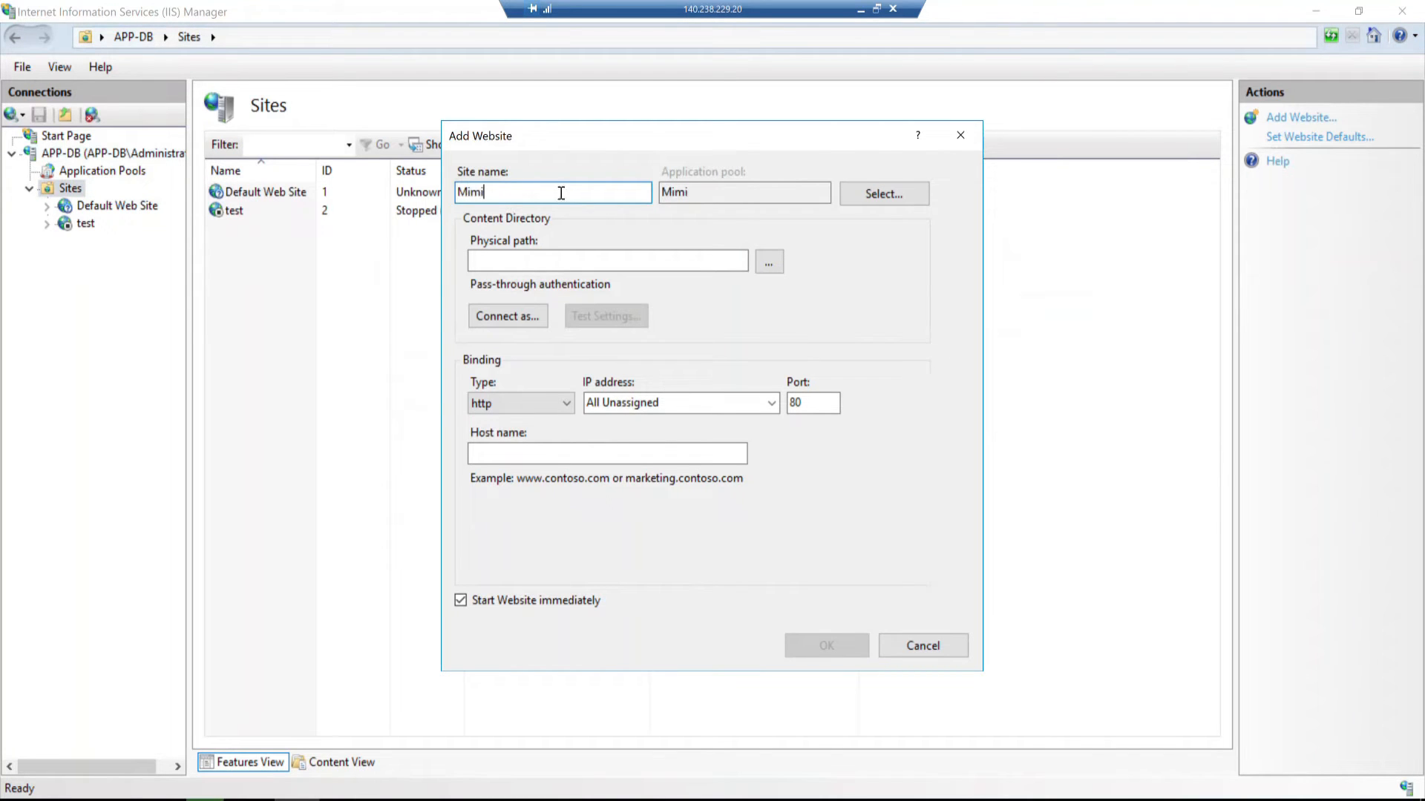
type("malA")
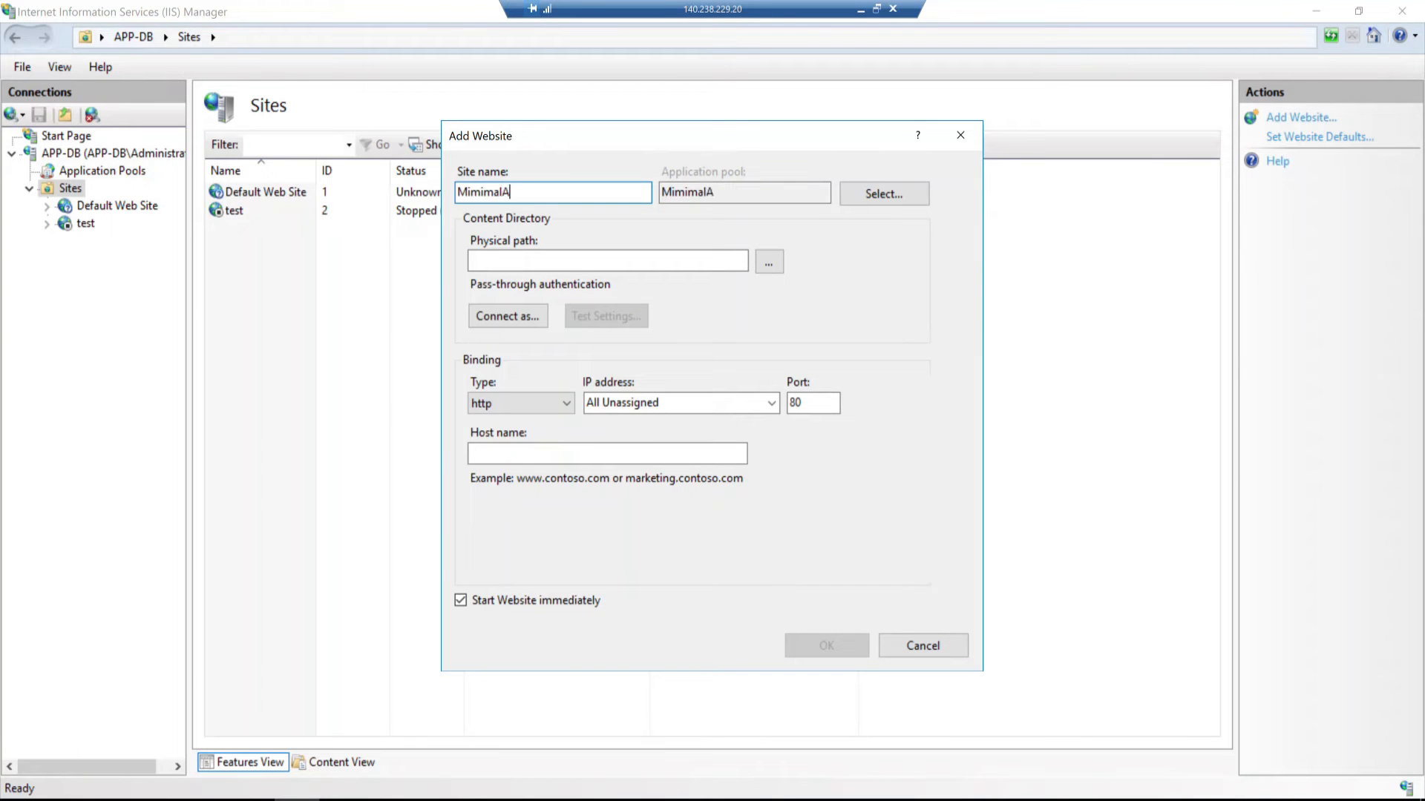
type("PIDe")
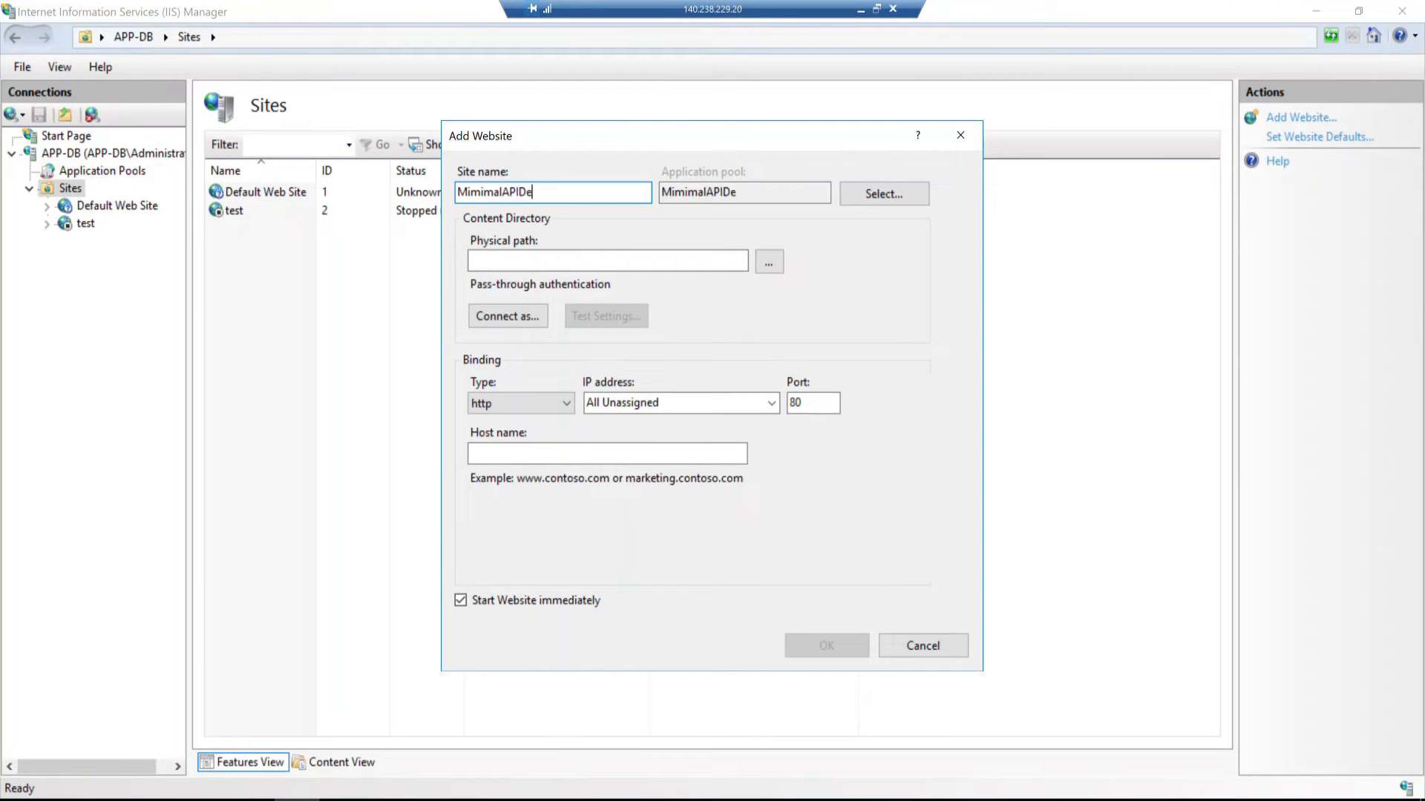
type("mo")
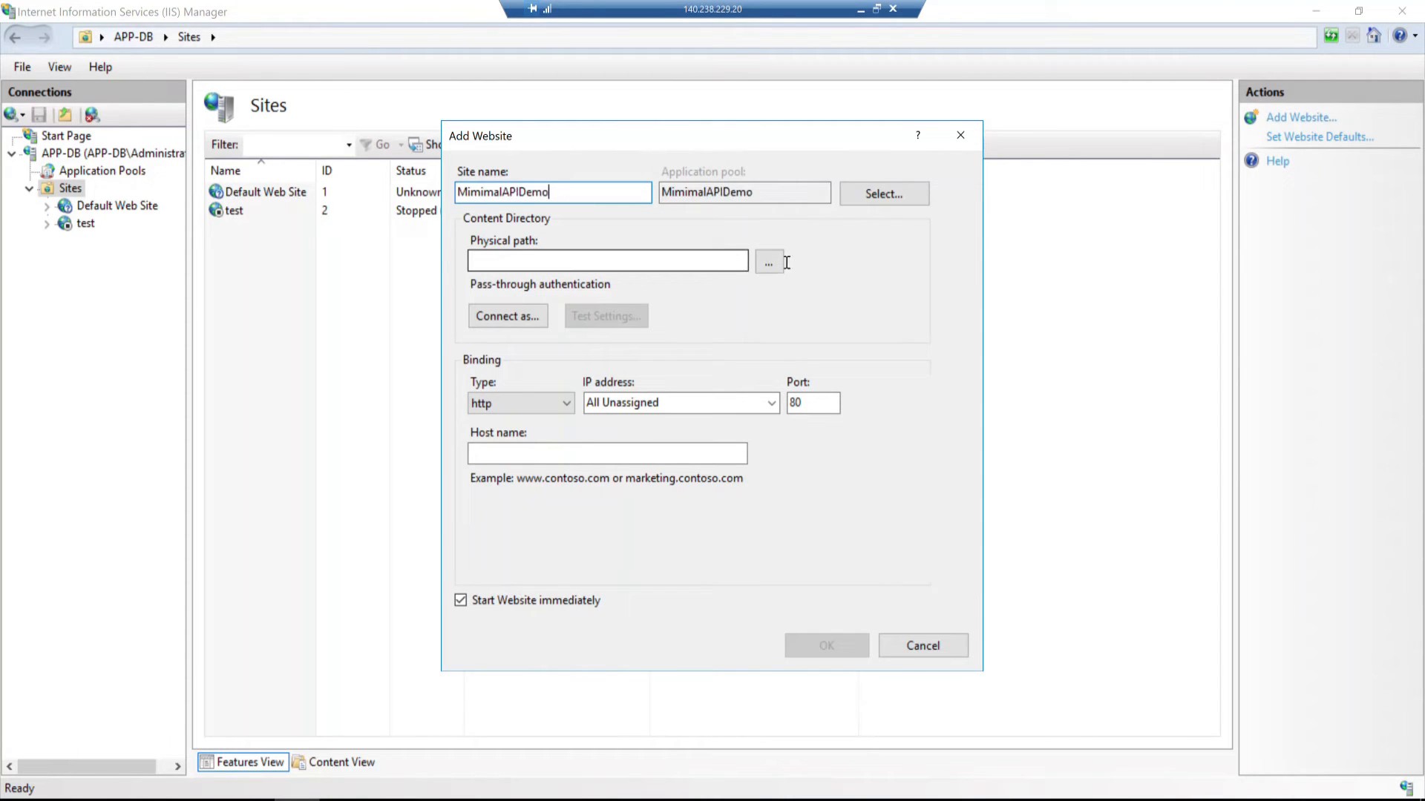
Step: Pick C:\inetpub\wwwroot\MinimalAPIDemo as the physical path in the folder browser
left_click(768, 262)
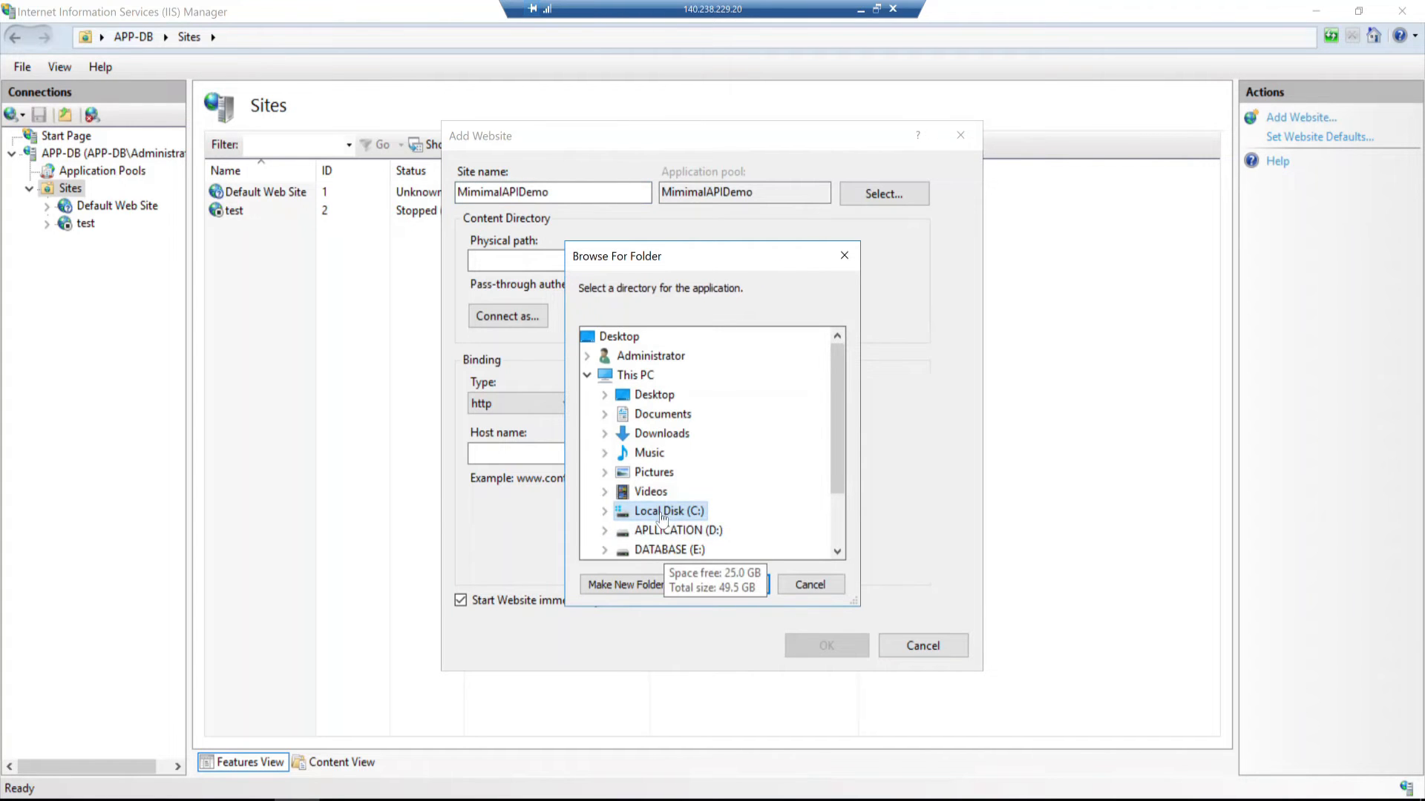
left_click(604, 510)
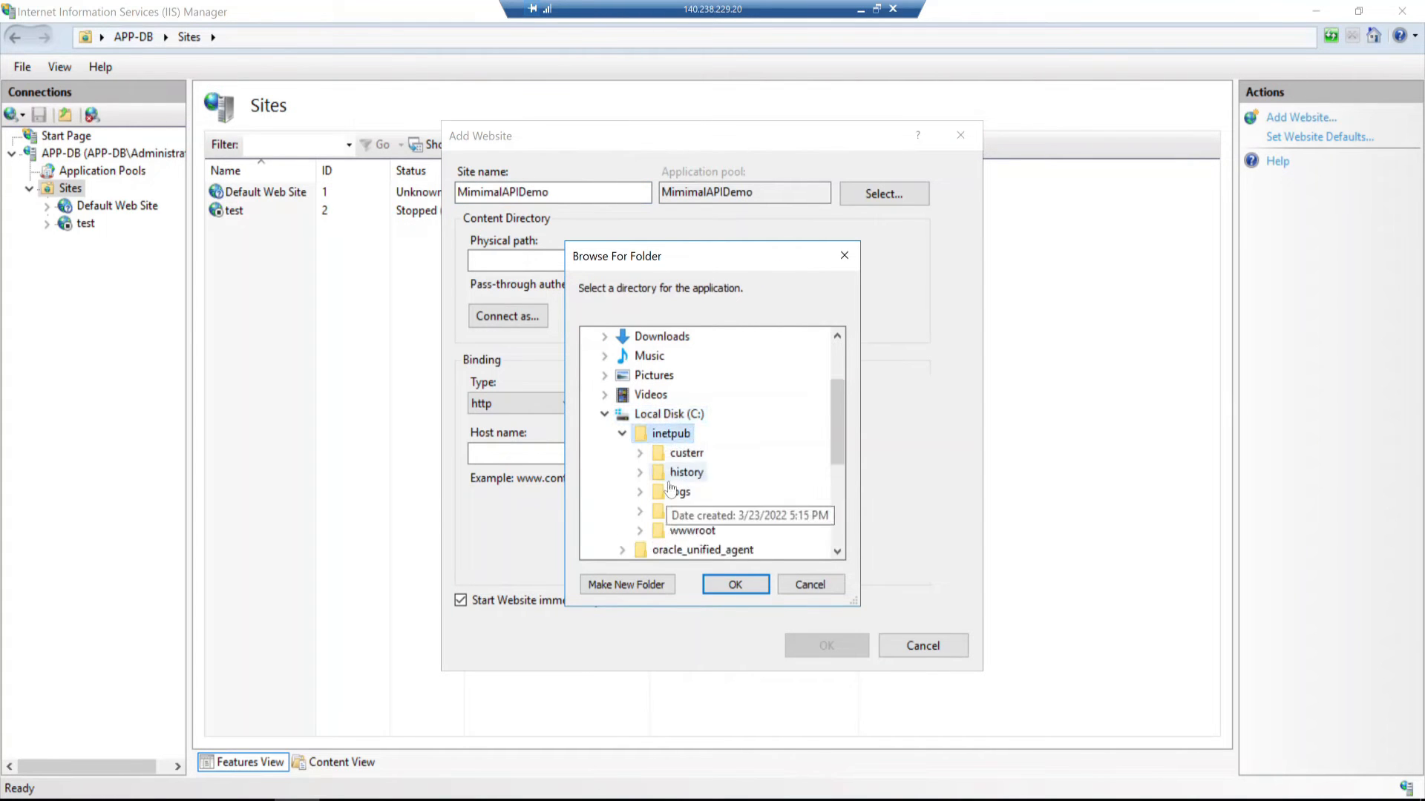
scroll("down", 3)
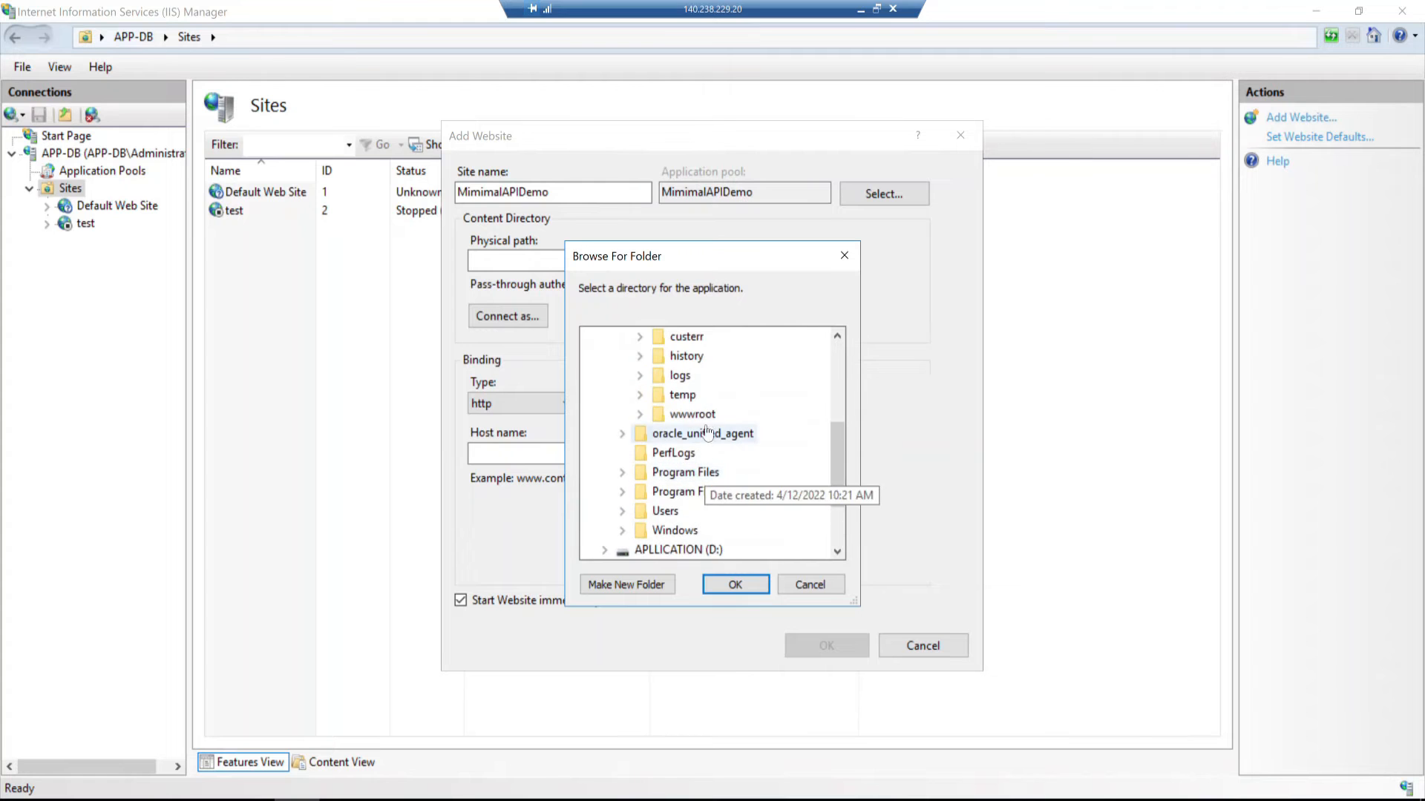
left_click(639, 414)
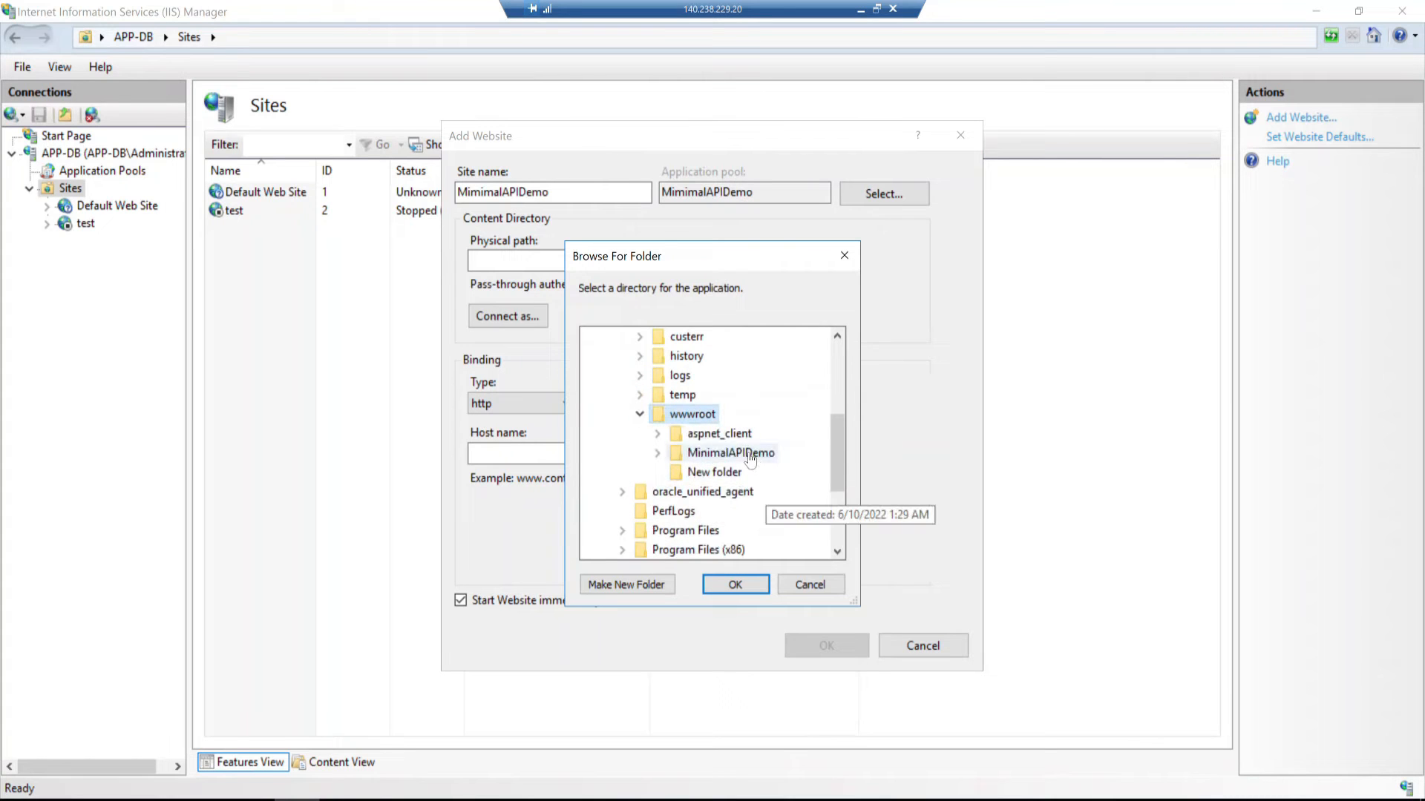
left_click(730, 452)
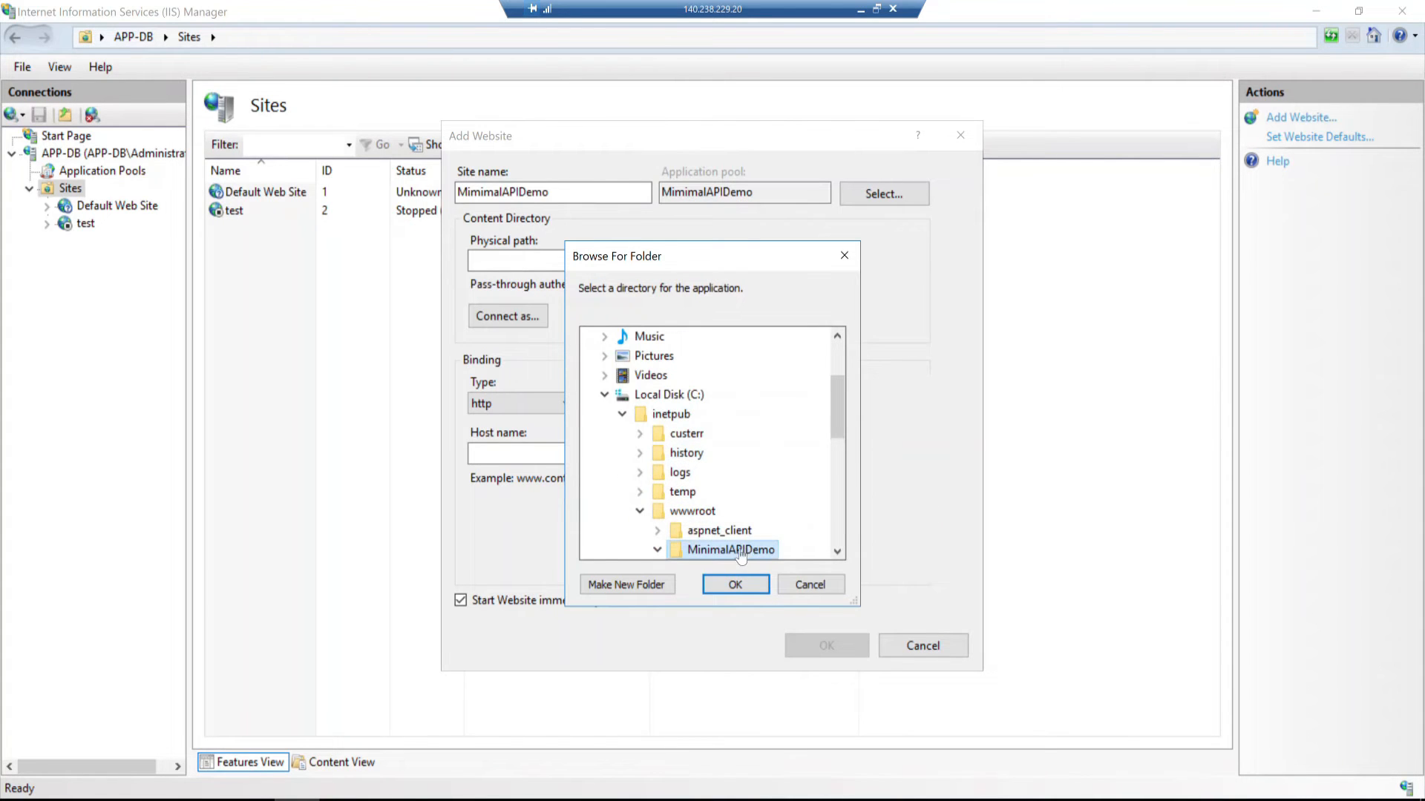
left_click(735, 584)
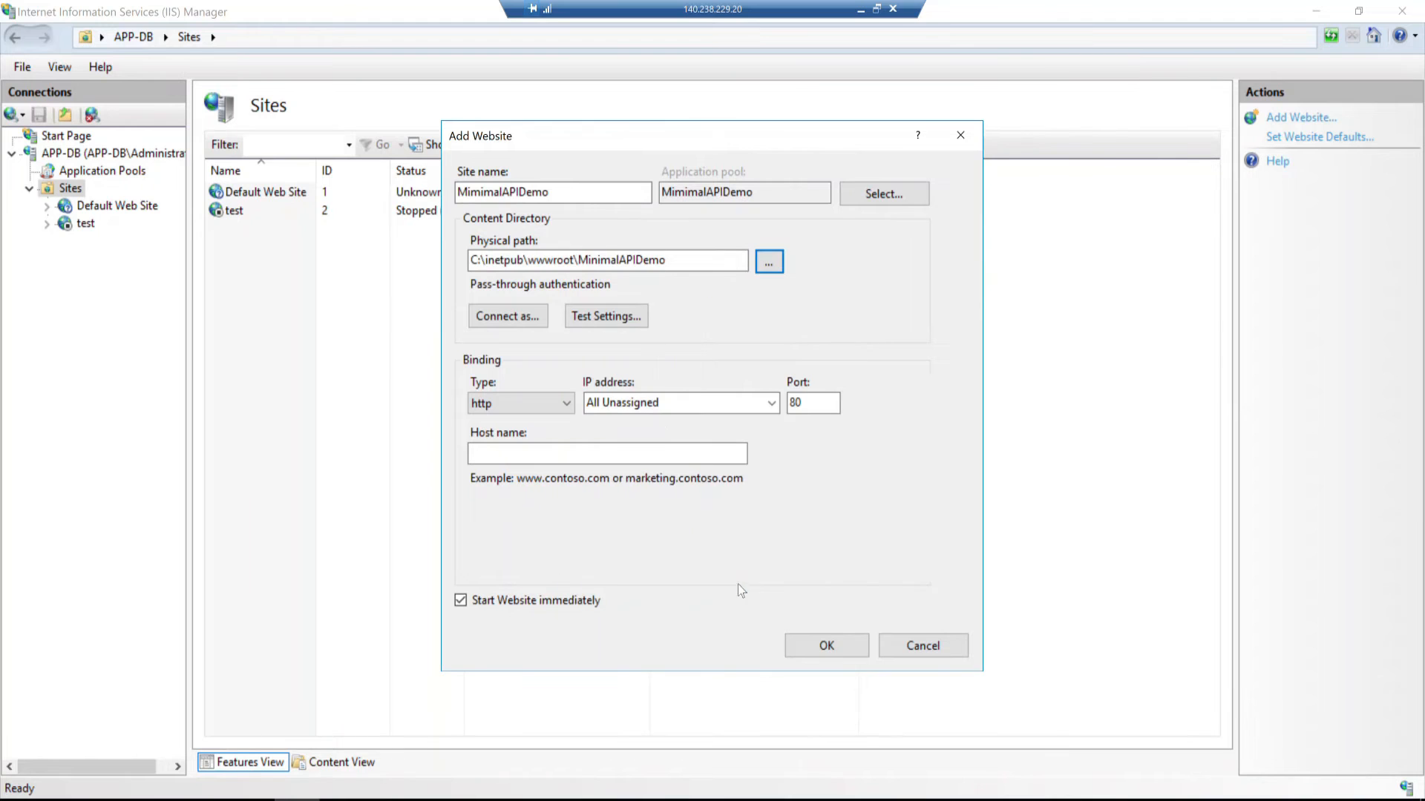
mouse_move(603, 408)
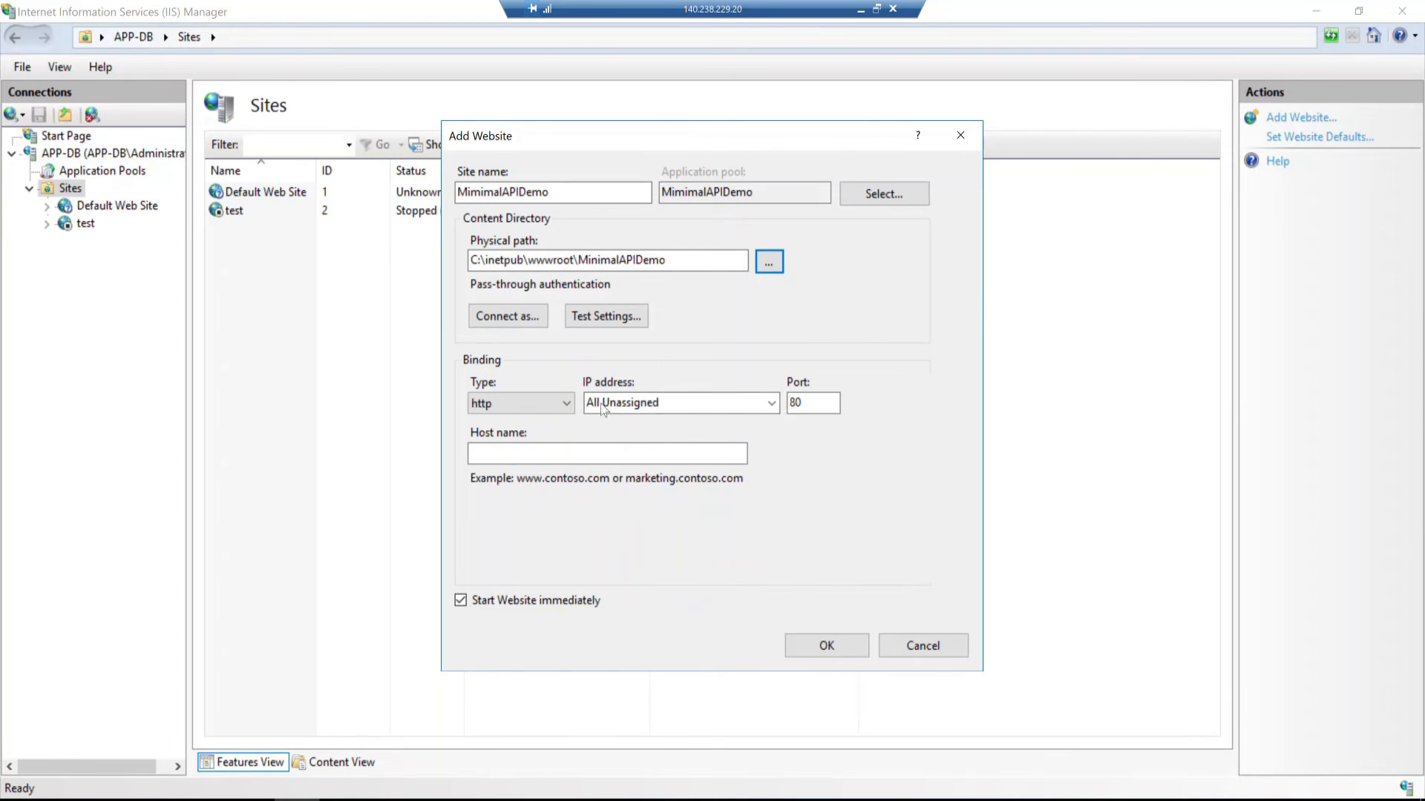
Step: Set the binding to IP 10.0.0.152 on port 82 and confirm the new MimimalAPIDemo site
left_click(770, 402)
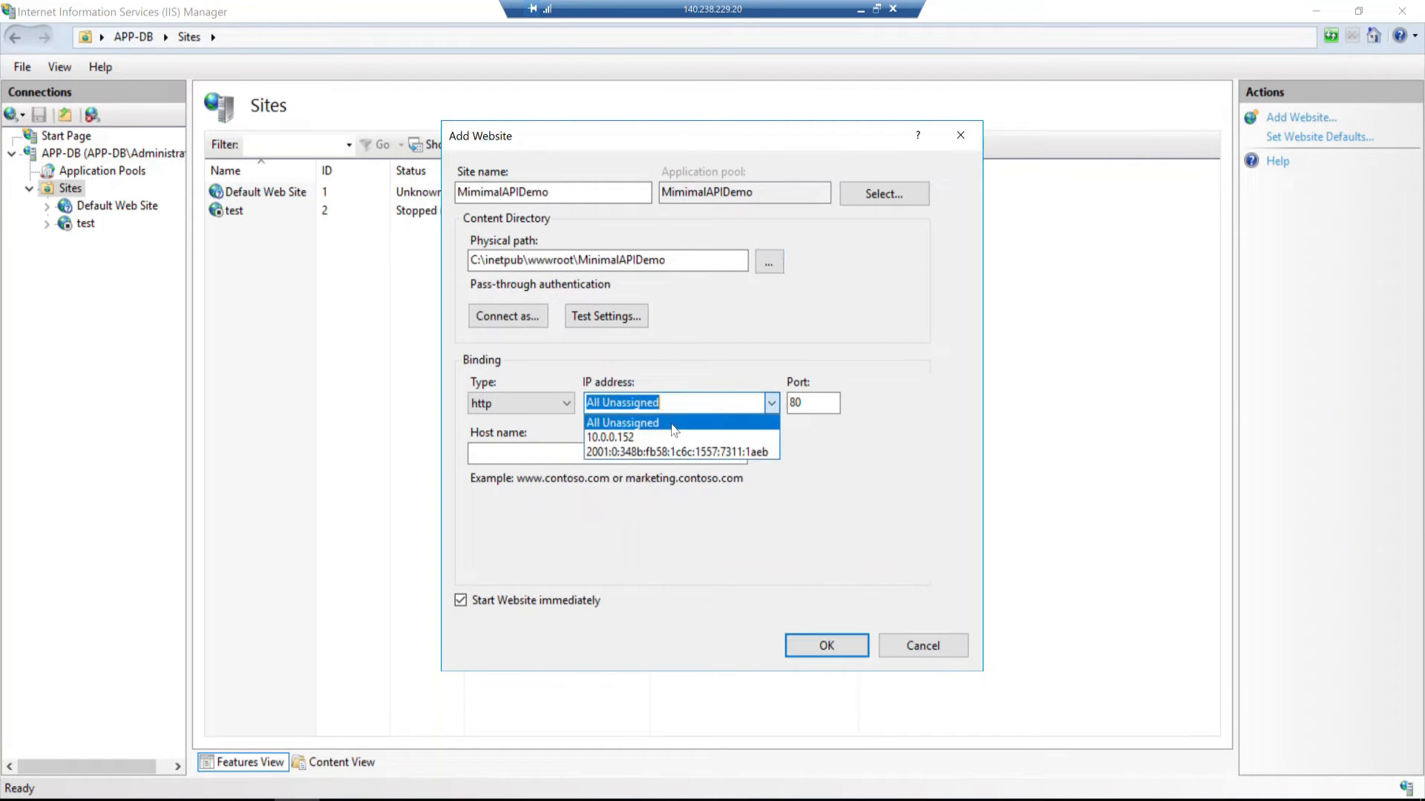
left_click(609, 437)
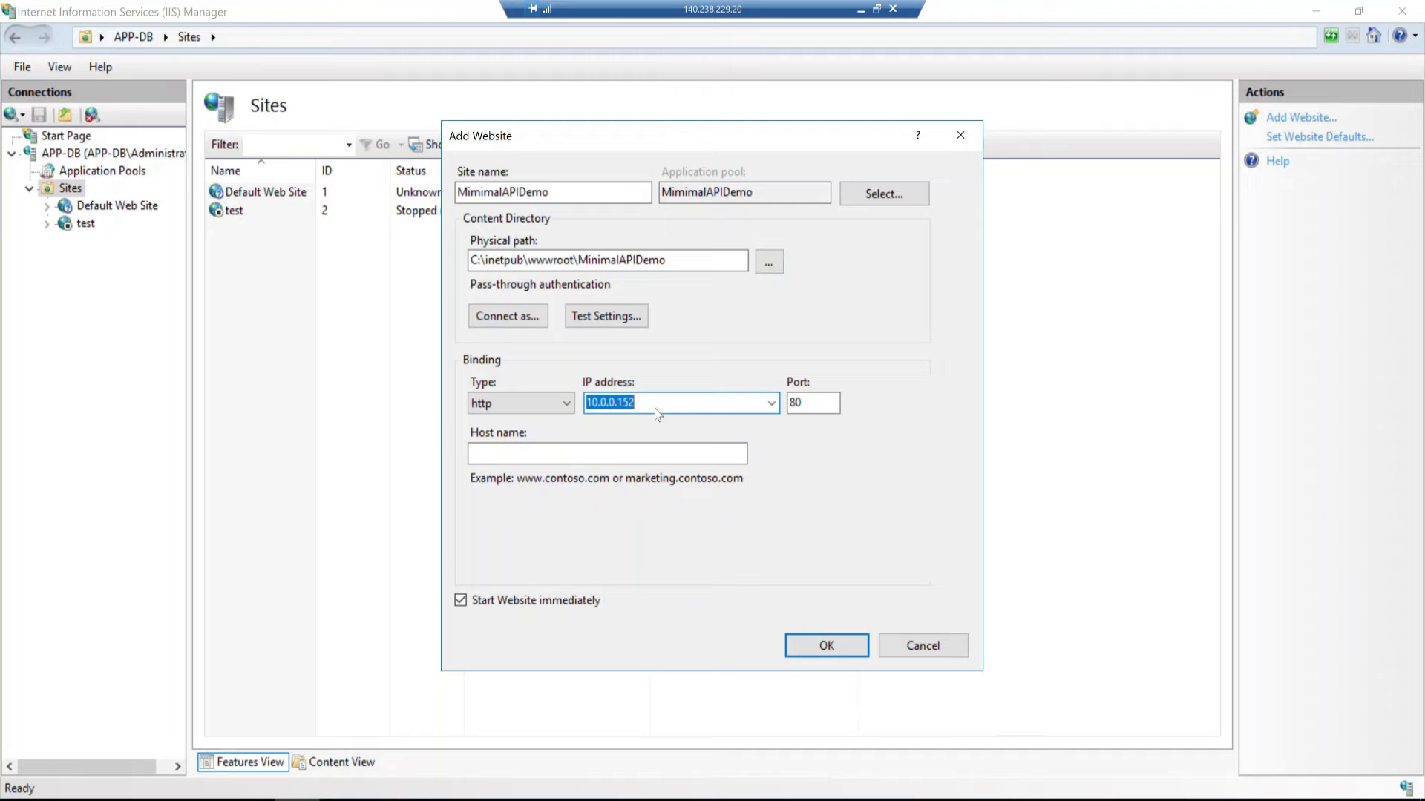
left_click(811, 402)
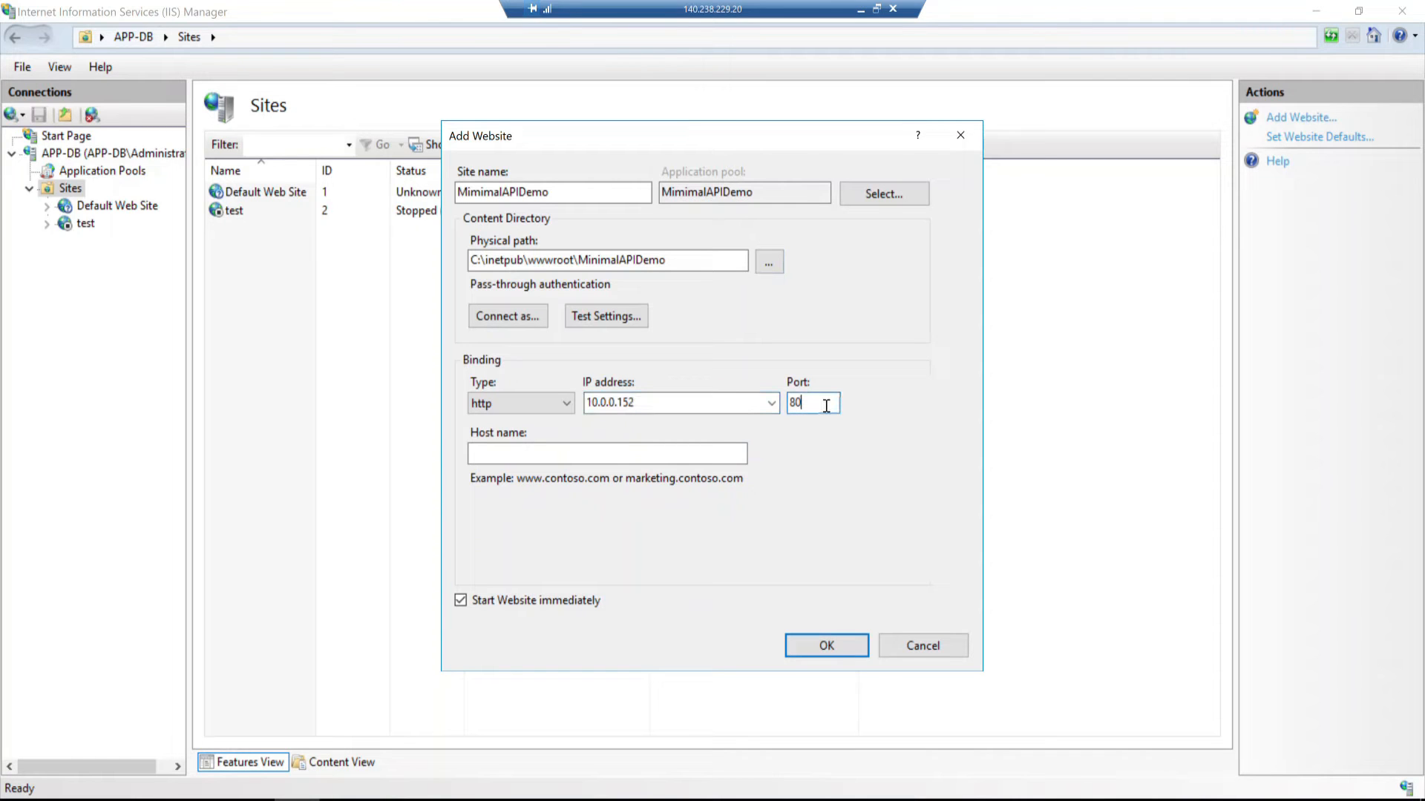
type("82")
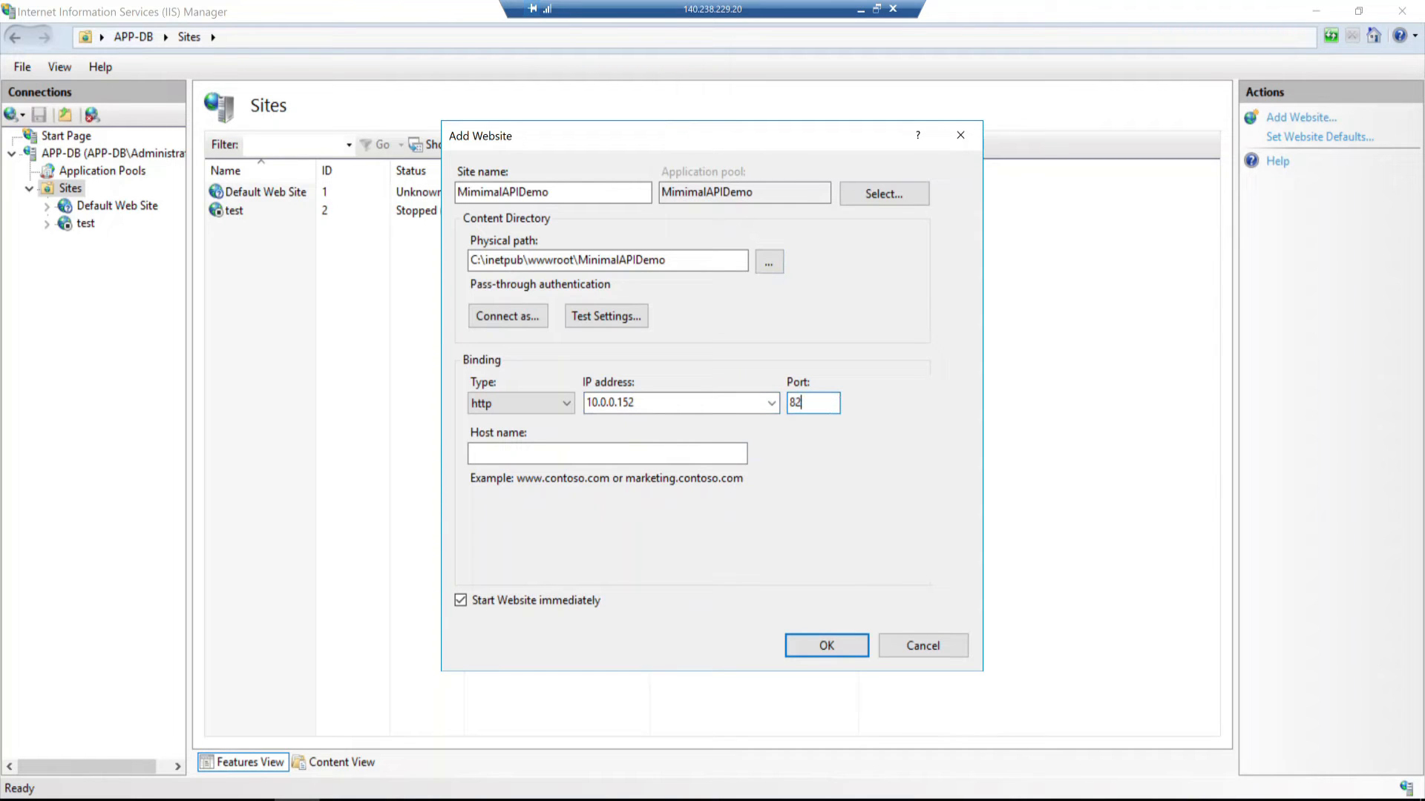
mouse_move(826, 645)
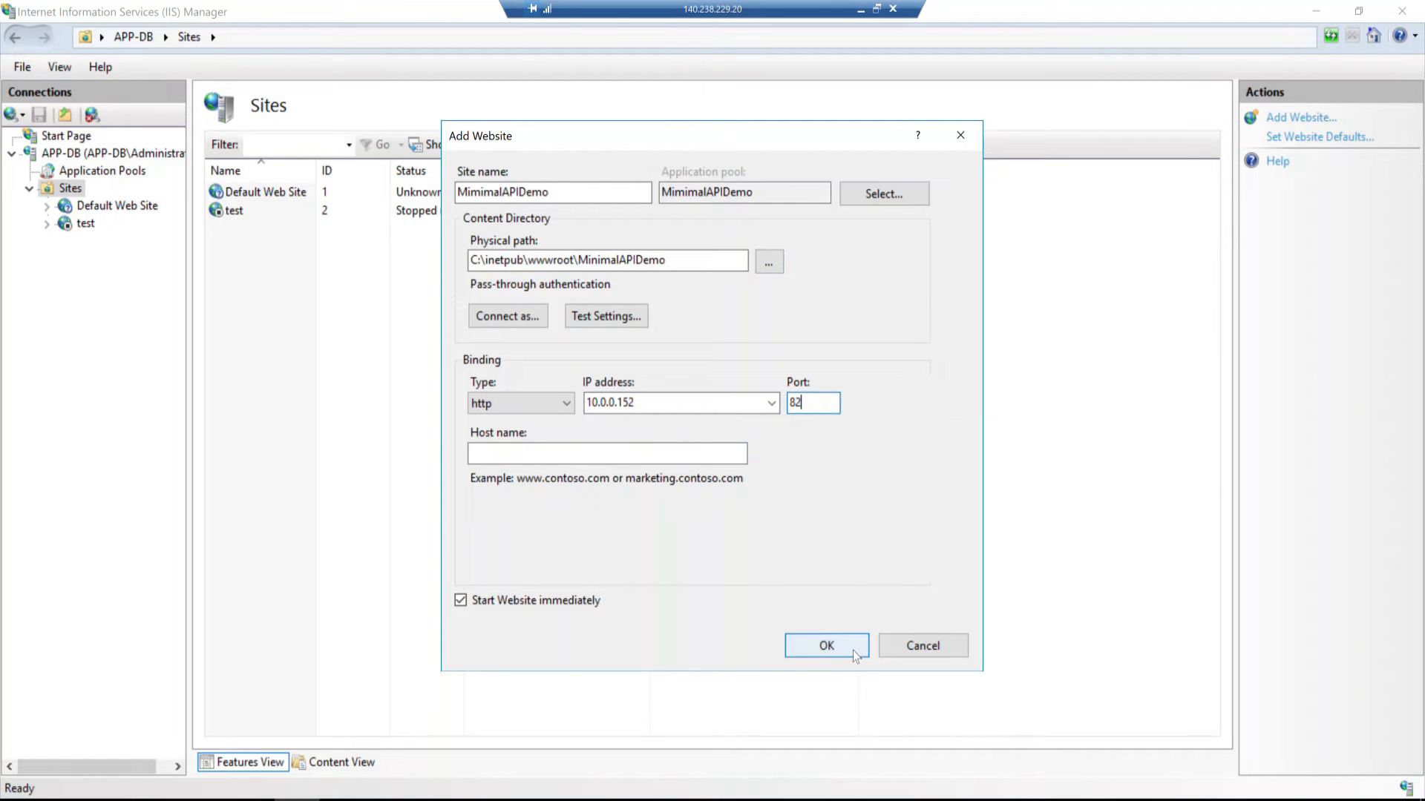
left_click(825, 645)
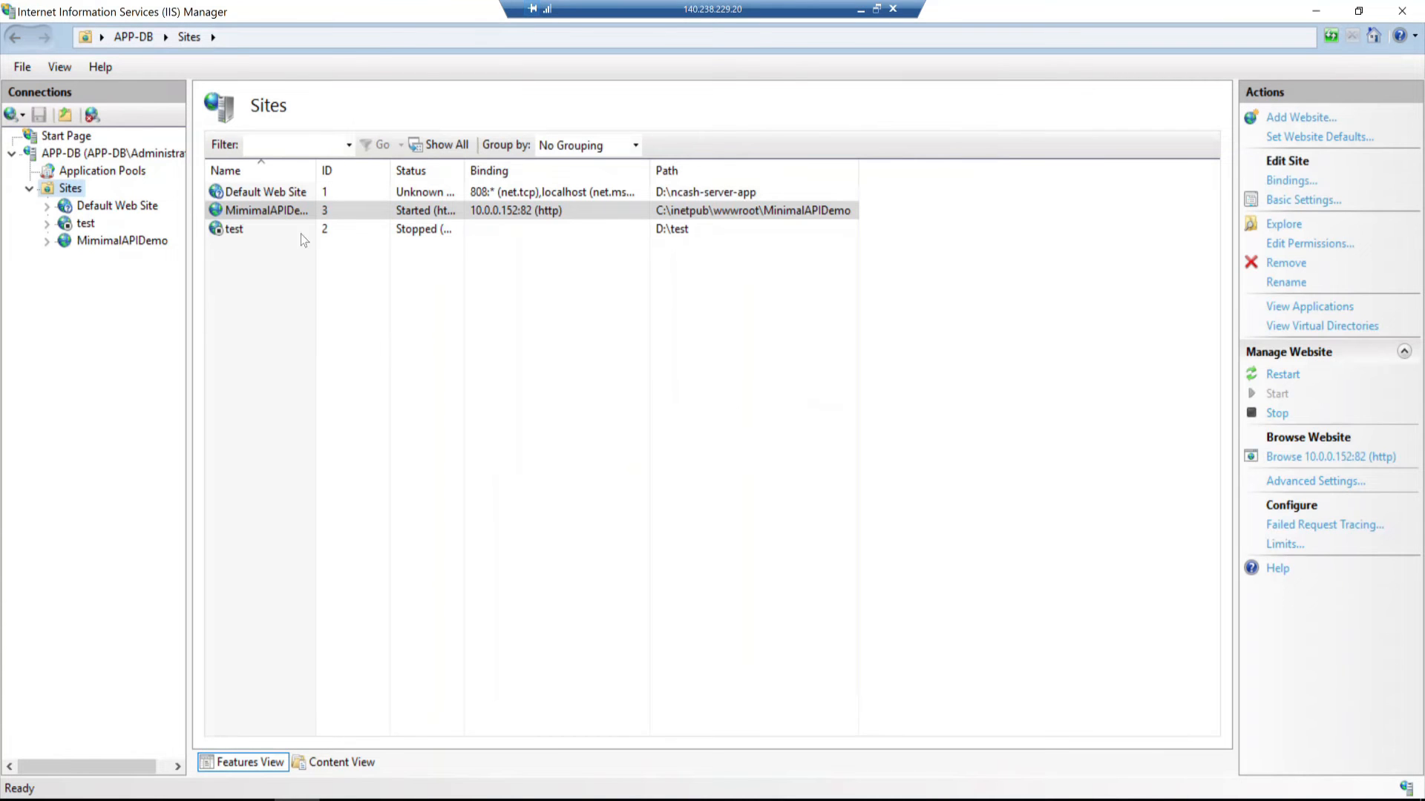
mouse_move(97, 246)
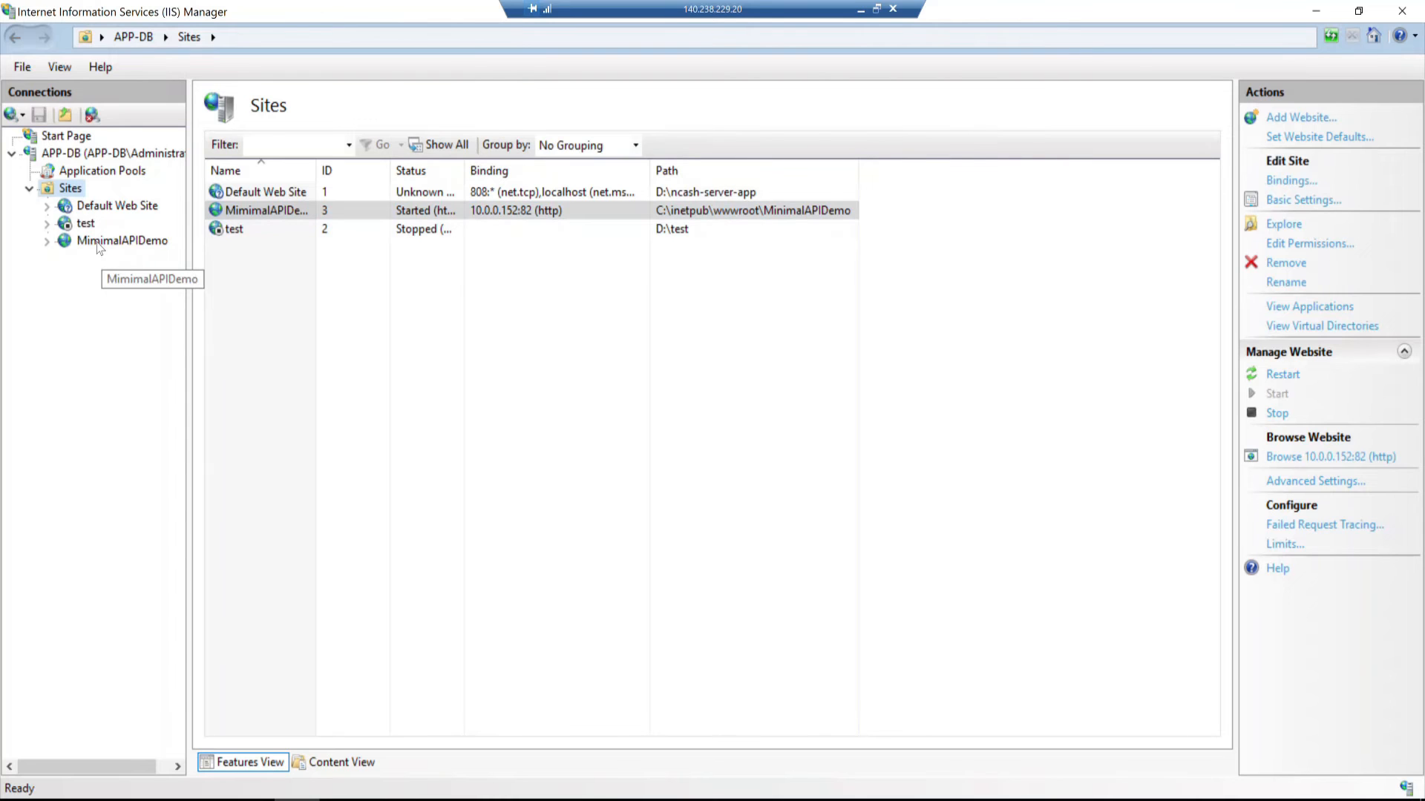
mouse_move(89, 188)
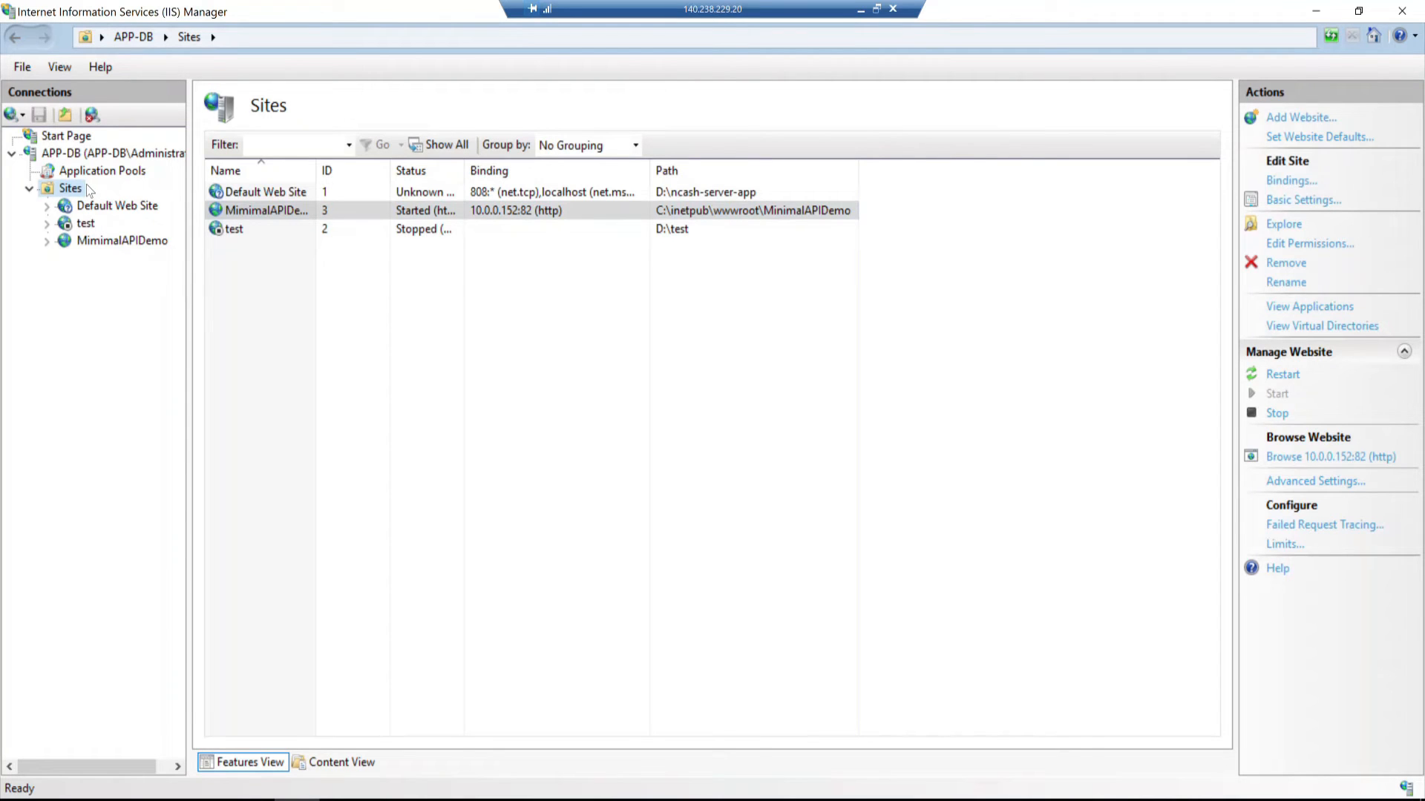
mouse_move(118, 206)
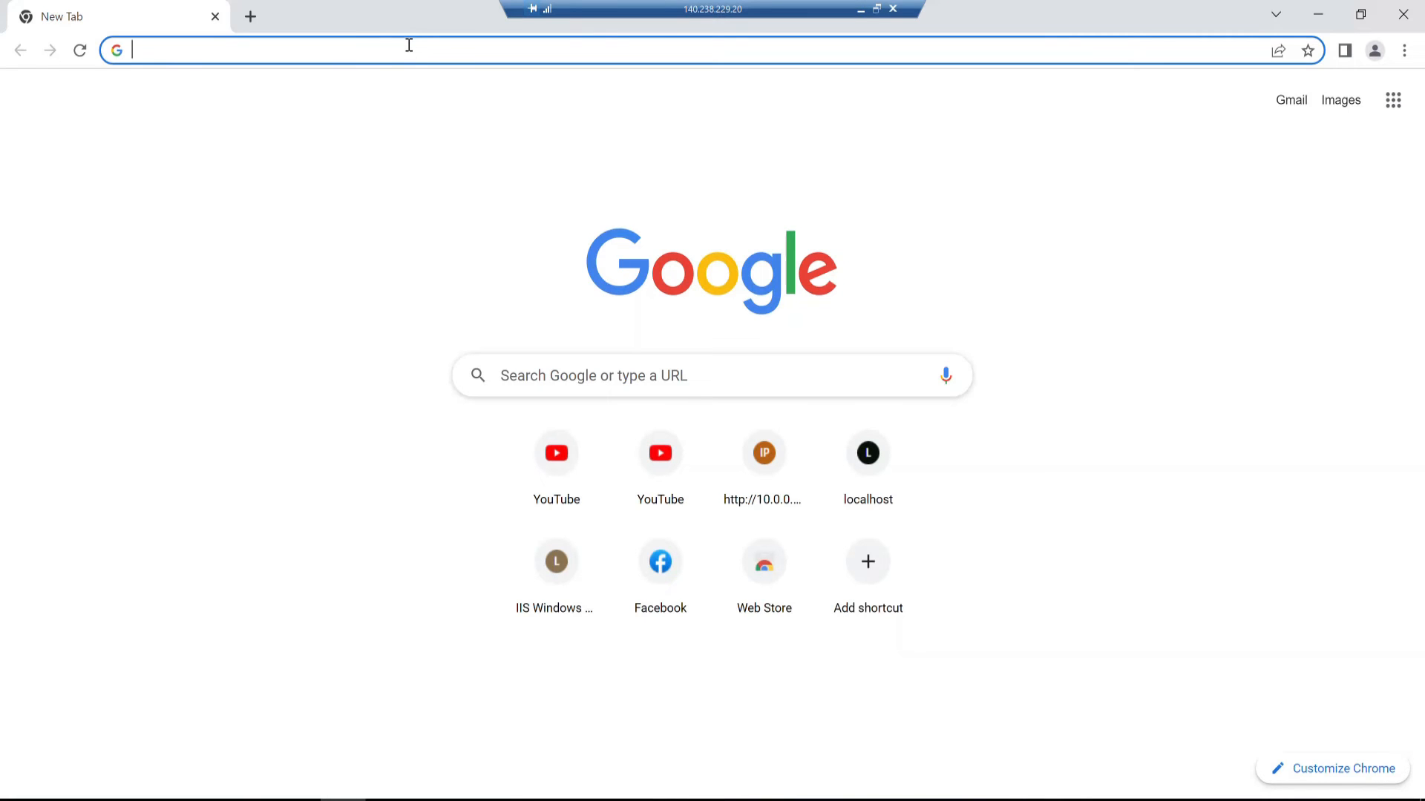
Step: Search '.net 6 runtime download' and open Microsoft's Download .NET 6.0 result
type(".")
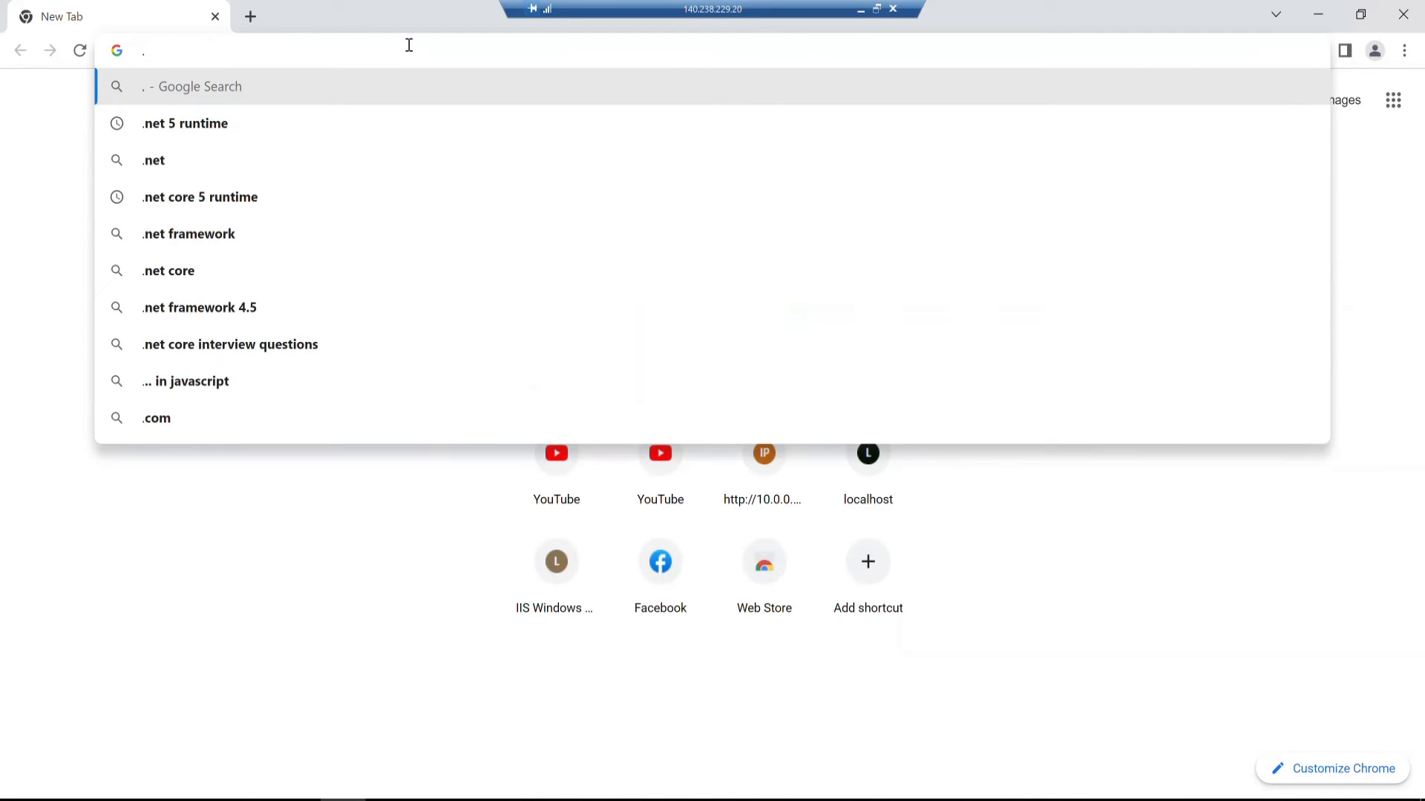
type("net 6")
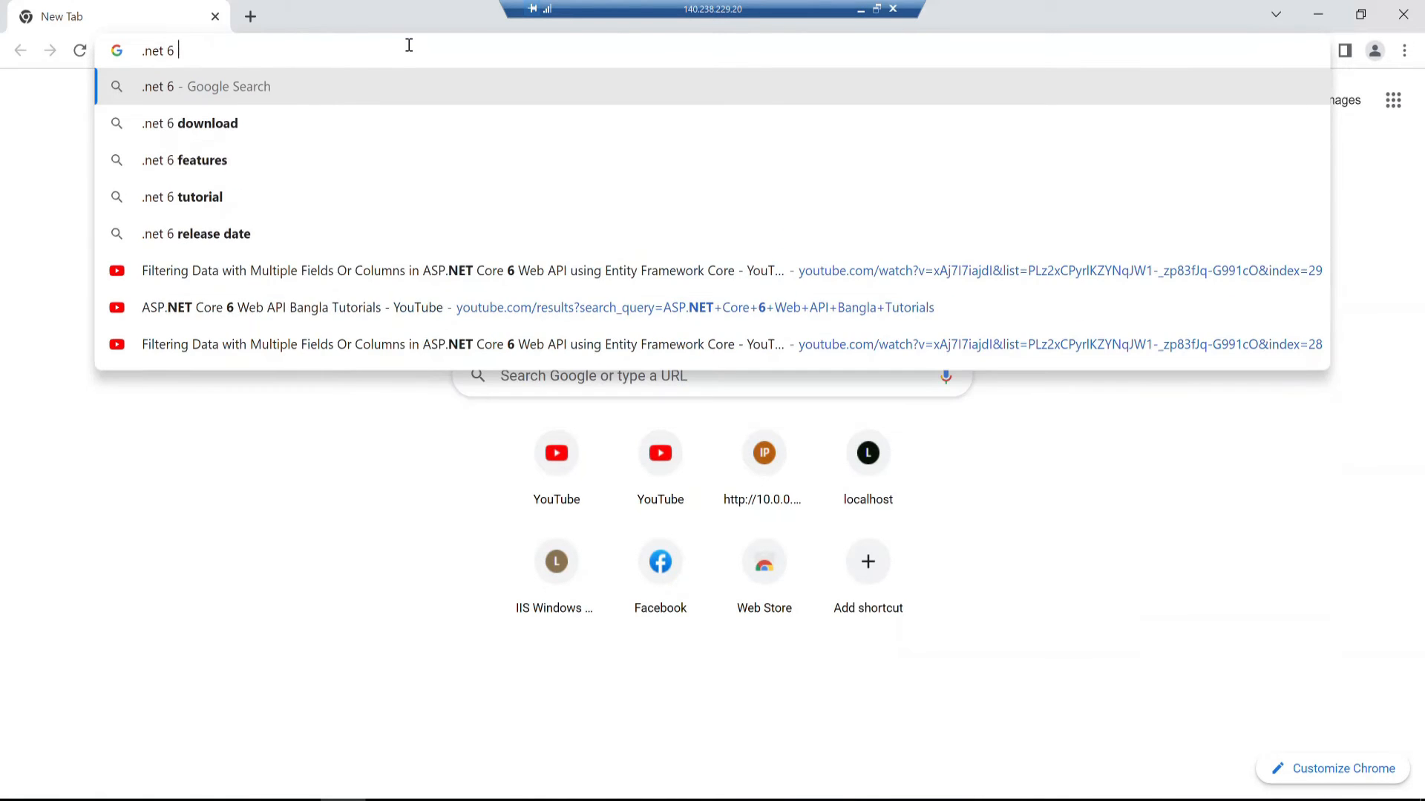
type("runtime")
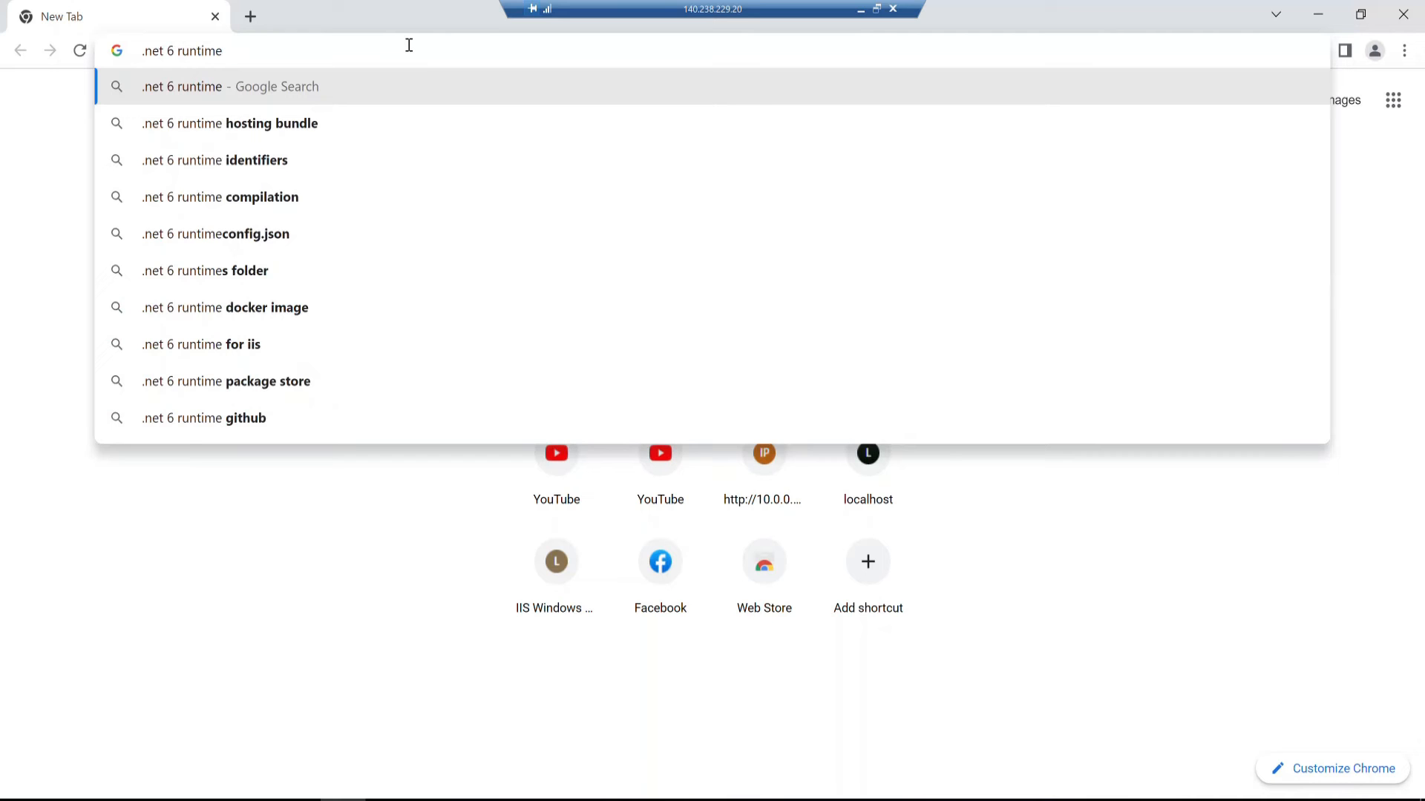
type("download")
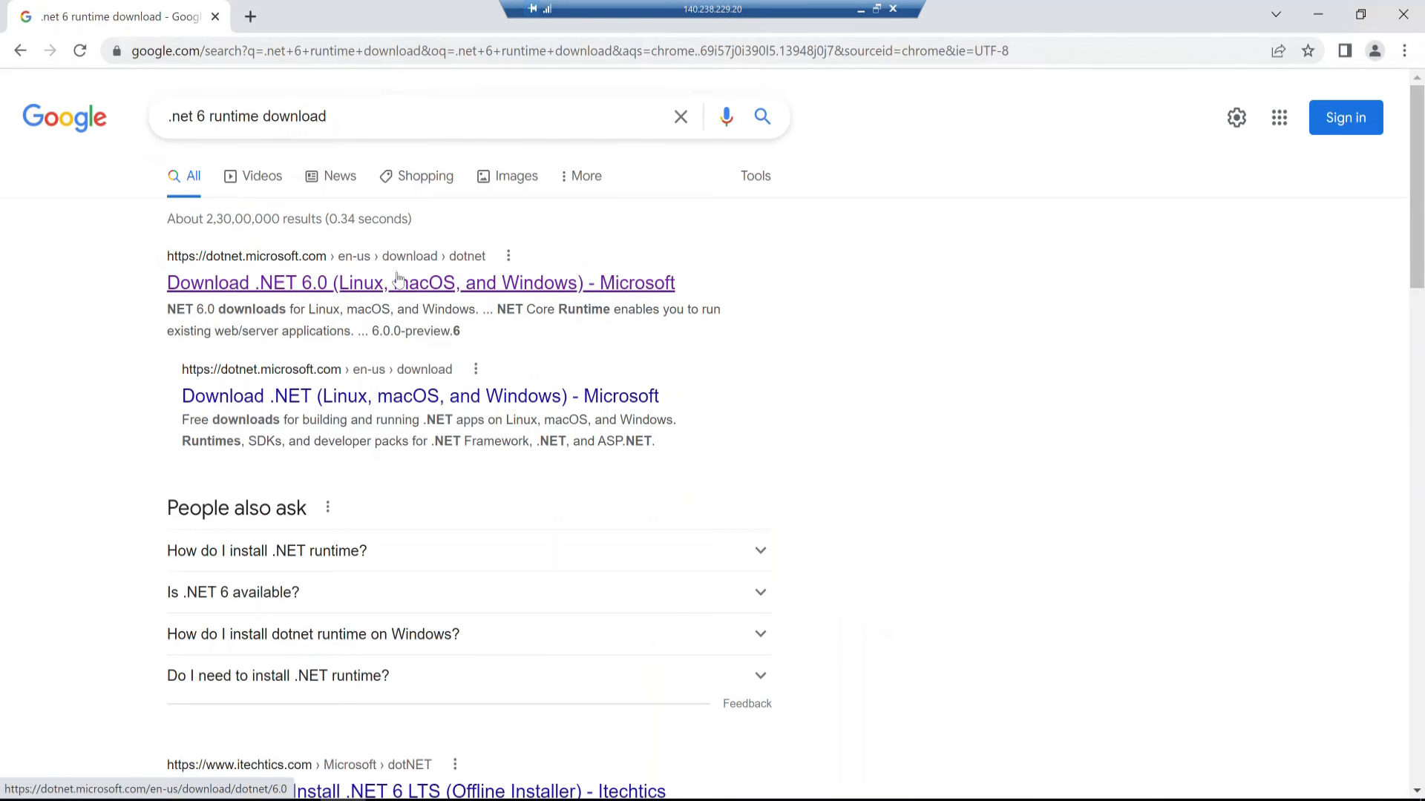
left_click(420, 282)
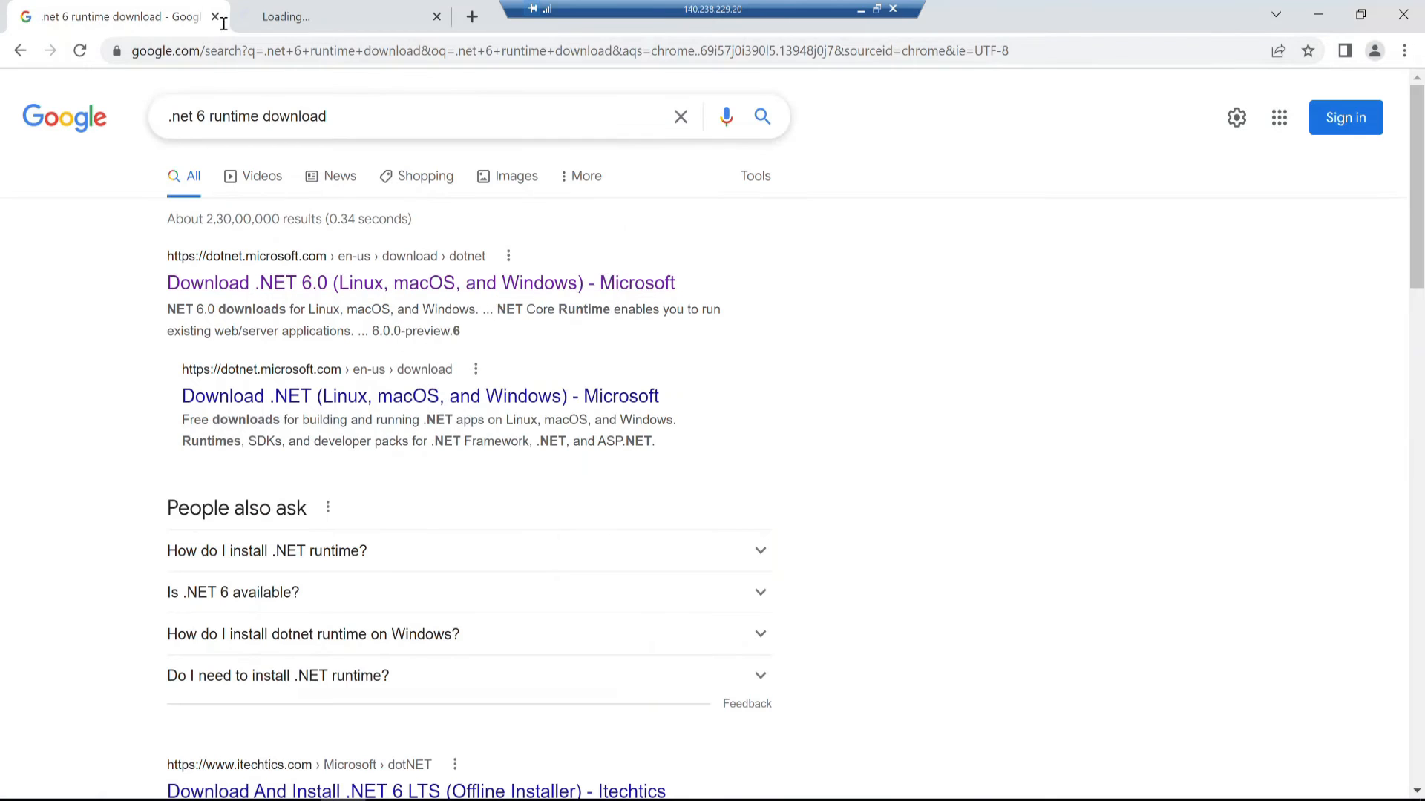
left_click(420, 282)
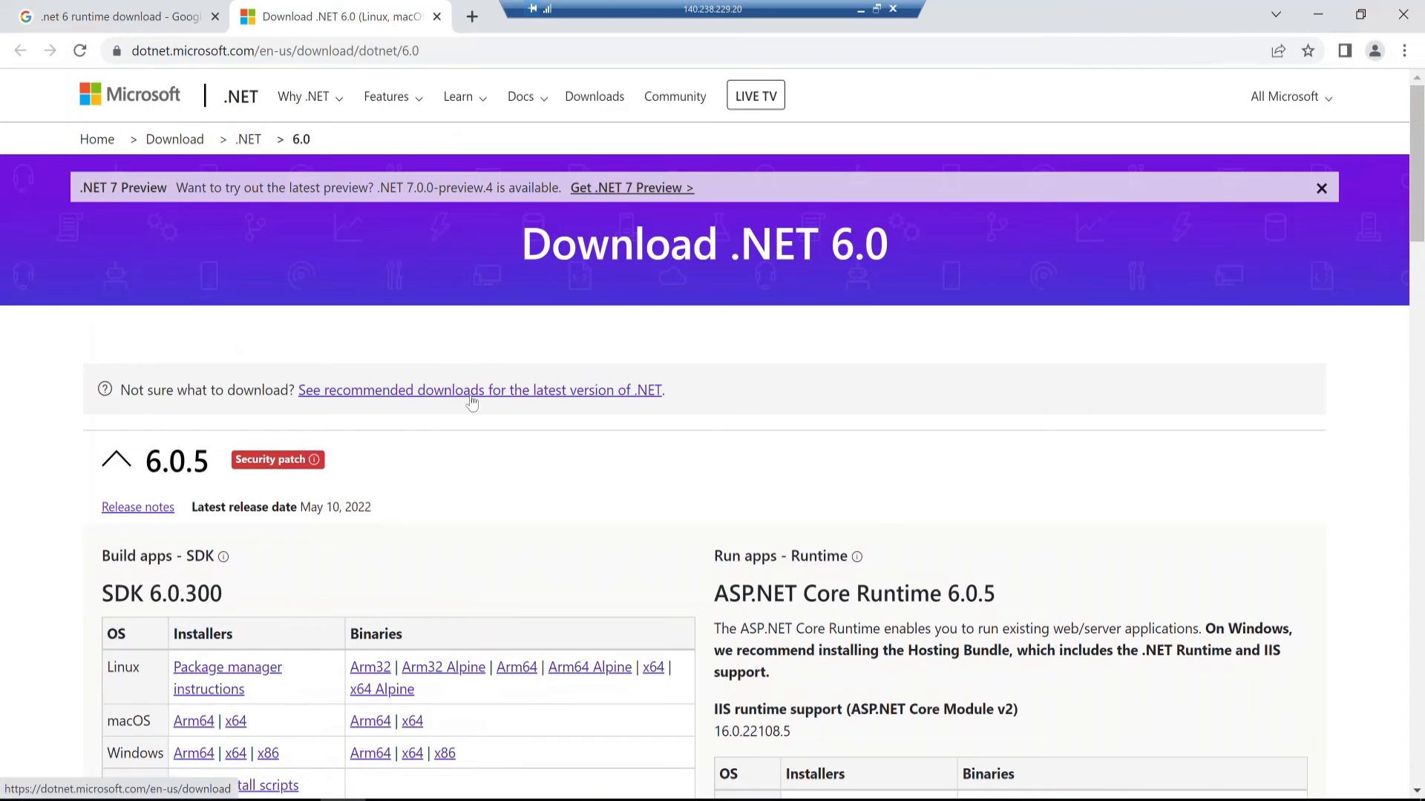
Step: Download the ASP.NET Core 6.0.5 Windows Hosting Bundle, dotnet-hosting-6.0.5-win.exe
scroll("down", 3)
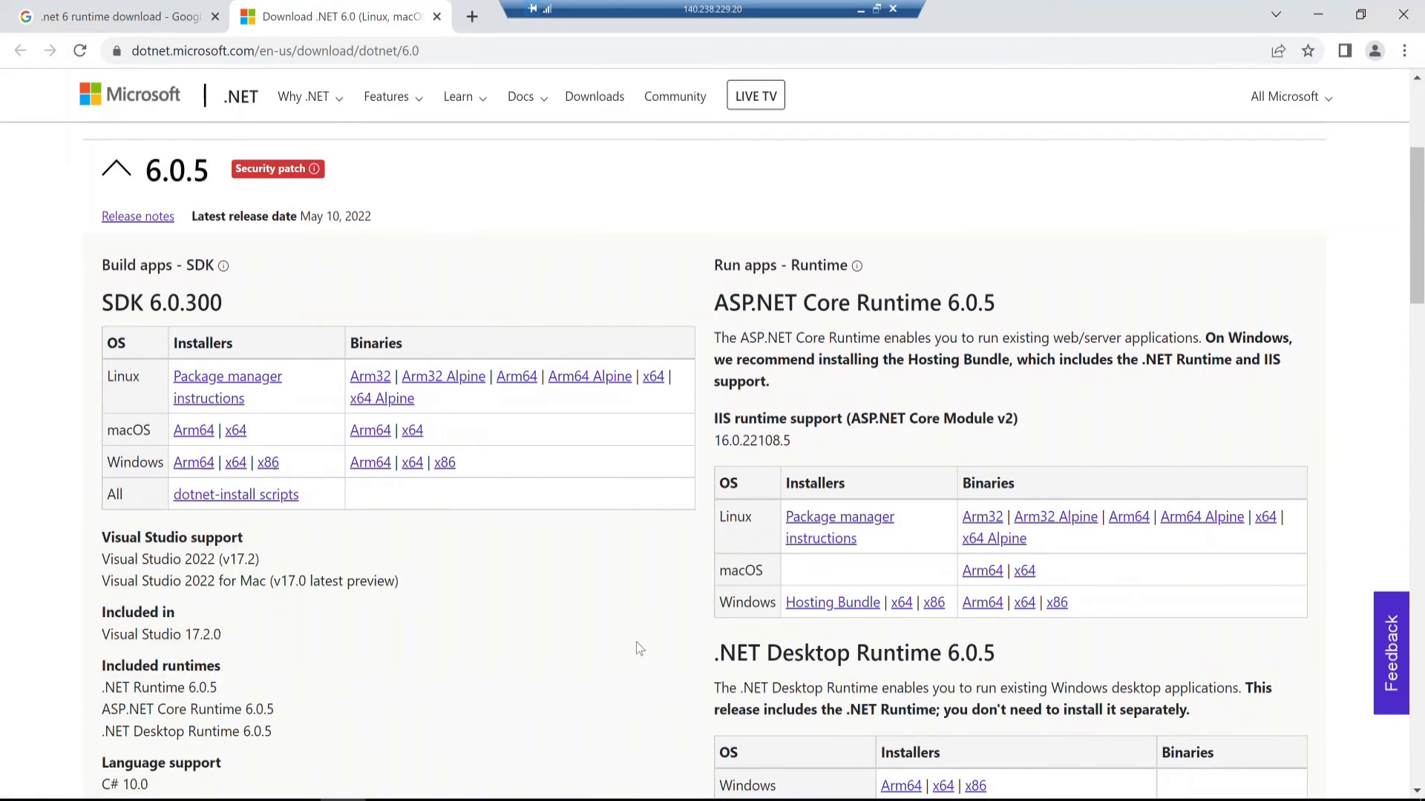
mouse_move(830, 602)
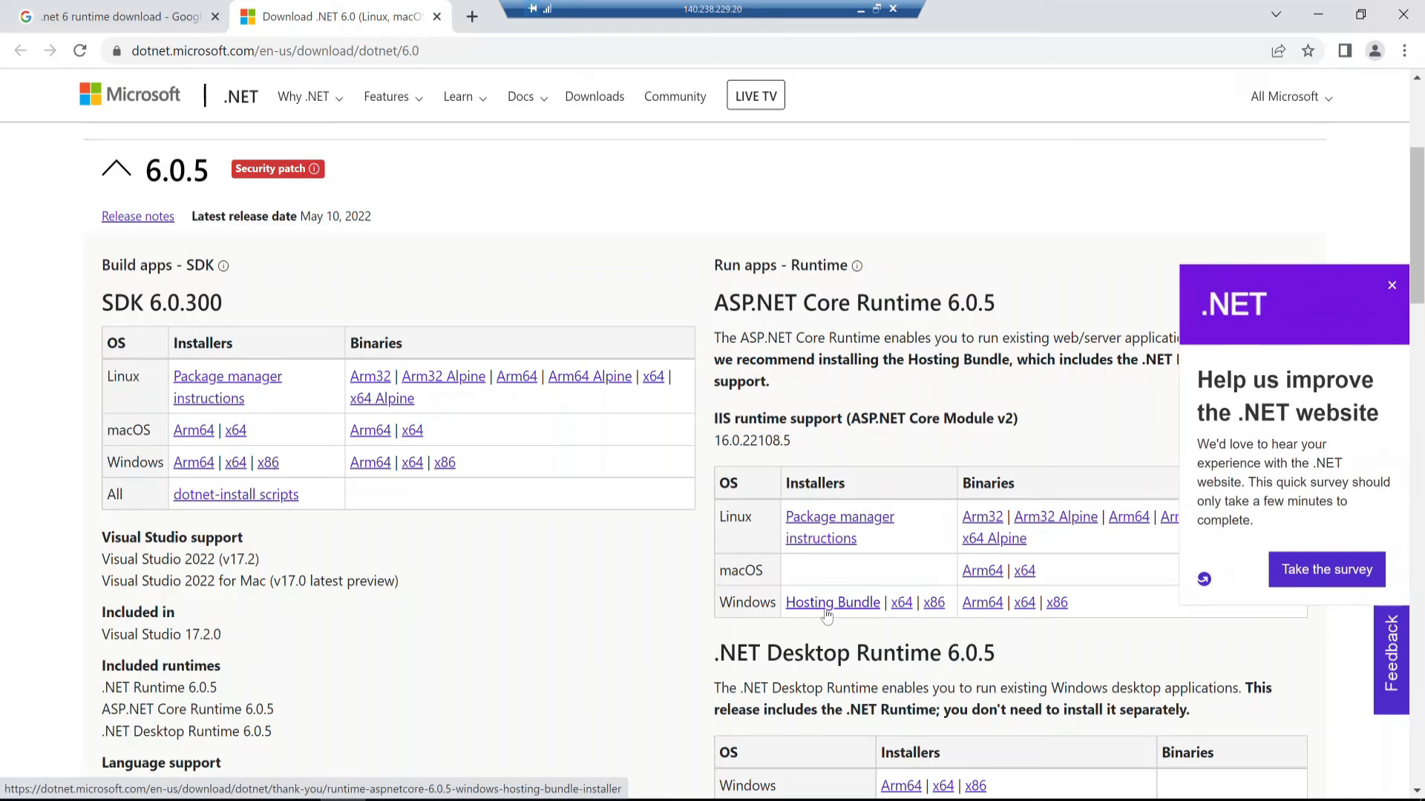
mouse_move(869, 628)
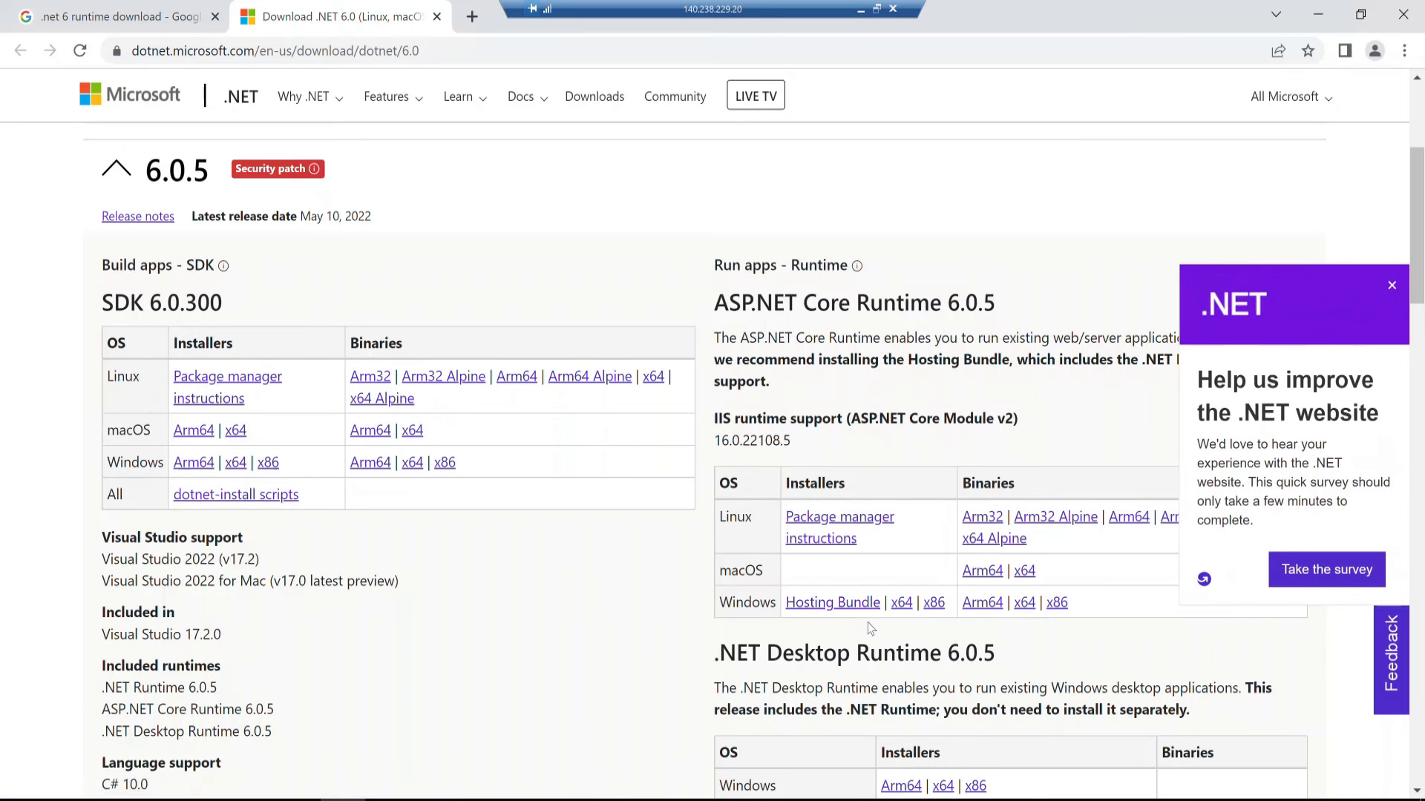
mouse_move(831, 603)
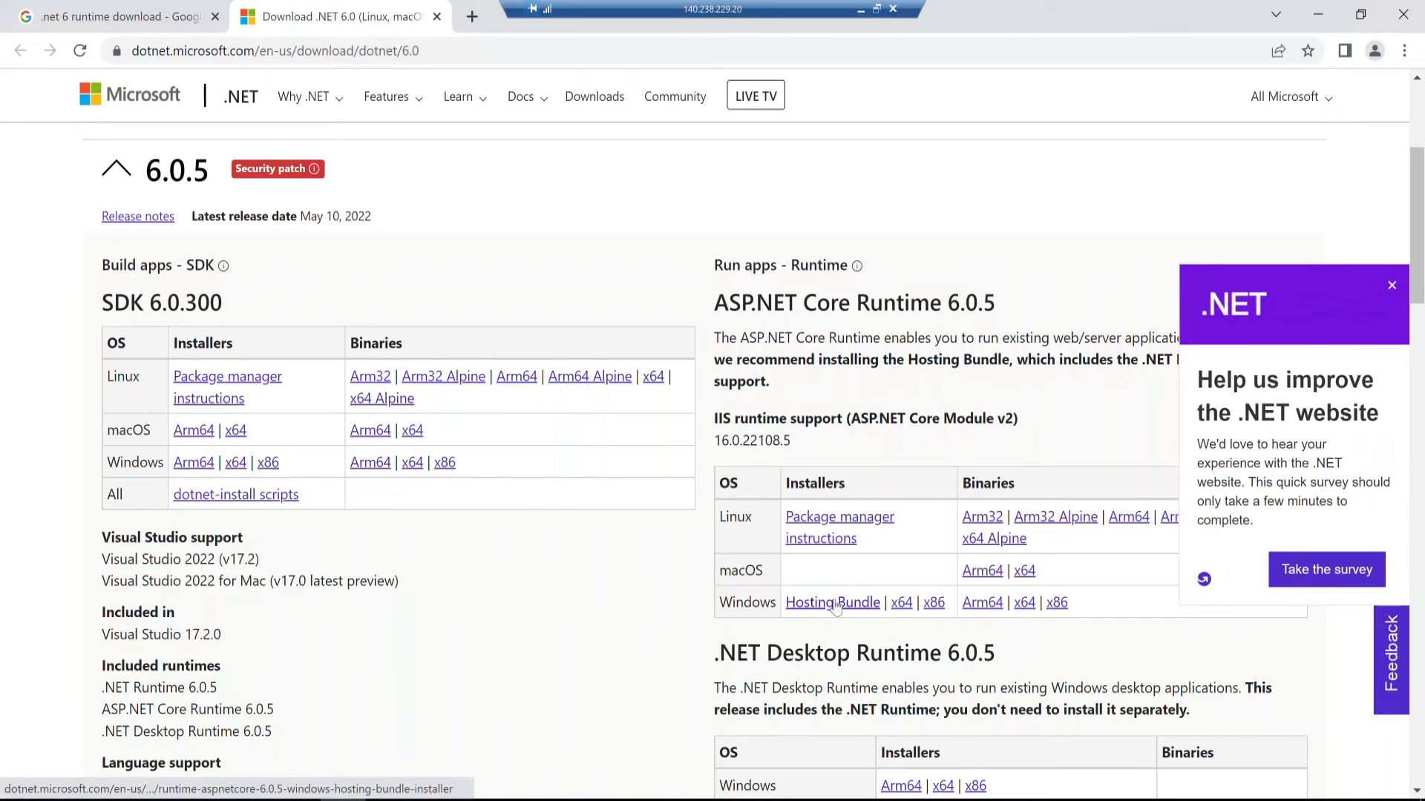
left_click(831, 602)
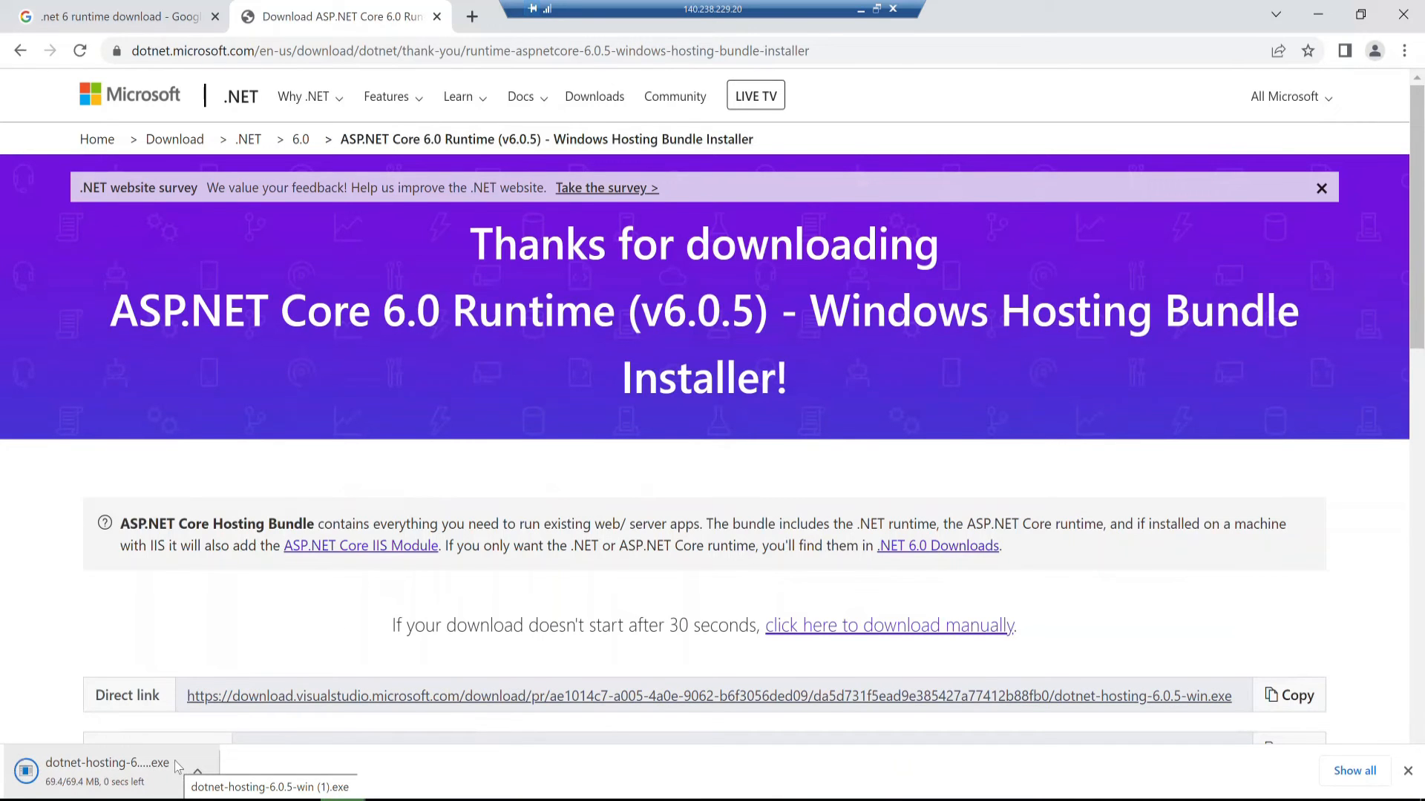
left_click(107, 763)
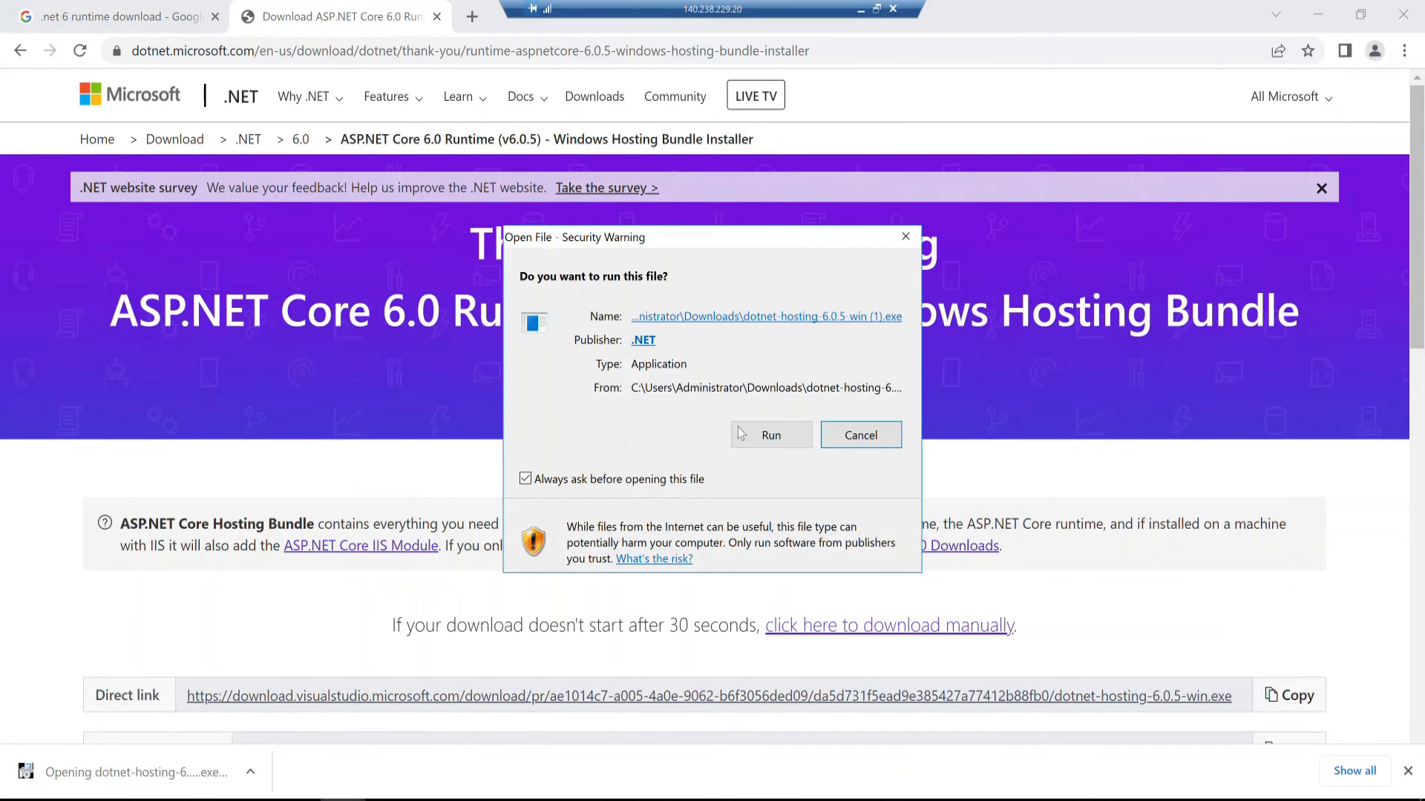
left_click(769, 434)
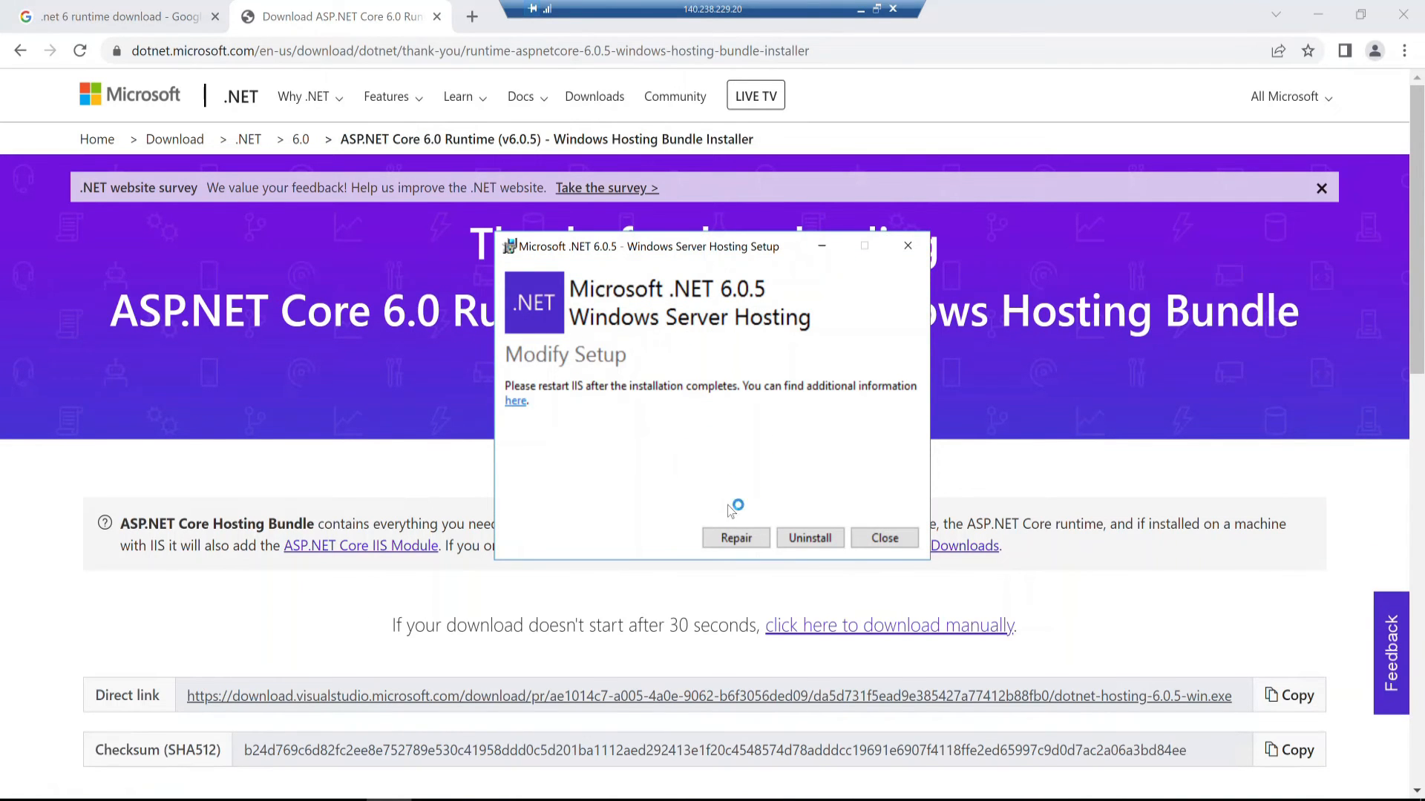
left_click(735, 537)
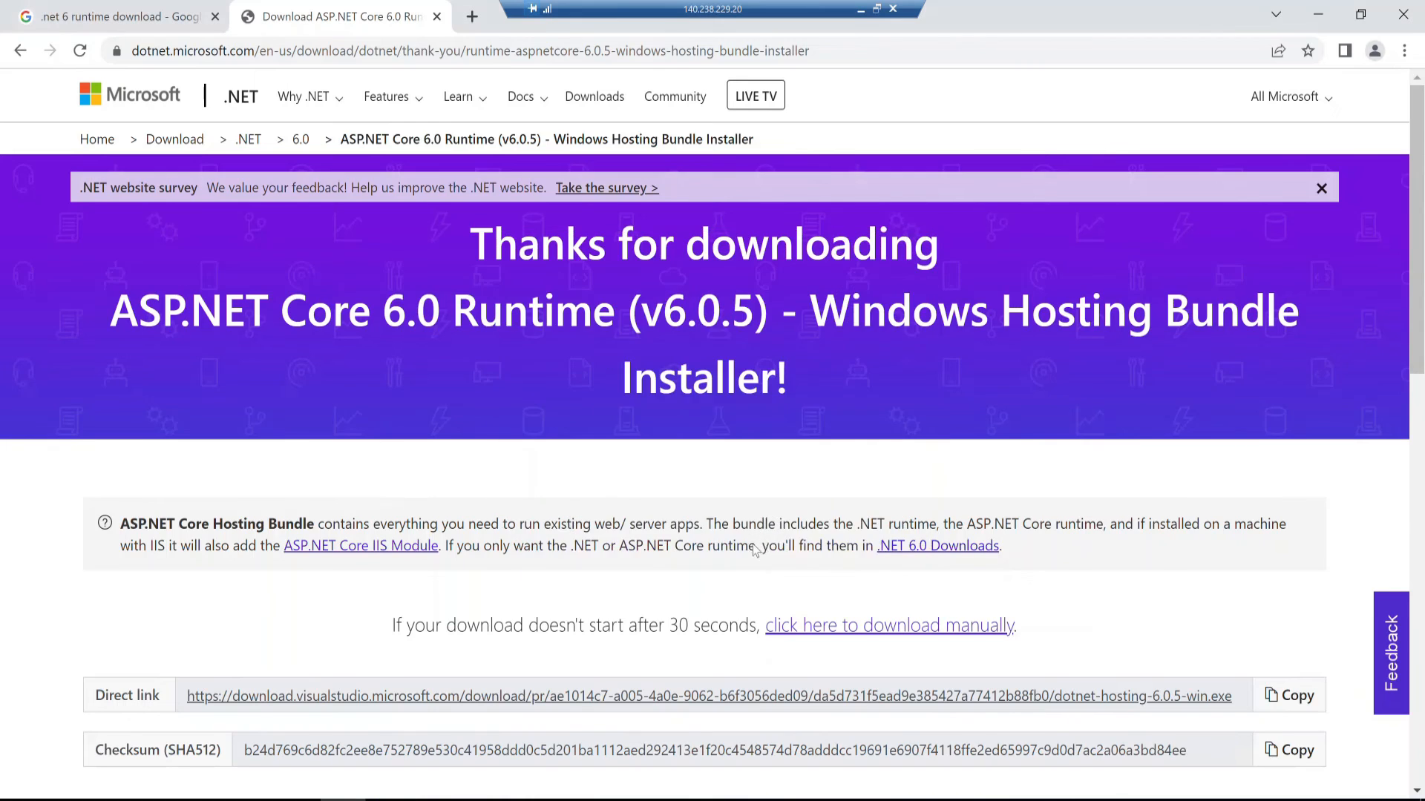
scroll("down", 3)
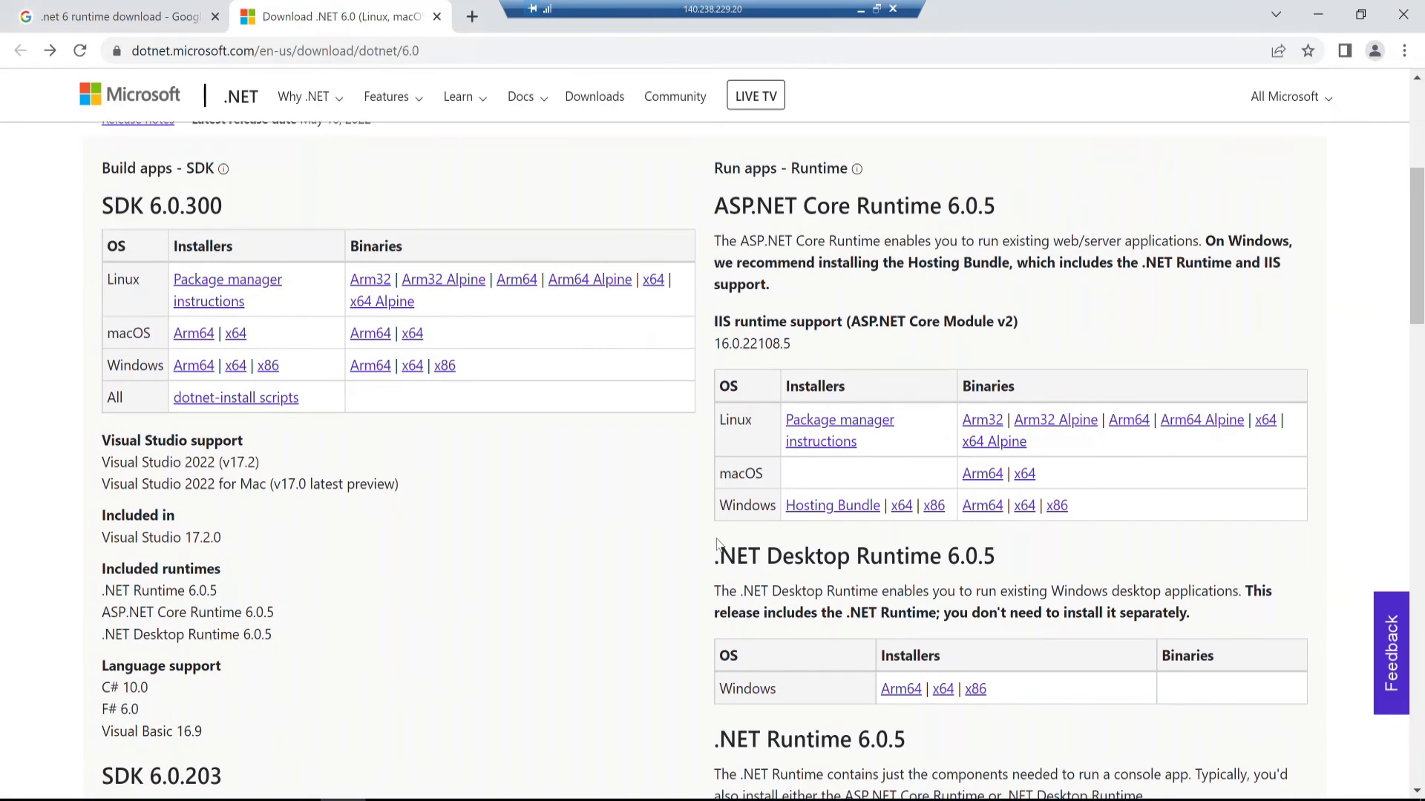
mouse_move(982, 505)
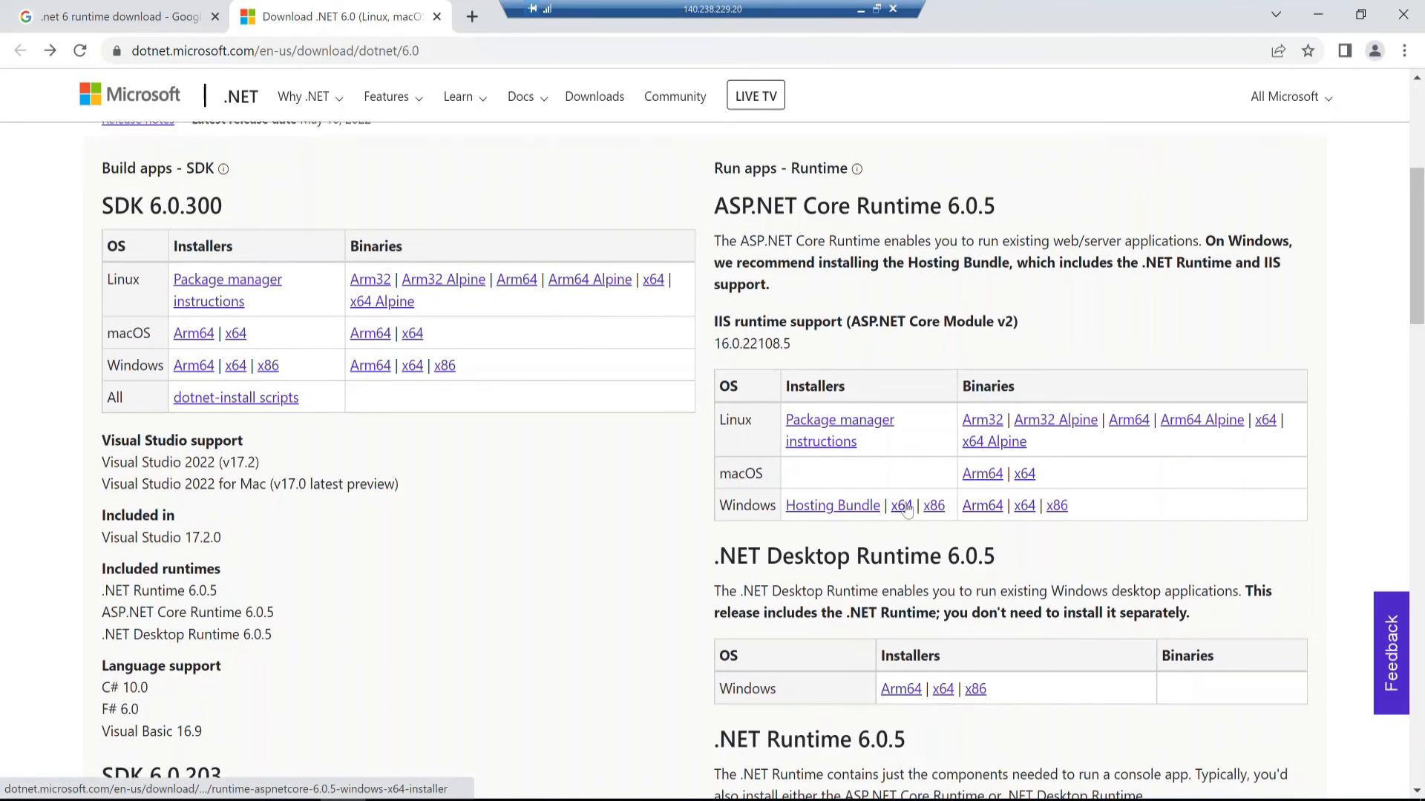
Step: Download the ASP.NET Core 6.0.5 x64 installer, run it, and close its Modify-only setup
left_click(902, 505)
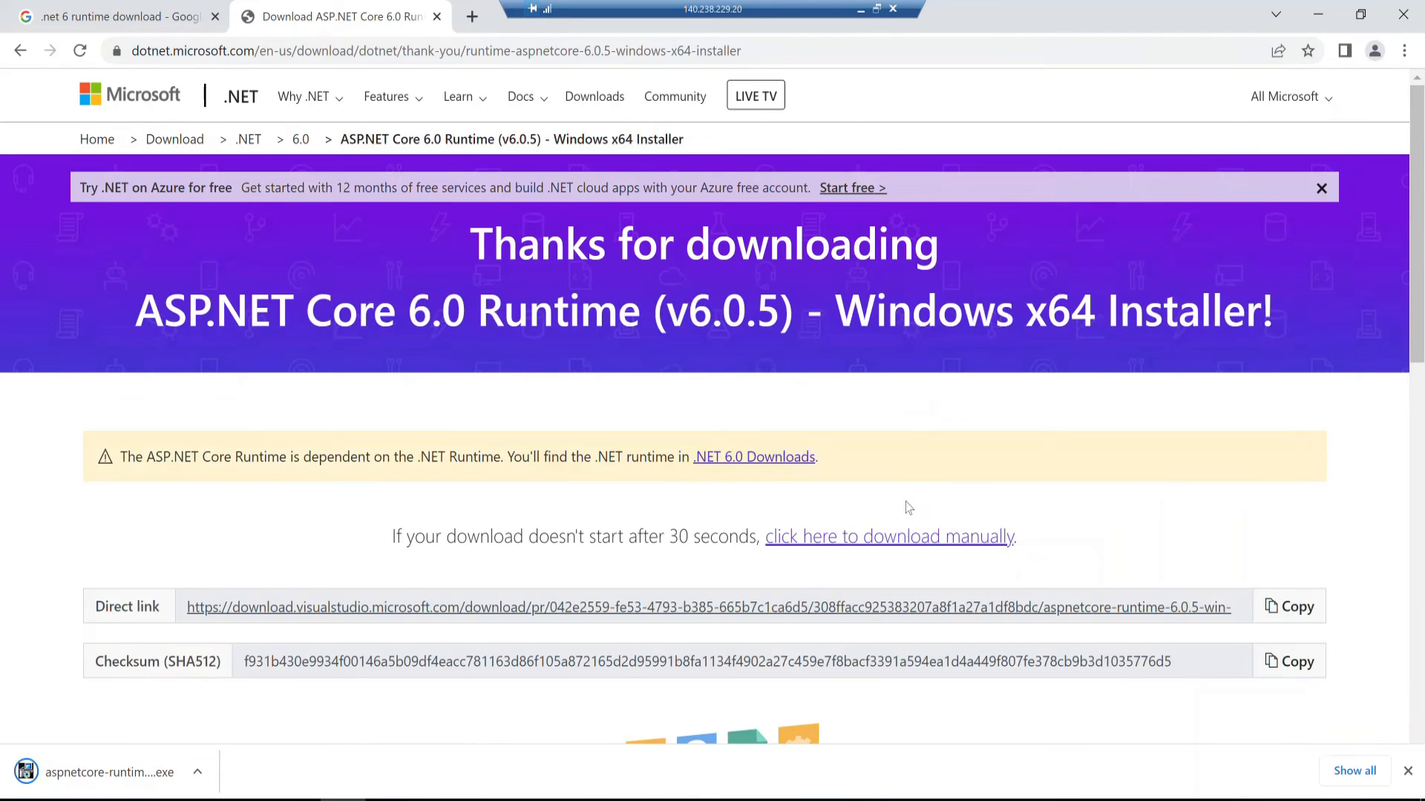
mouse_move(159, 325)
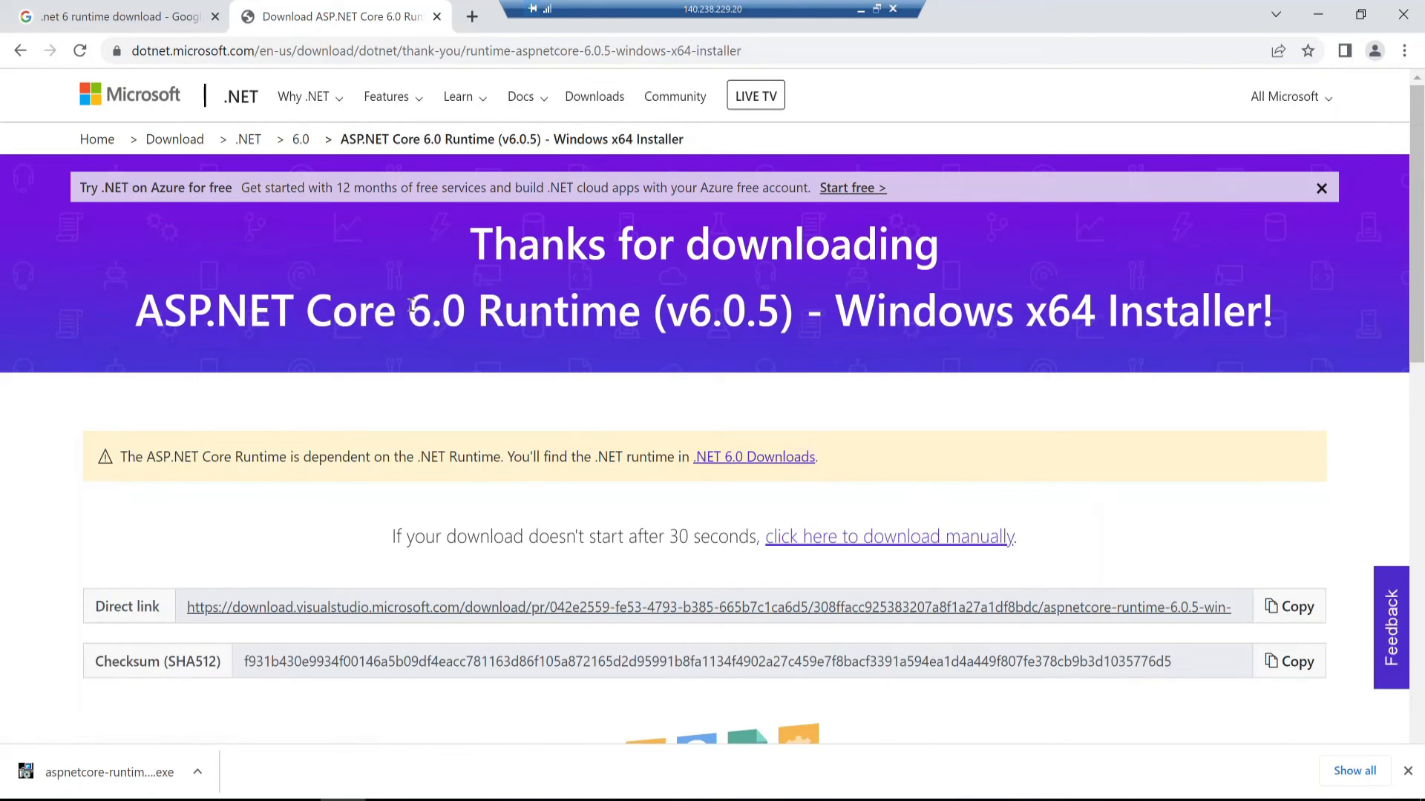
scroll("down", 3)
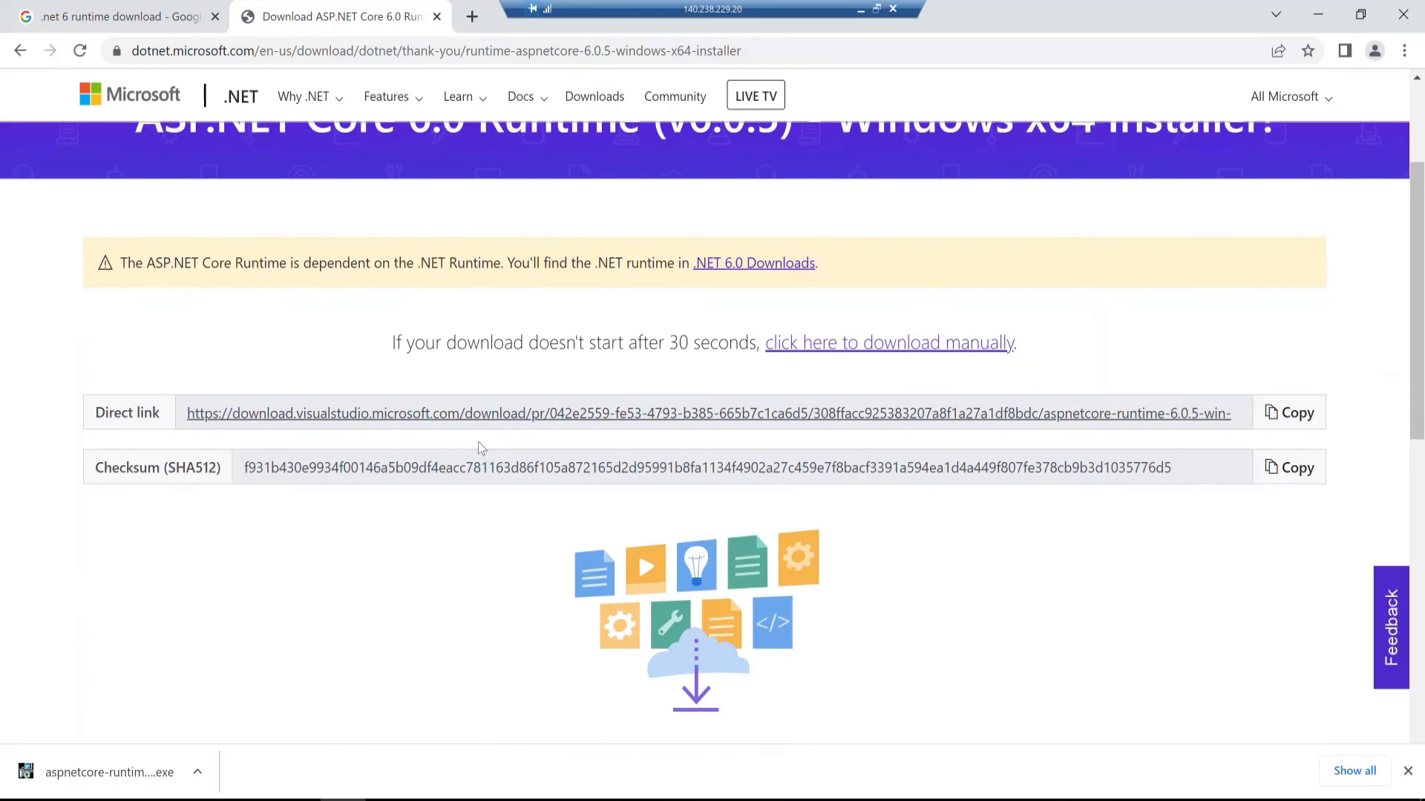
scroll("down", 3)
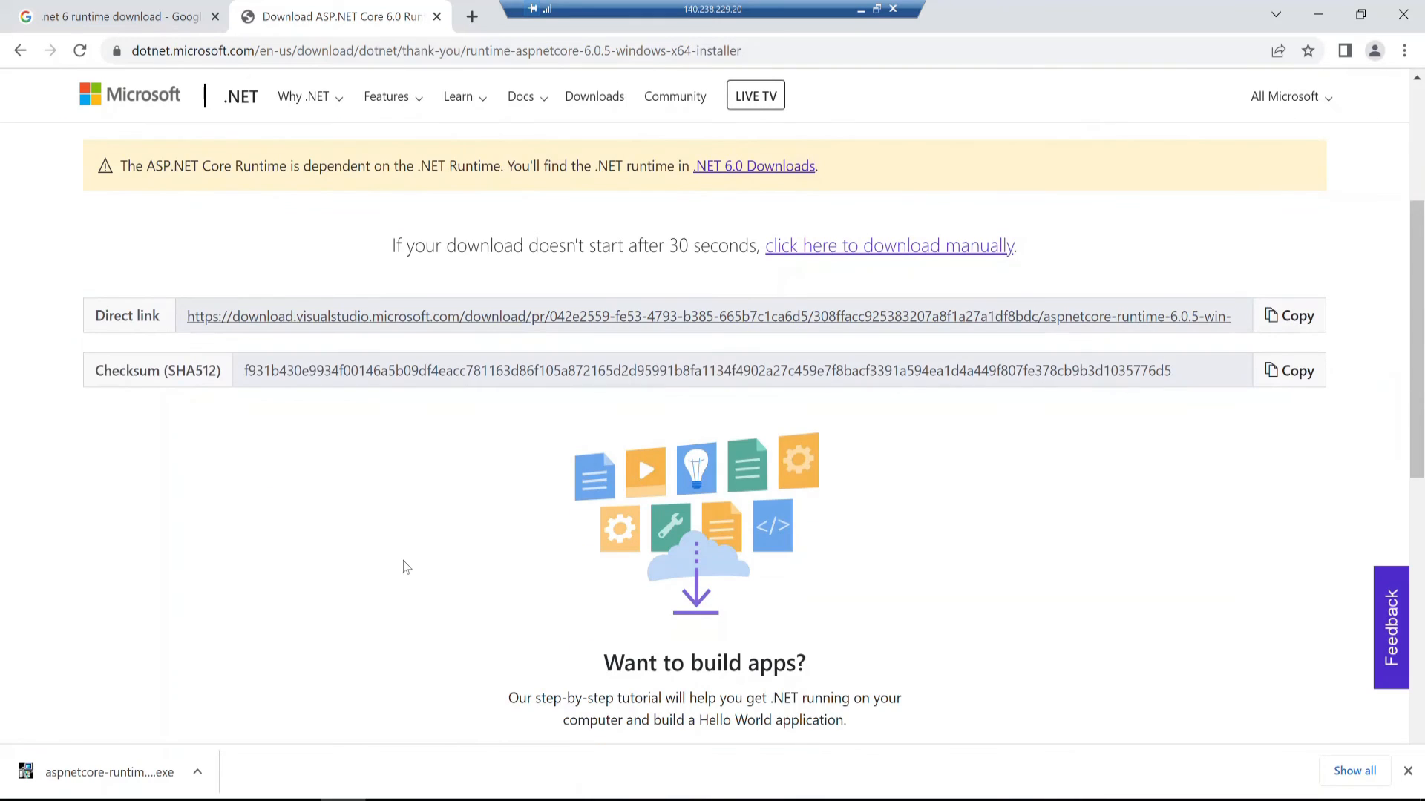
left_click(107, 772)
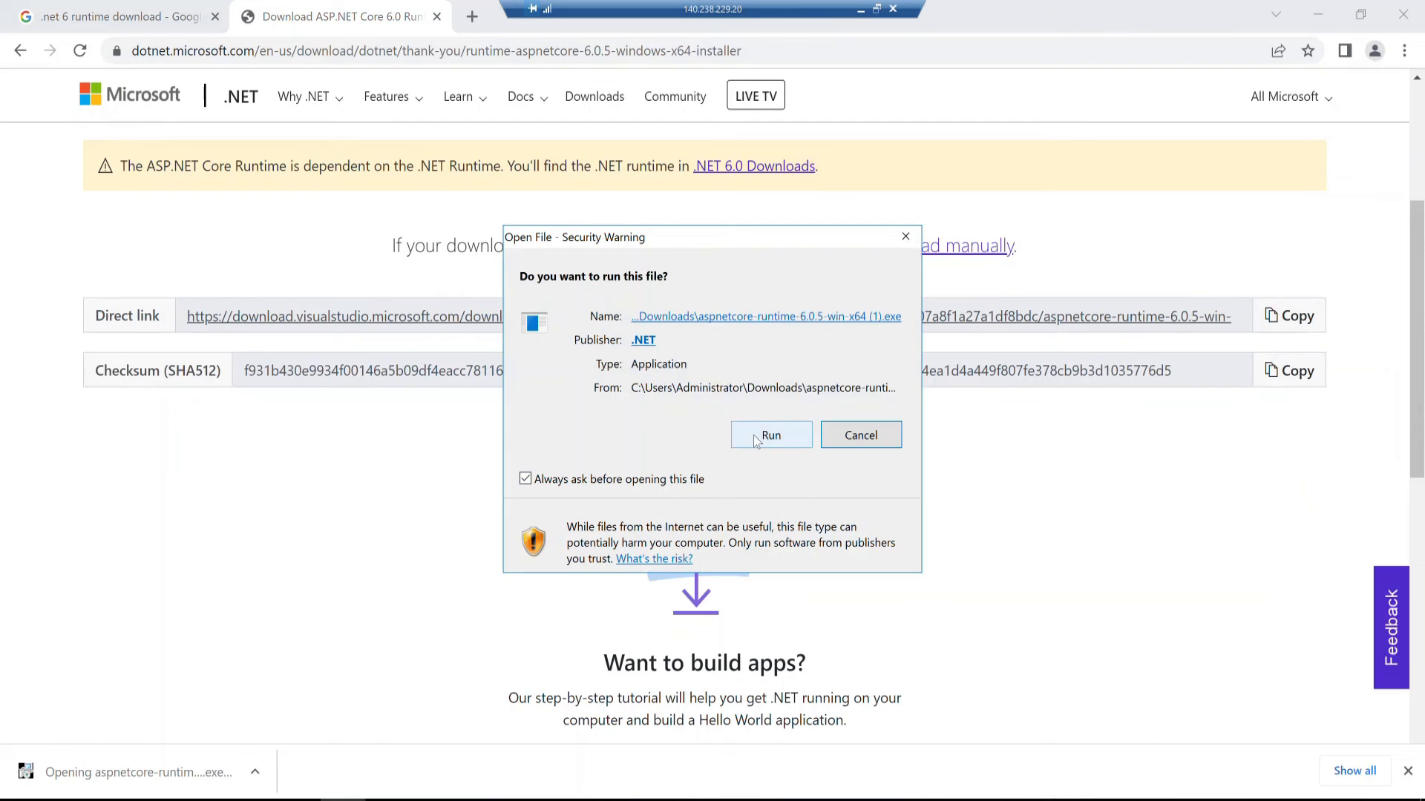
left_click(770, 435)
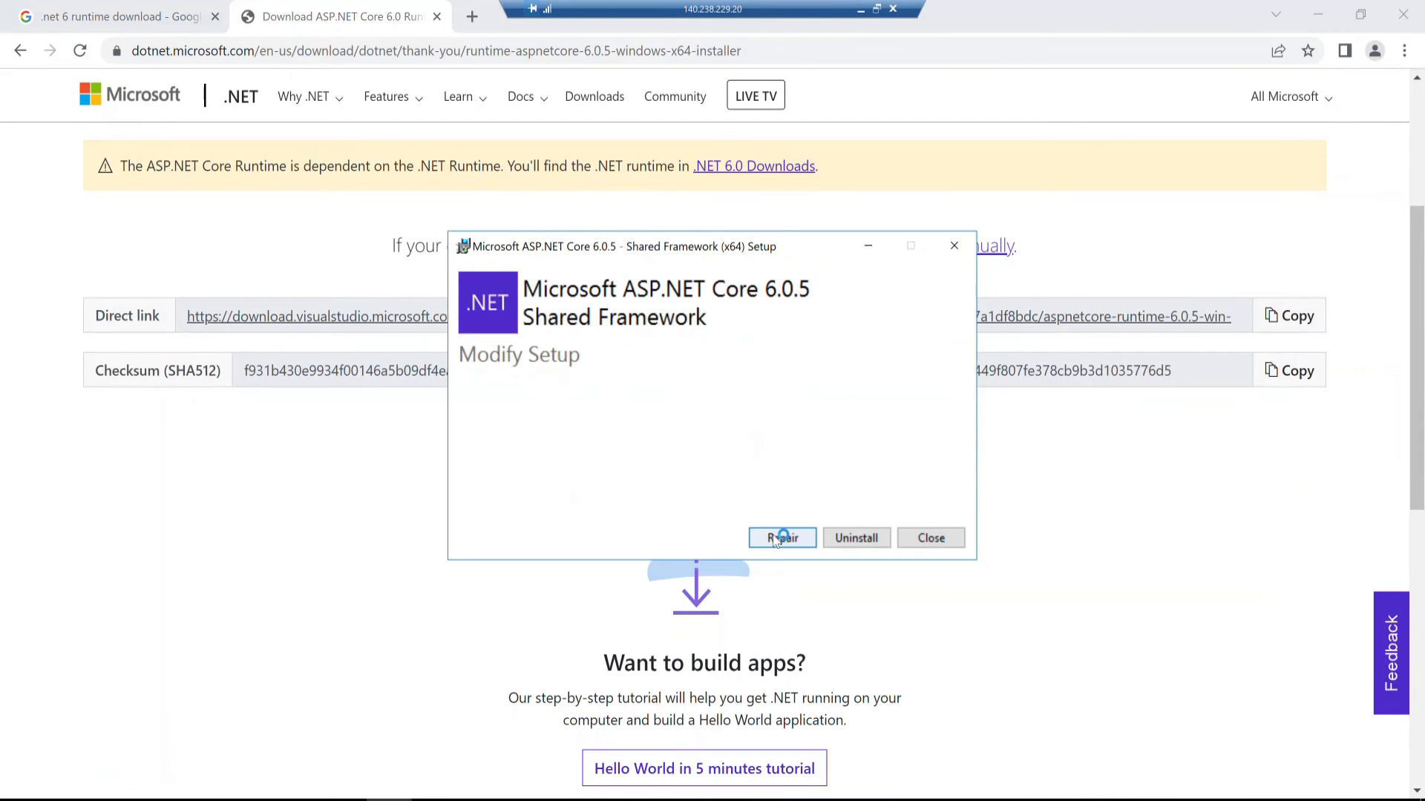
left_click(782, 537)
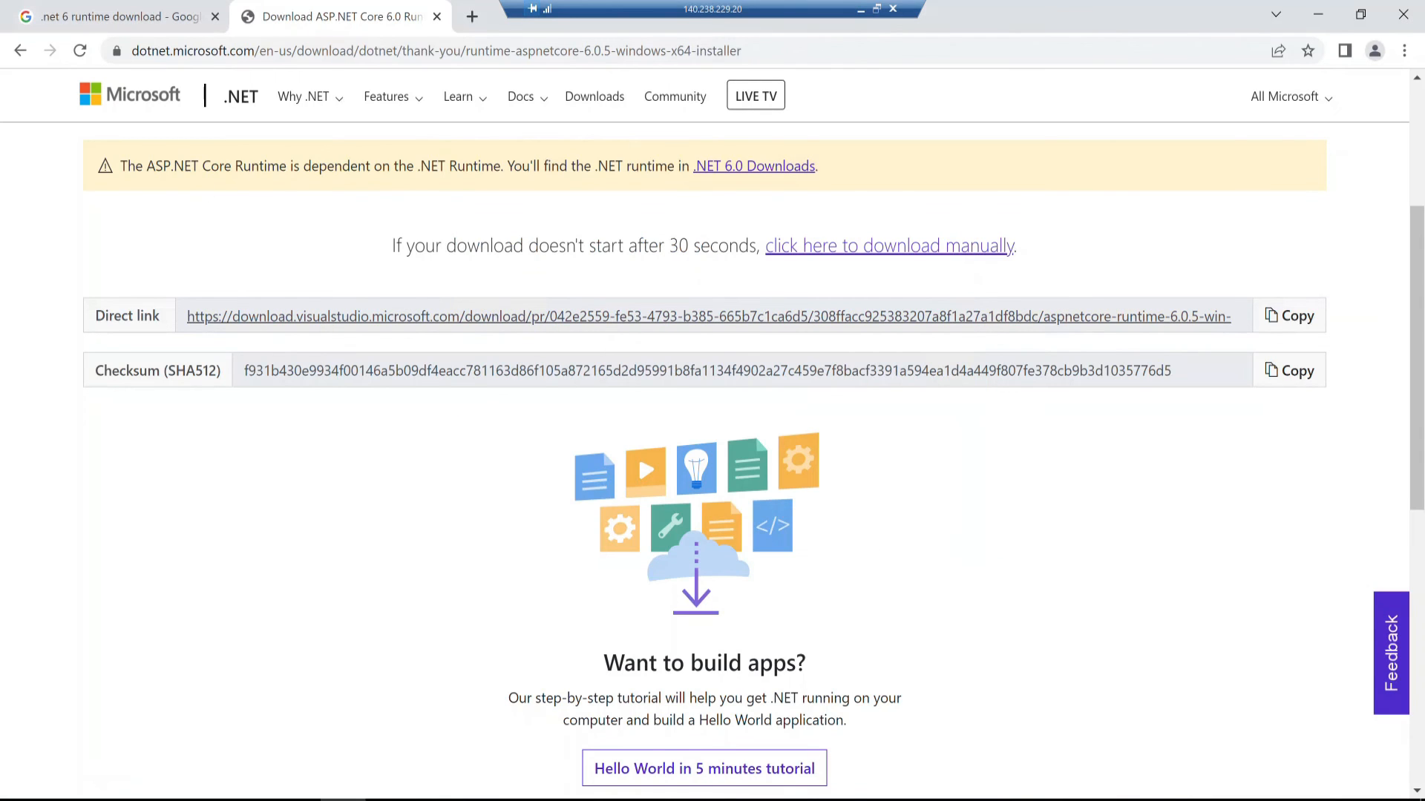
mouse_move(334, 780)
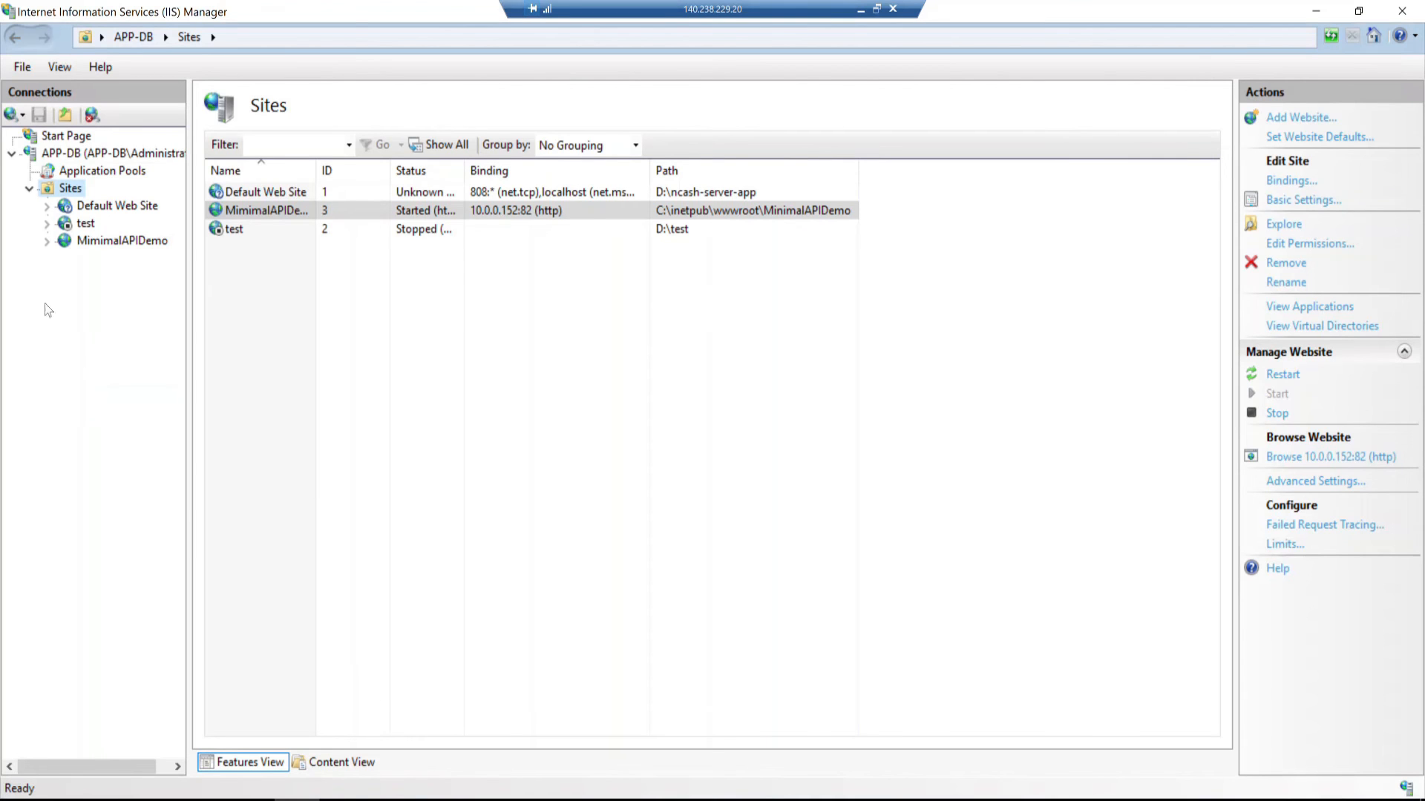
Step: Select MimimalAPIDemo under Sites to show its Home features view
left_click(122, 240)
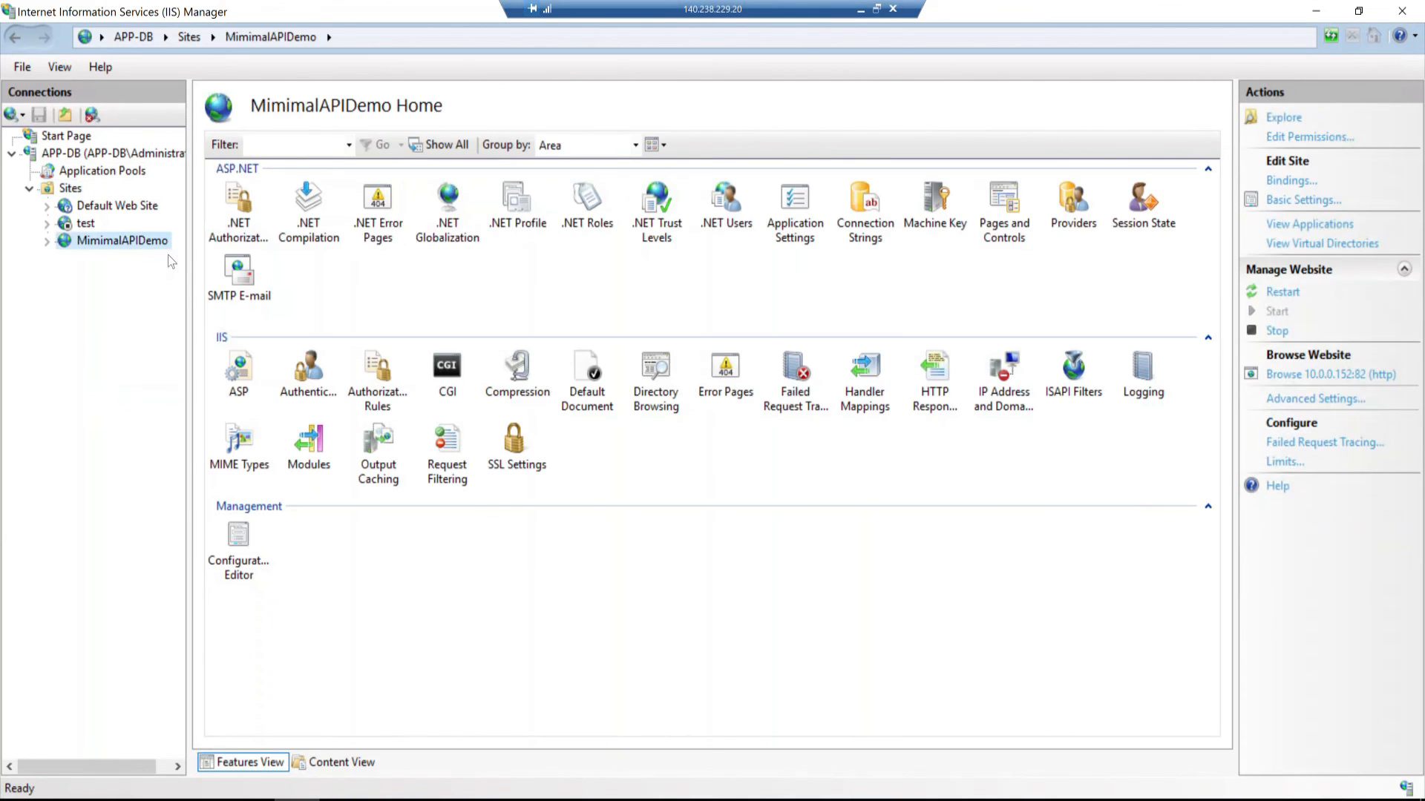
mouse_move(1331, 374)
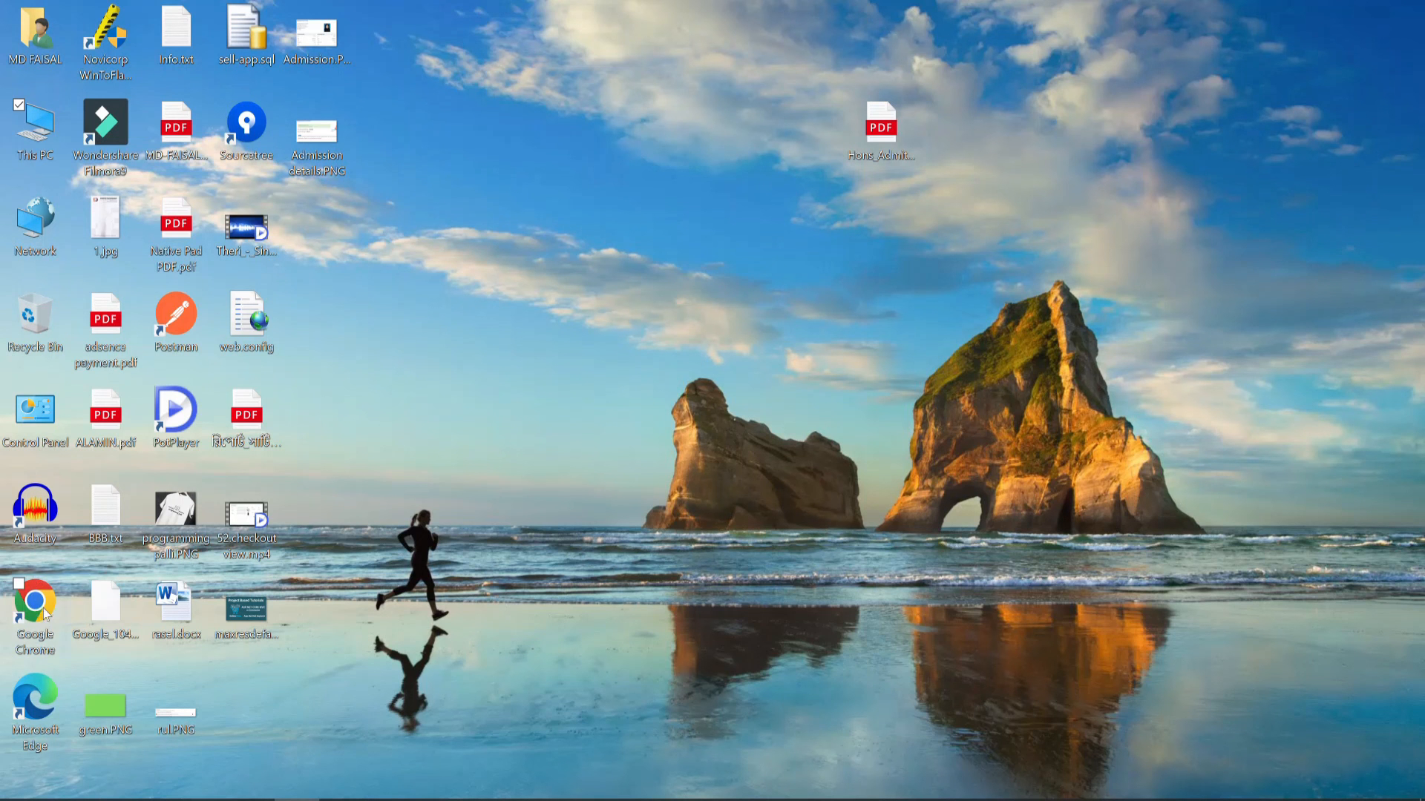
Step: Launch Chrome and enter 140.238.229.20:82 in the address bar after fixing a mistyped address
double_click(35, 601)
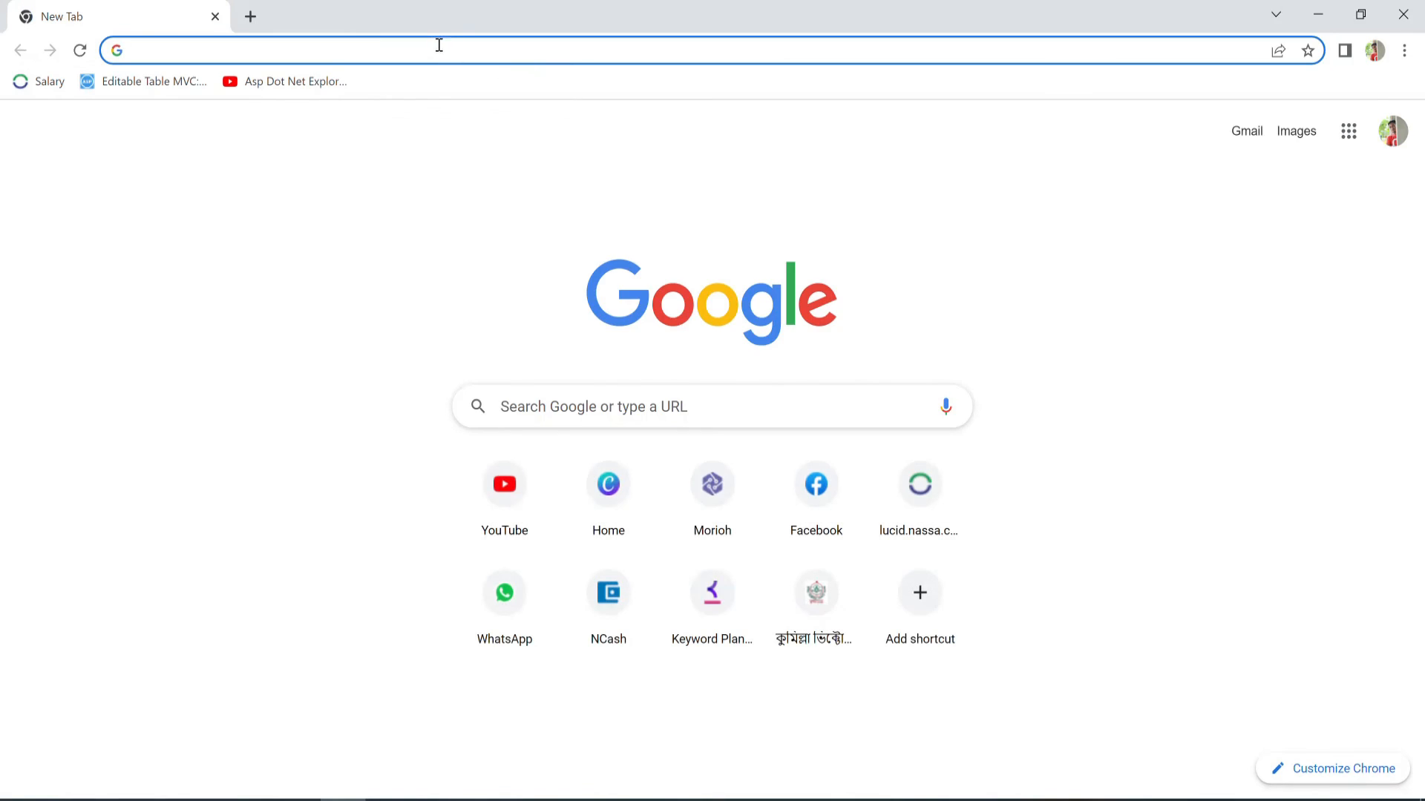
type("175.29.197.26")
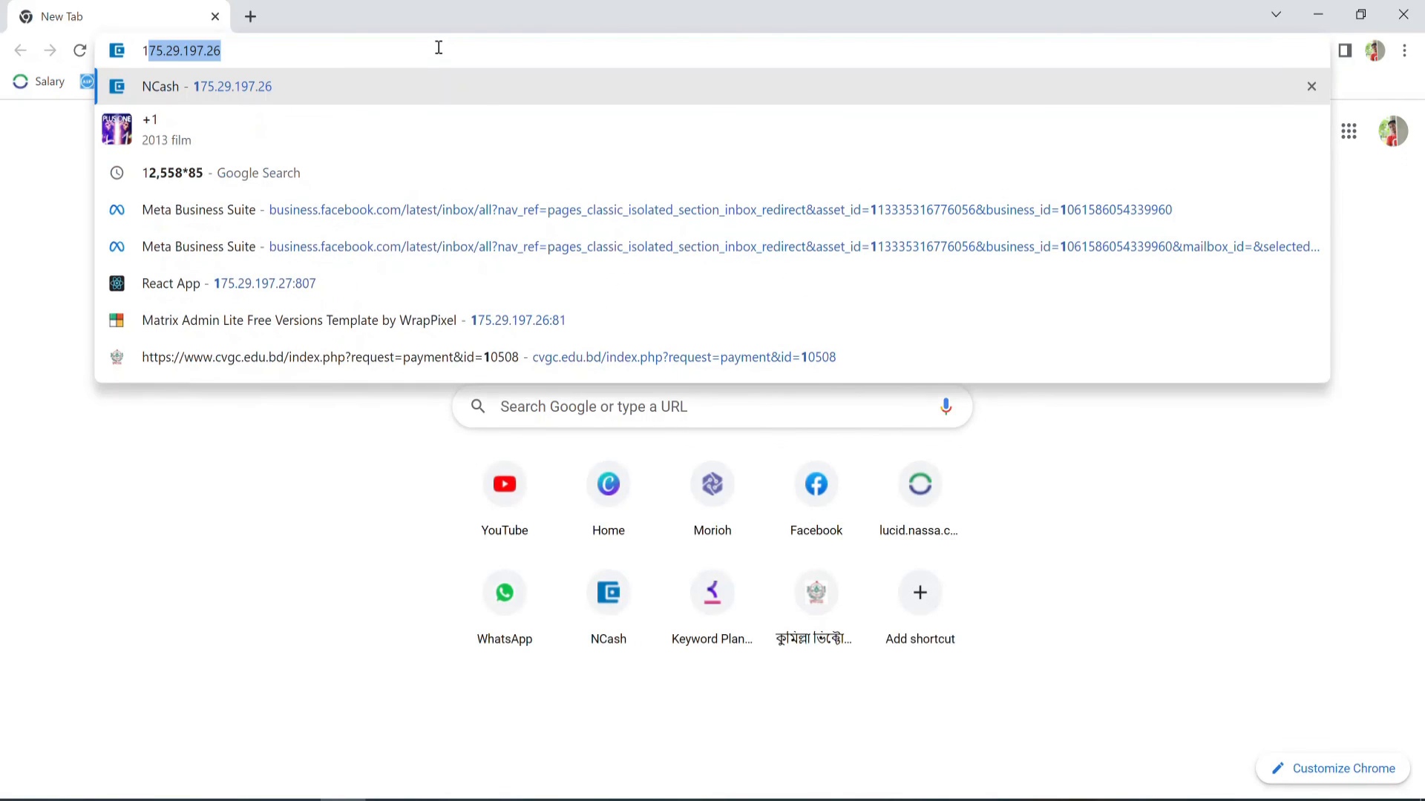
type("12")
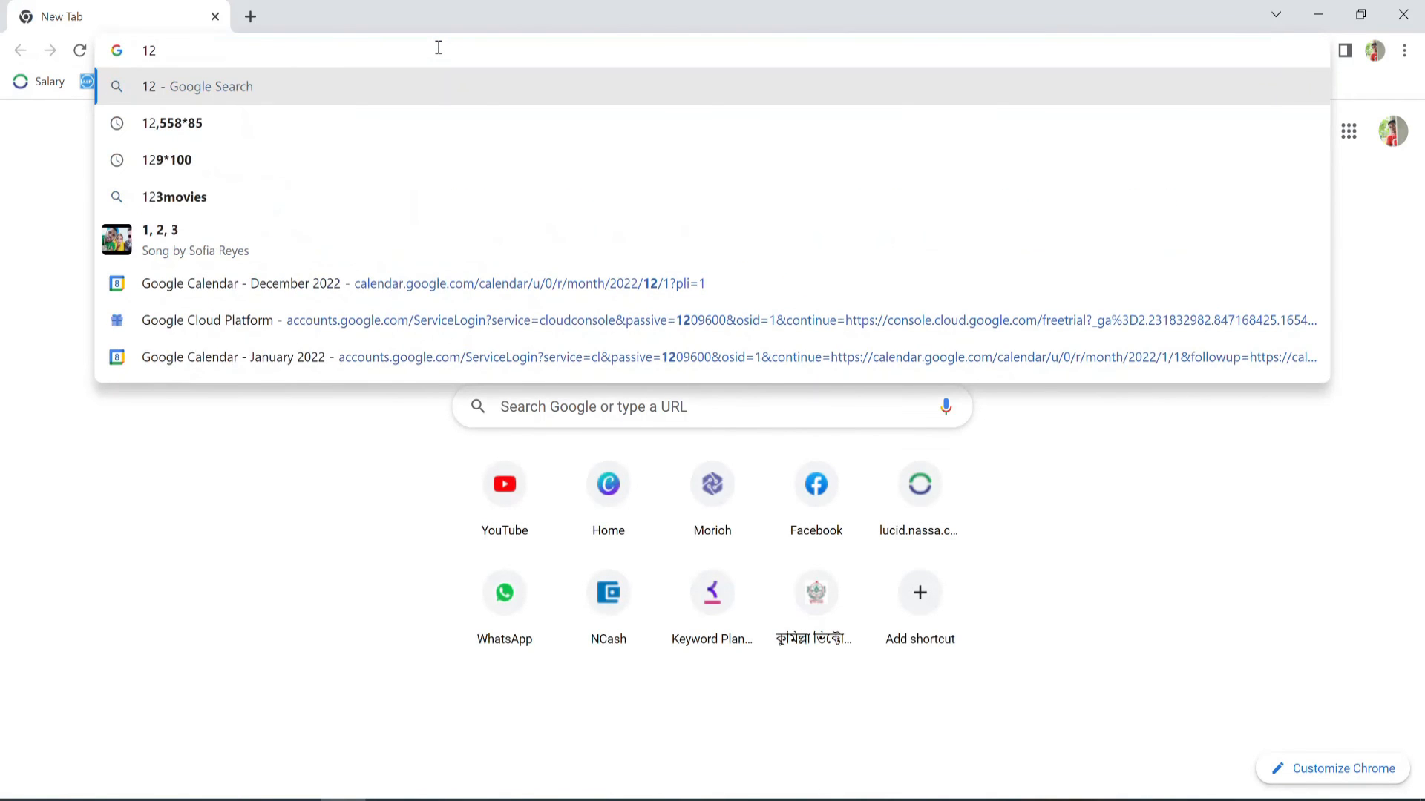
key("Backspace")
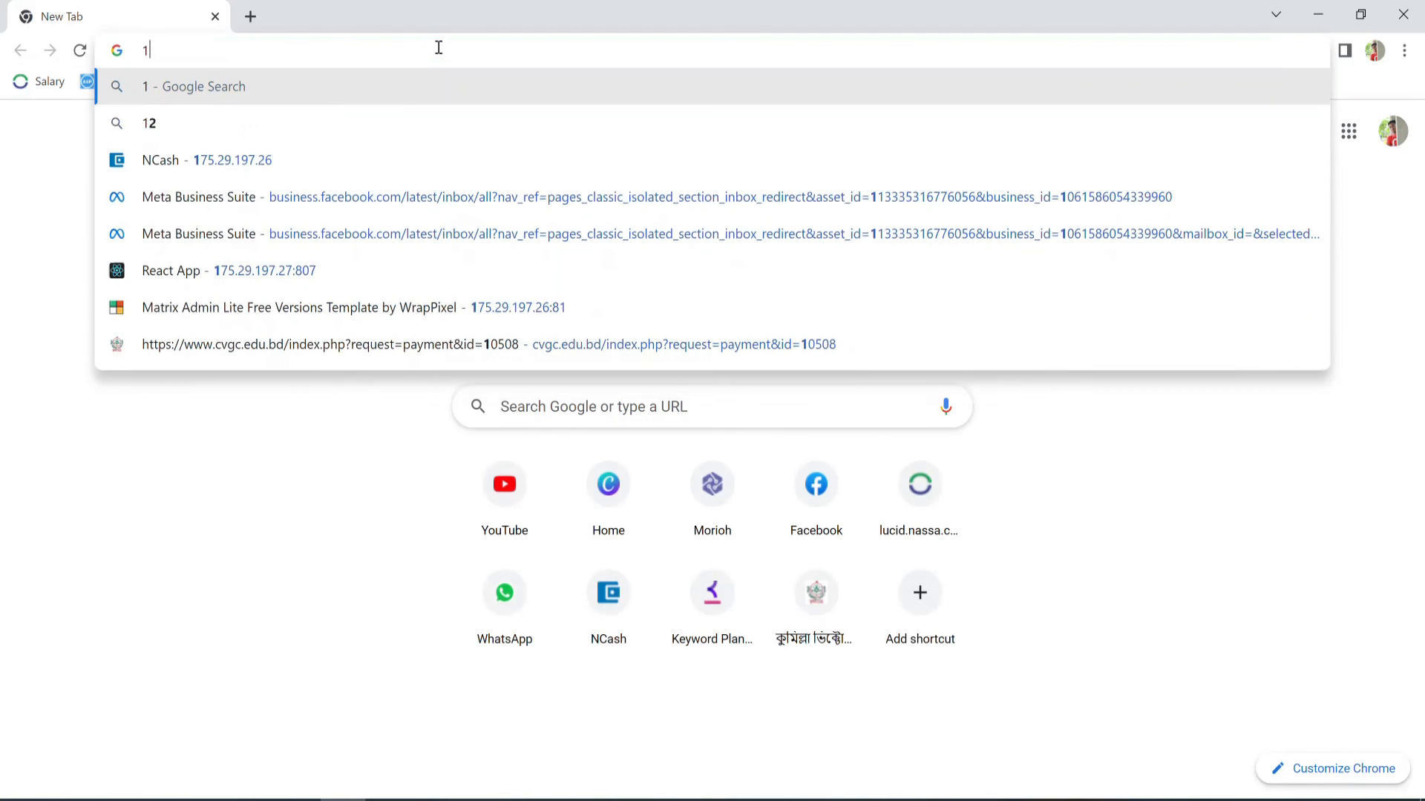
type("140.238.229.20:82")
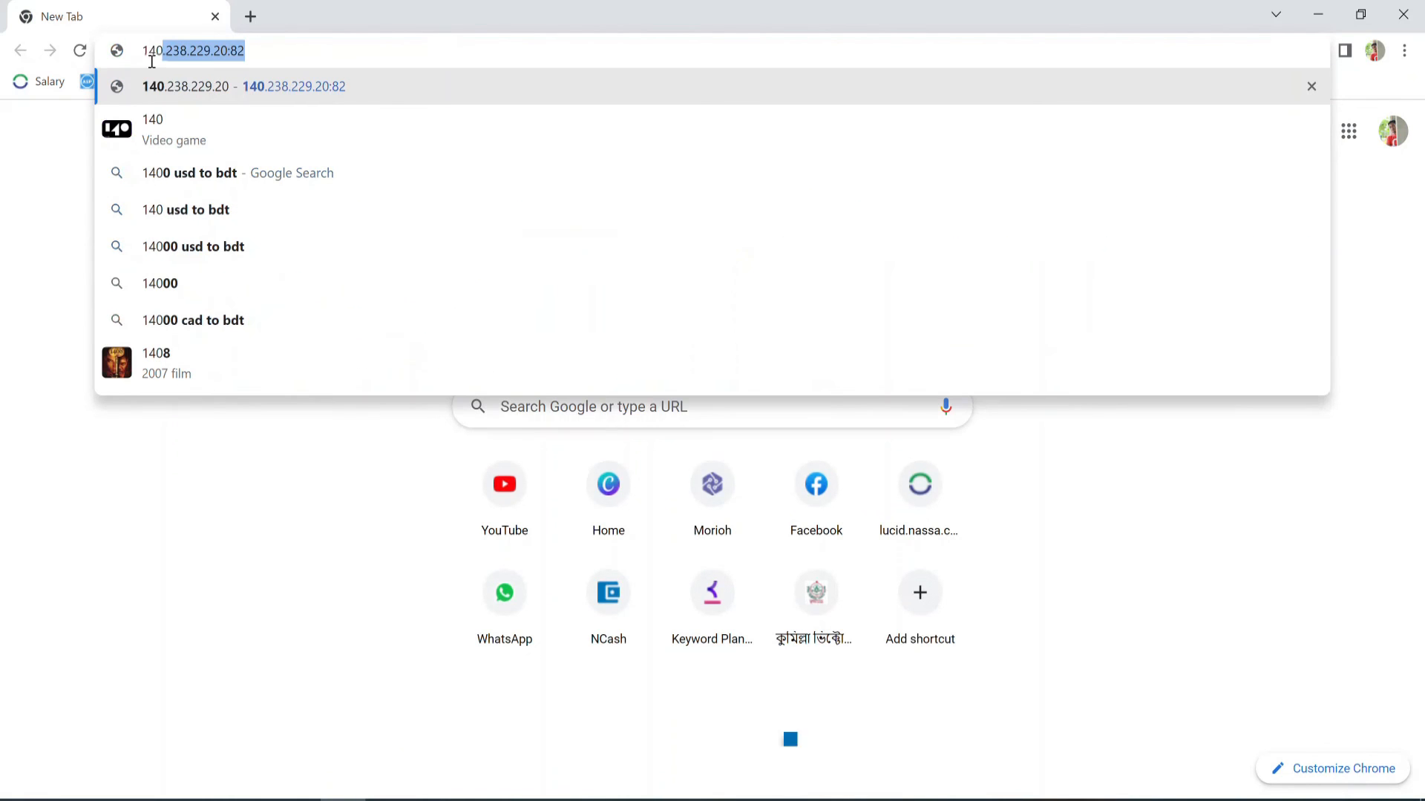